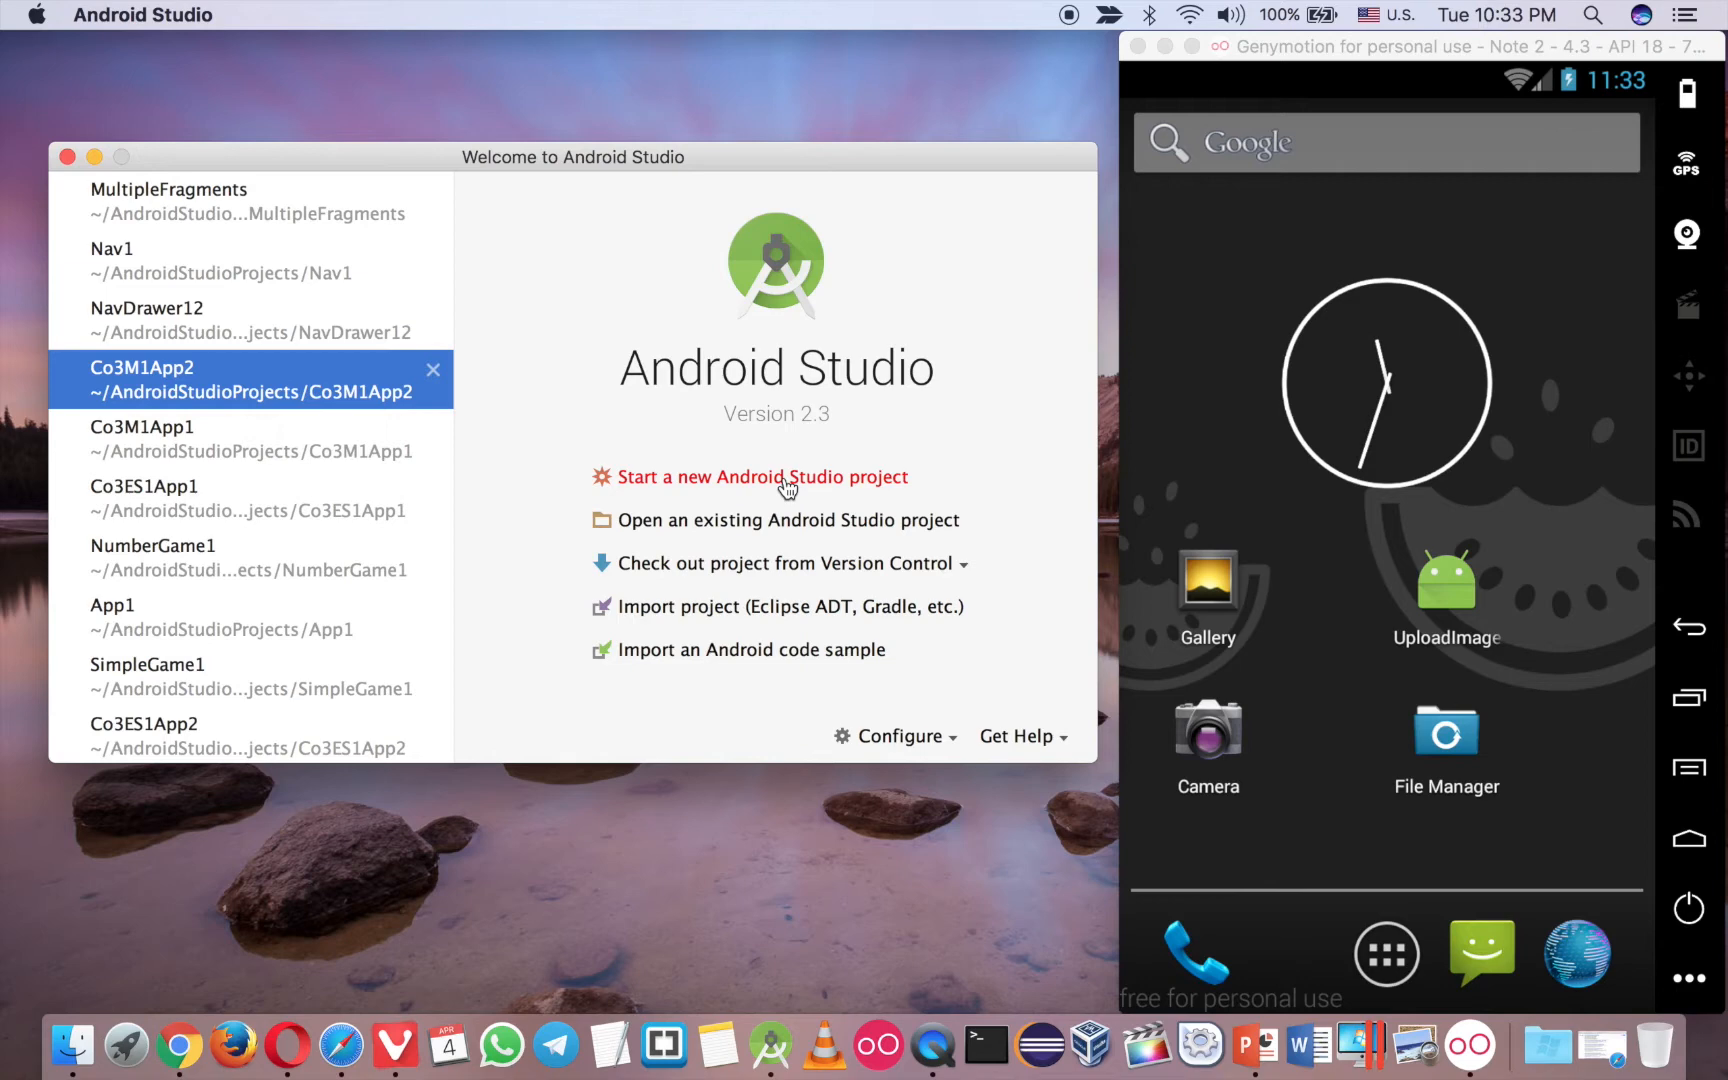
Start a new project and name it Nav2.
{"action": "left_click", "coordinate": [762, 476]}
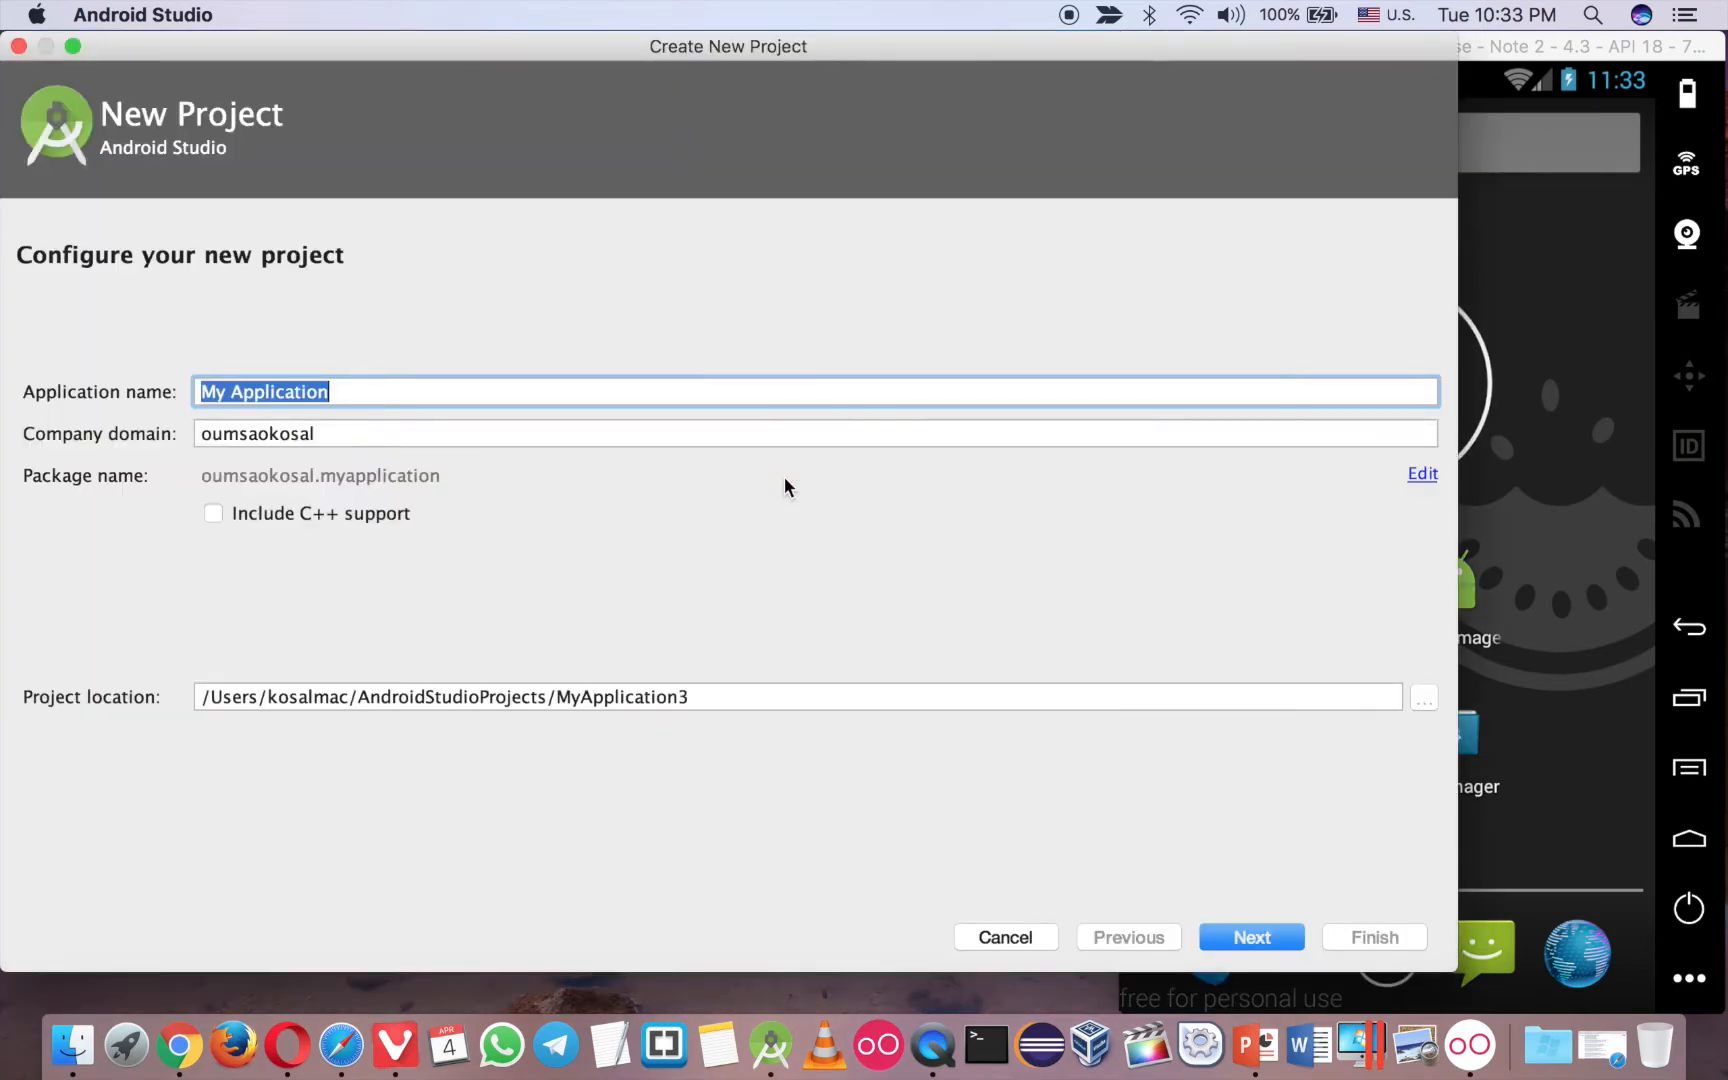
{"action": "type", "text": "Nav2"}
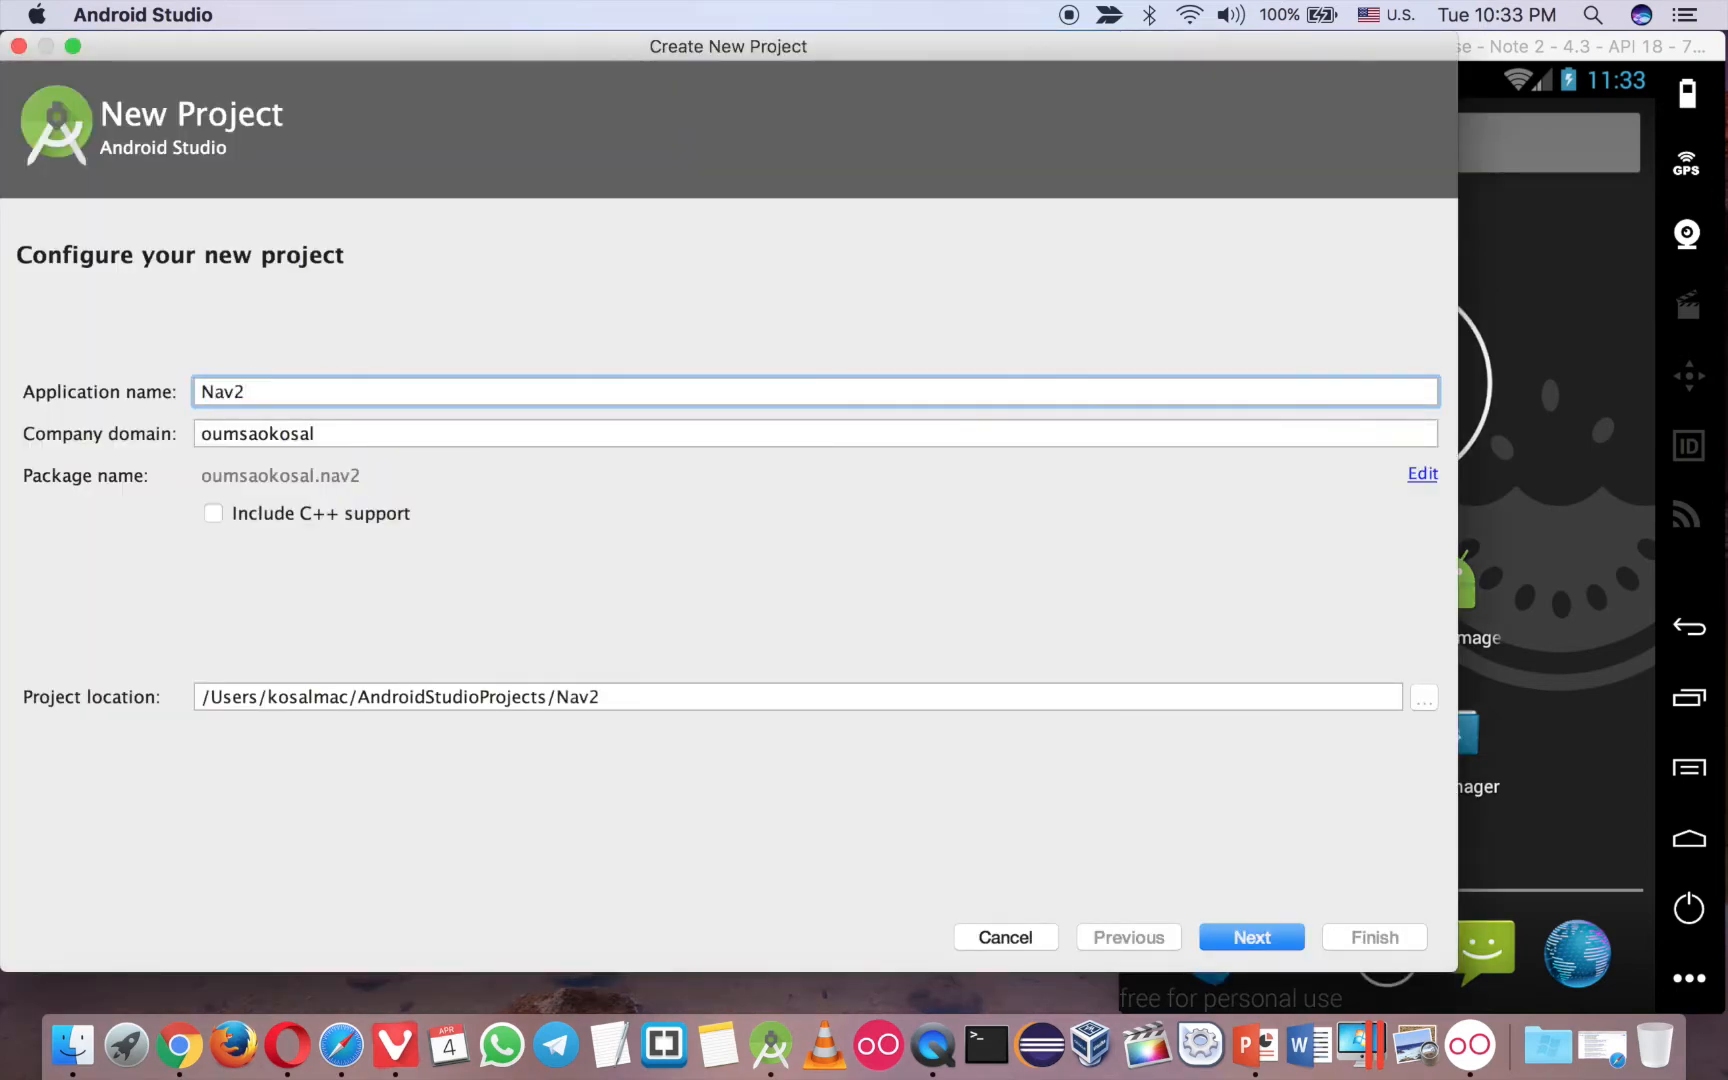
{"action": "mouse_move", "coordinate": [1296, 960]}
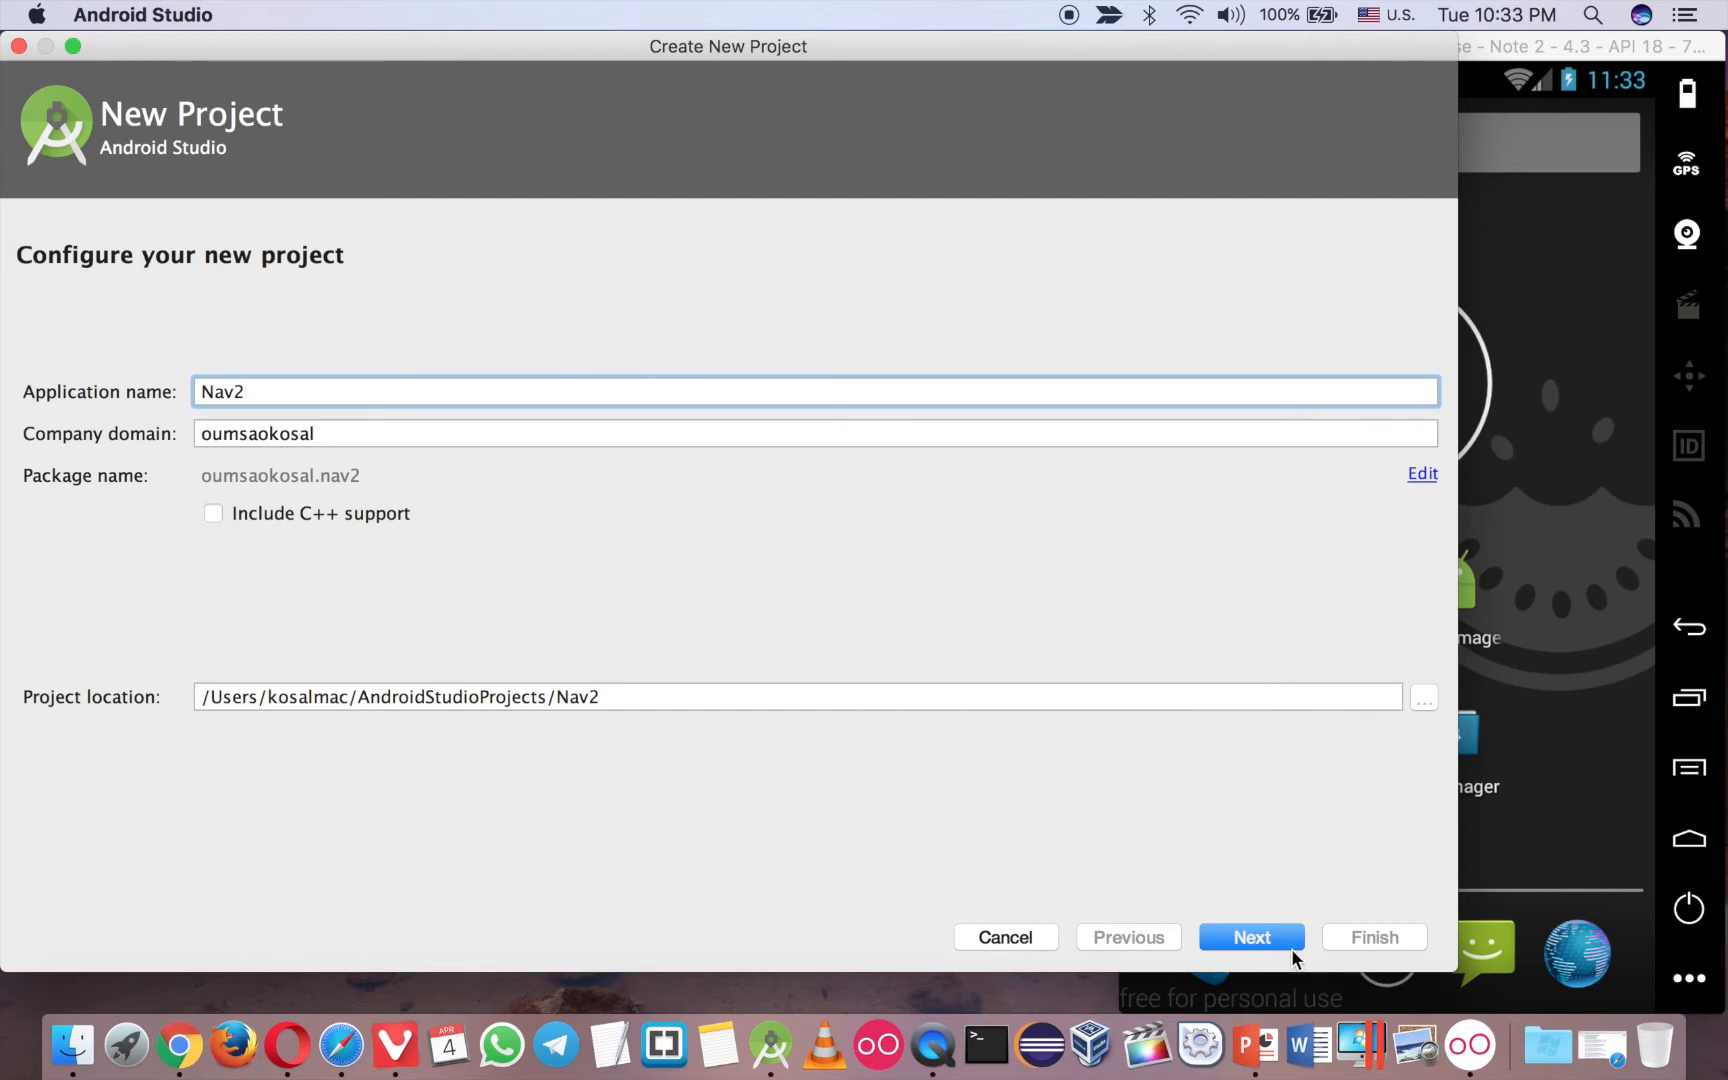
{"action": "left_click", "coordinate": [1250, 936]}
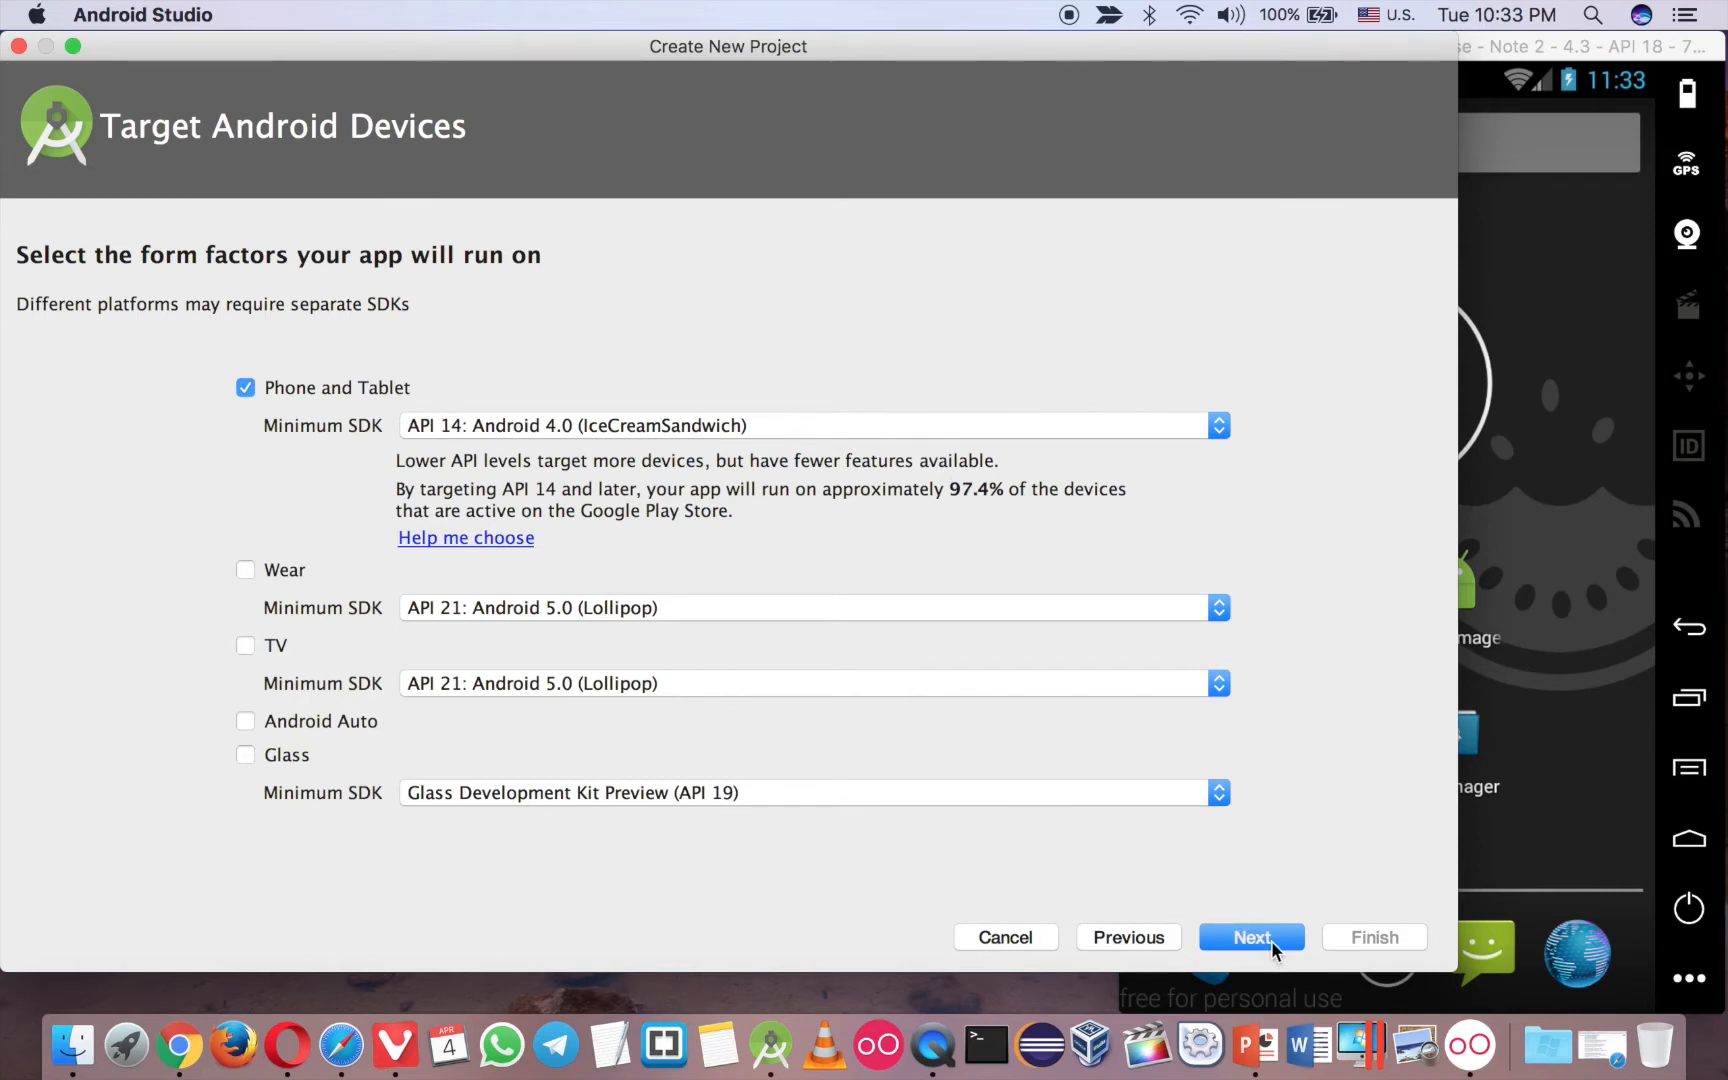
Keep the default phone/tablet target and finish with the Navigation Drawer Activity template.
{"action": "left_click", "coordinate": [1250, 936]}
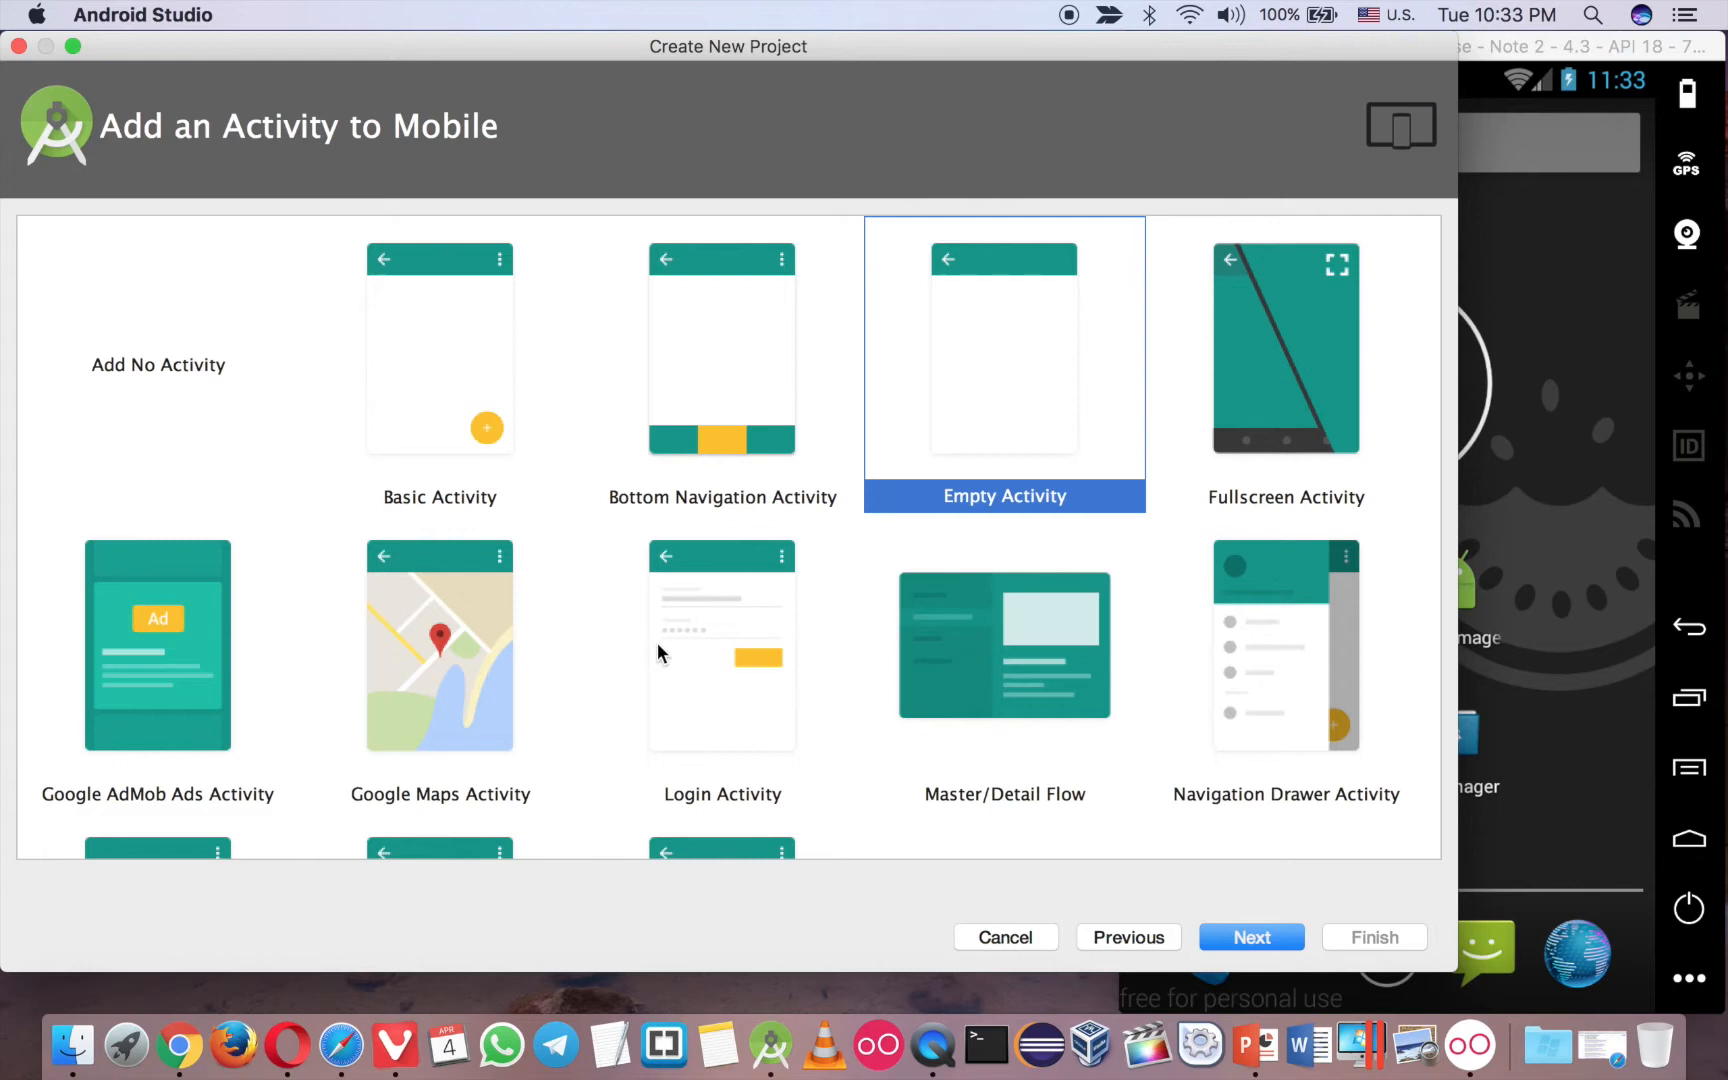
{"action": "left_click", "coordinate": [1284, 644]}
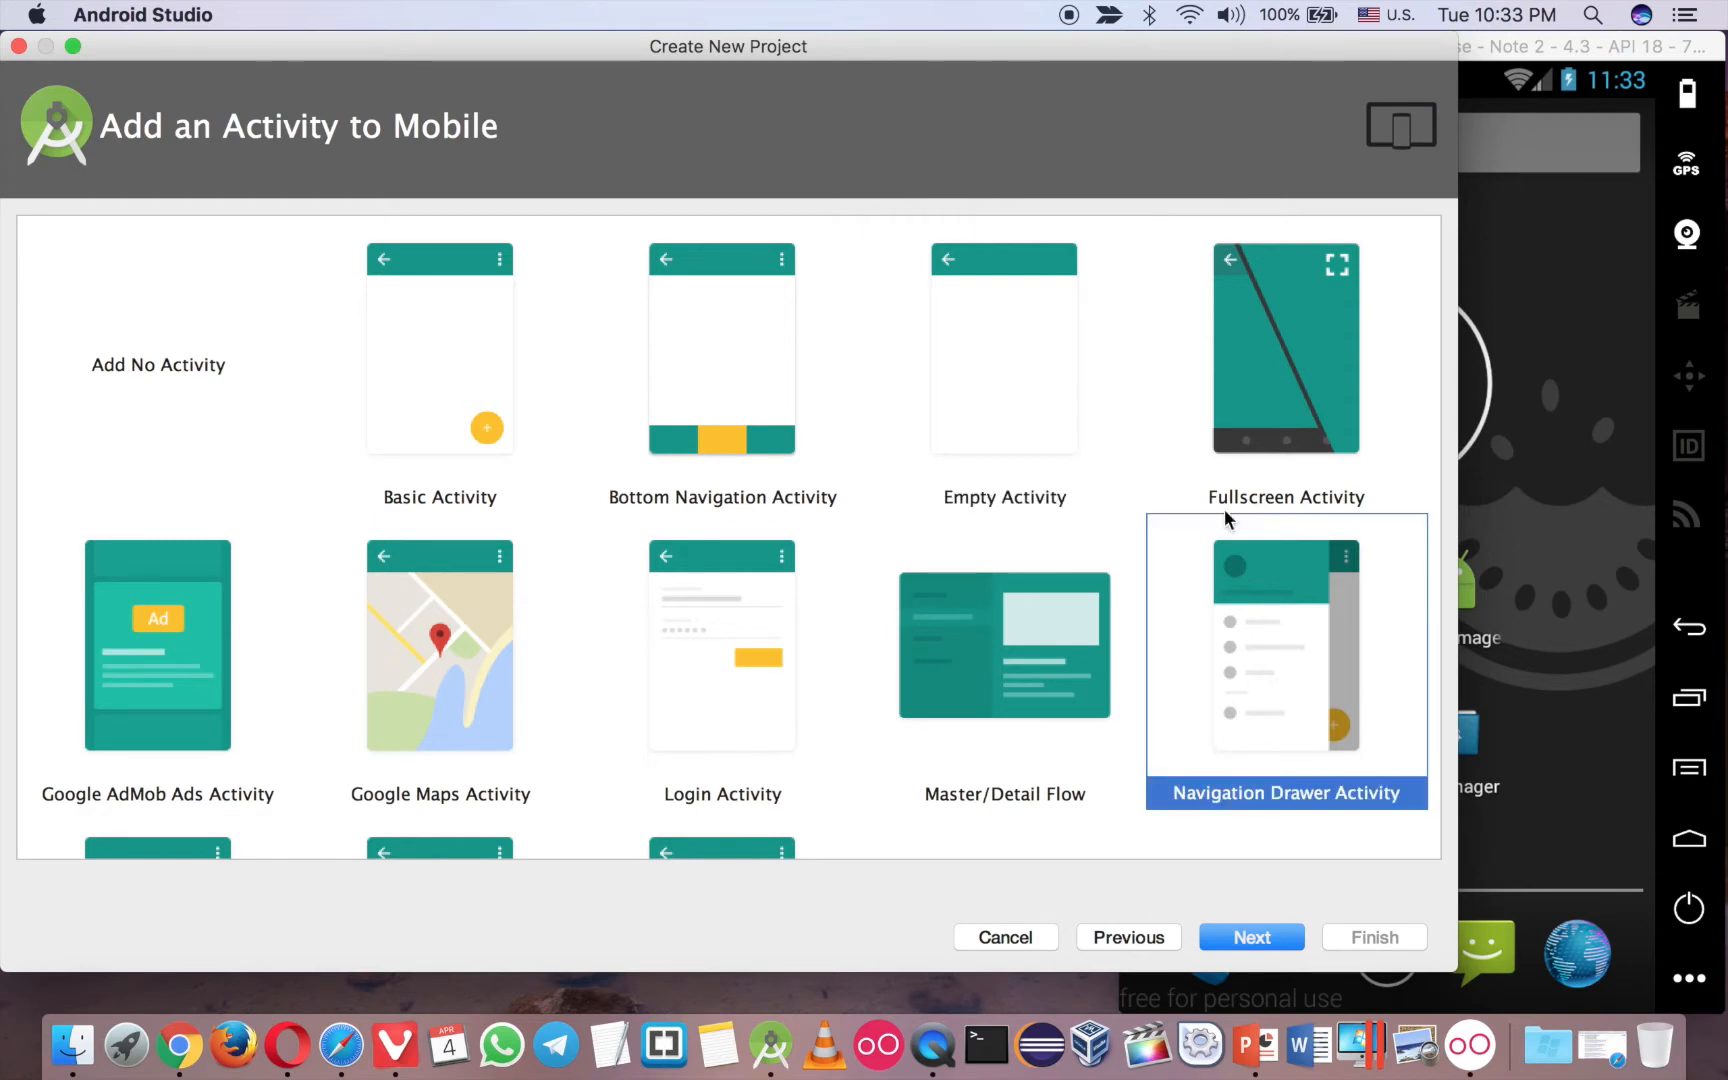
{"action": "left_click", "coordinate": [1250, 936]}
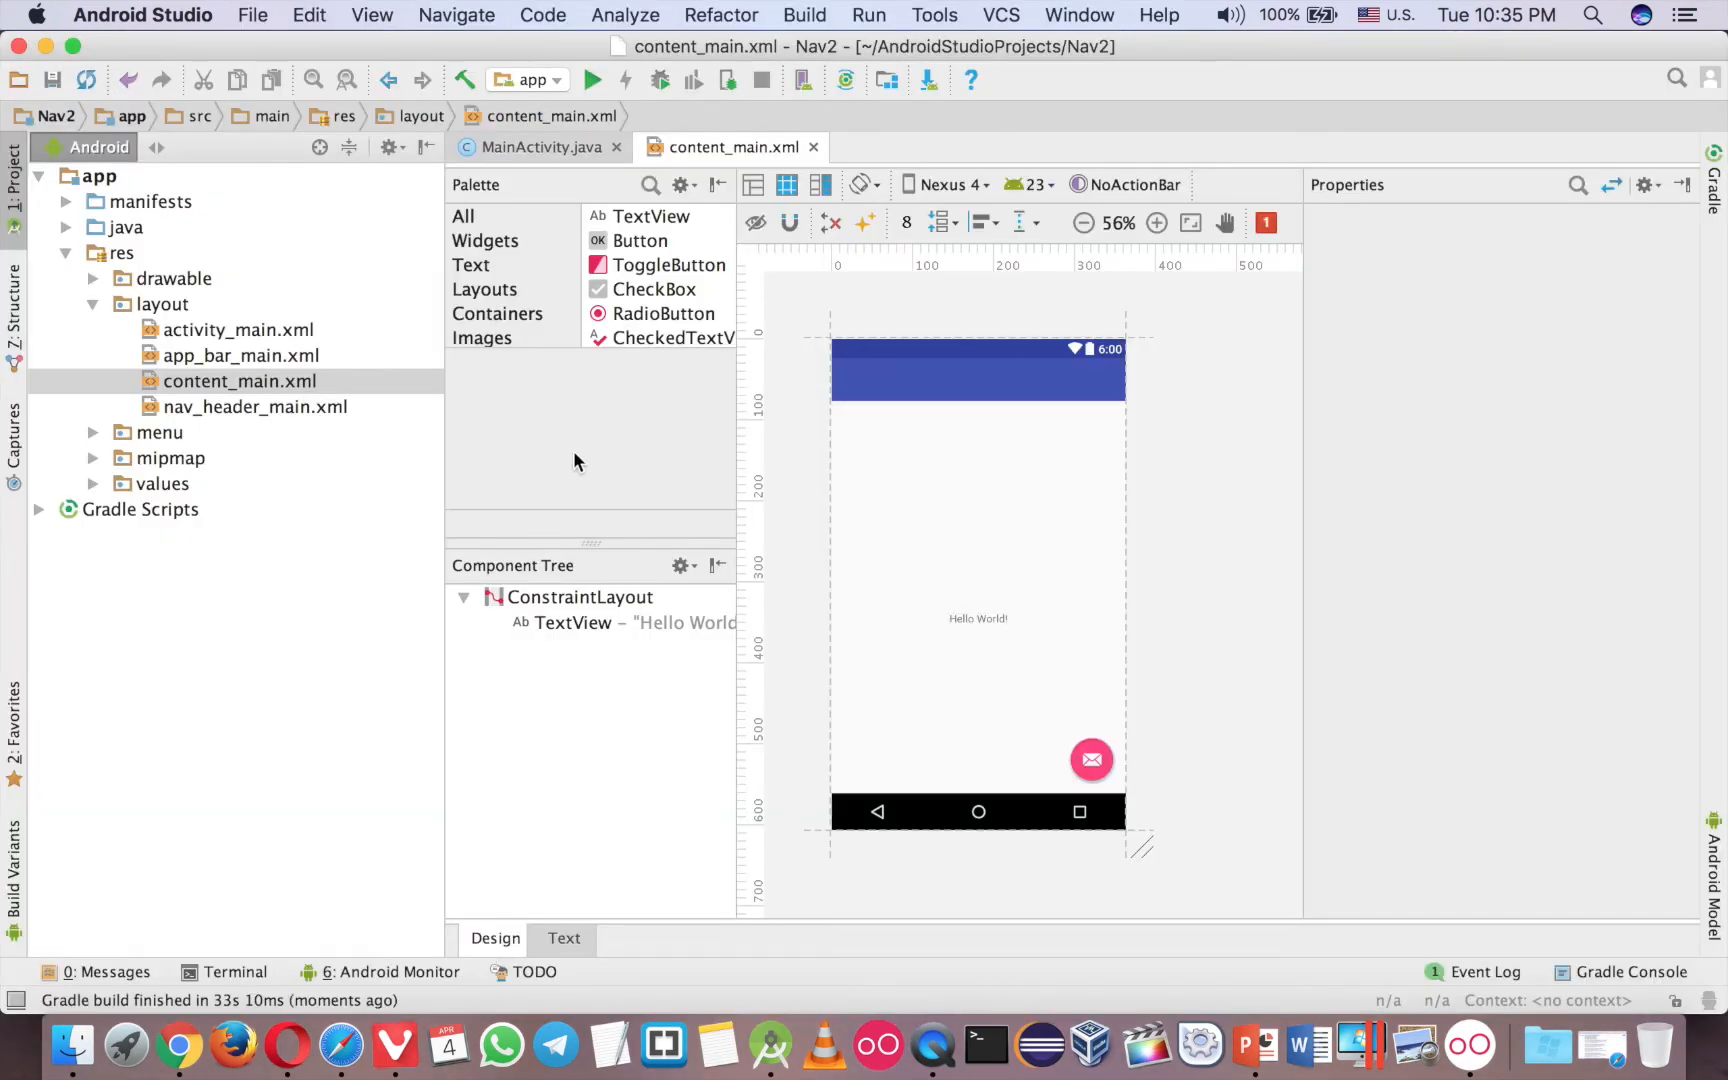
Run Nav2 on the Genymotion device, then return to the layout editor.
{"action": "left_click", "coordinate": [592, 80]}
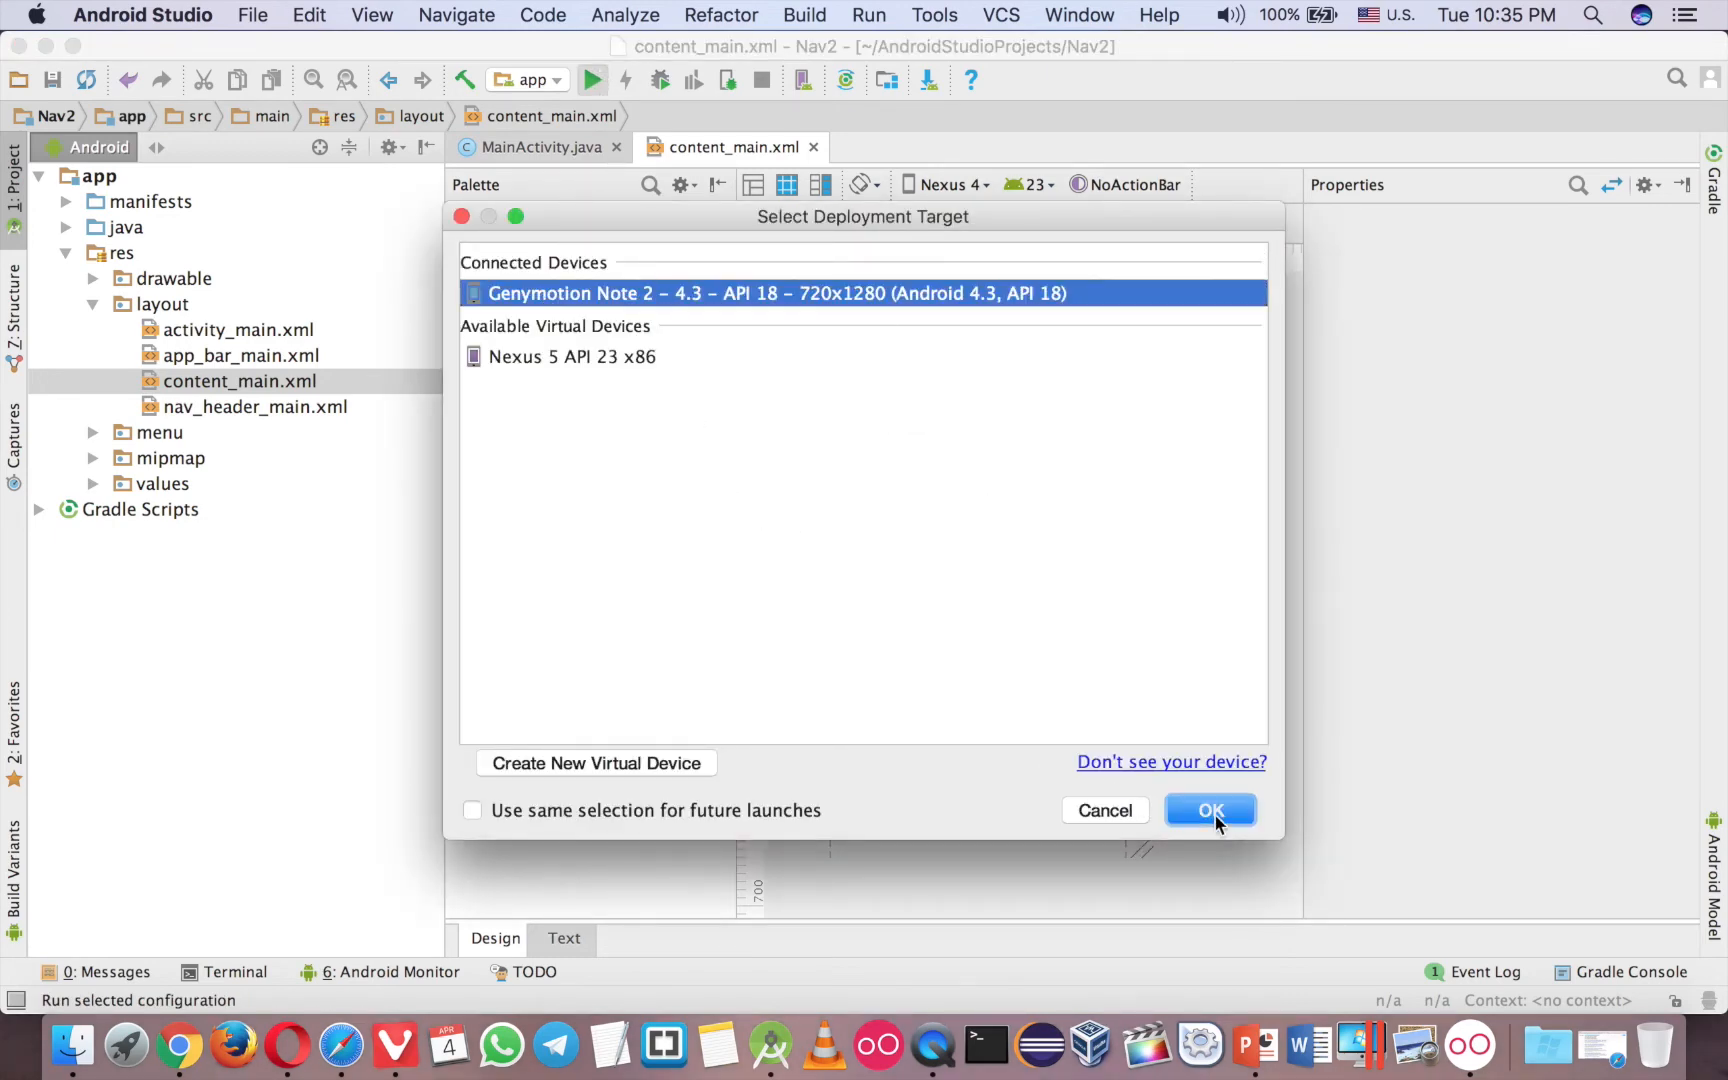
{"action": "left_click", "coordinate": [1210, 810]}
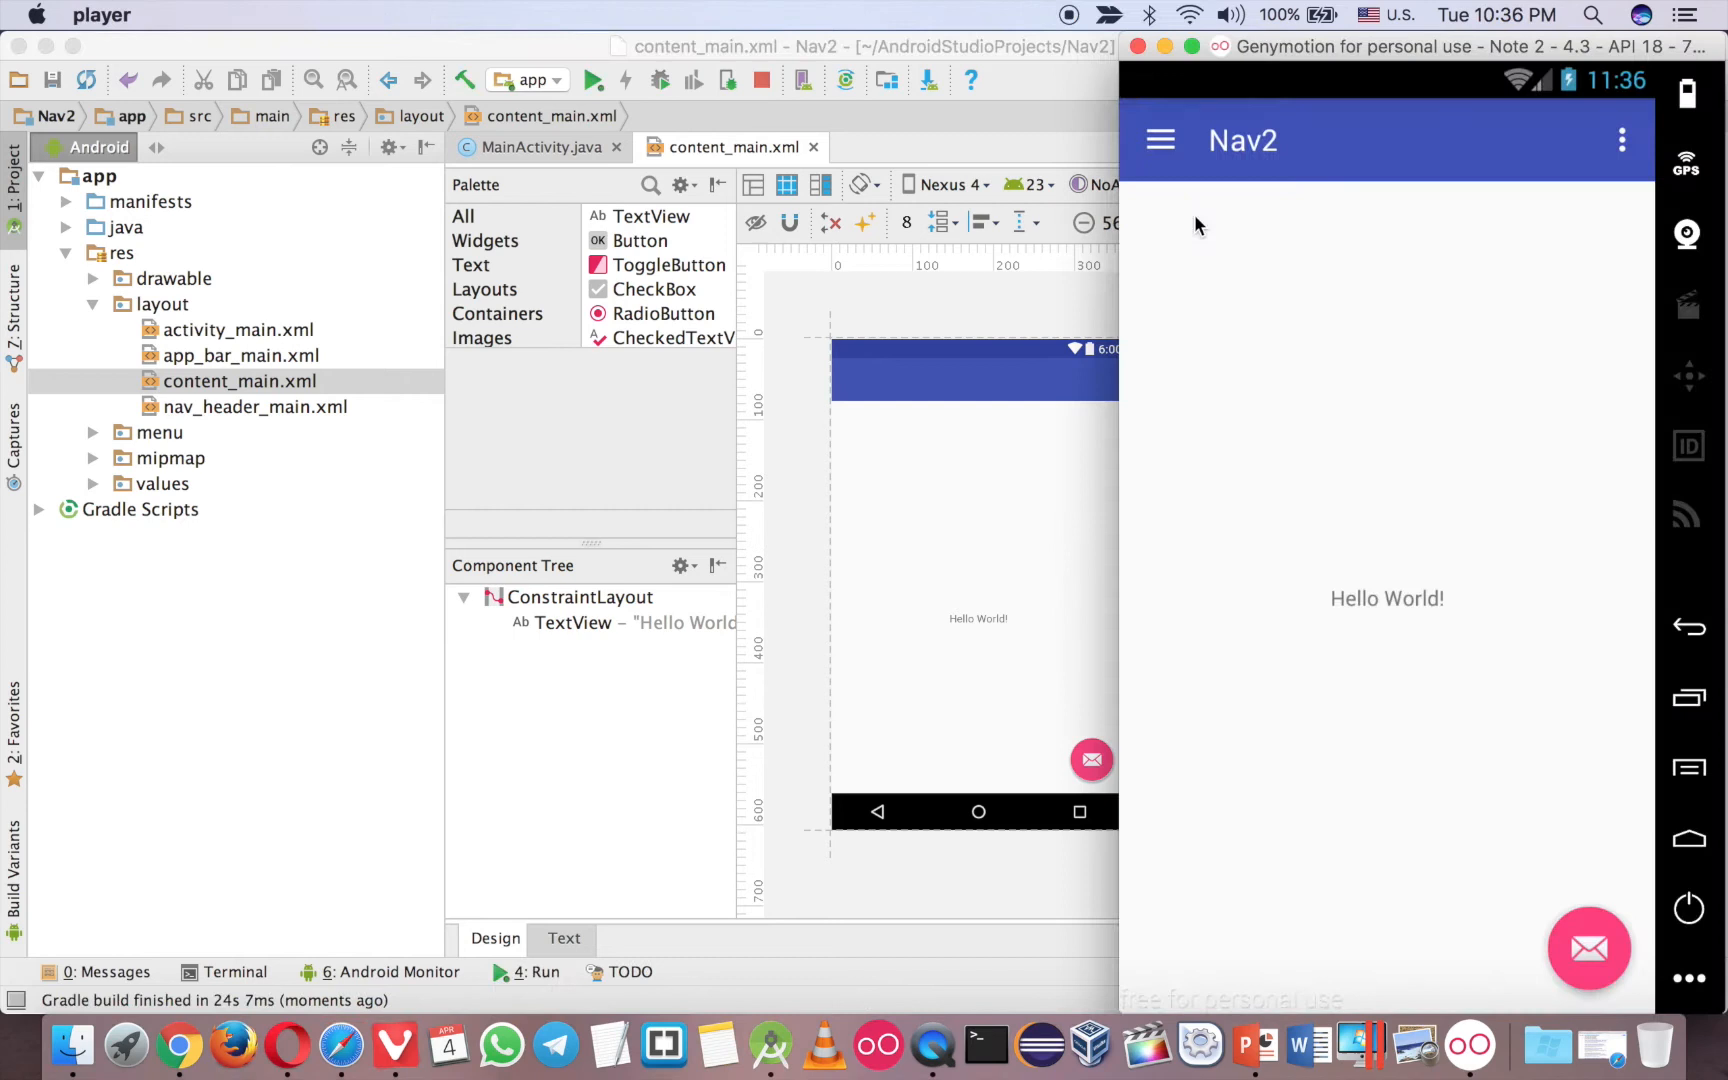
{"action": "left_click", "coordinate": [1158, 140]}
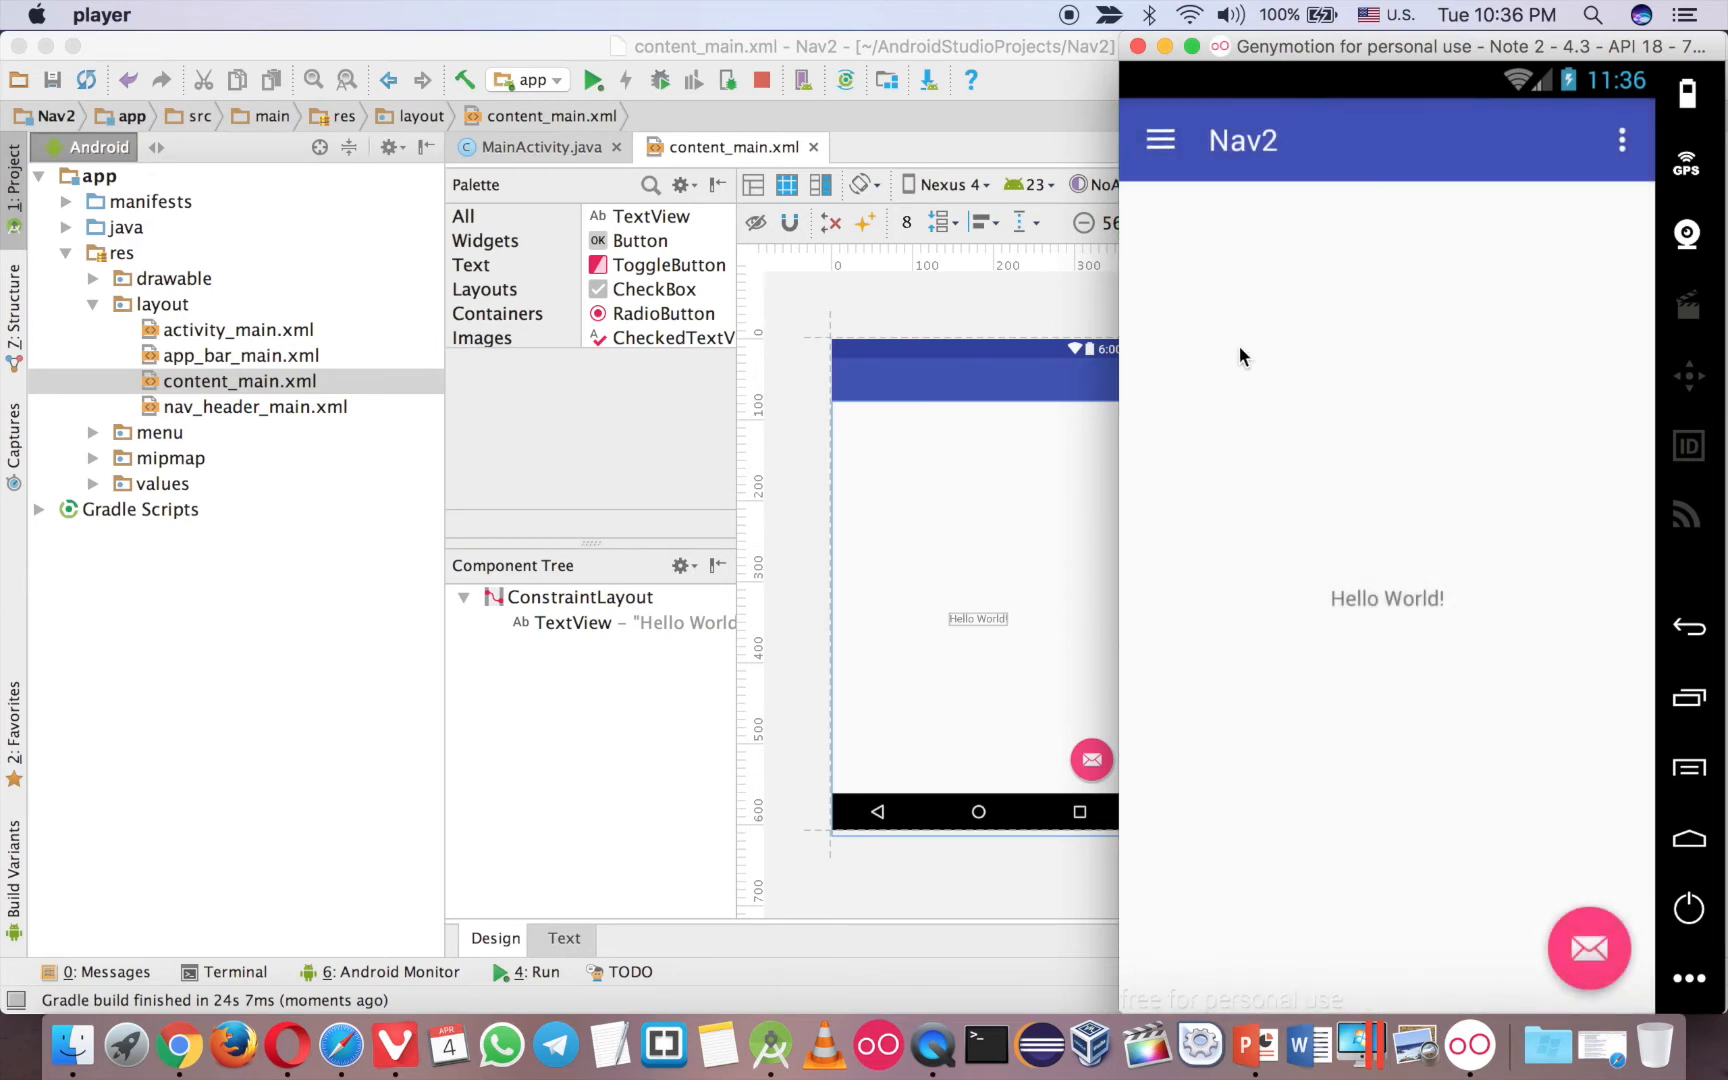
{"action": "left_click", "coordinate": [1158, 140]}
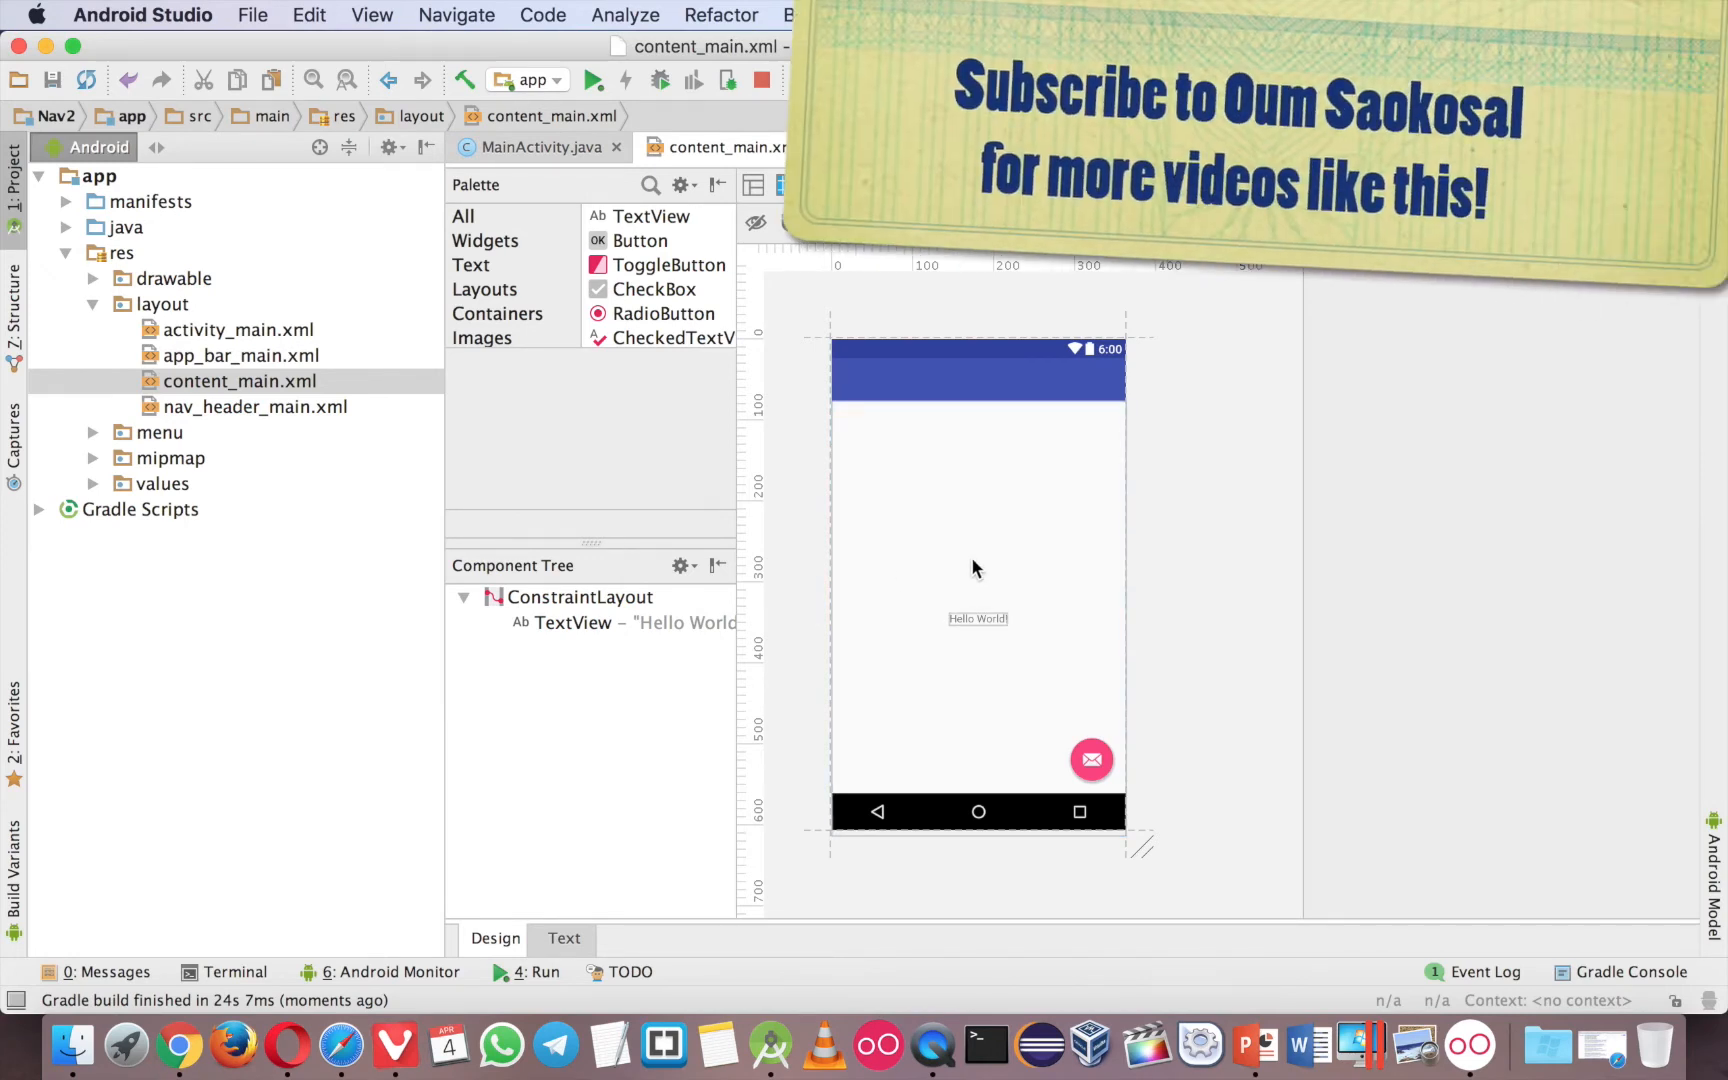
{"action": "mouse_move", "coordinate": [942, 540]}
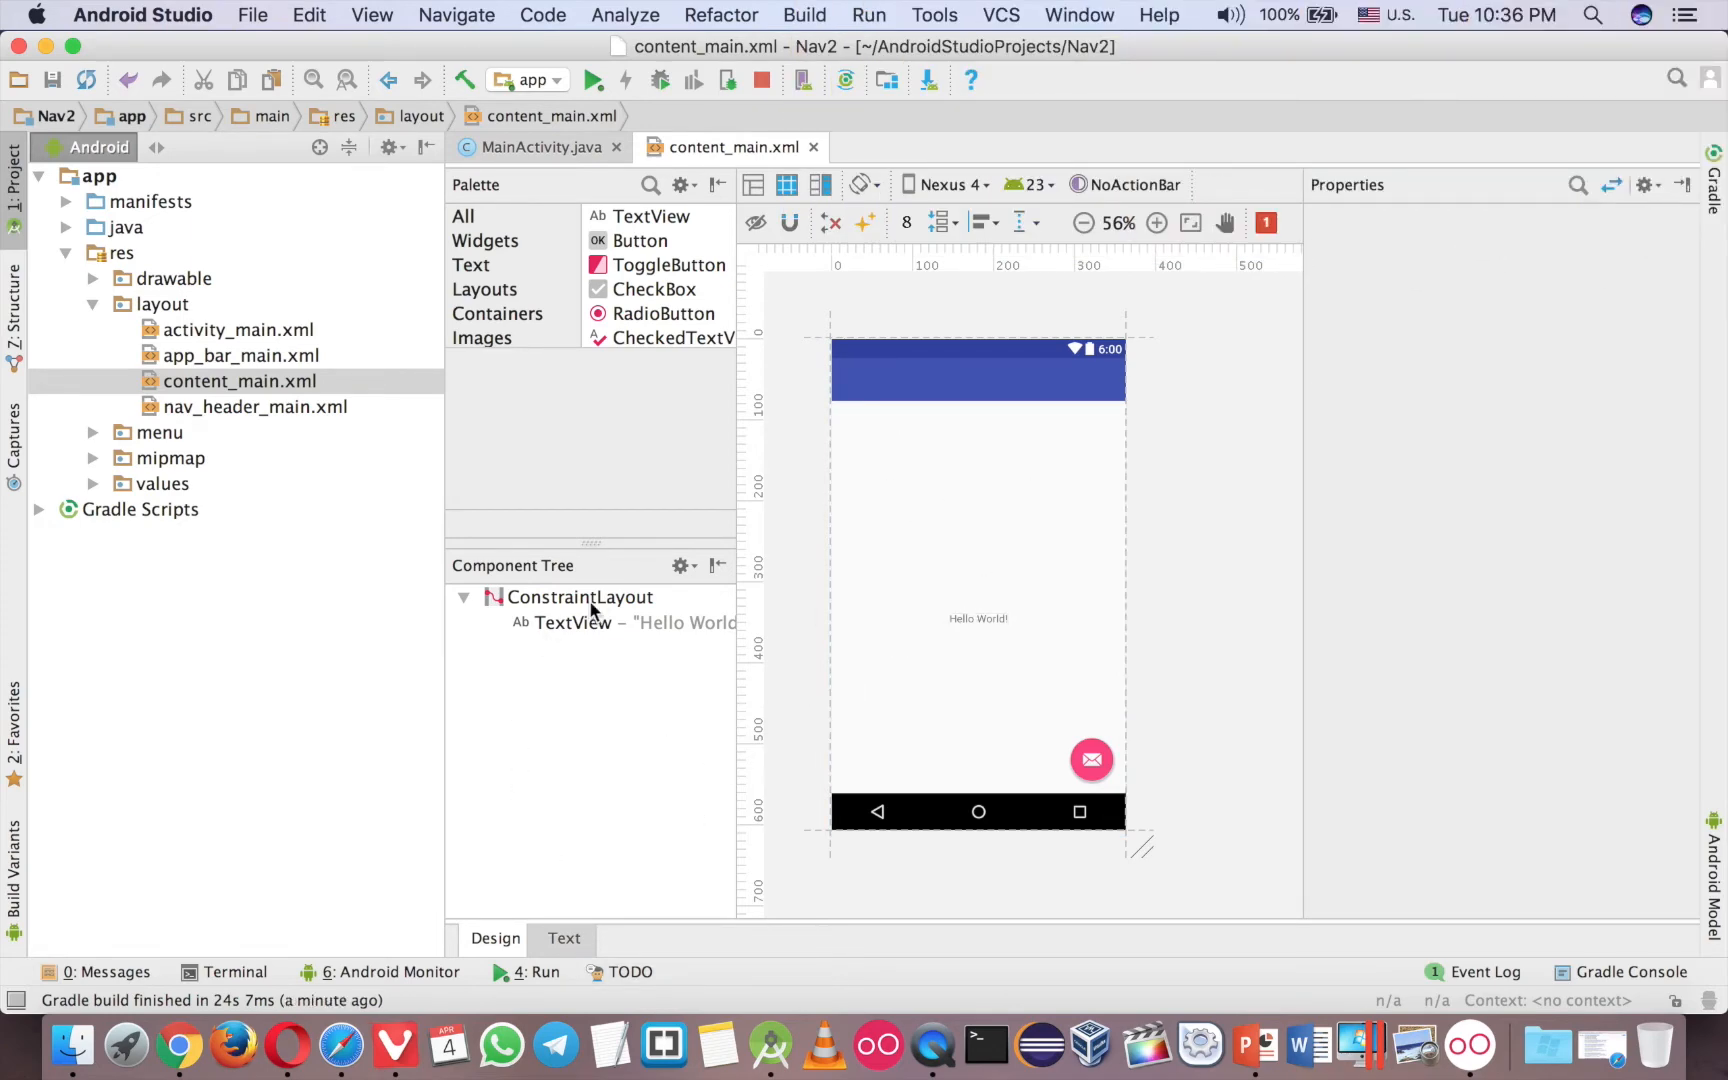
Delete the Hello World TextView from content_main's ConstraintLayout.
{"action": "left_click", "coordinate": [578, 596]}
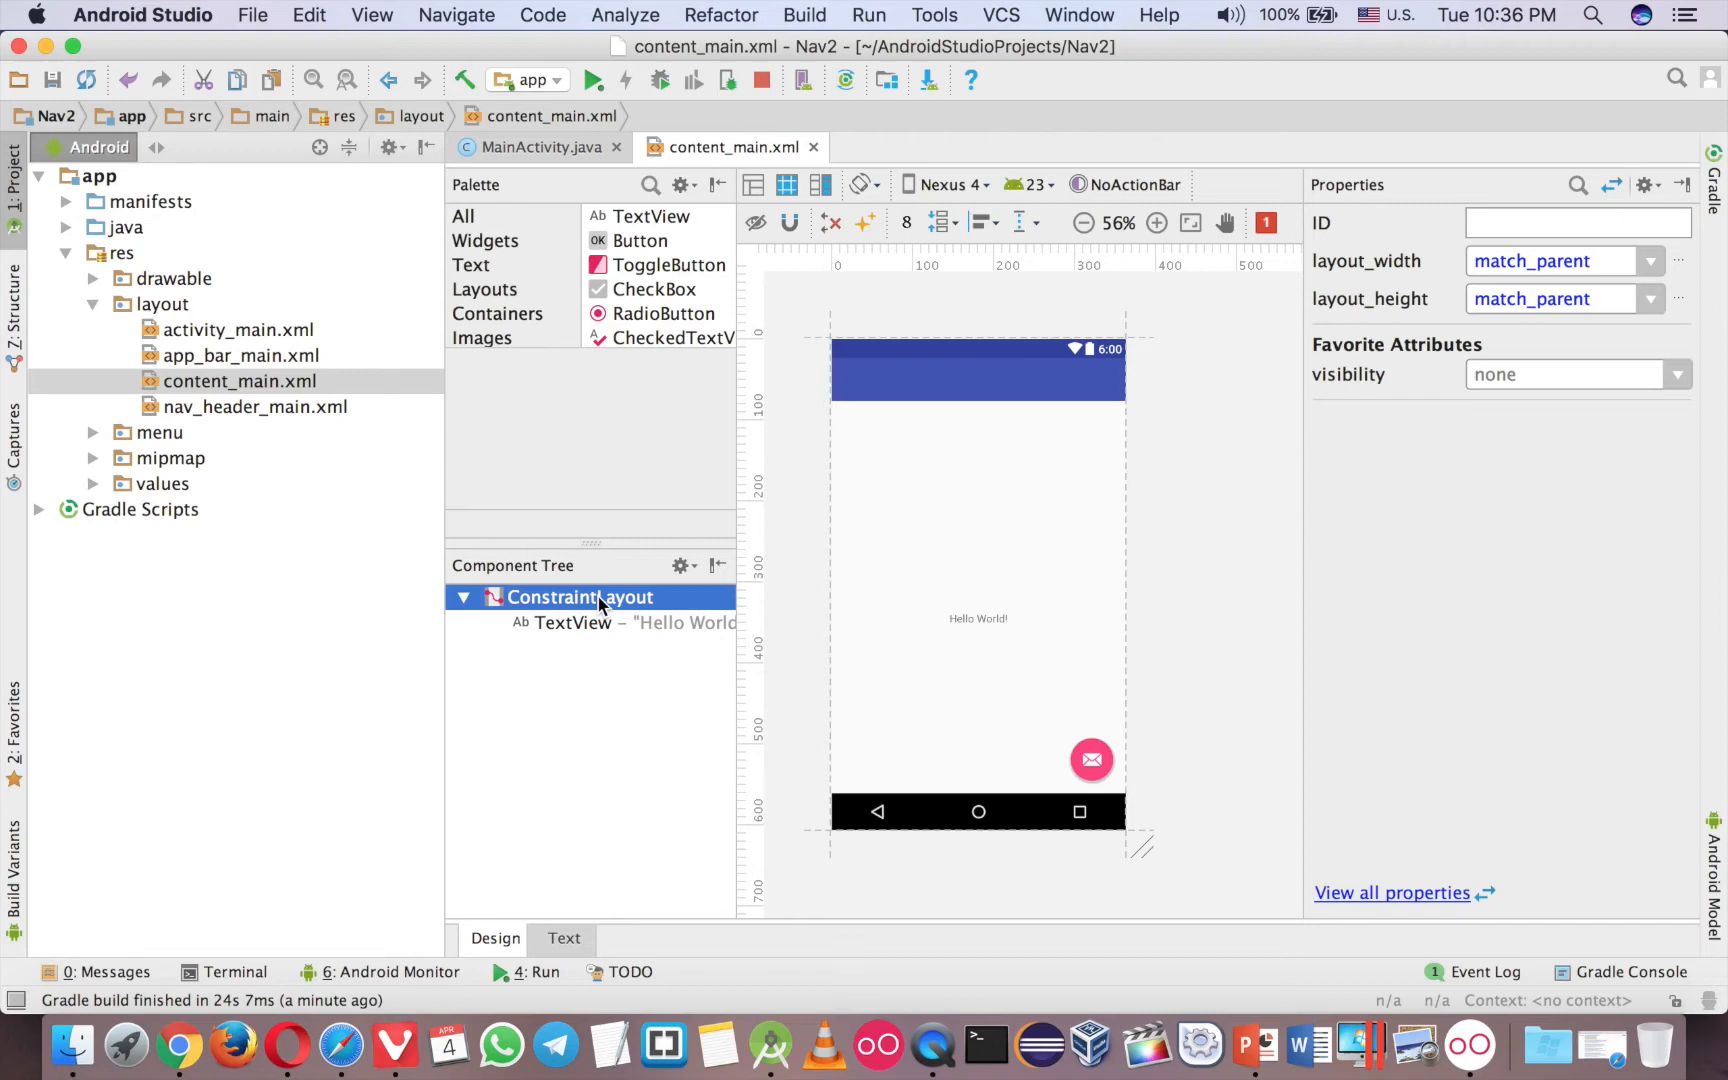
{"action": "right_click", "coordinate": [578, 596]}
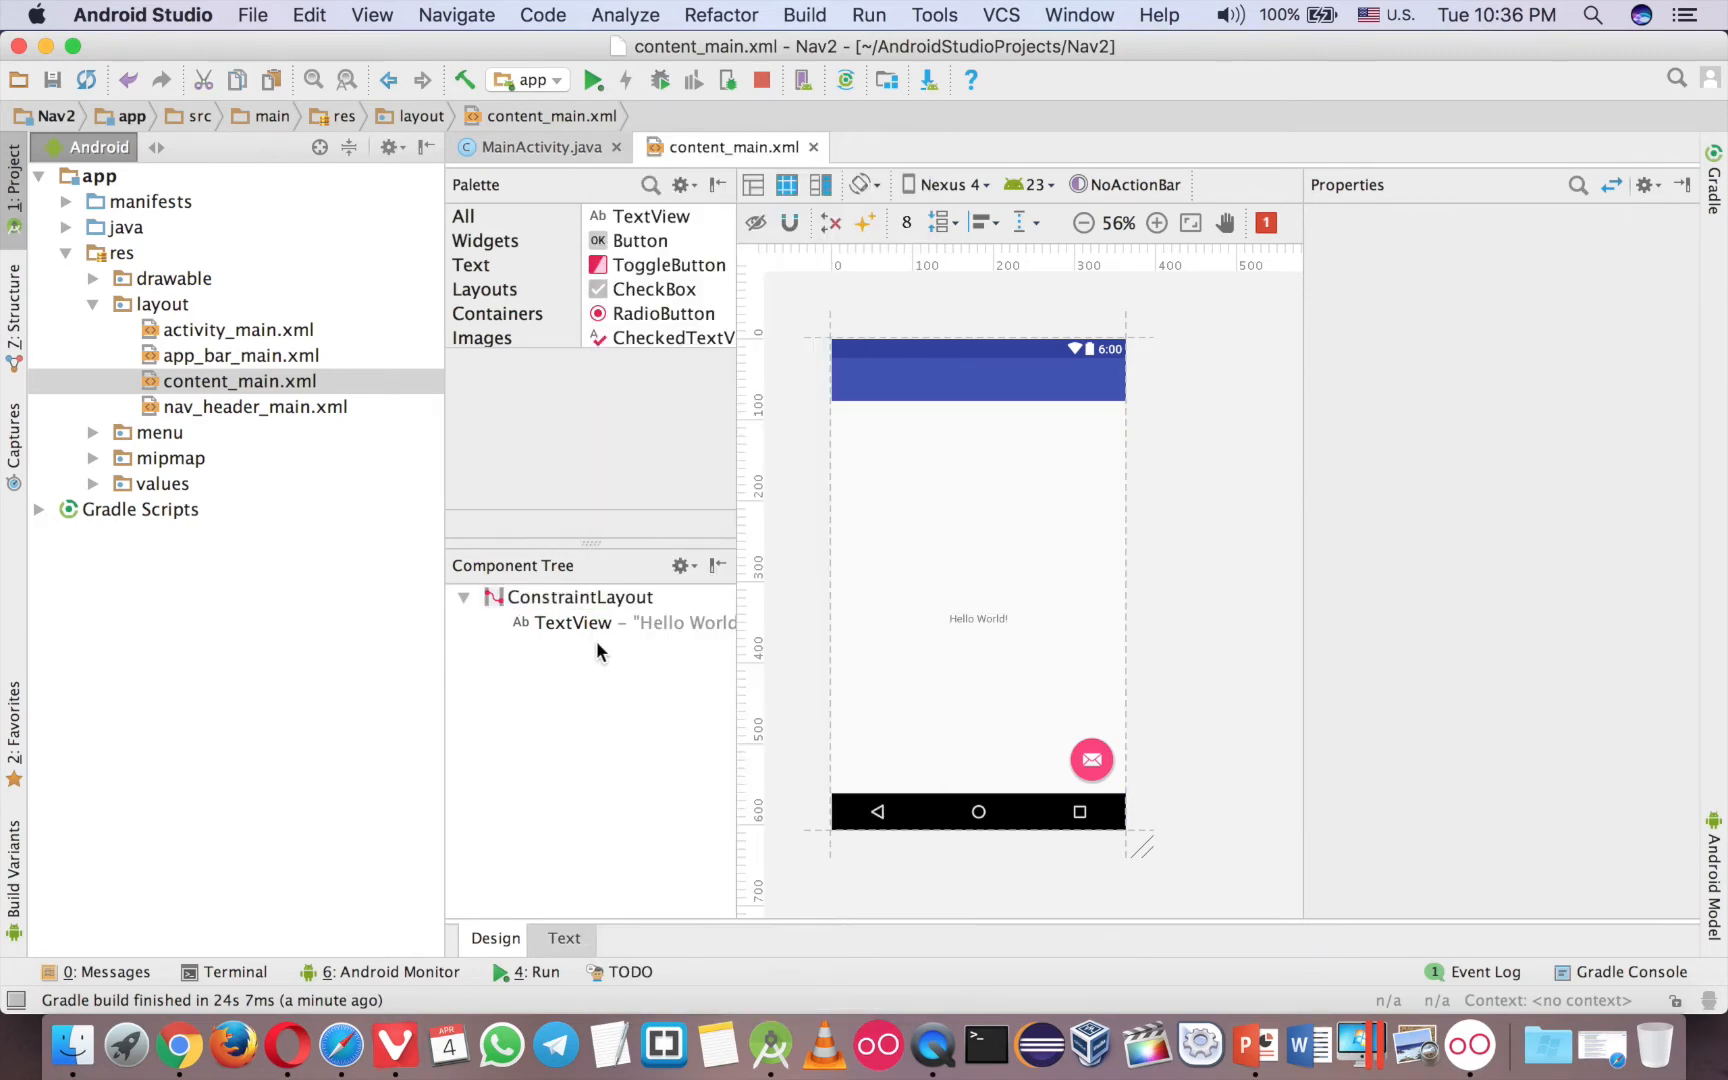
{"action": "left_click", "coordinate": [574, 622]}
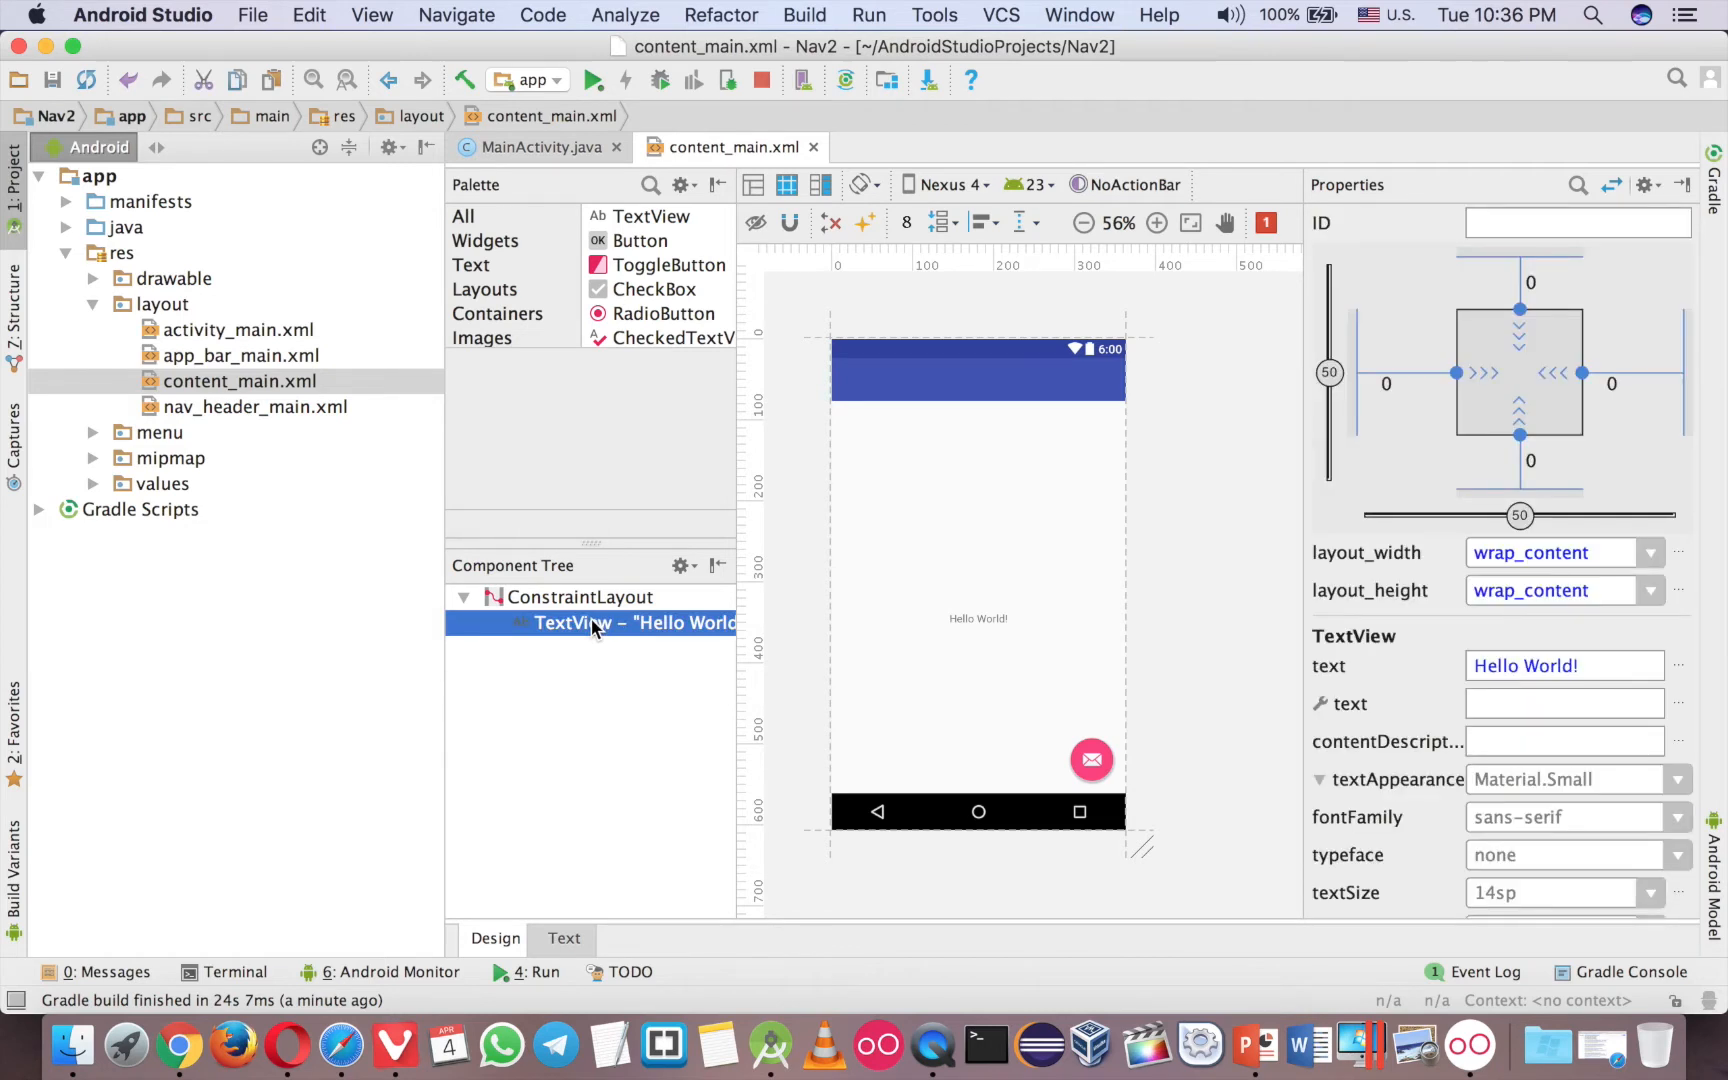
{"action": "key", "text": "Delete"}
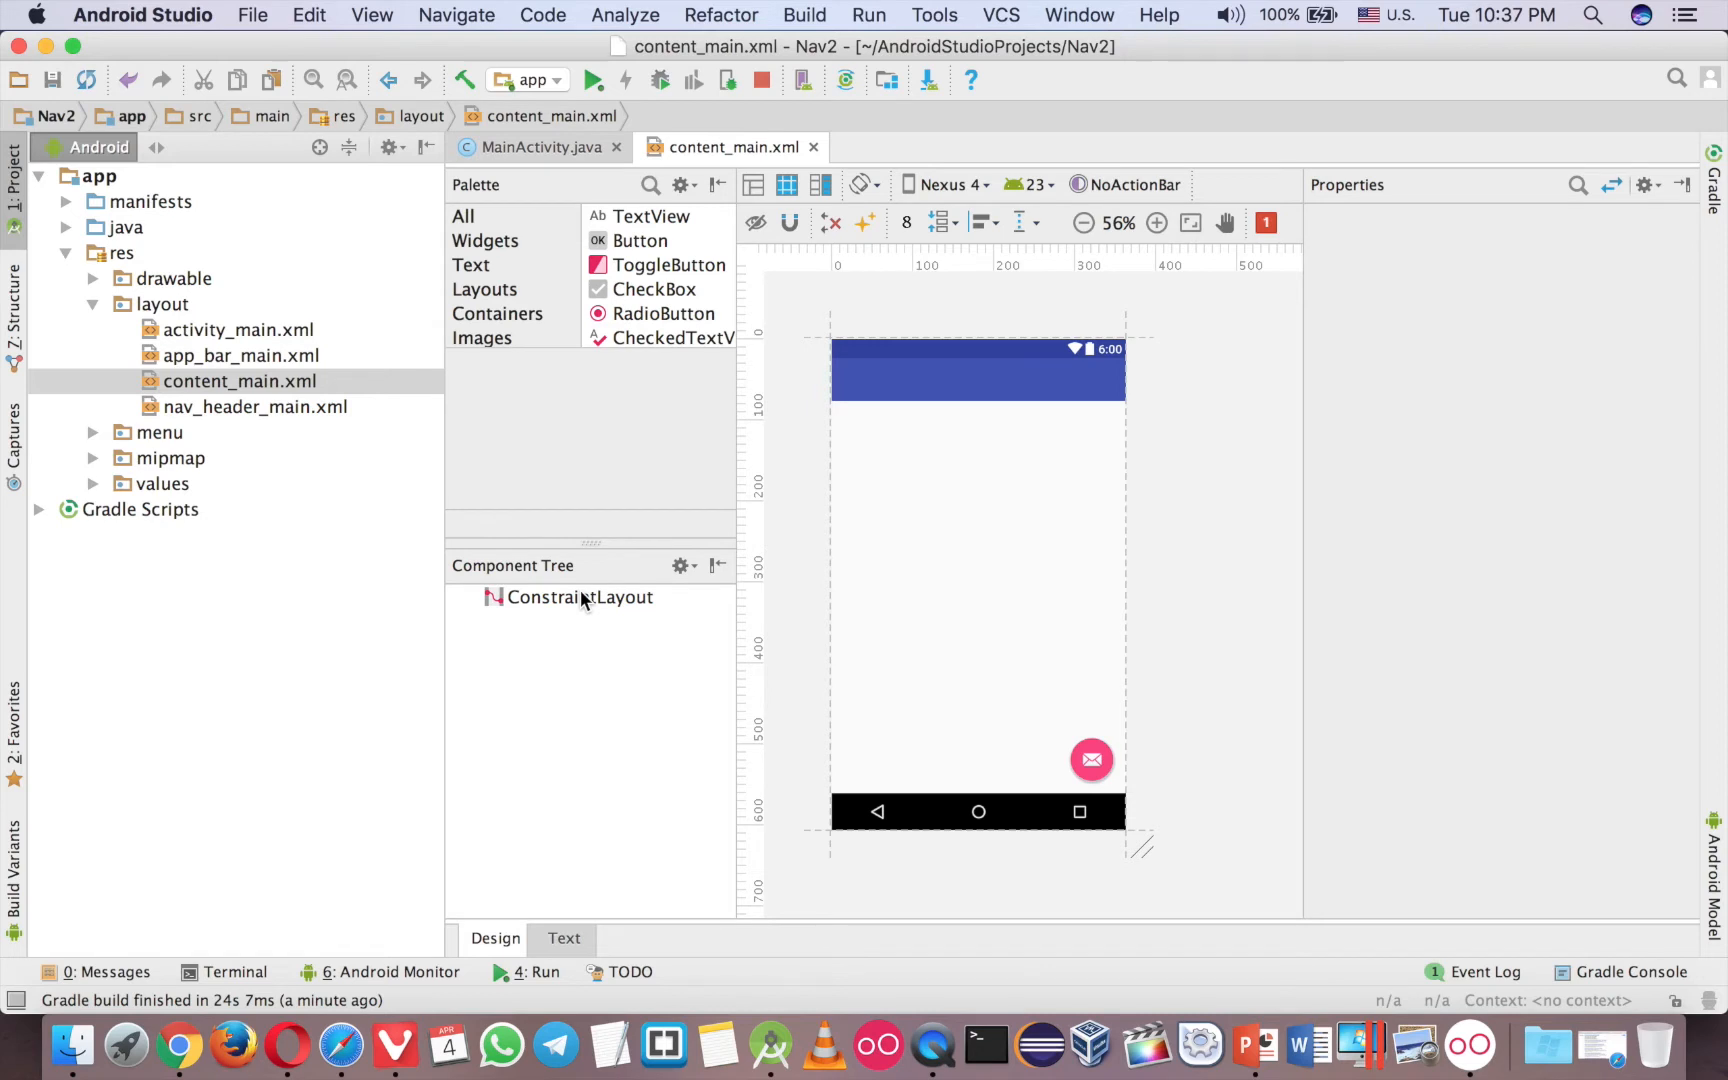
Drop a RelativeLayout into the ConstraintLayout and set its height to 250dp.
{"action": "left_click", "coordinate": [484, 288]}
{"action": "type", "text": "2"}
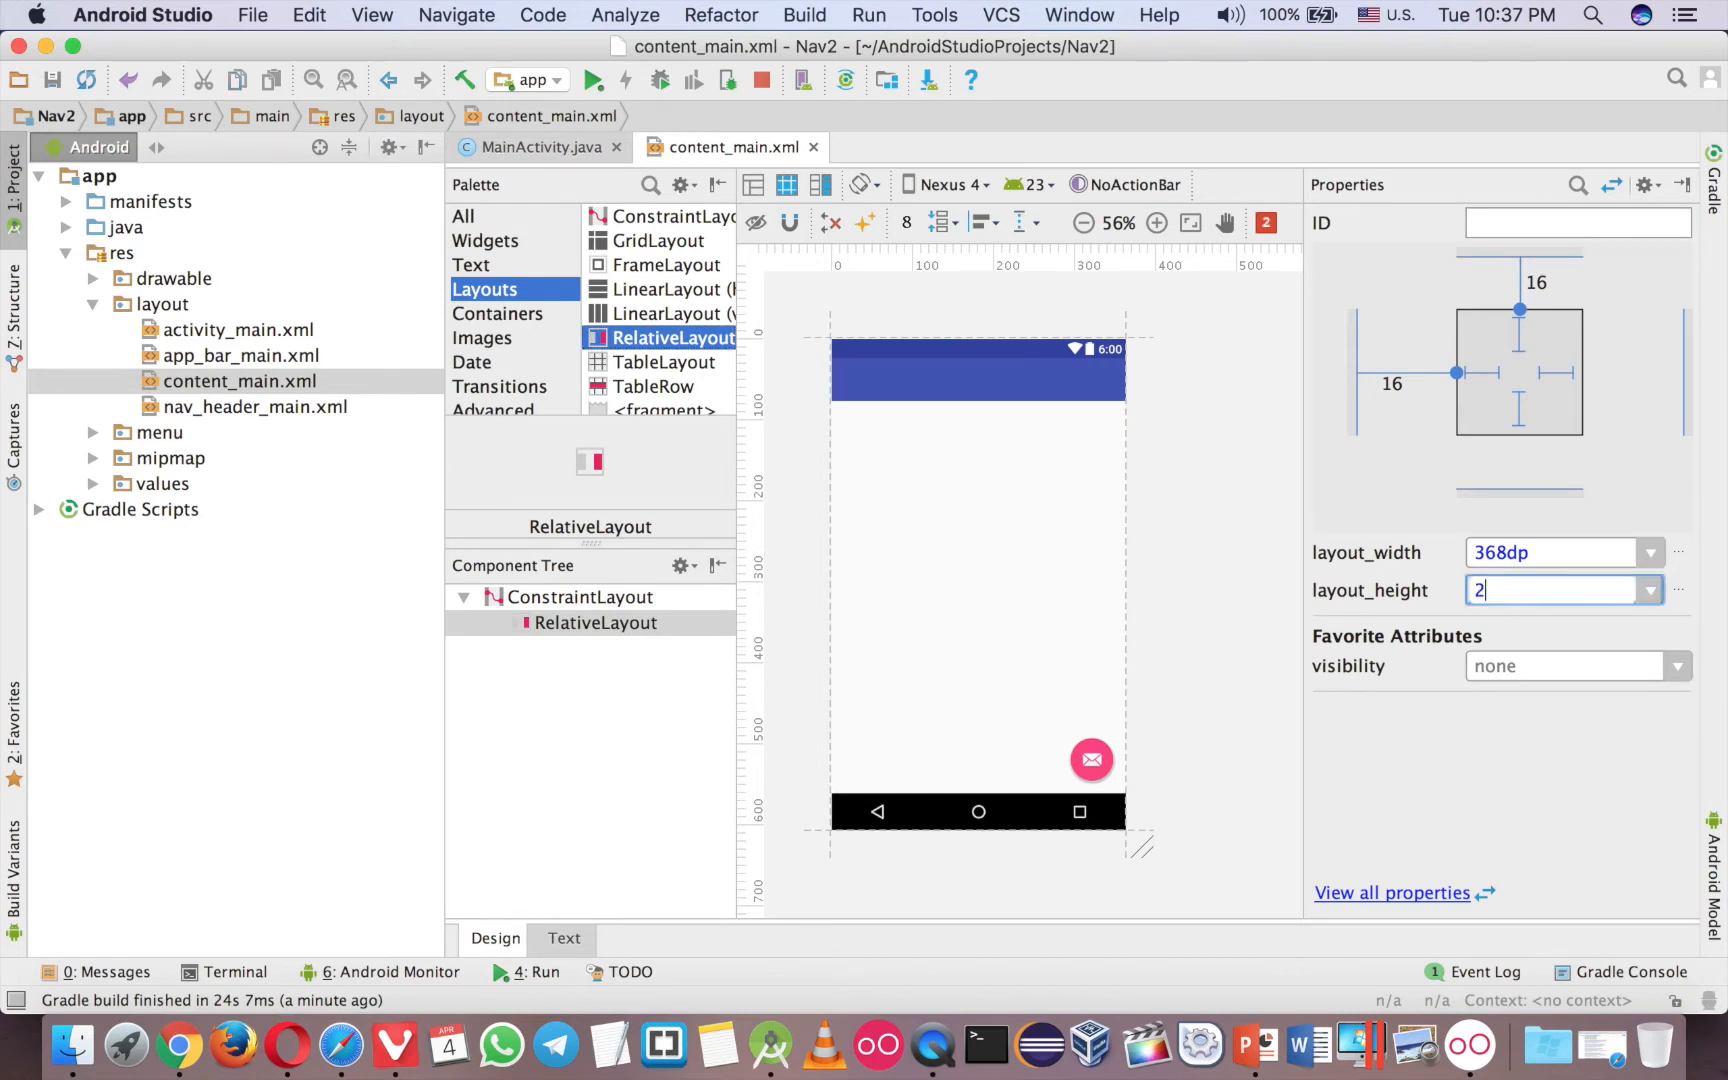
{"action": "type", "text": "50dp"}
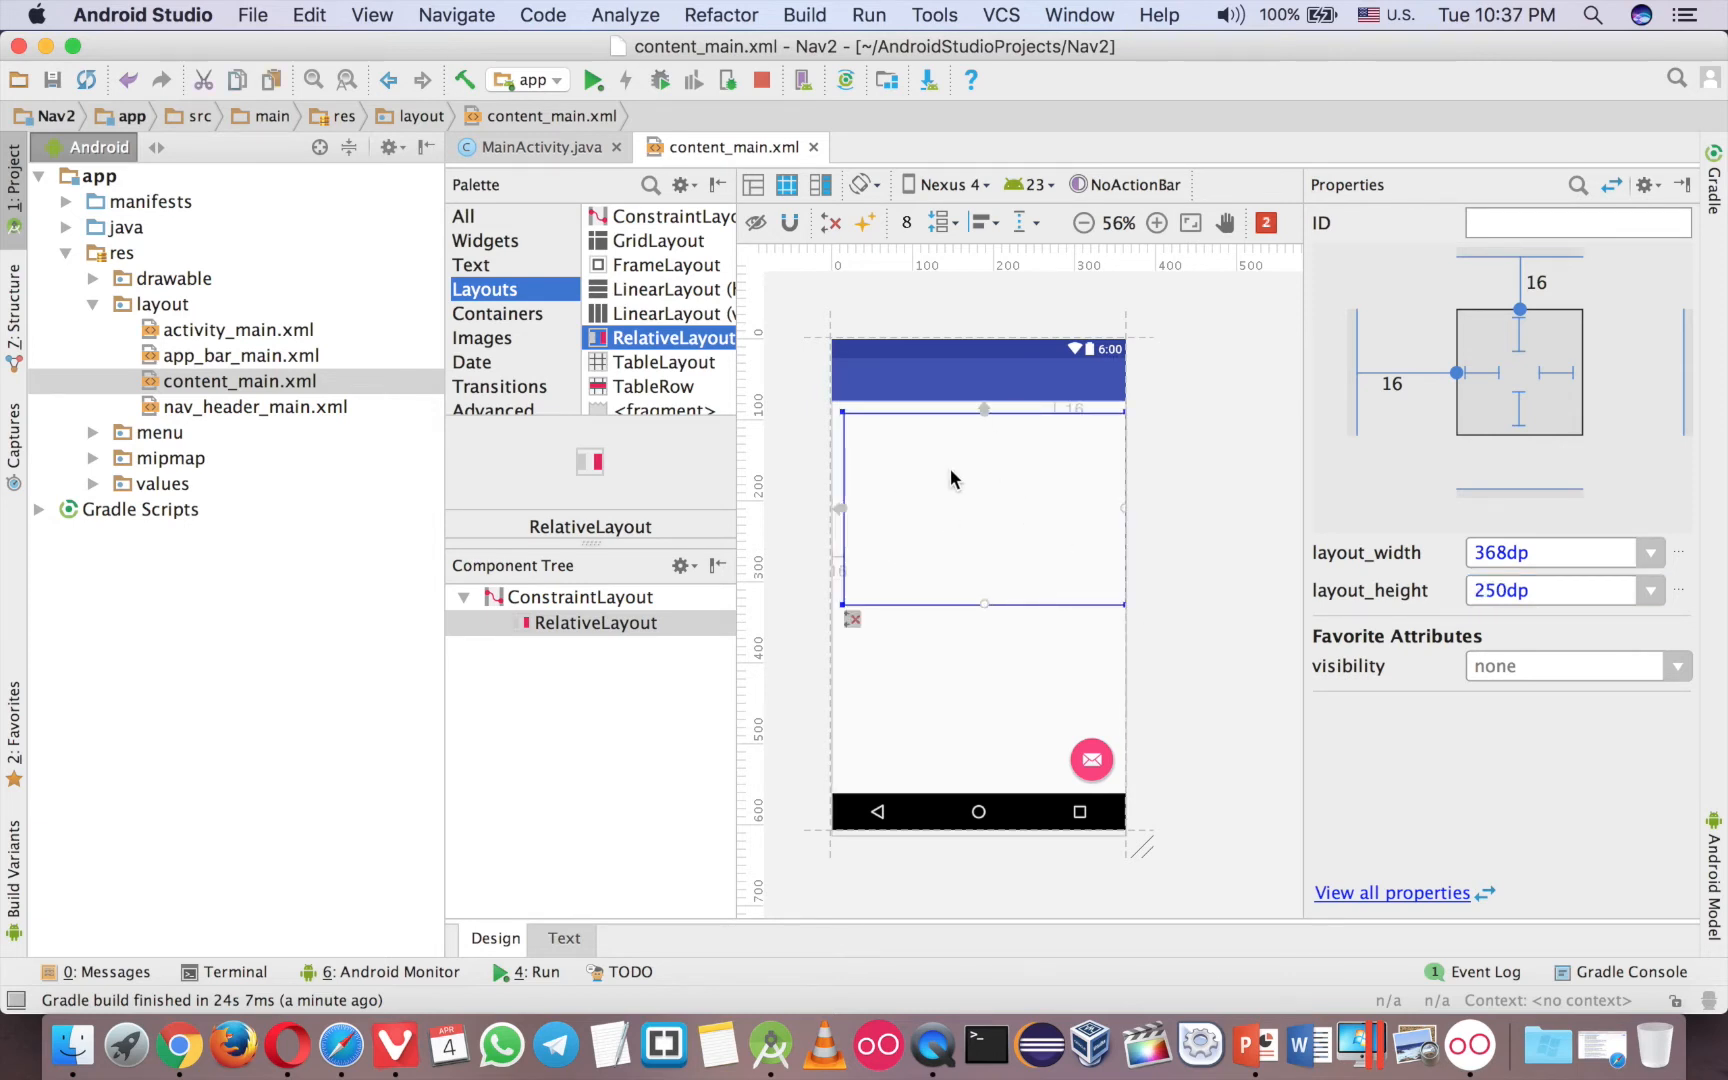
{"action": "mouse_move", "coordinate": [936, 440]}
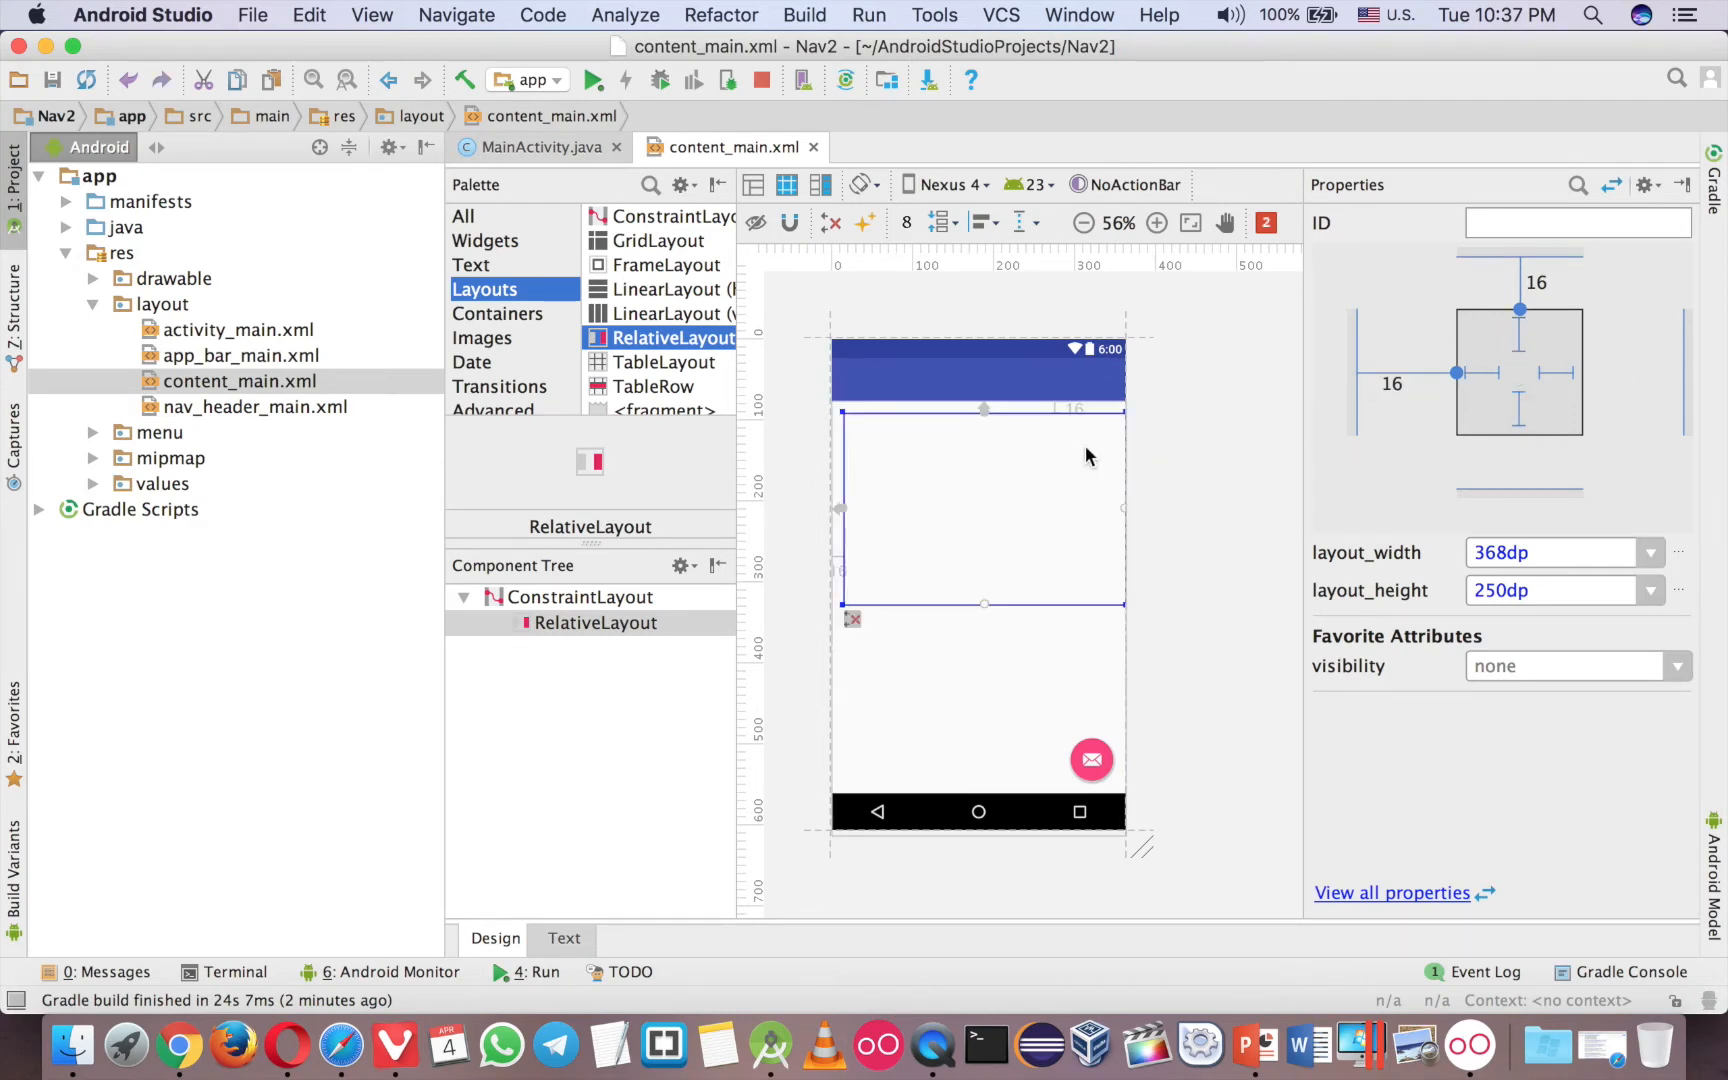
{"action": "left_click", "coordinate": [830, 222]}
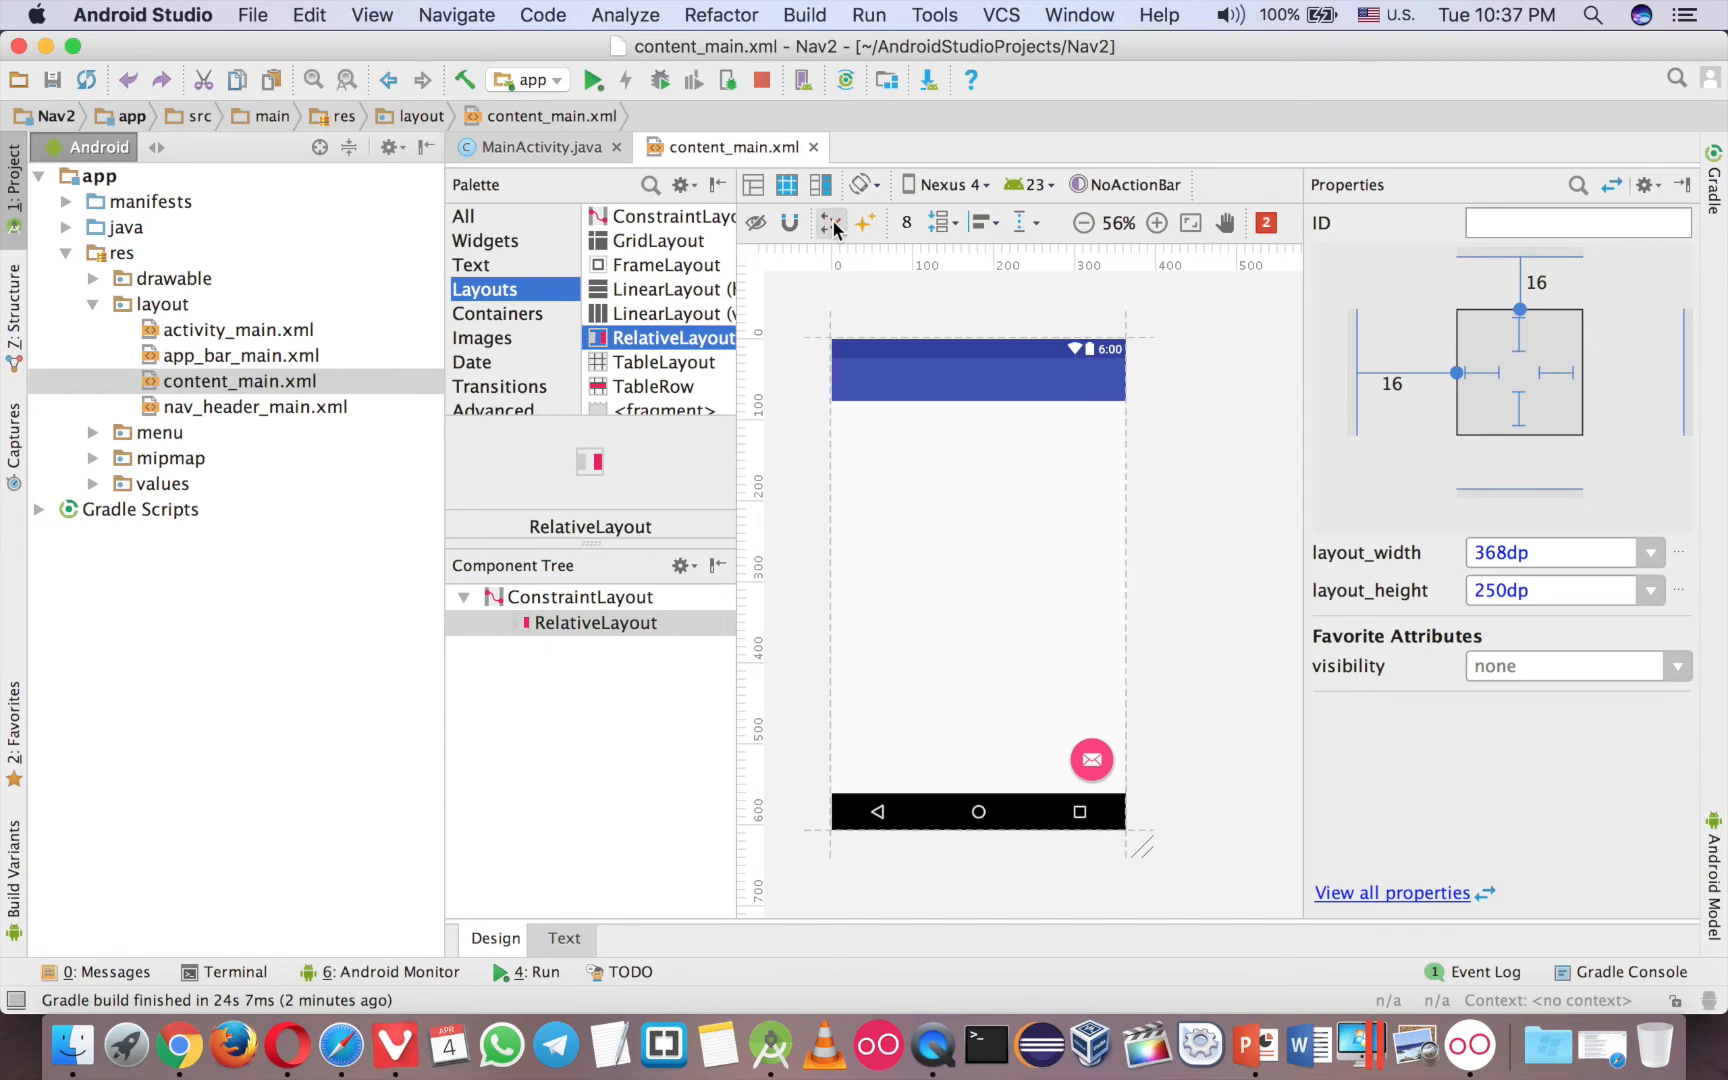
Constrain the RelativeLayout's left and right edges to the parent with 0dp width.
{"action": "left_click", "coordinate": [830, 222]}
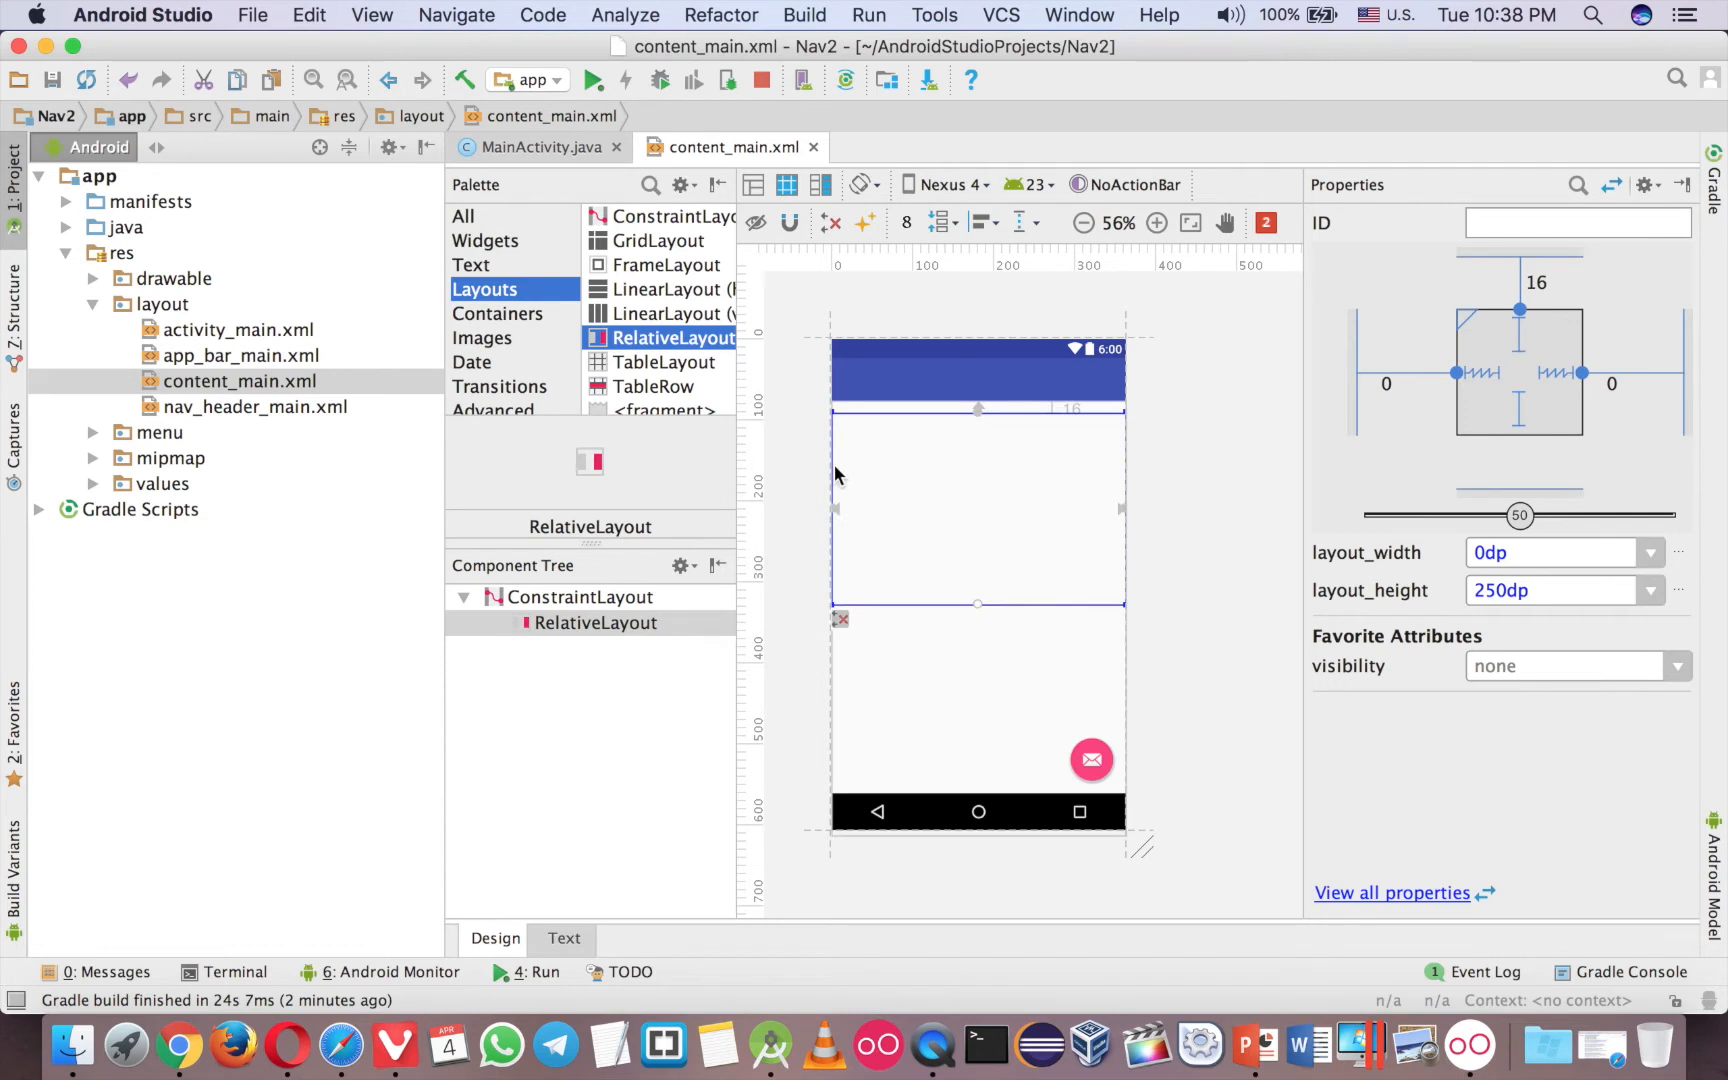
{"action": "left_click", "coordinate": [1196, 474]}
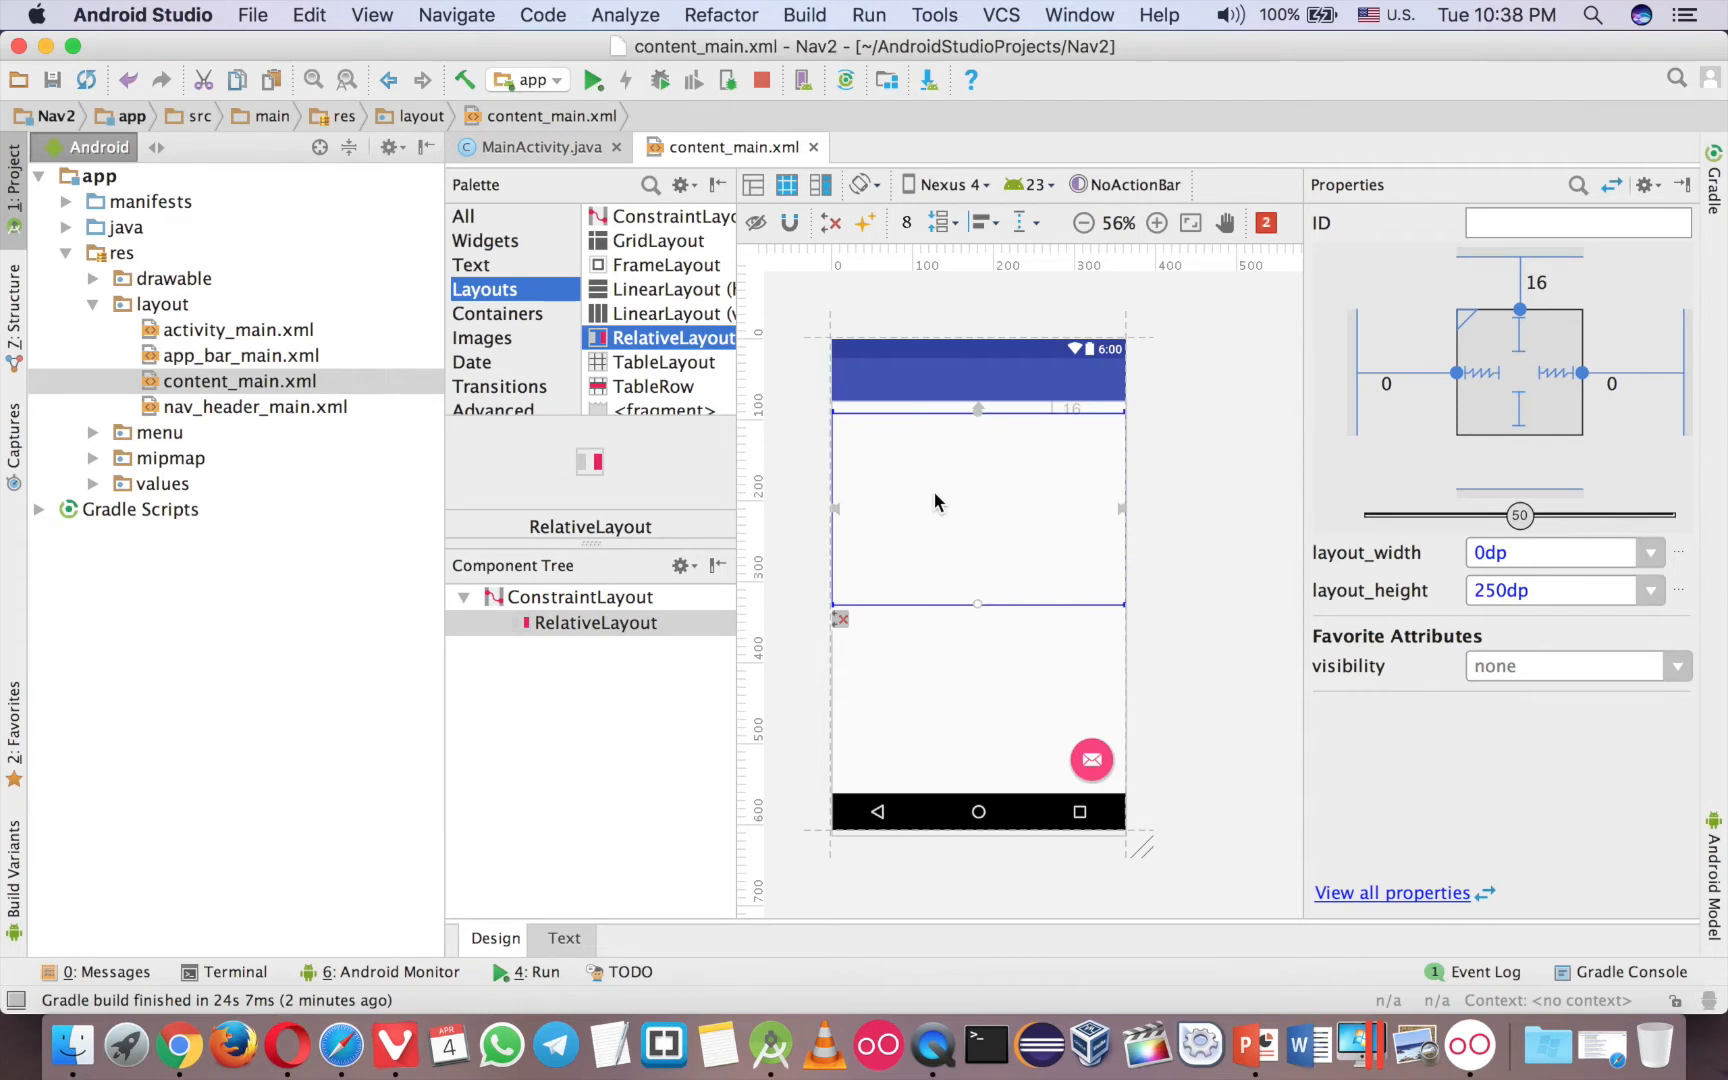
{"action": "left_click", "coordinate": [1576, 222]}
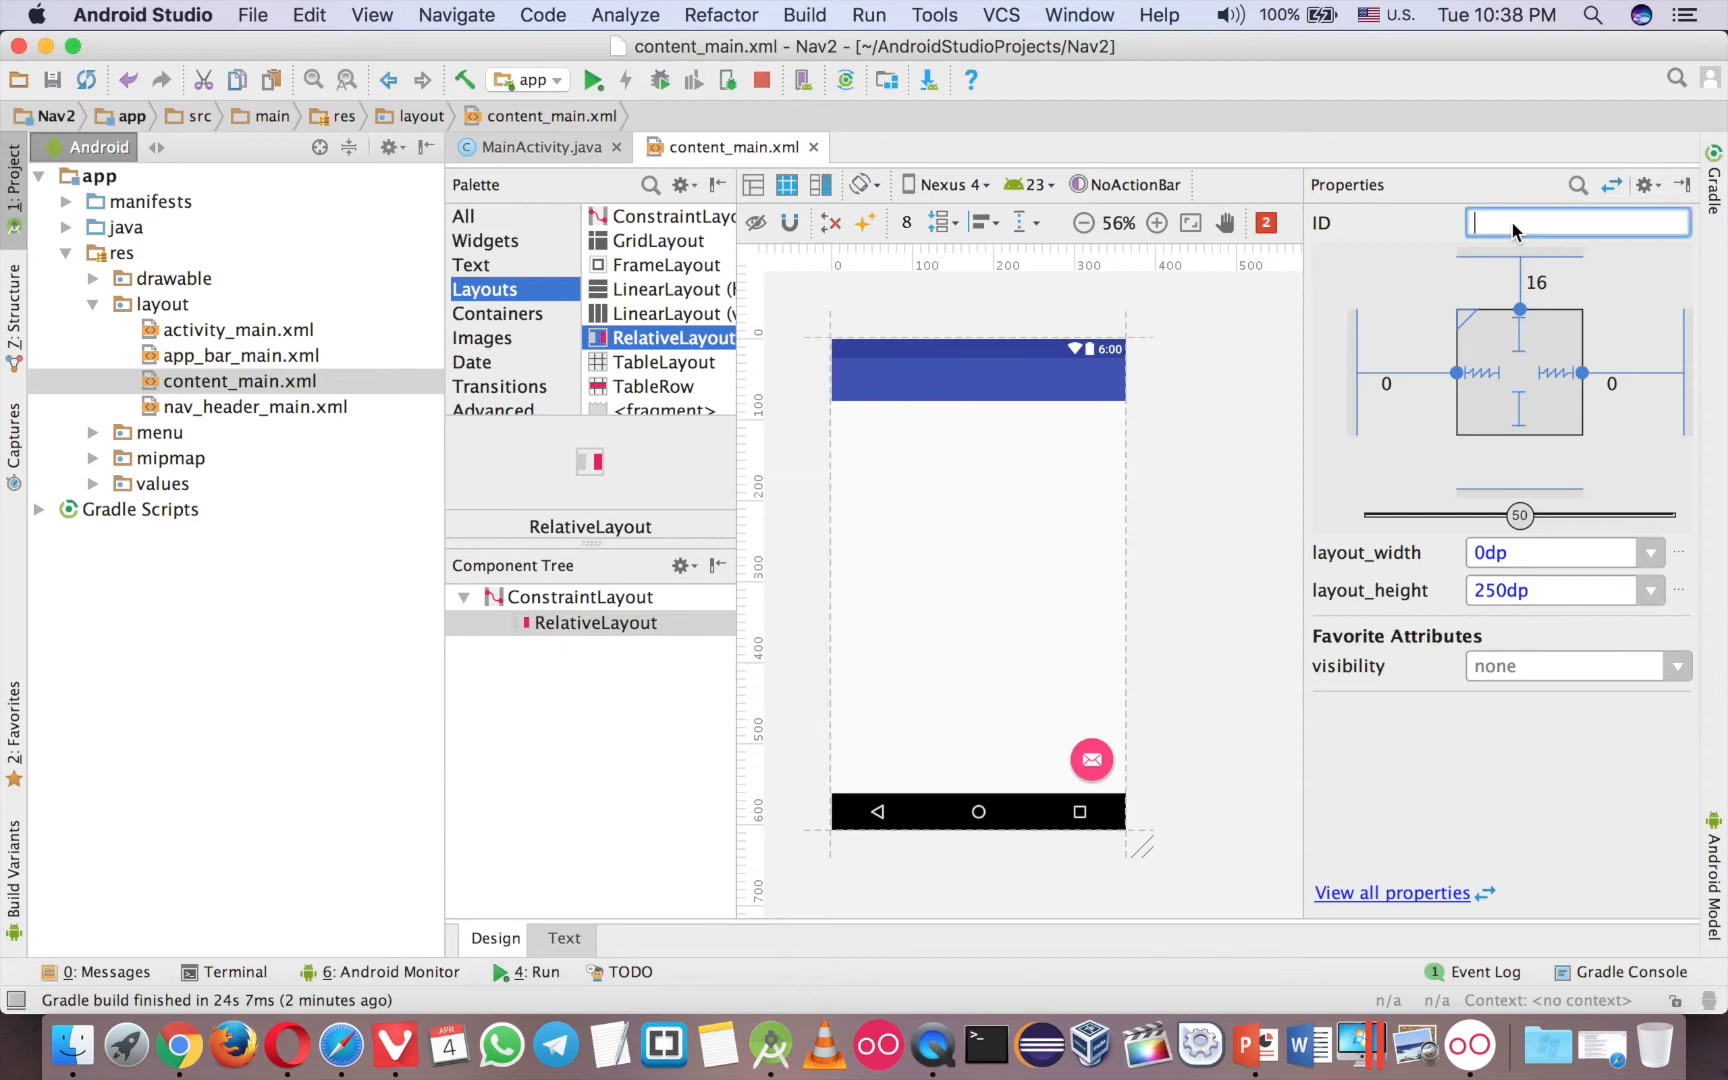
Set the RelativeLayout ID to mainLayout and expand the res/menu folder.
{"action": "type", "text": "mainLayout"}
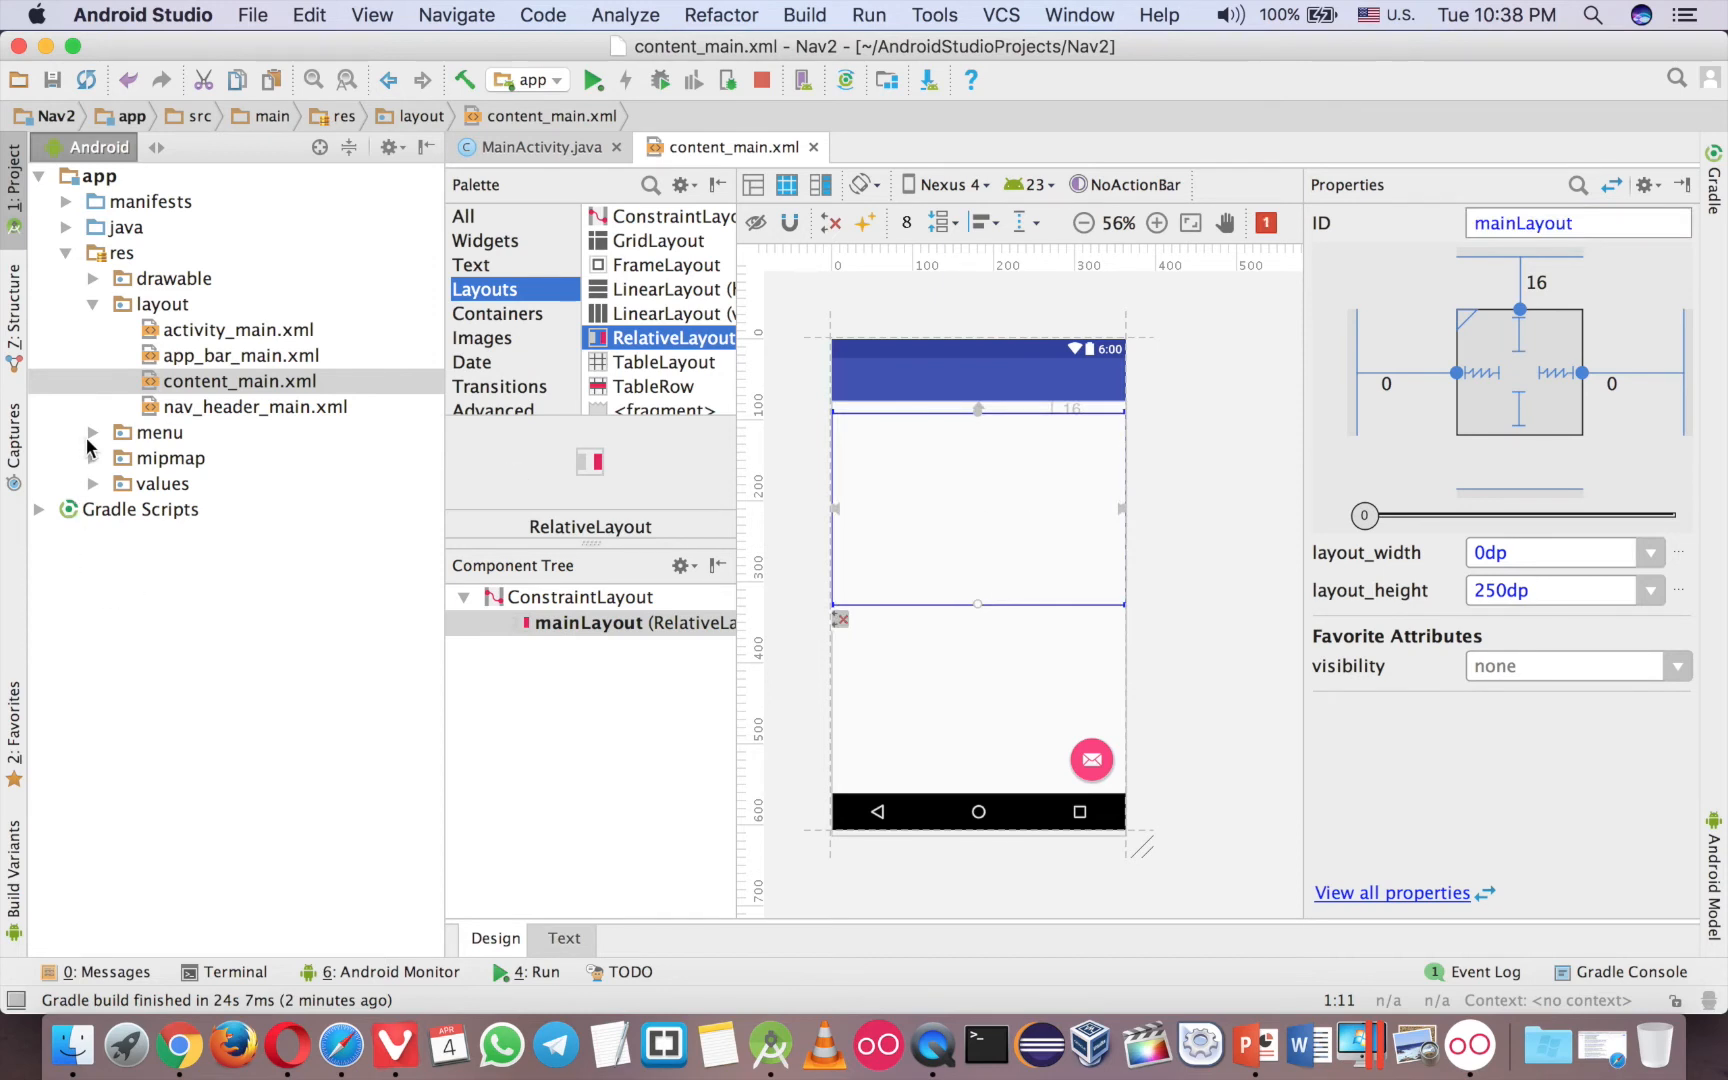
{"action": "left_click", "coordinate": [92, 432]}
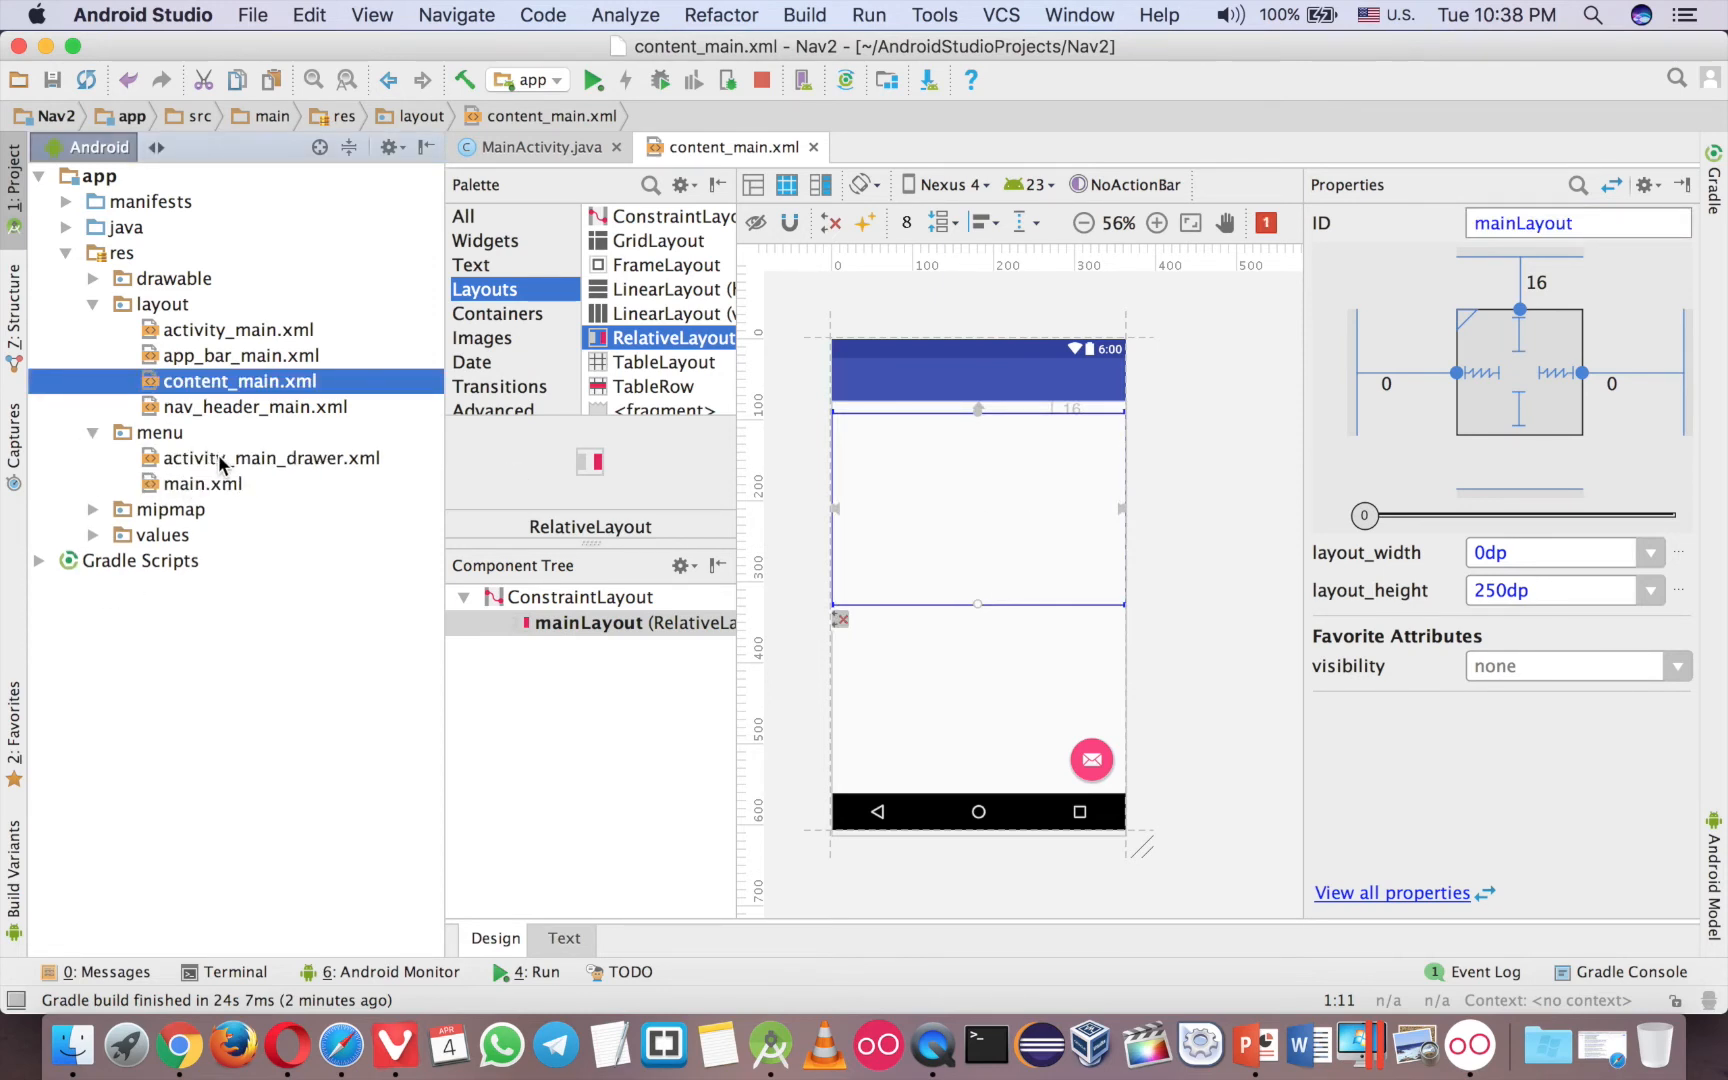
View activity_main_drawer.xml as XML and select the nav_camera id for renaming.
{"action": "double_click", "coordinate": [270, 458]}
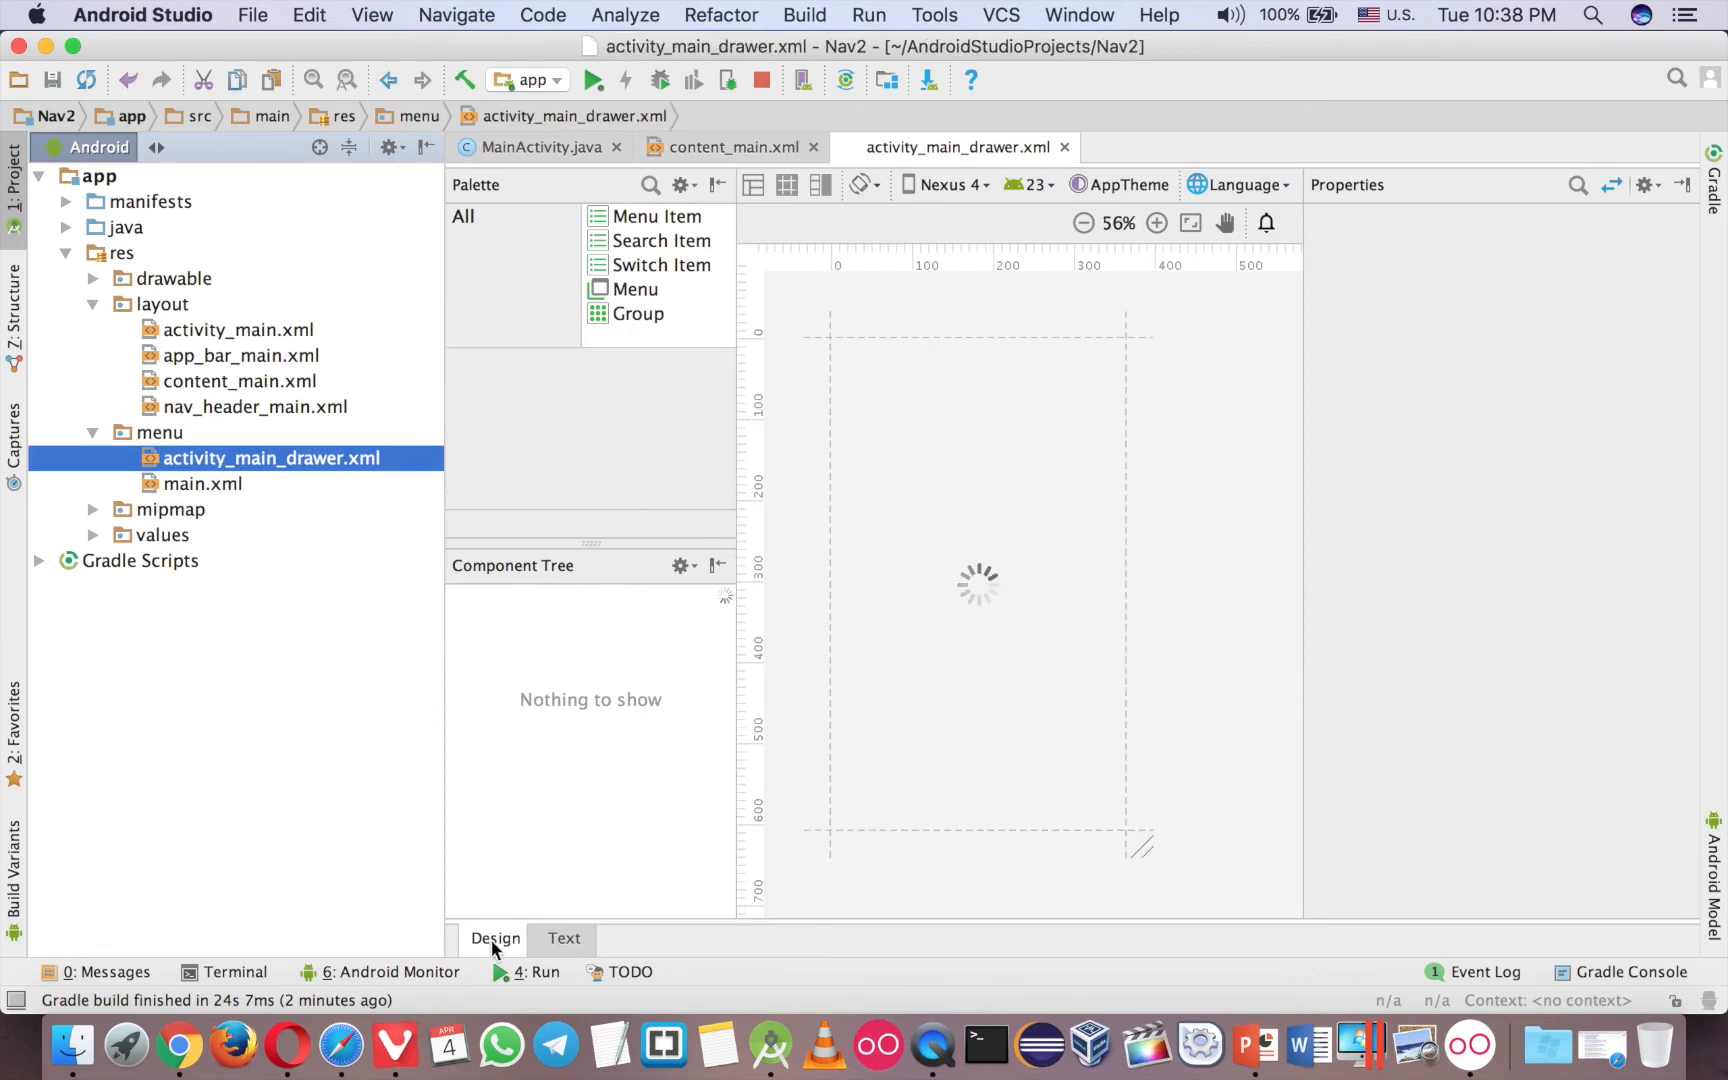
{"action": "left_click", "coordinate": [564, 938]}
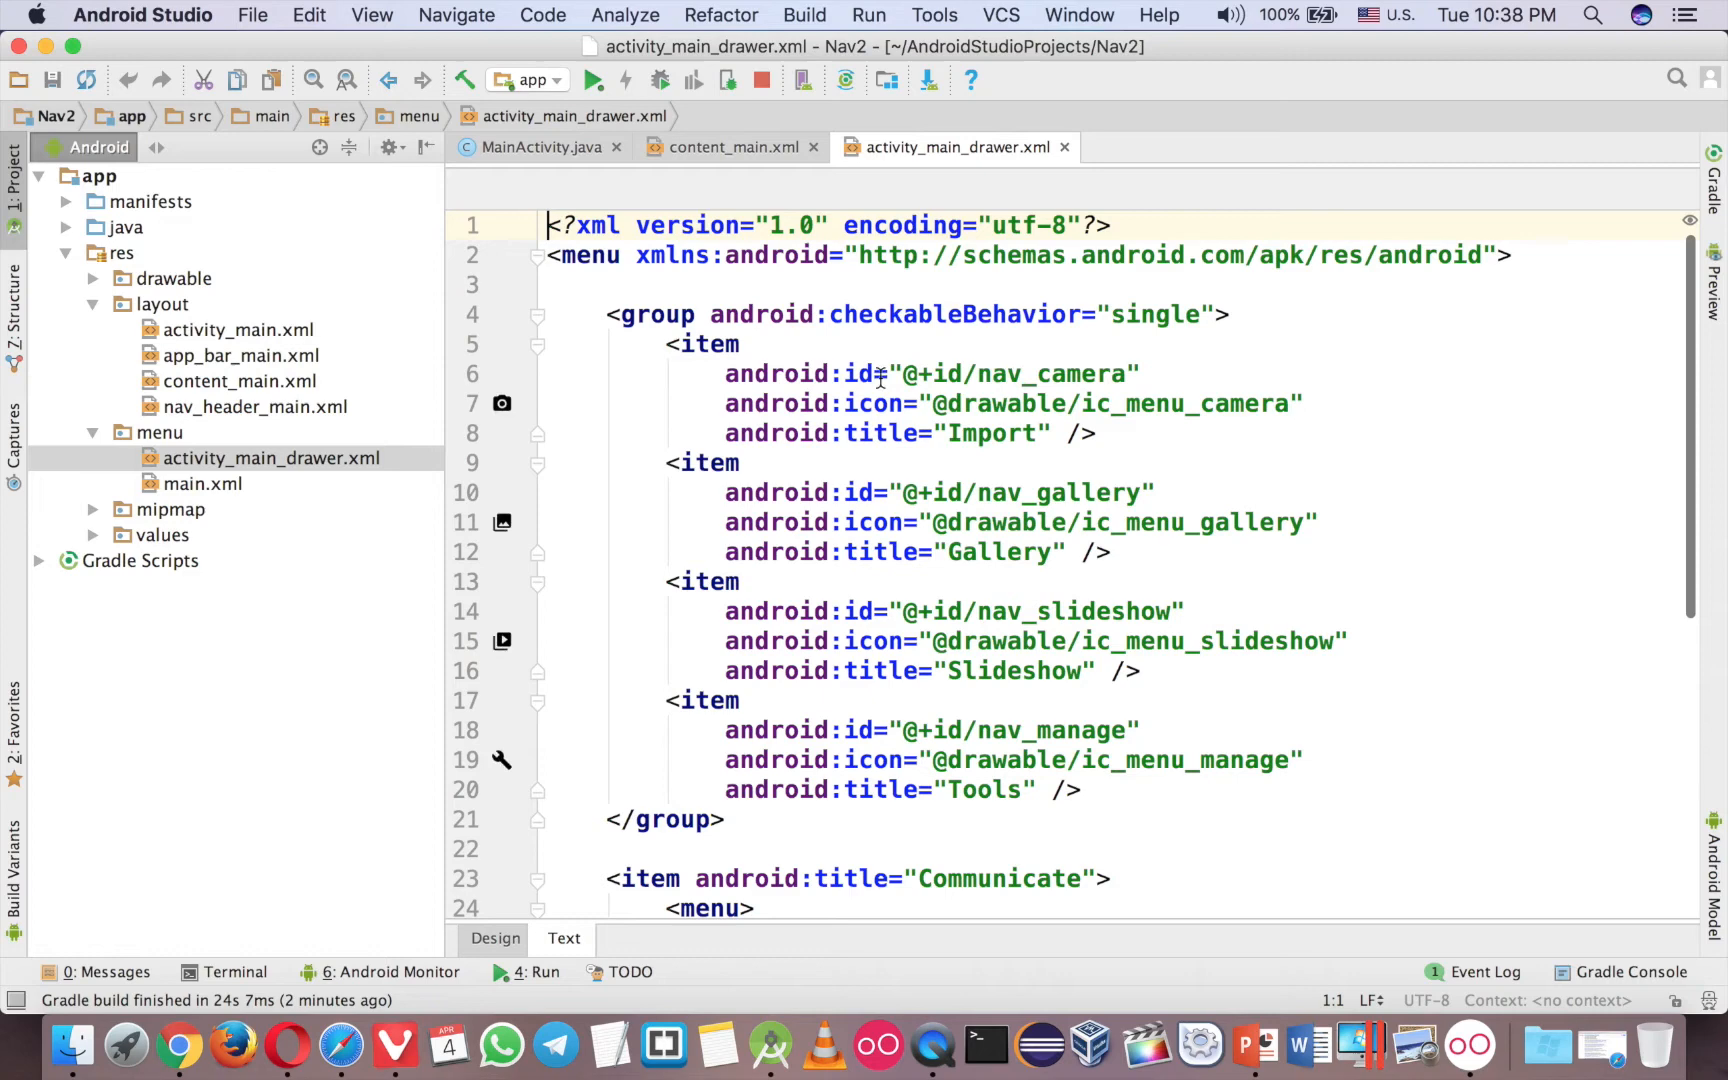
{"action": "double_click", "coordinate": [1008, 372]}
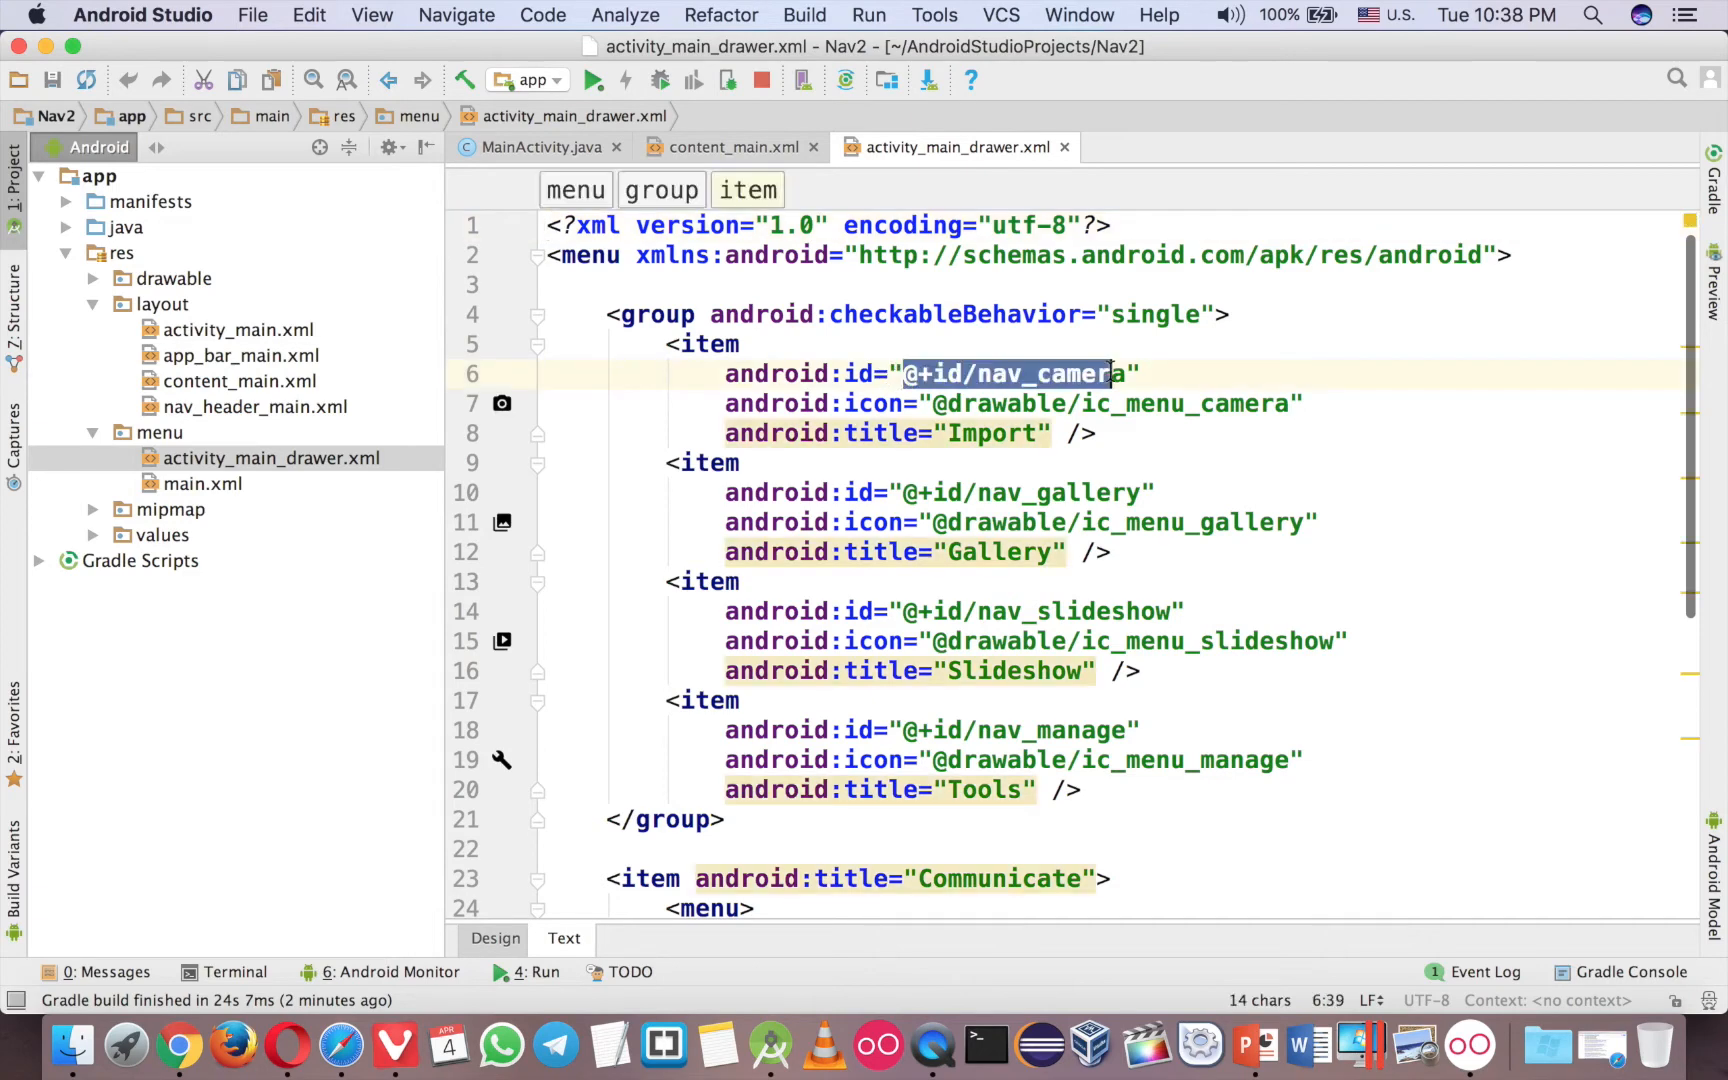
{"action": "left_click", "coordinate": [542, 146]}
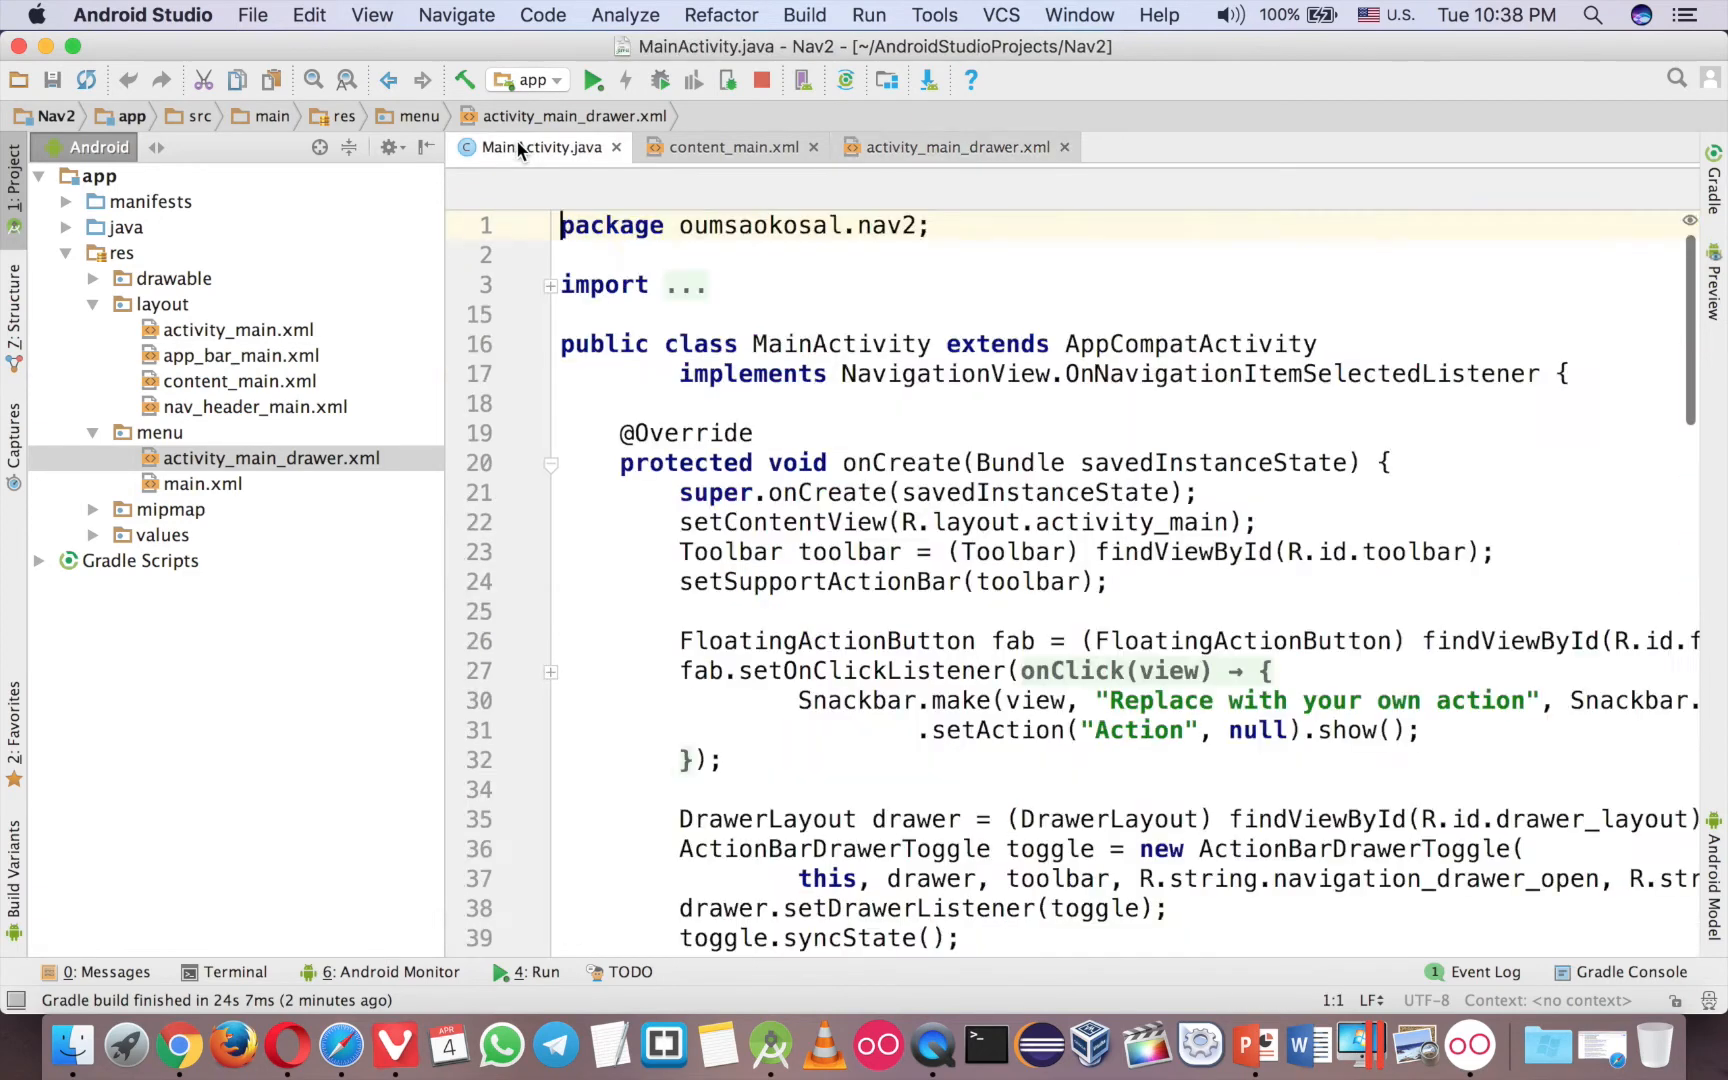
Rename the first item to nav_home titled Home, with its icon line removed.
{"action": "scroll", "scroll_direction": "down", "scroll_amount": 3}
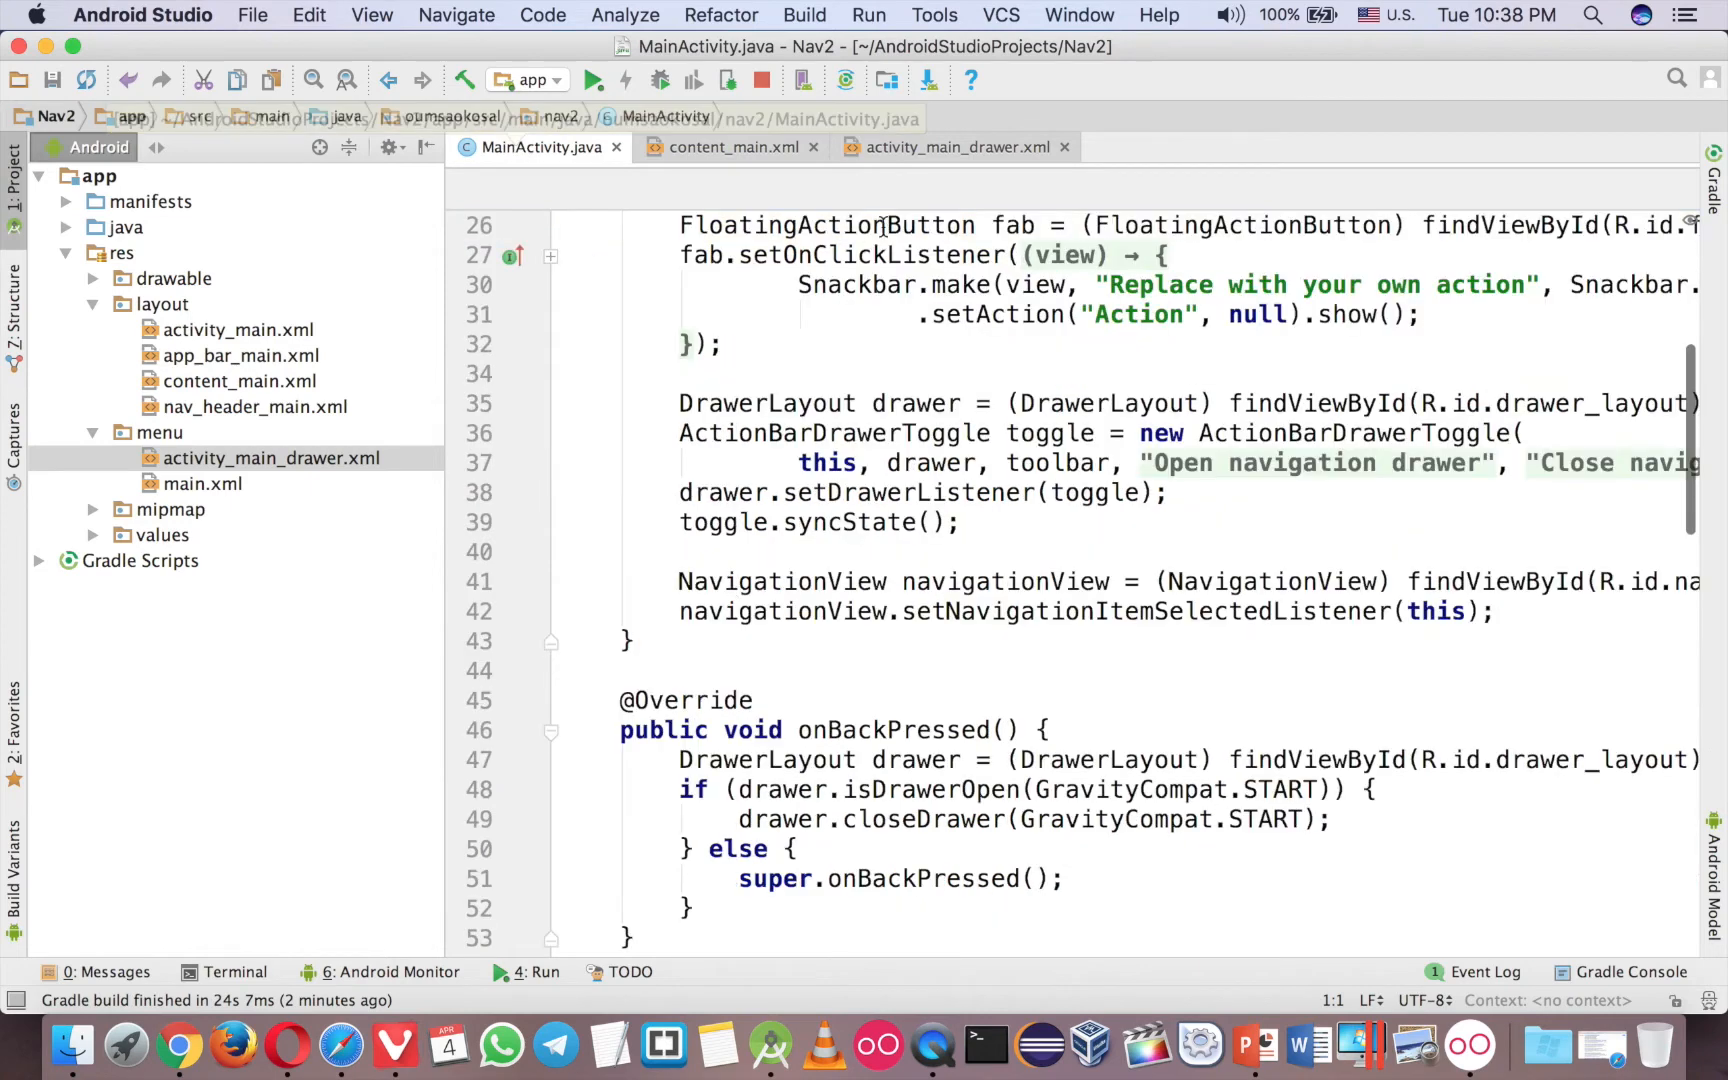
{"action": "left_click", "coordinate": [952, 146]}
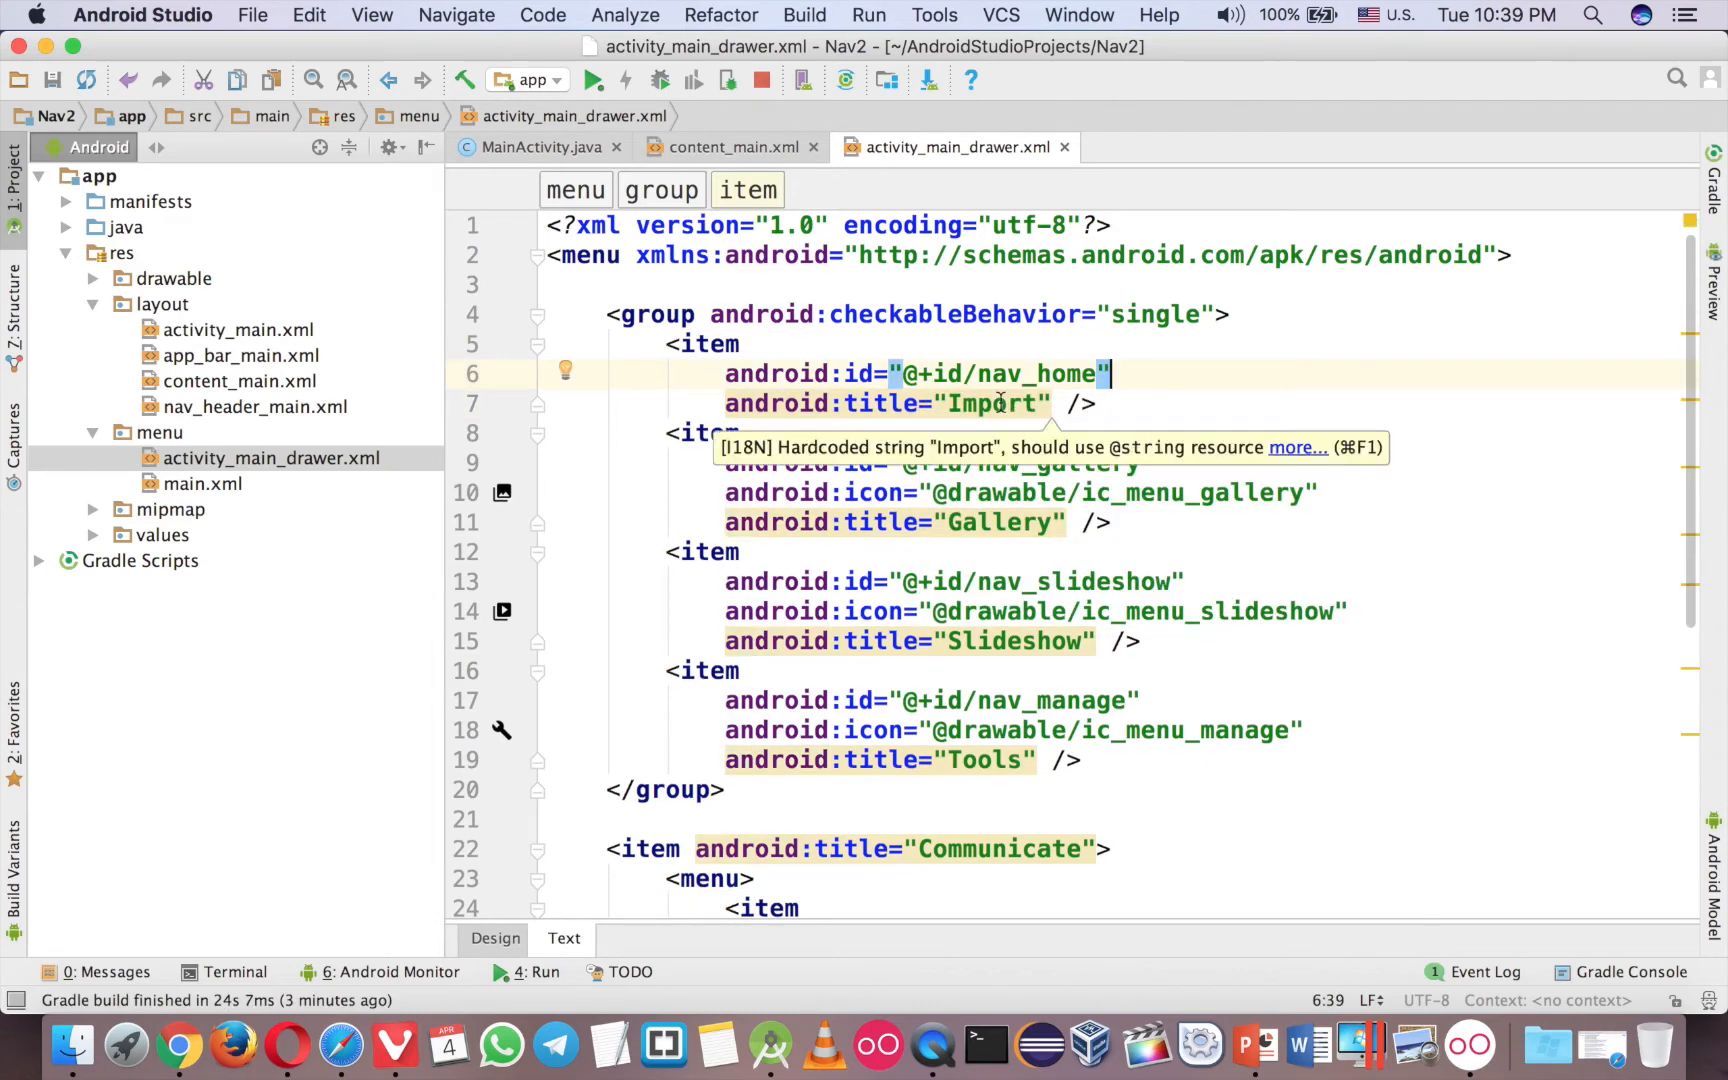
{"action": "type", "text": "Home"}
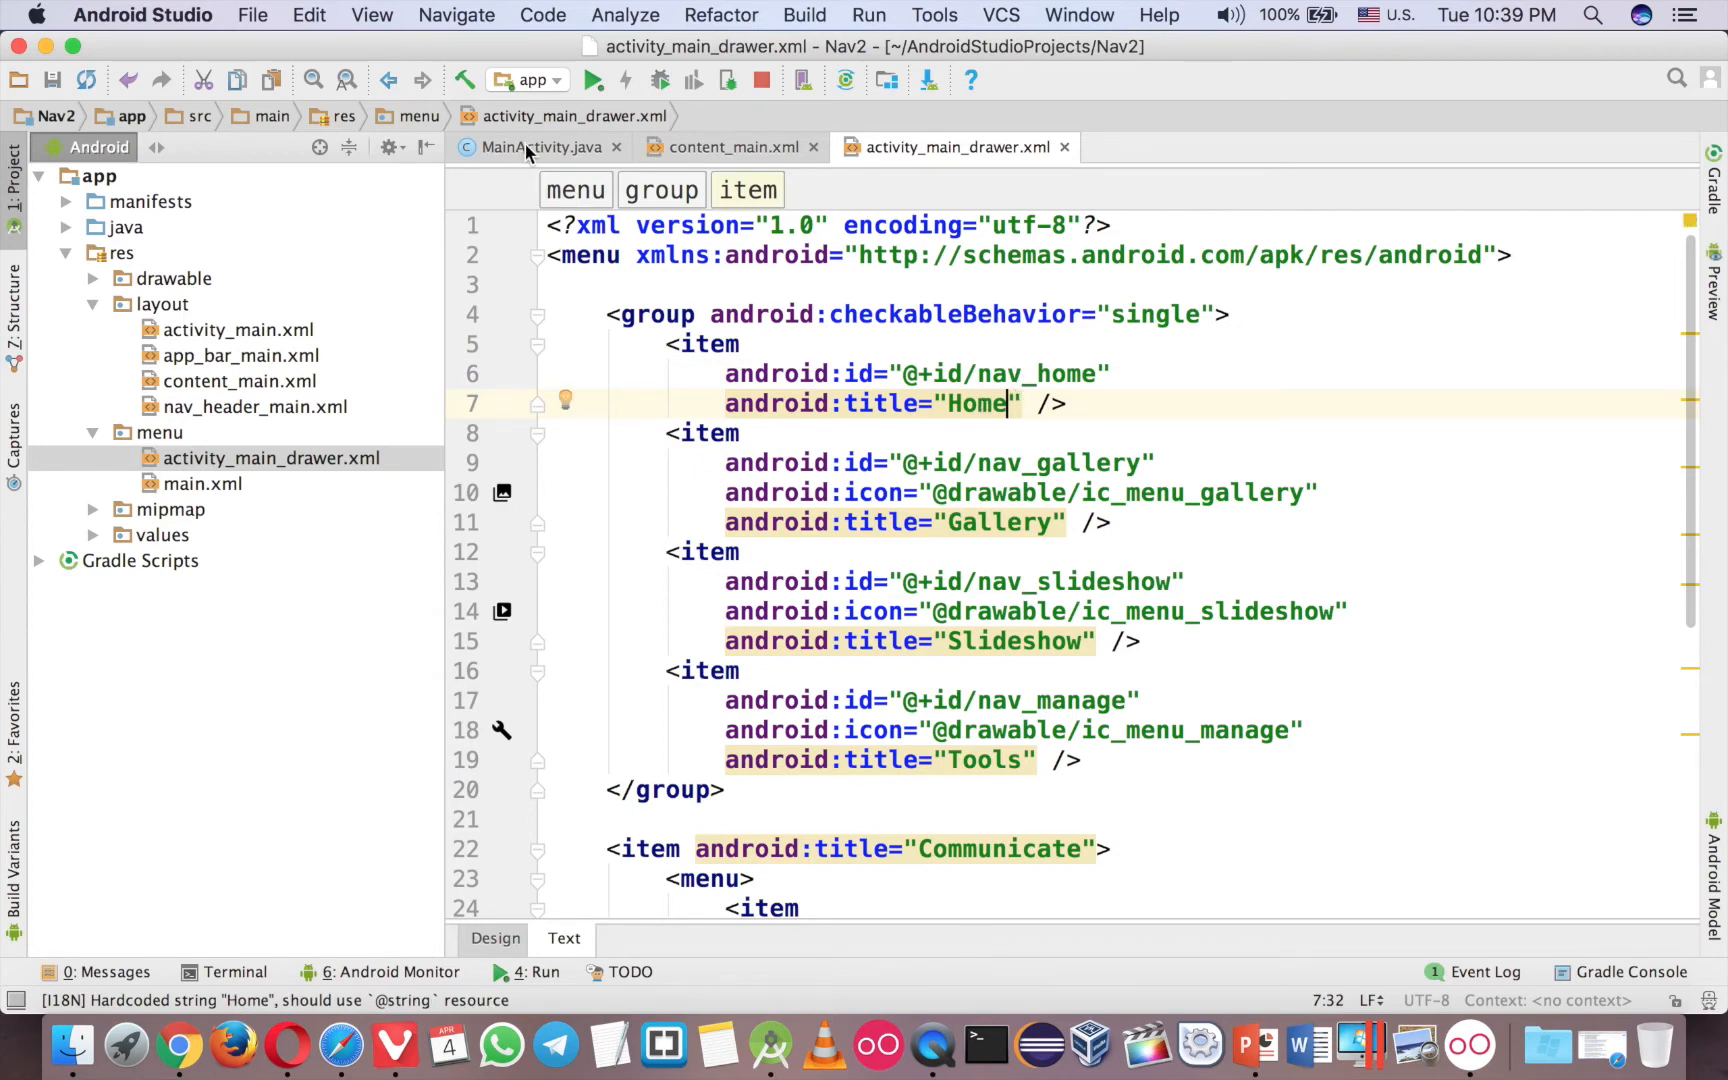
In MainActivity's onNavigationItemSelected, change the first branch to check R.id.nav_home with an empty body.
{"action": "left_click", "coordinate": [540, 146]}
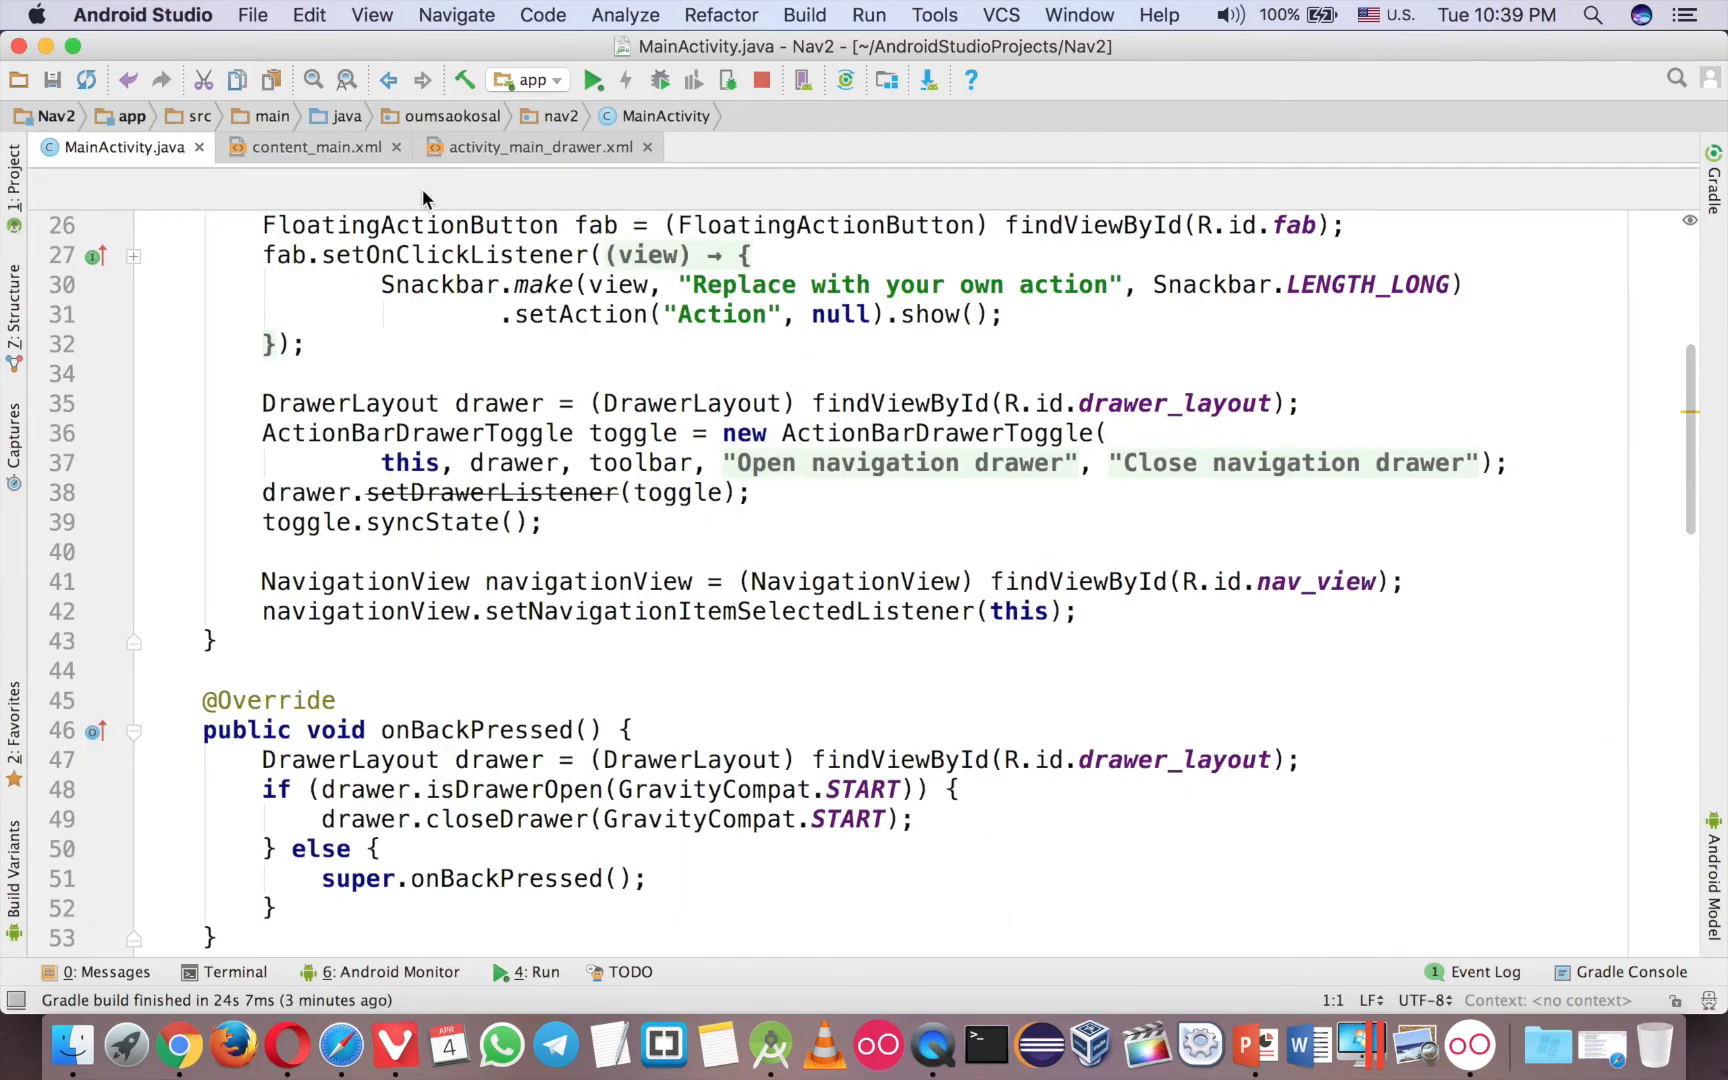
{"action": "scroll", "scroll_direction": "down", "scroll_amount": 3}
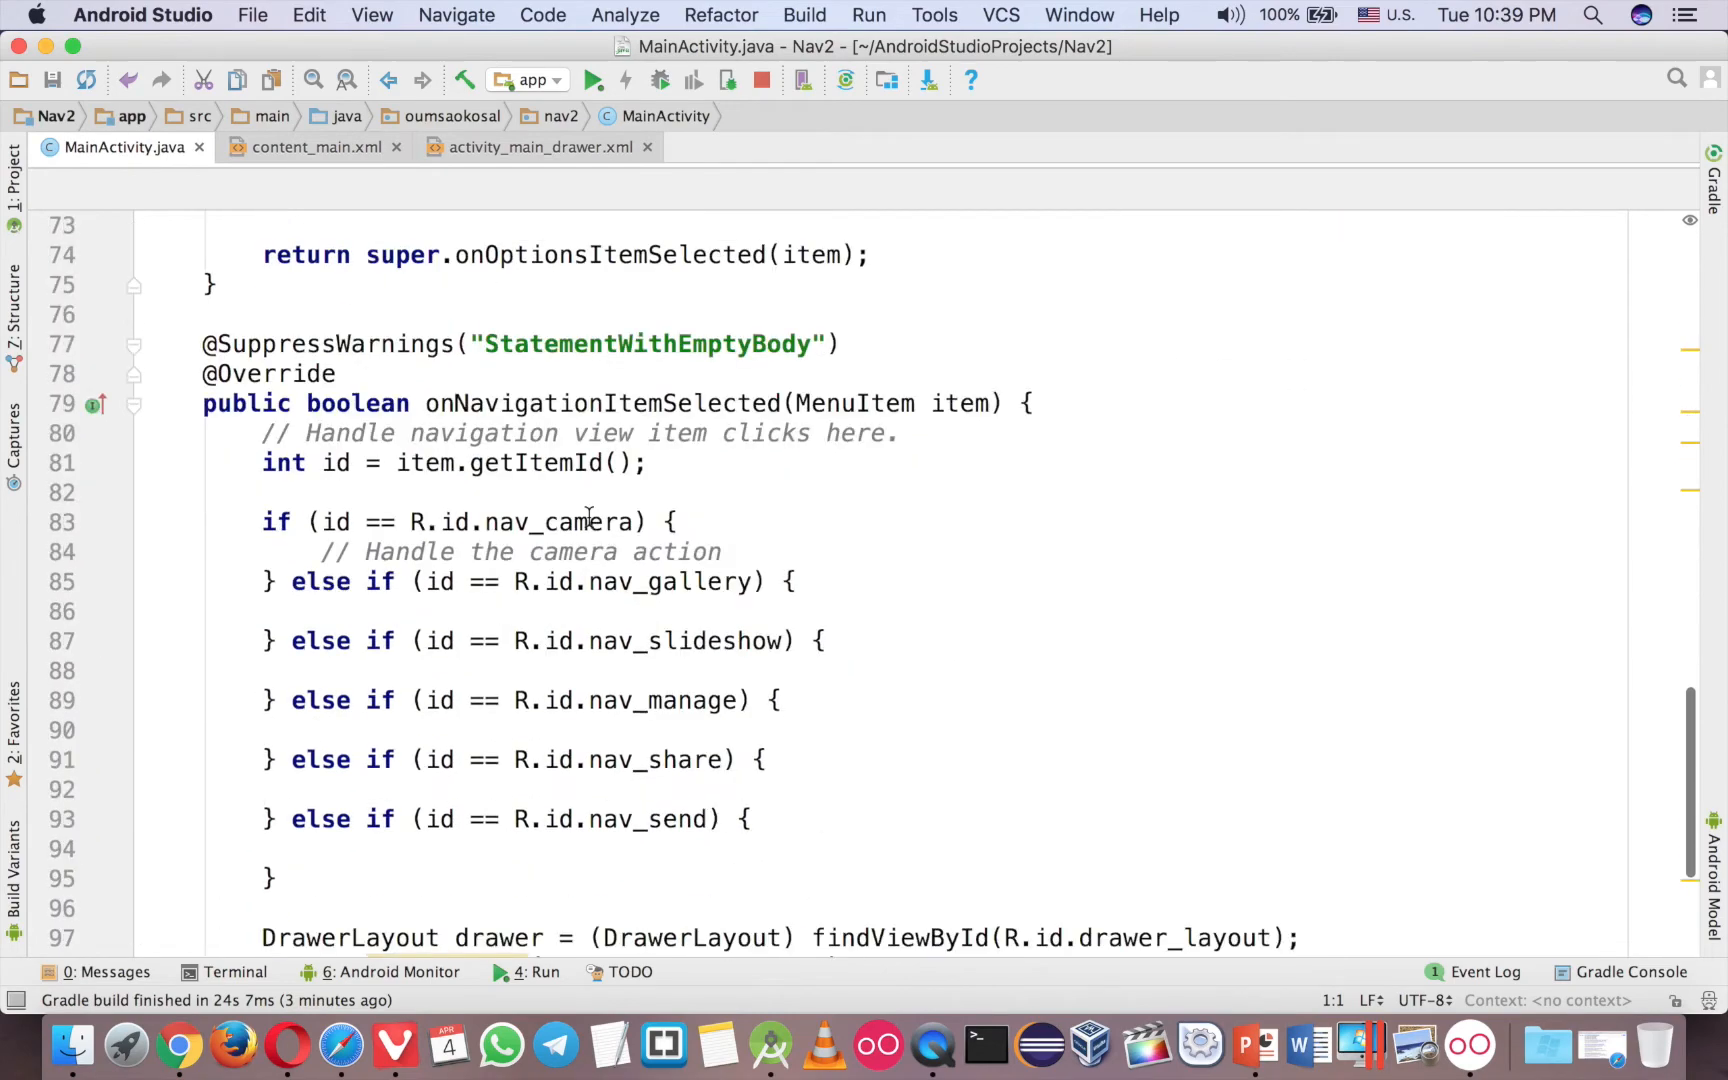
{"action": "scroll", "scroll_direction": "down", "scroll_amount": 3}
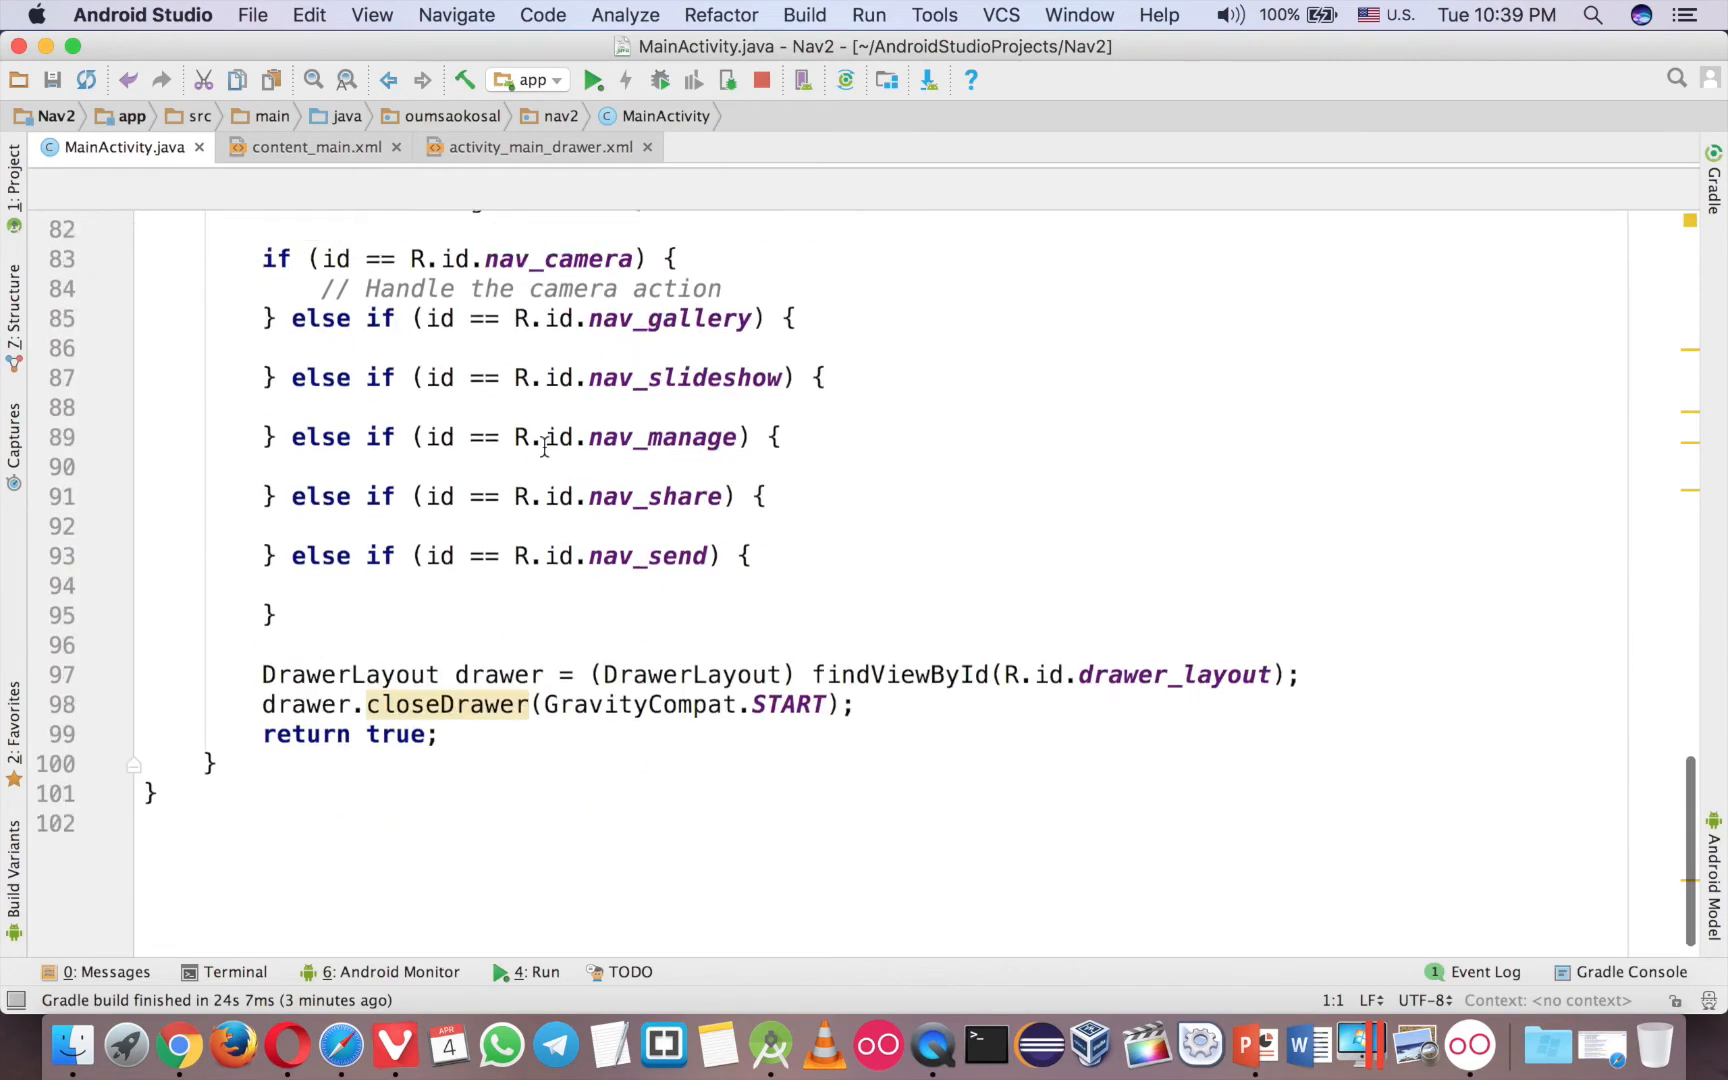
{"action": "scroll", "scroll_direction": "up", "scroll_amount": 3}
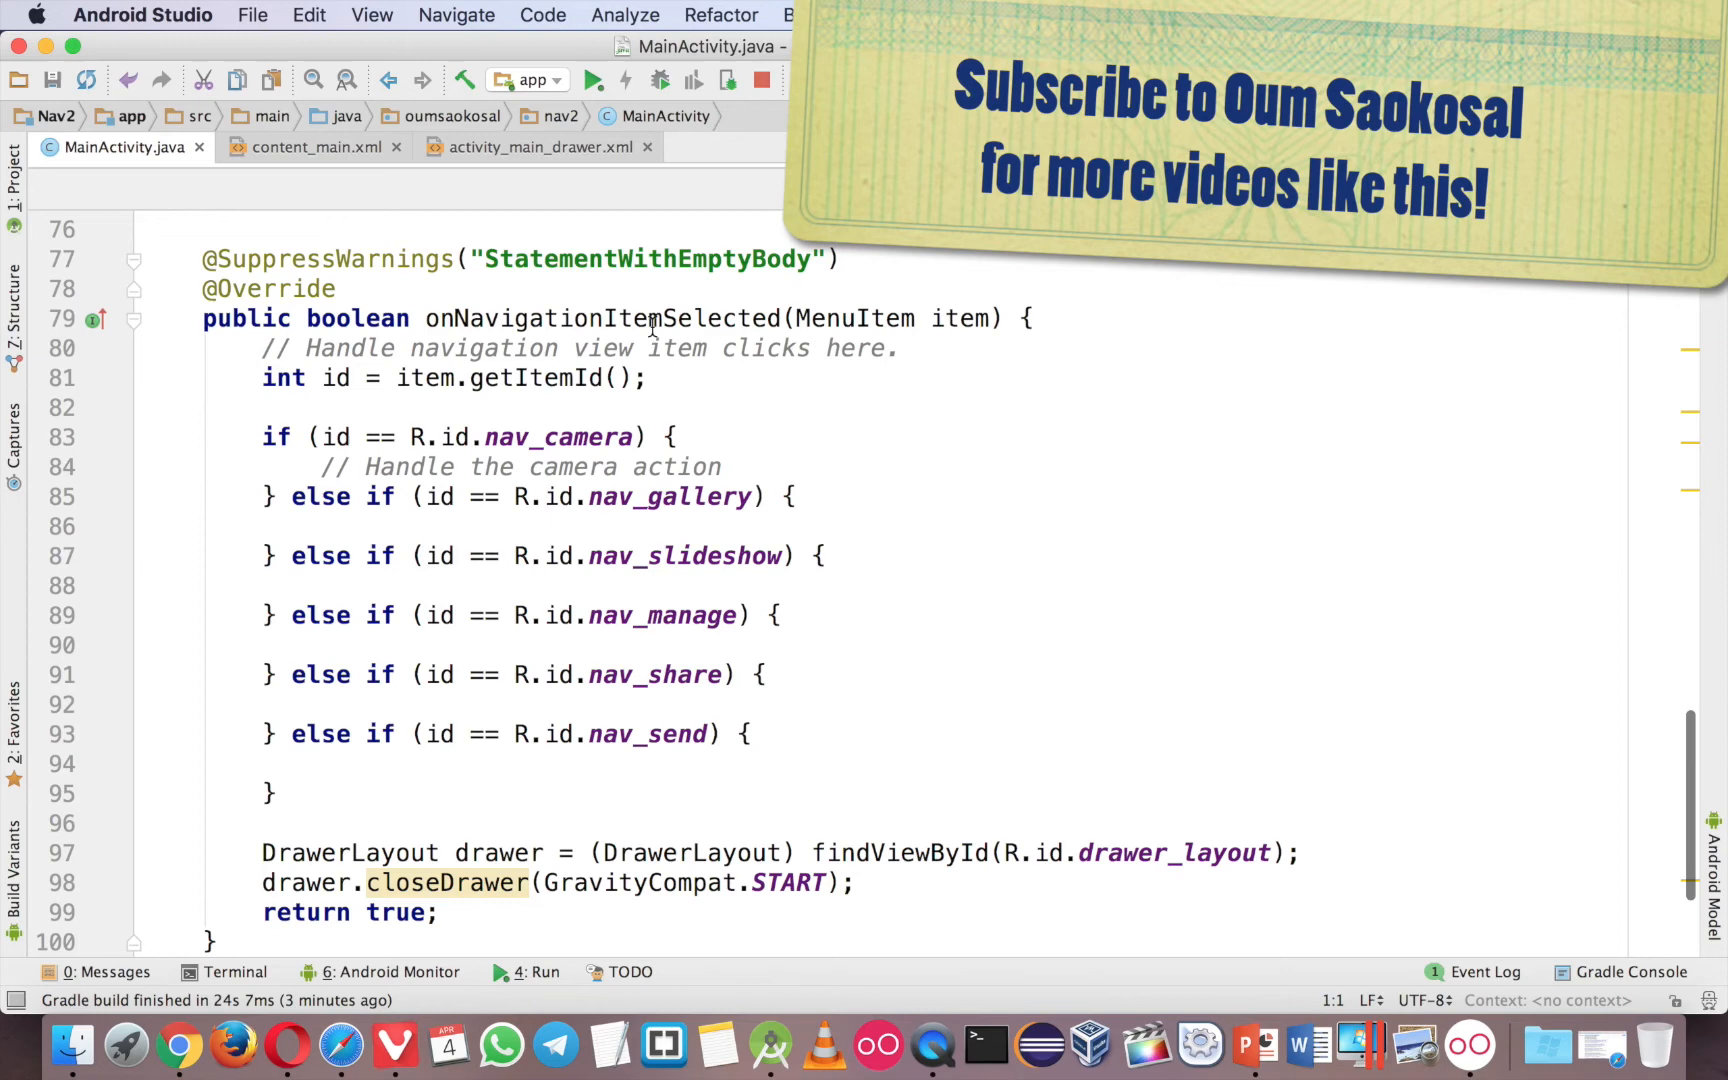
{"action": "double_click", "coordinate": [556, 436]}
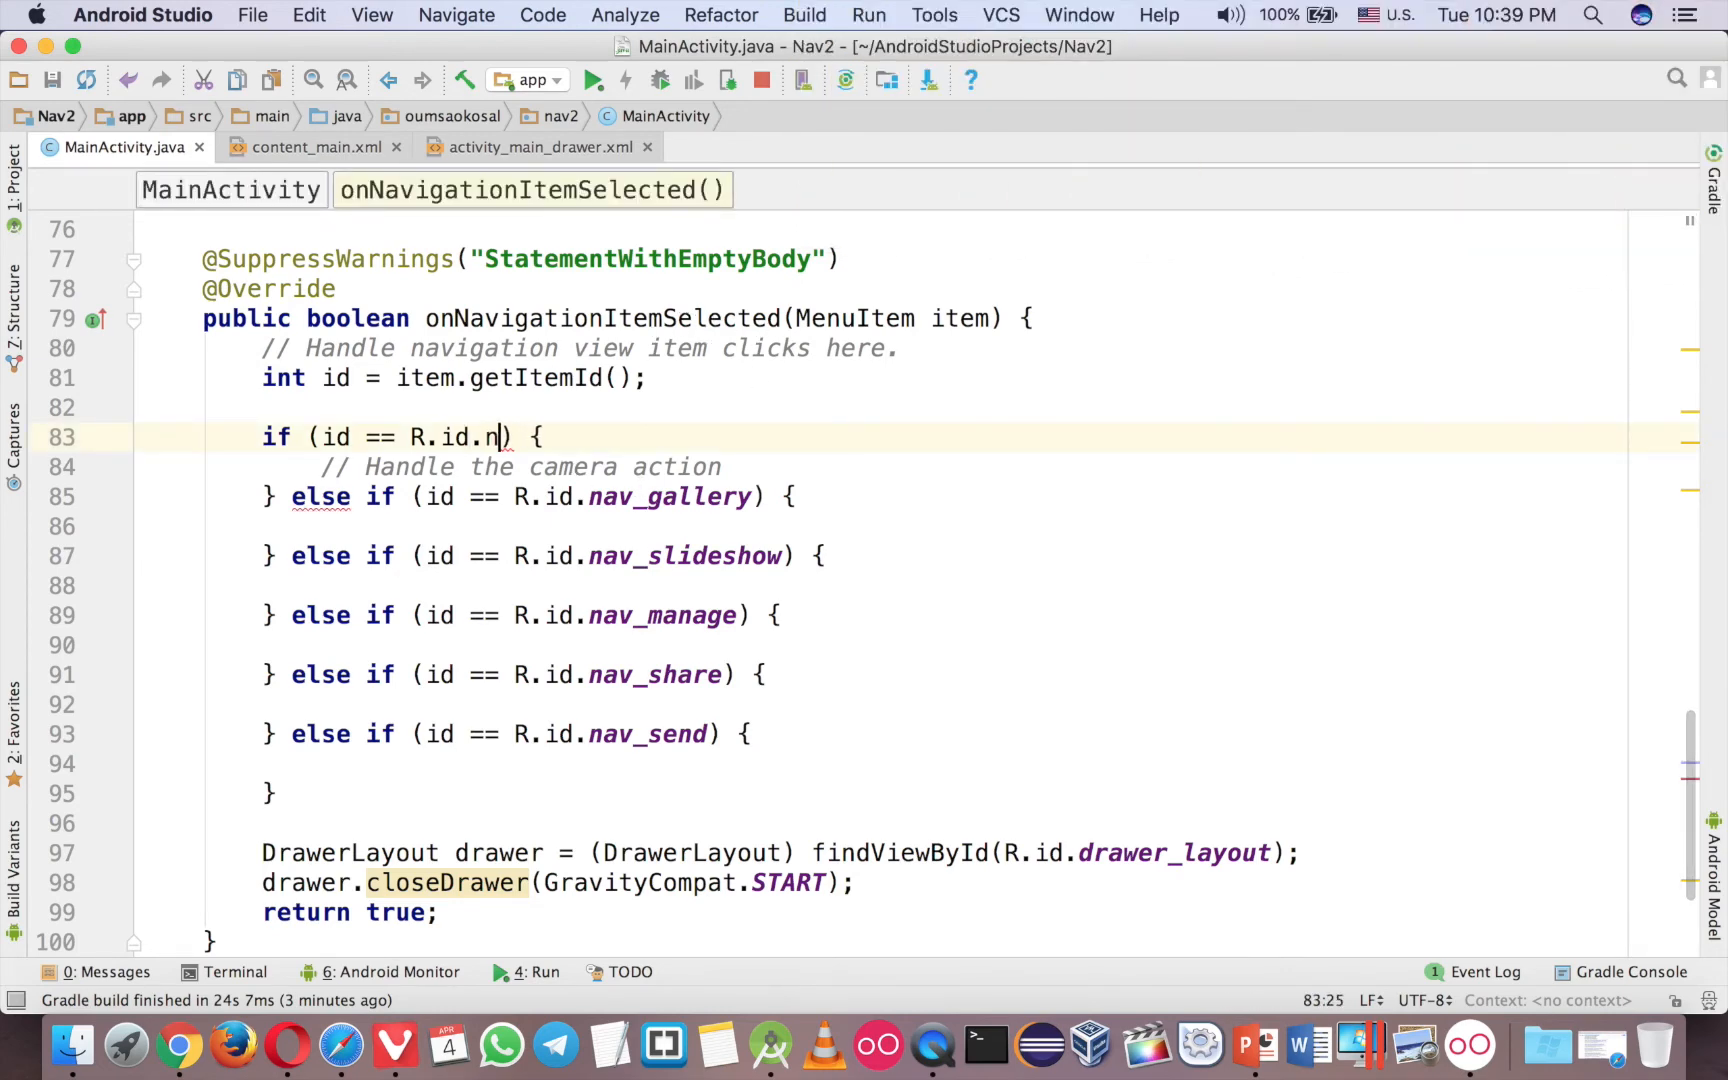
{"action": "type", "text": "n"}
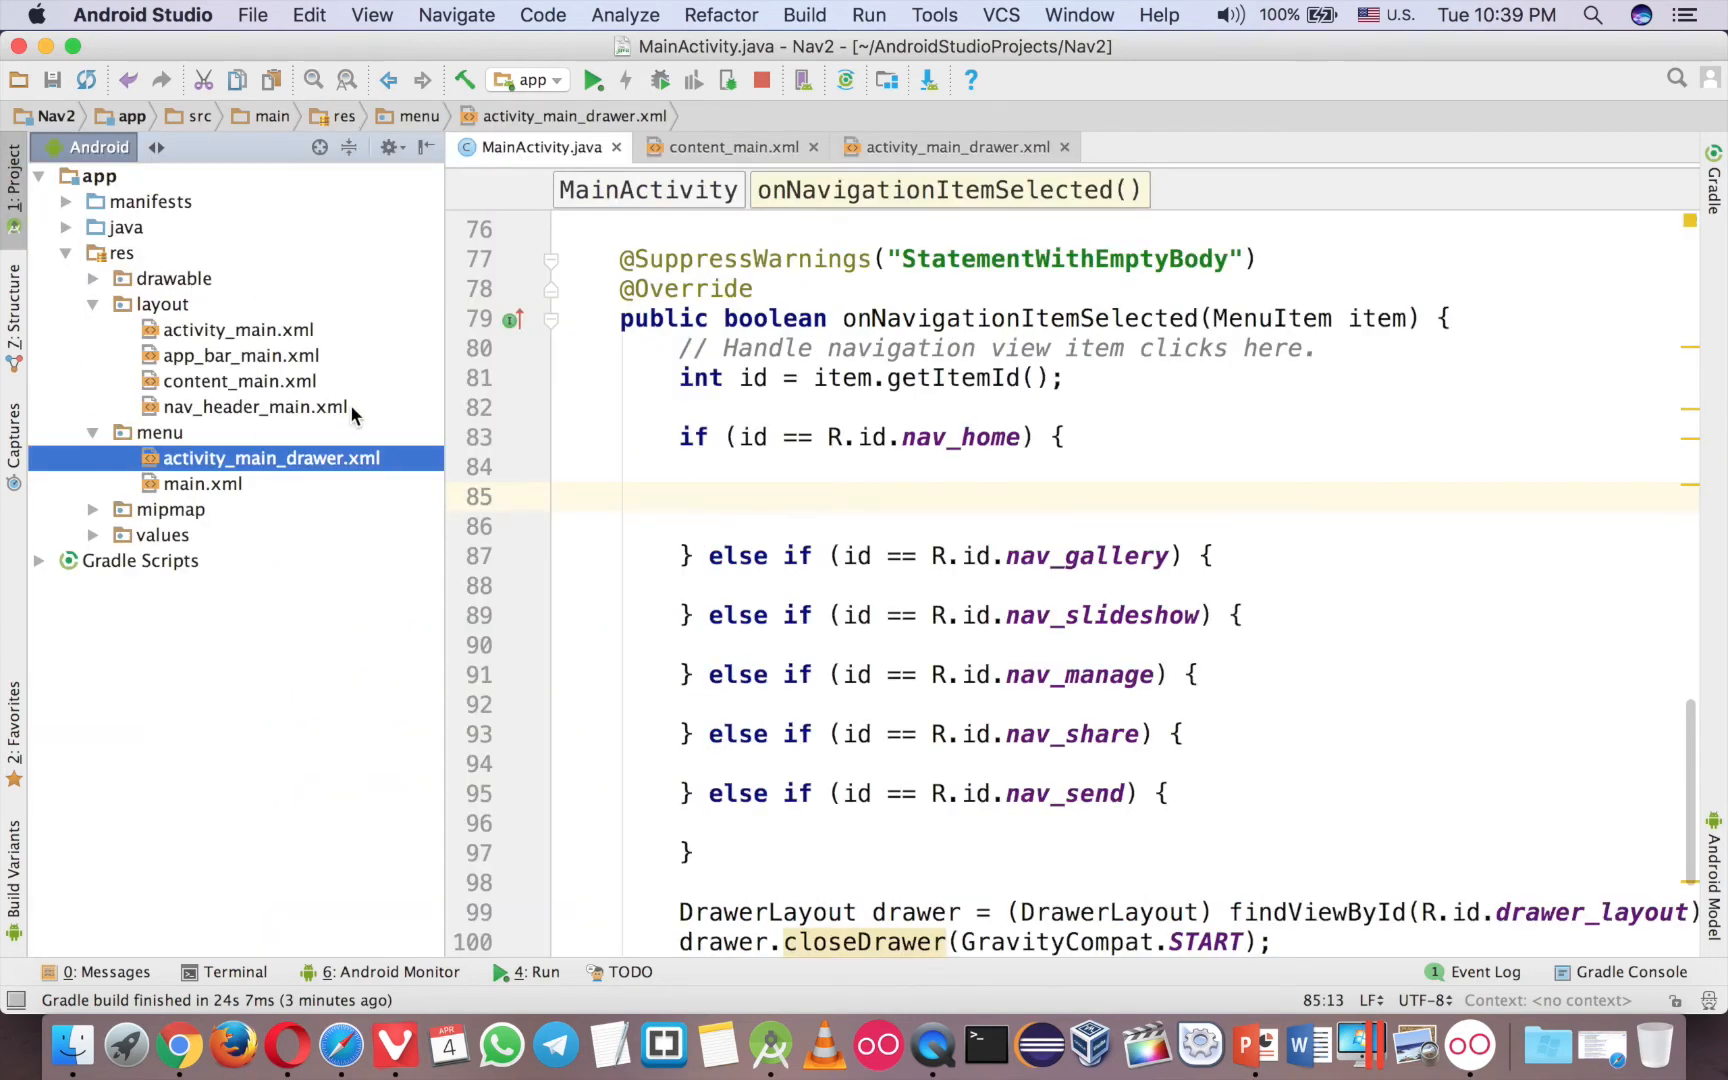
Expand java to the oumsaokosal.nav2 package and bring up its context actions.
{"action": "left_click", "coordinate": [836, 496]}
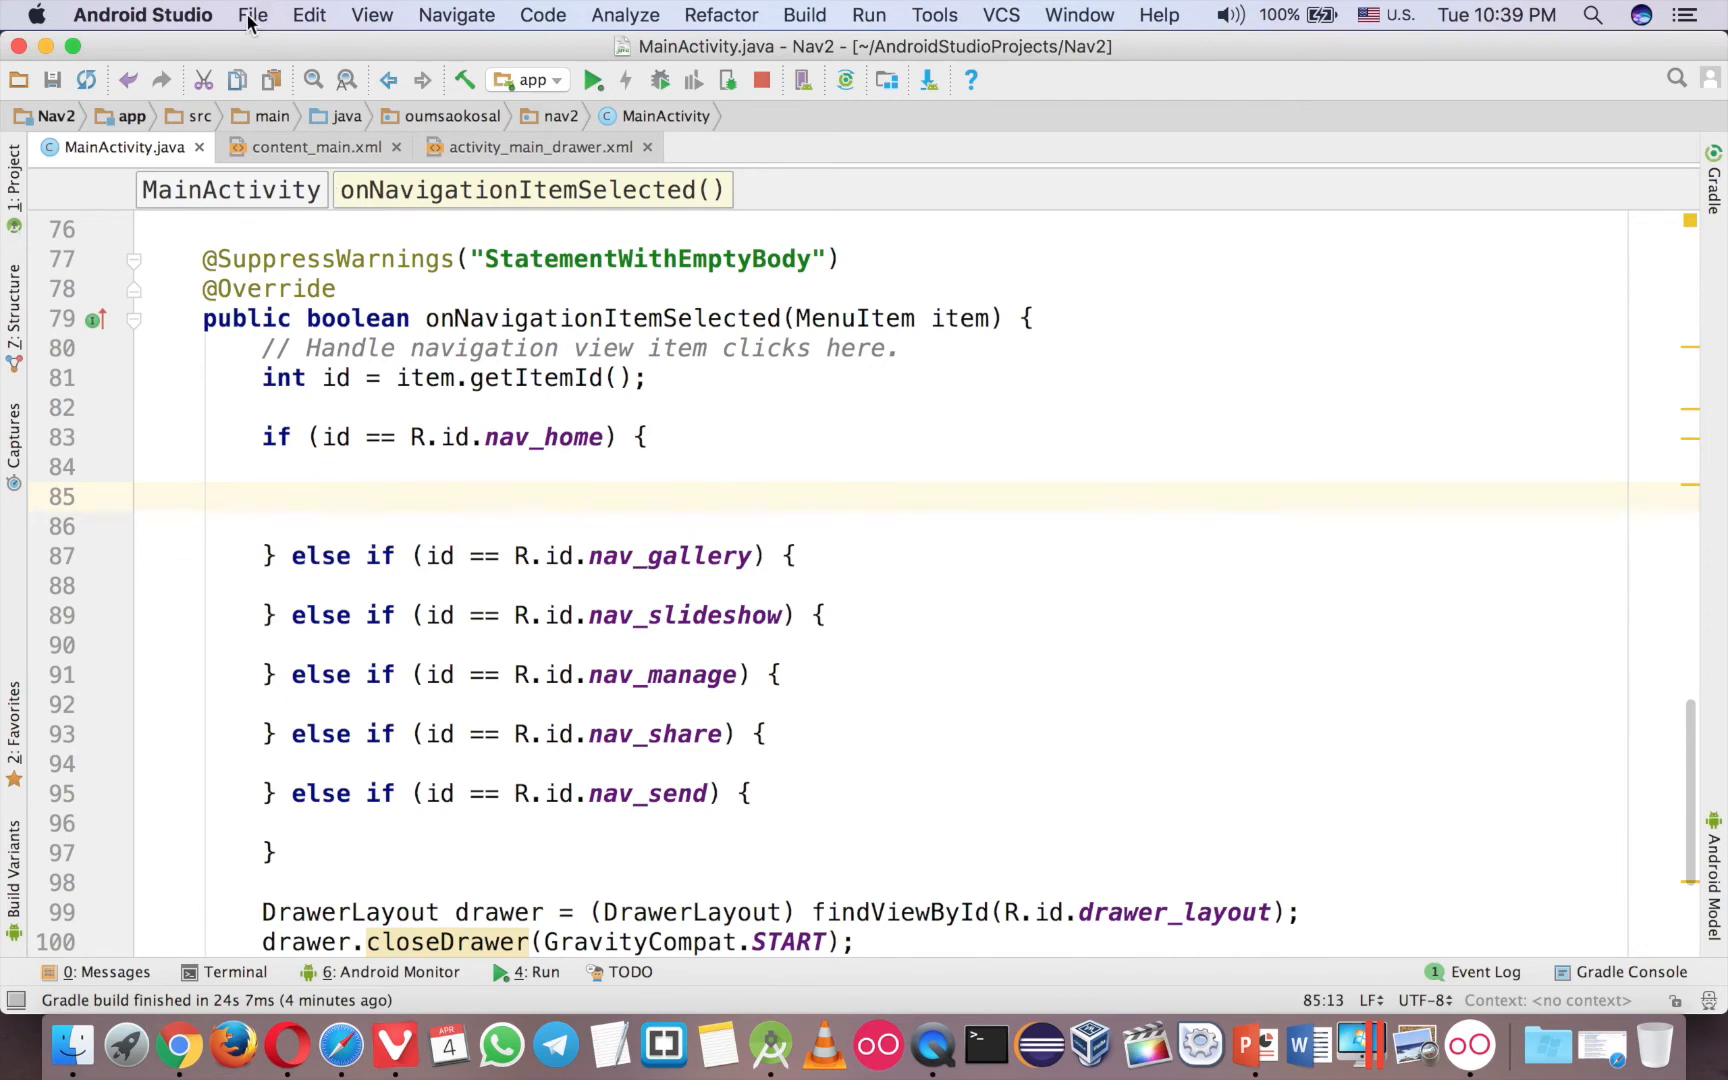
{"action": "left_click", "coordinate": [252, 14]}
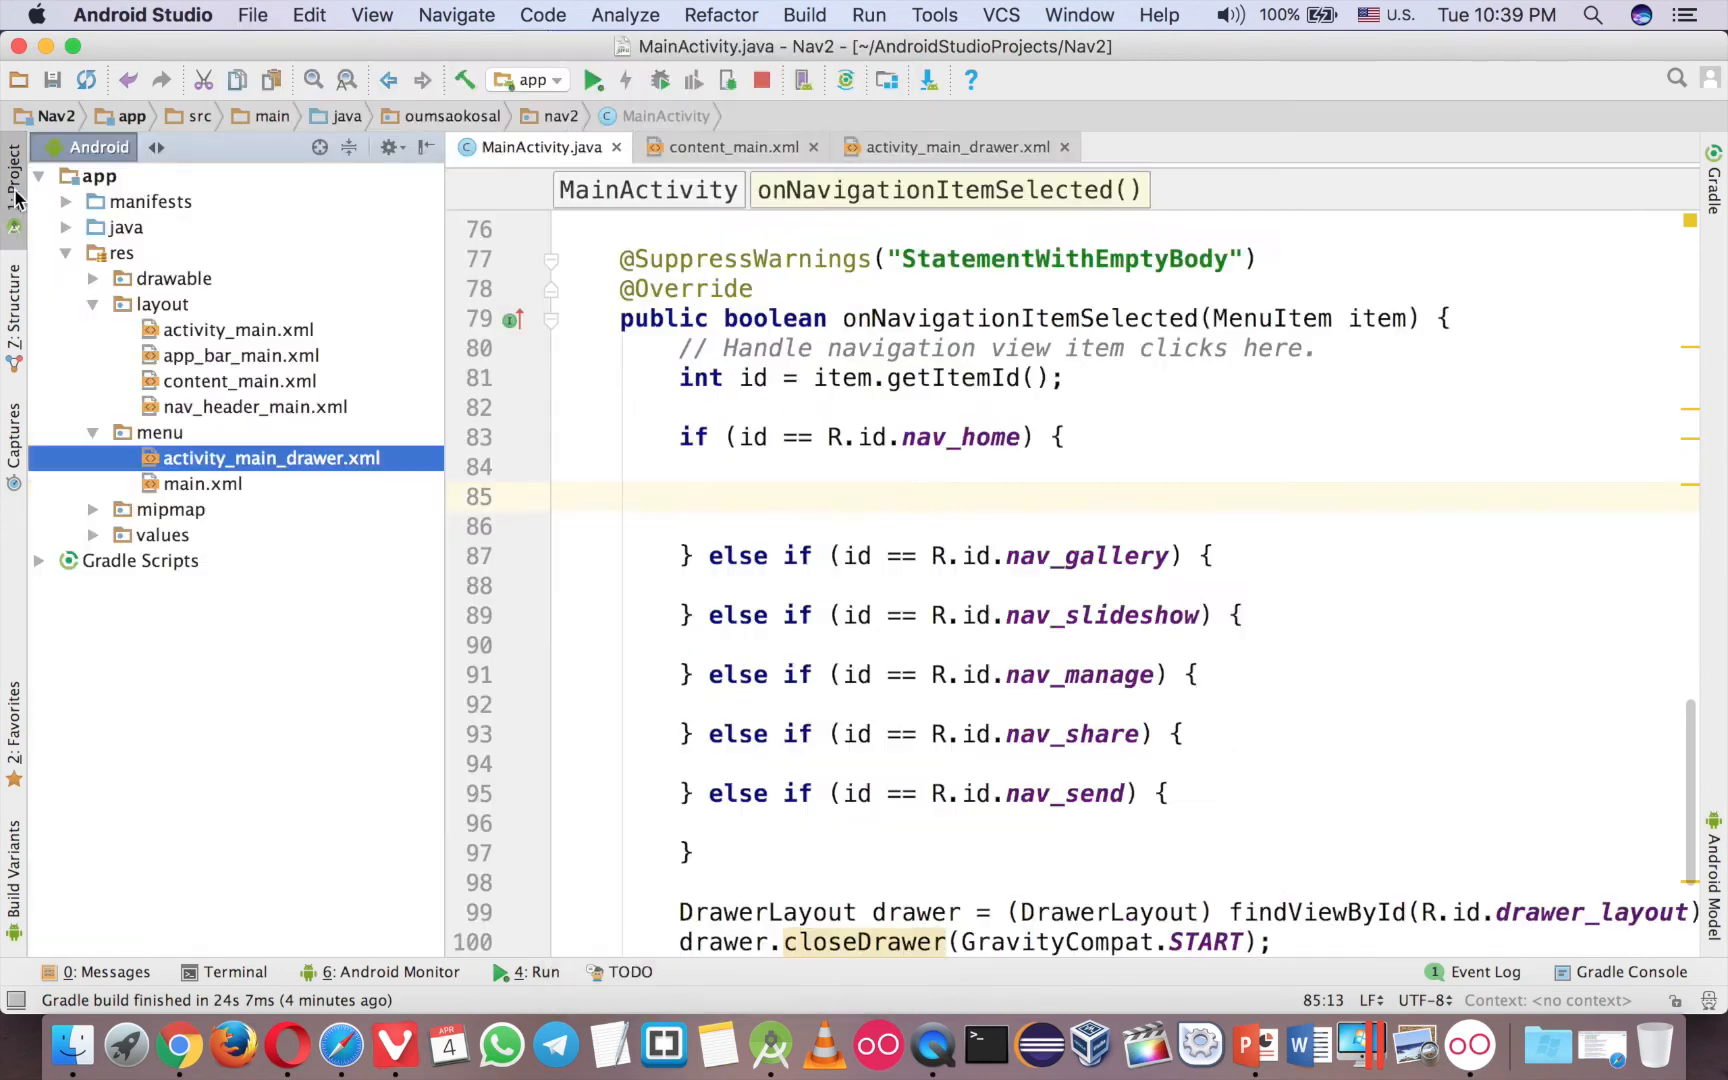
{"action": "left_click", "coordinate": [66, 228]}
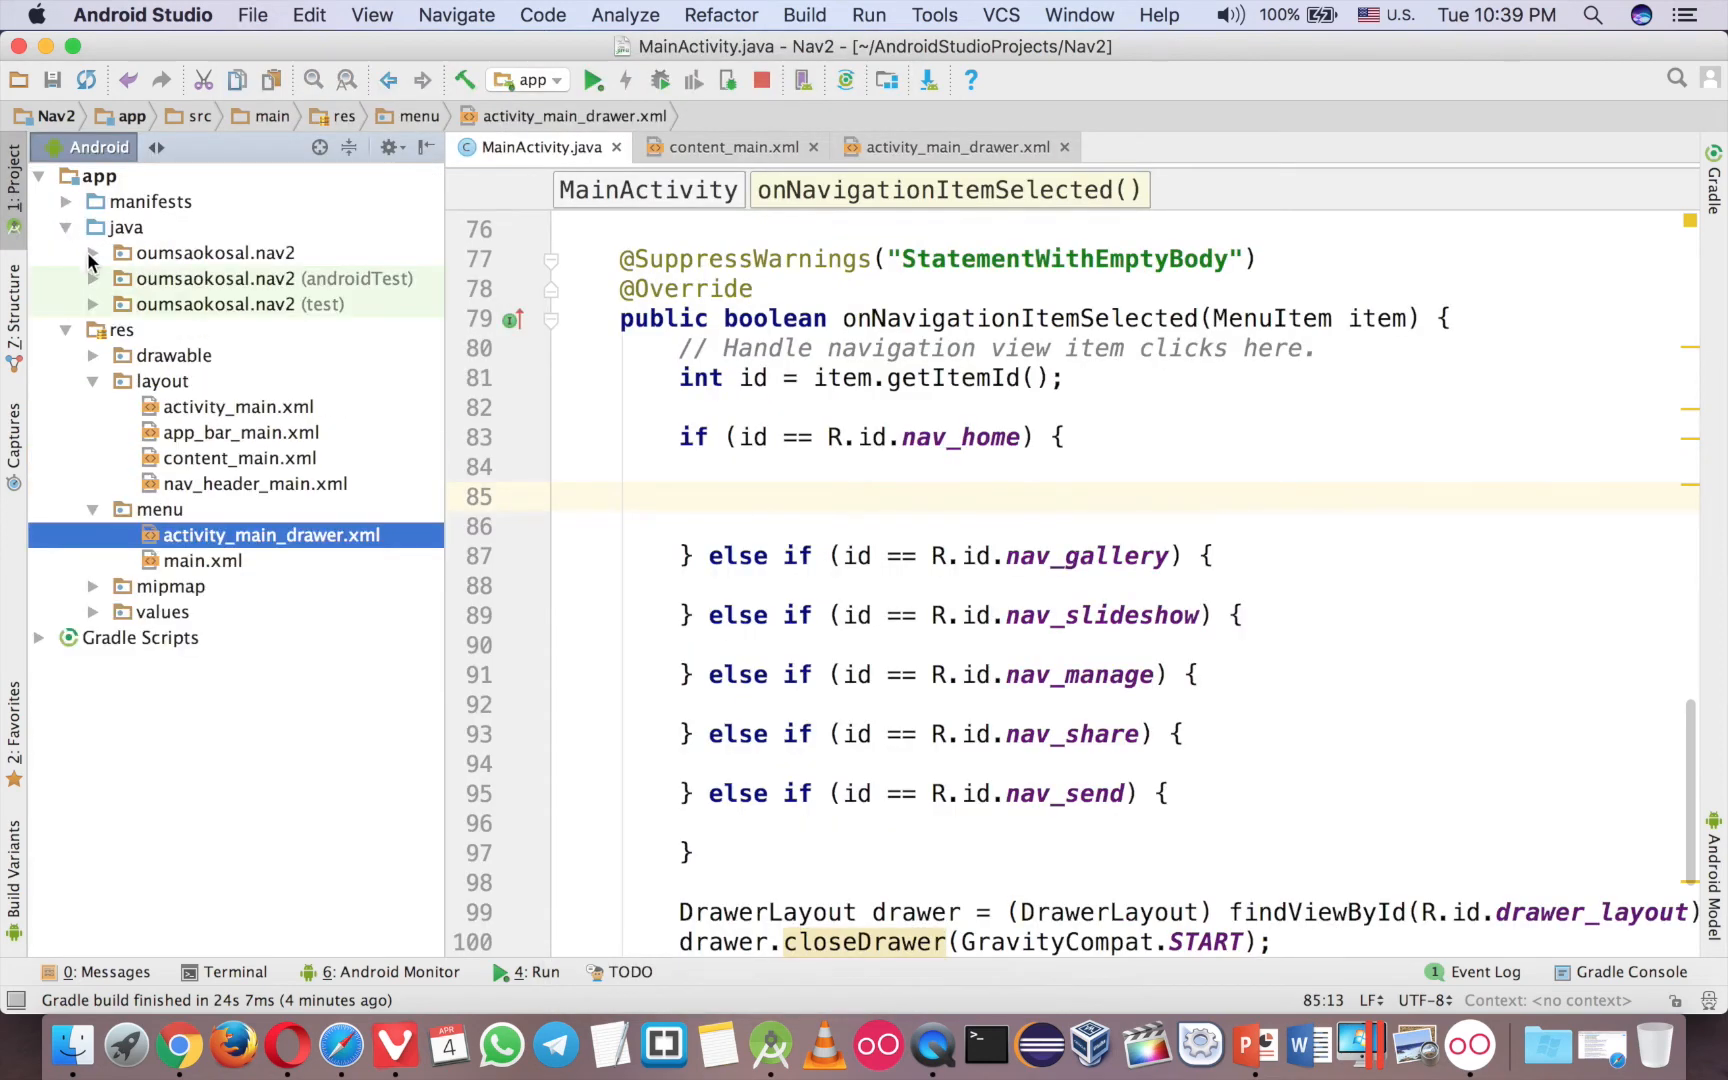
{"action": "left_click", "coordinate": [94, 252]}
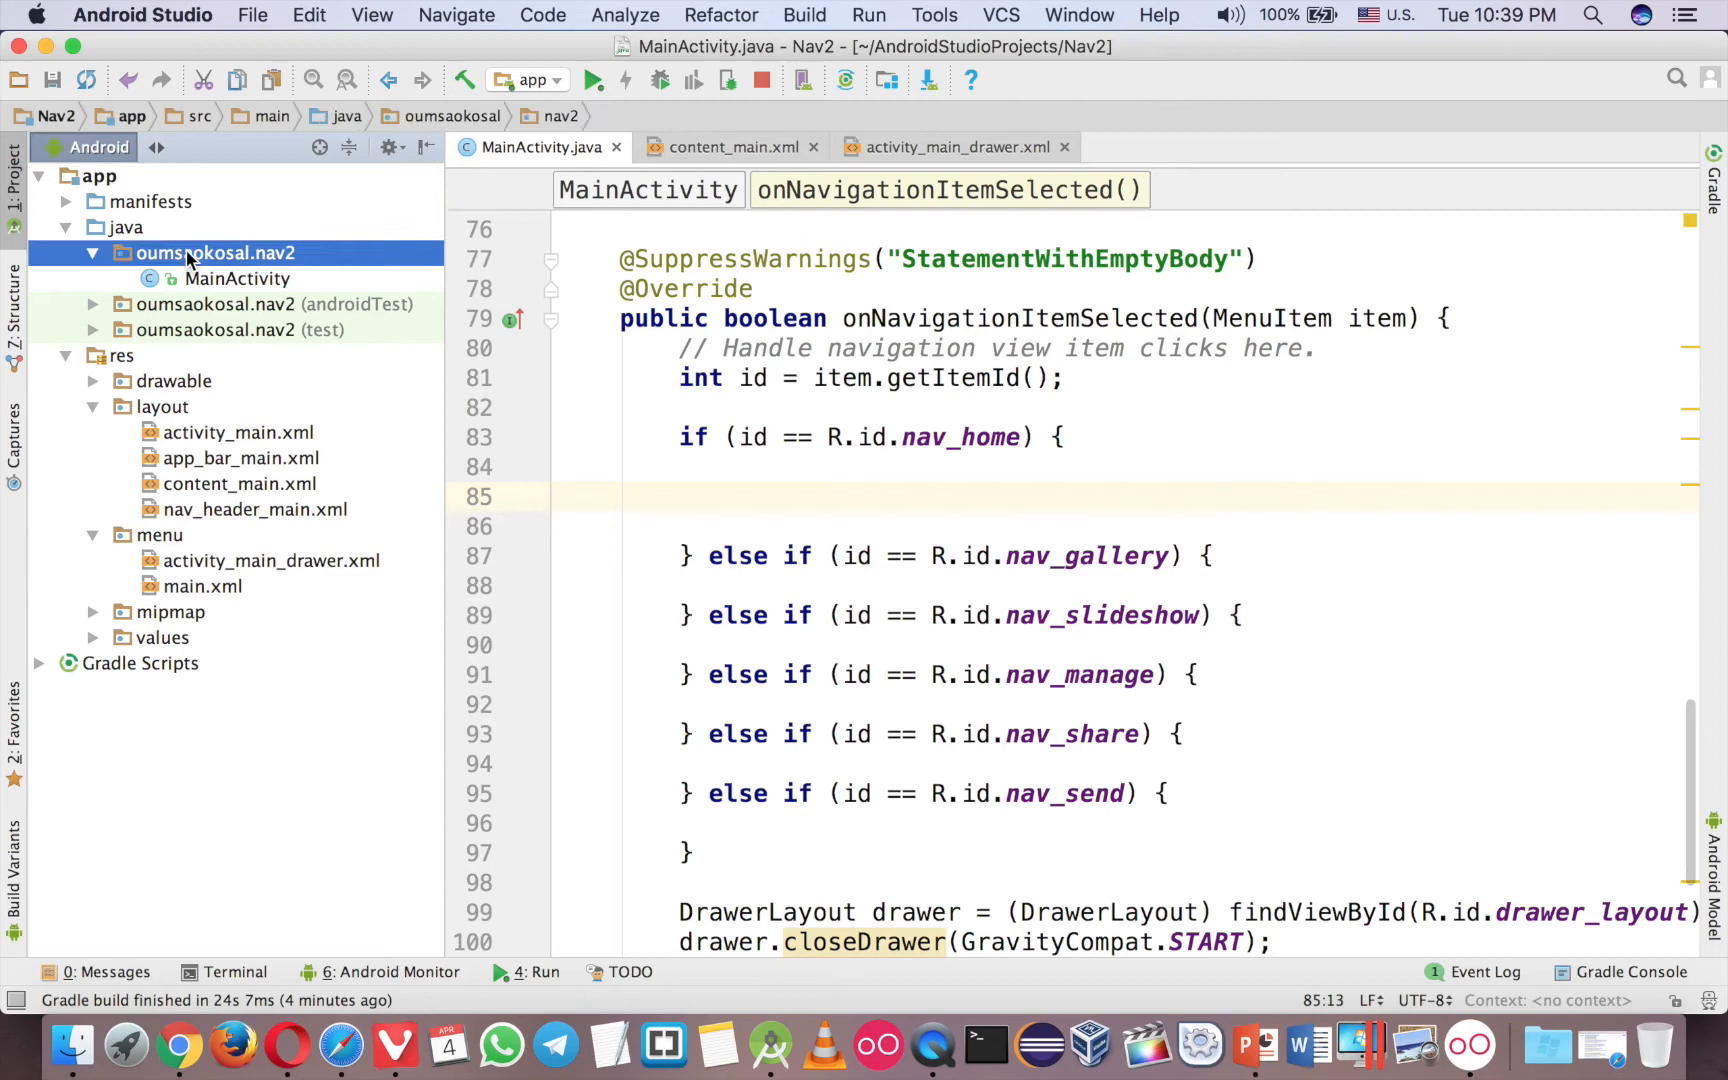
{"action": "right_click", "coordinate": [204, 252]}
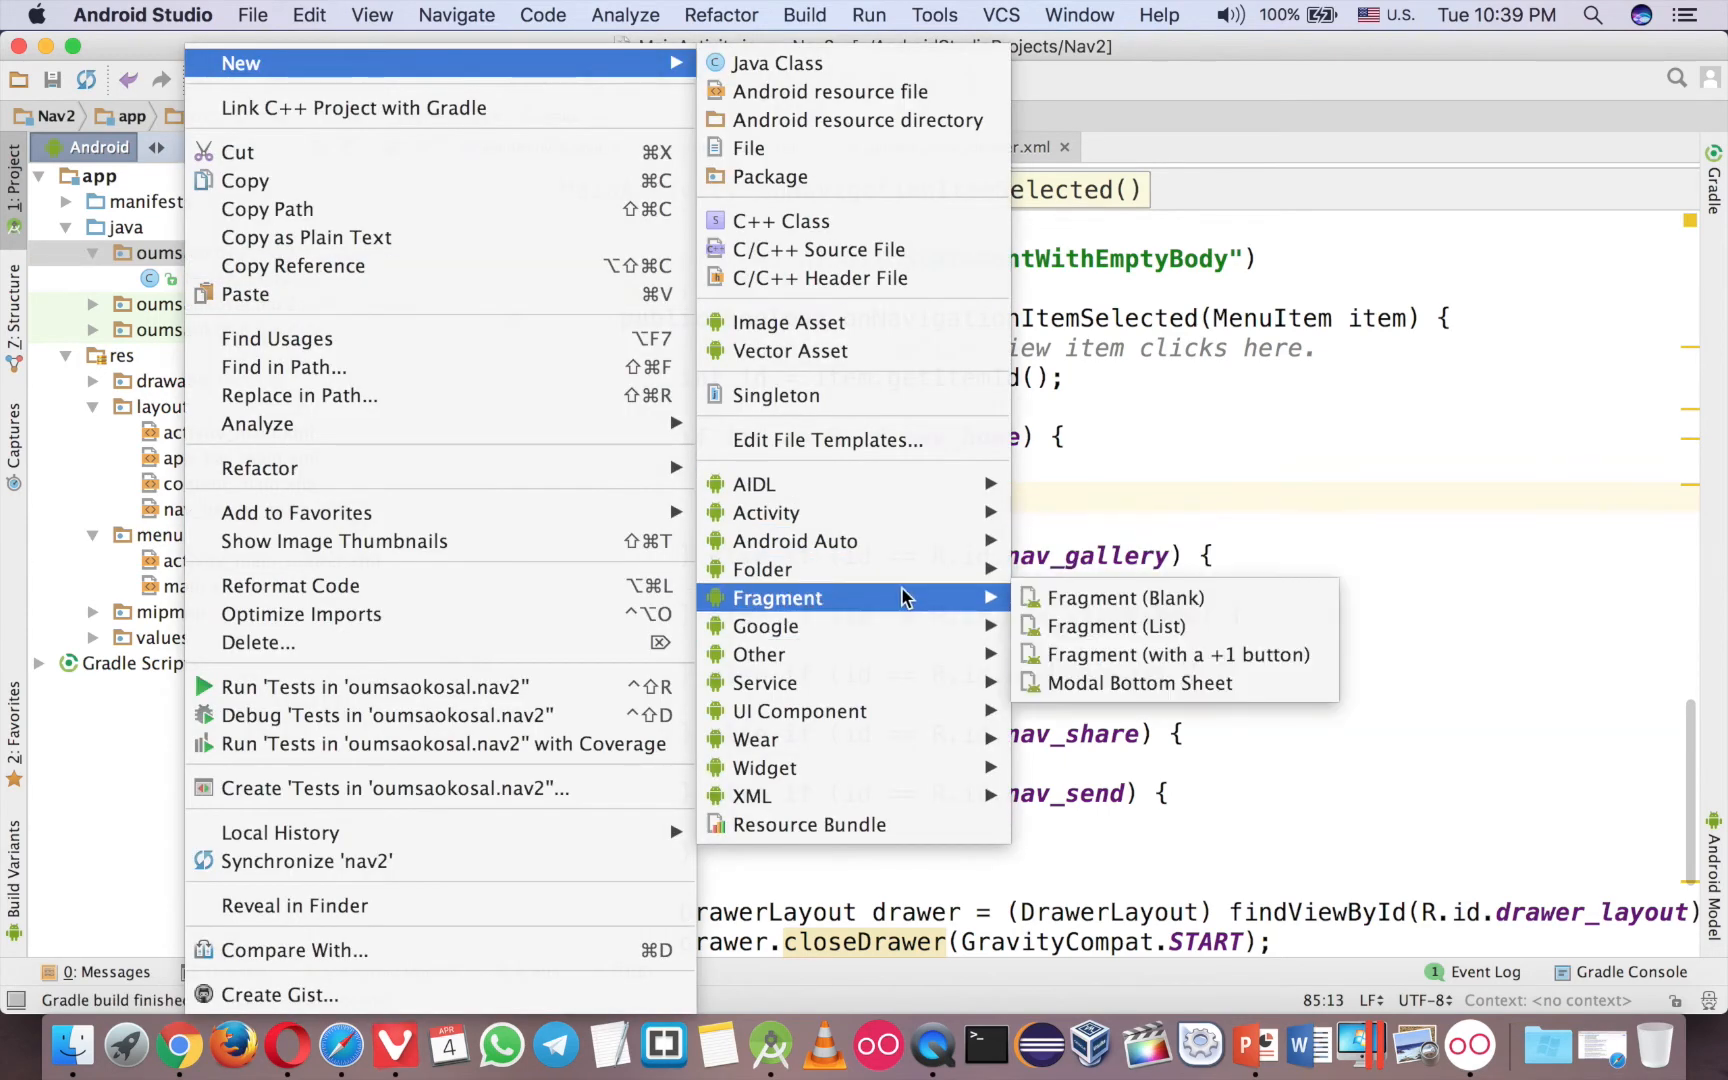
Create a blank HomeFragment with fragment_home layout, factory methods and callbacks unchecked.
{"action": "left_click", "coordinate": [1126, 598]}
{"action": "type", "text": "HomeFragment"}
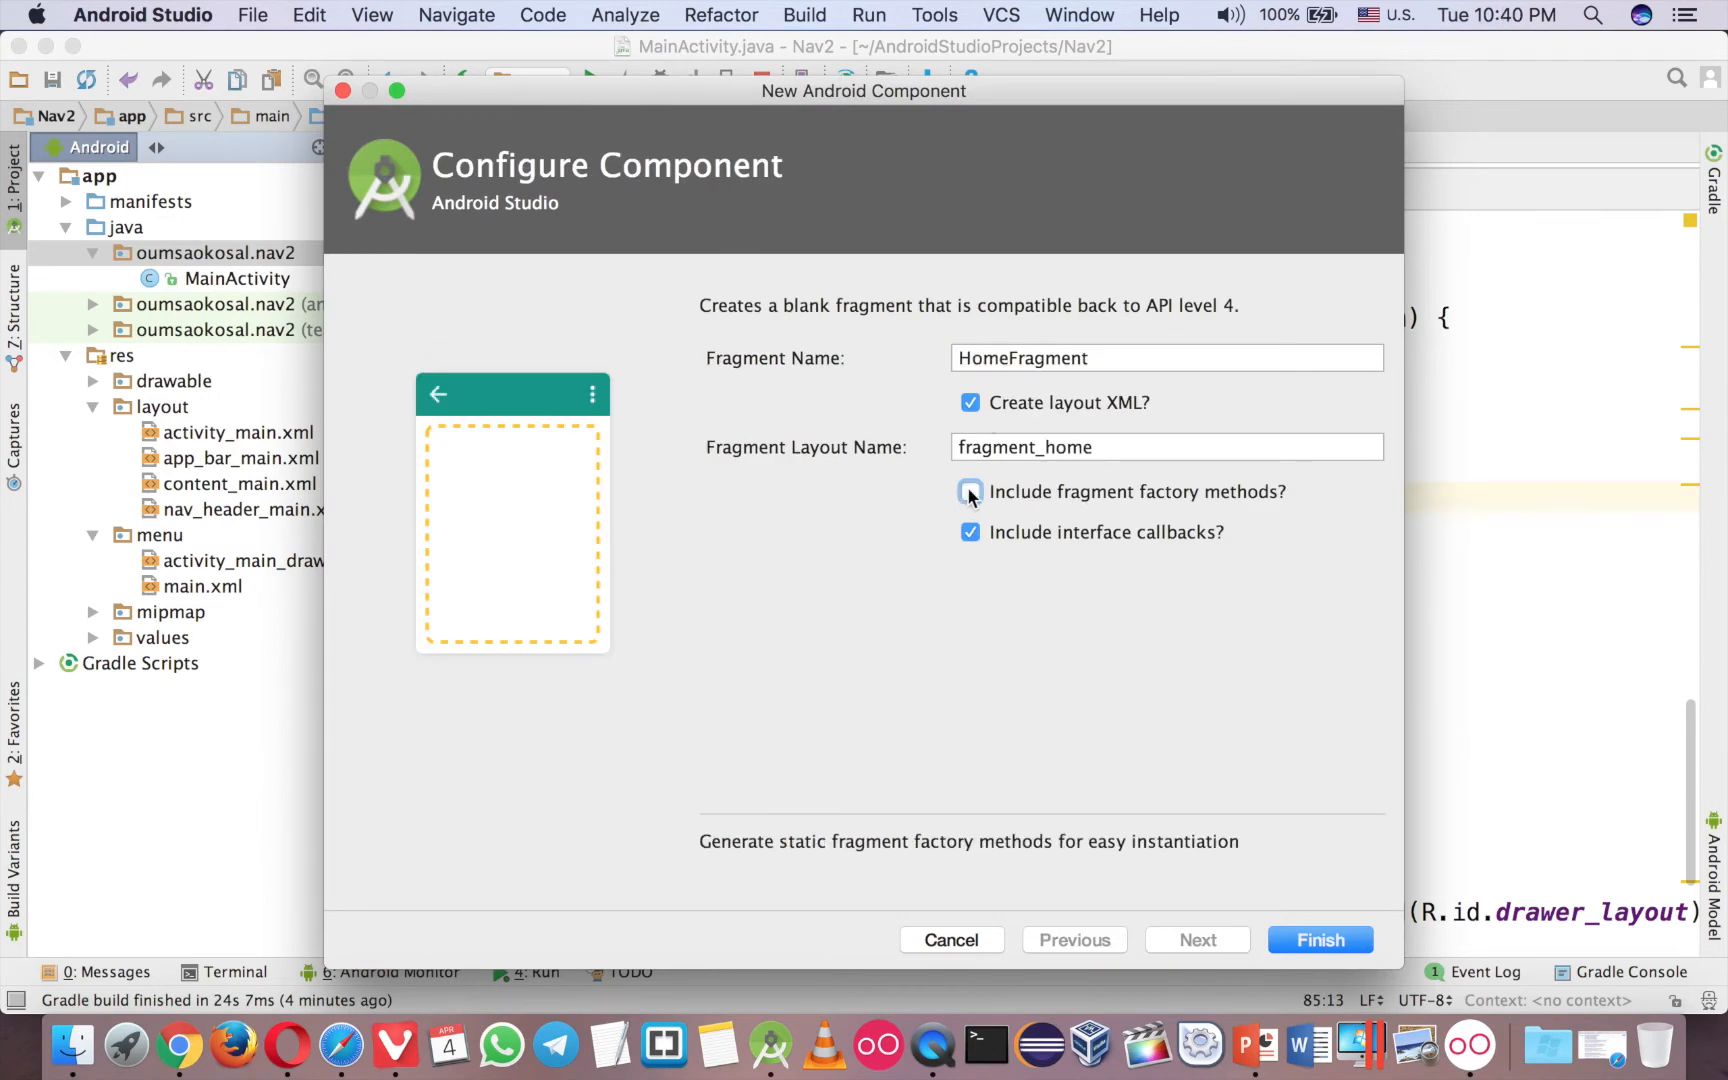
{"action": "left_click", "coordinate": [970, 492]}
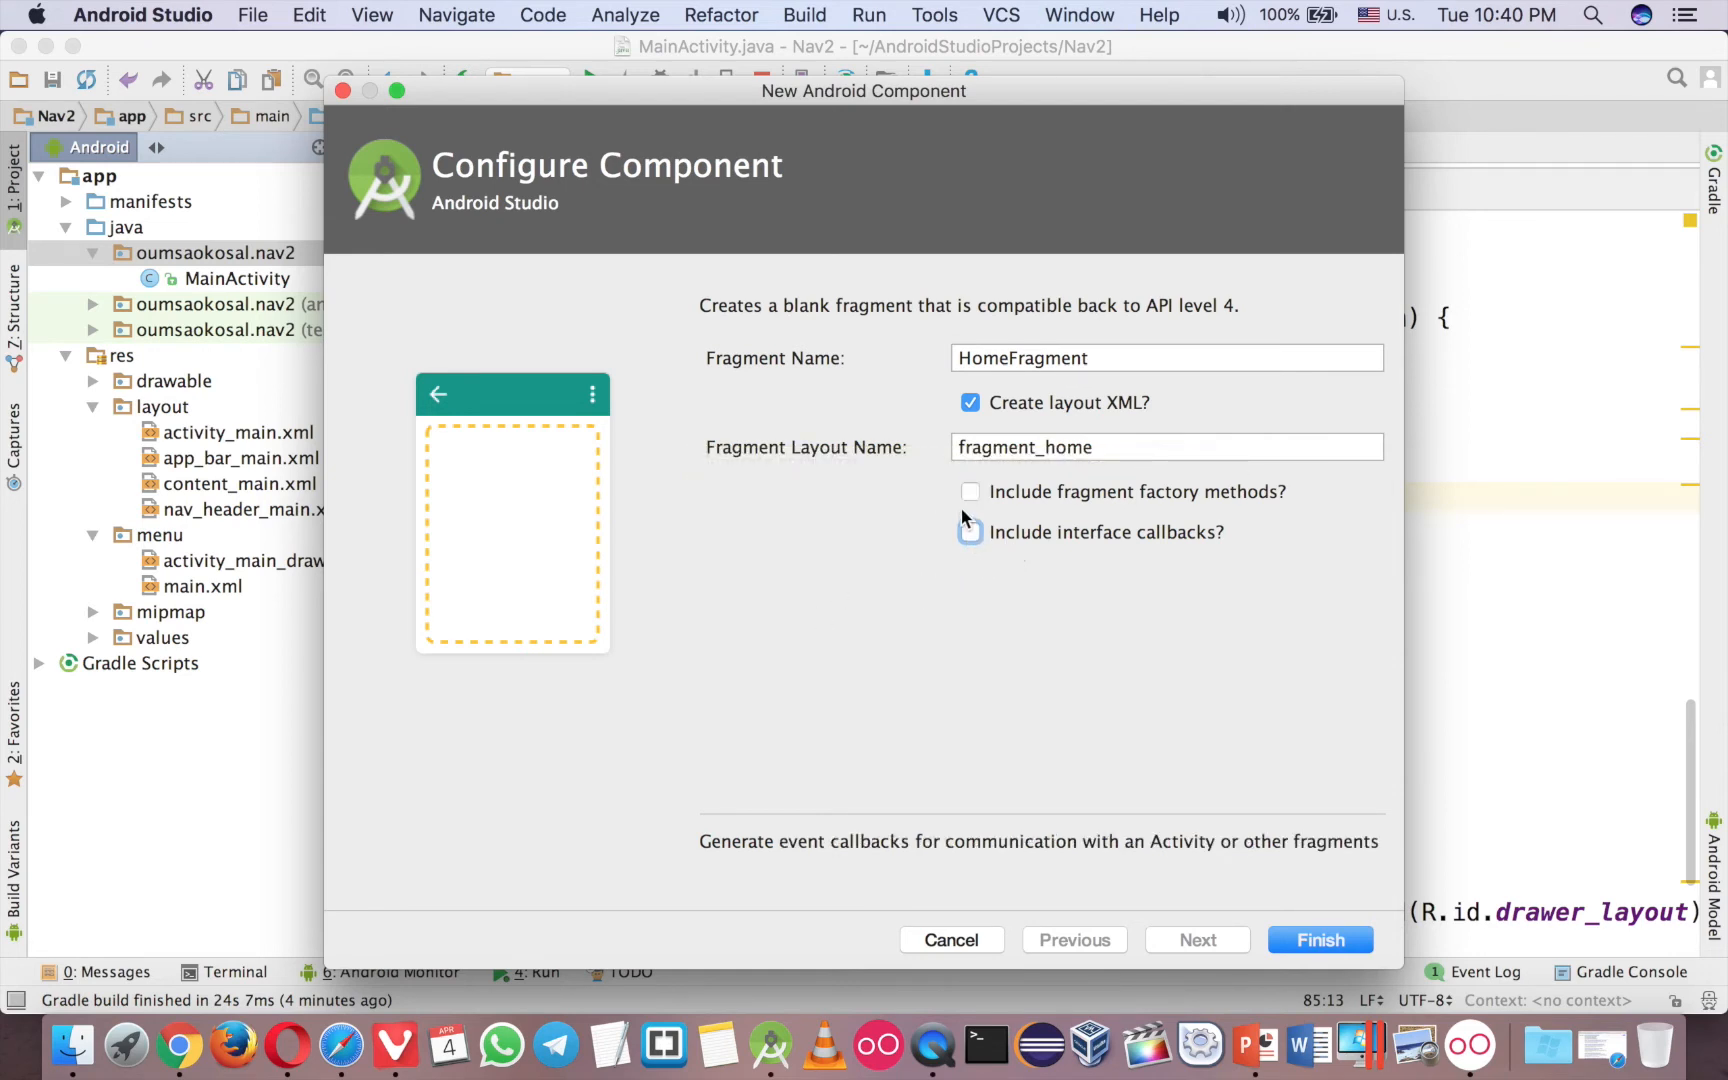
{"action": "mouse_move", "coordinate": [1042, 624]}
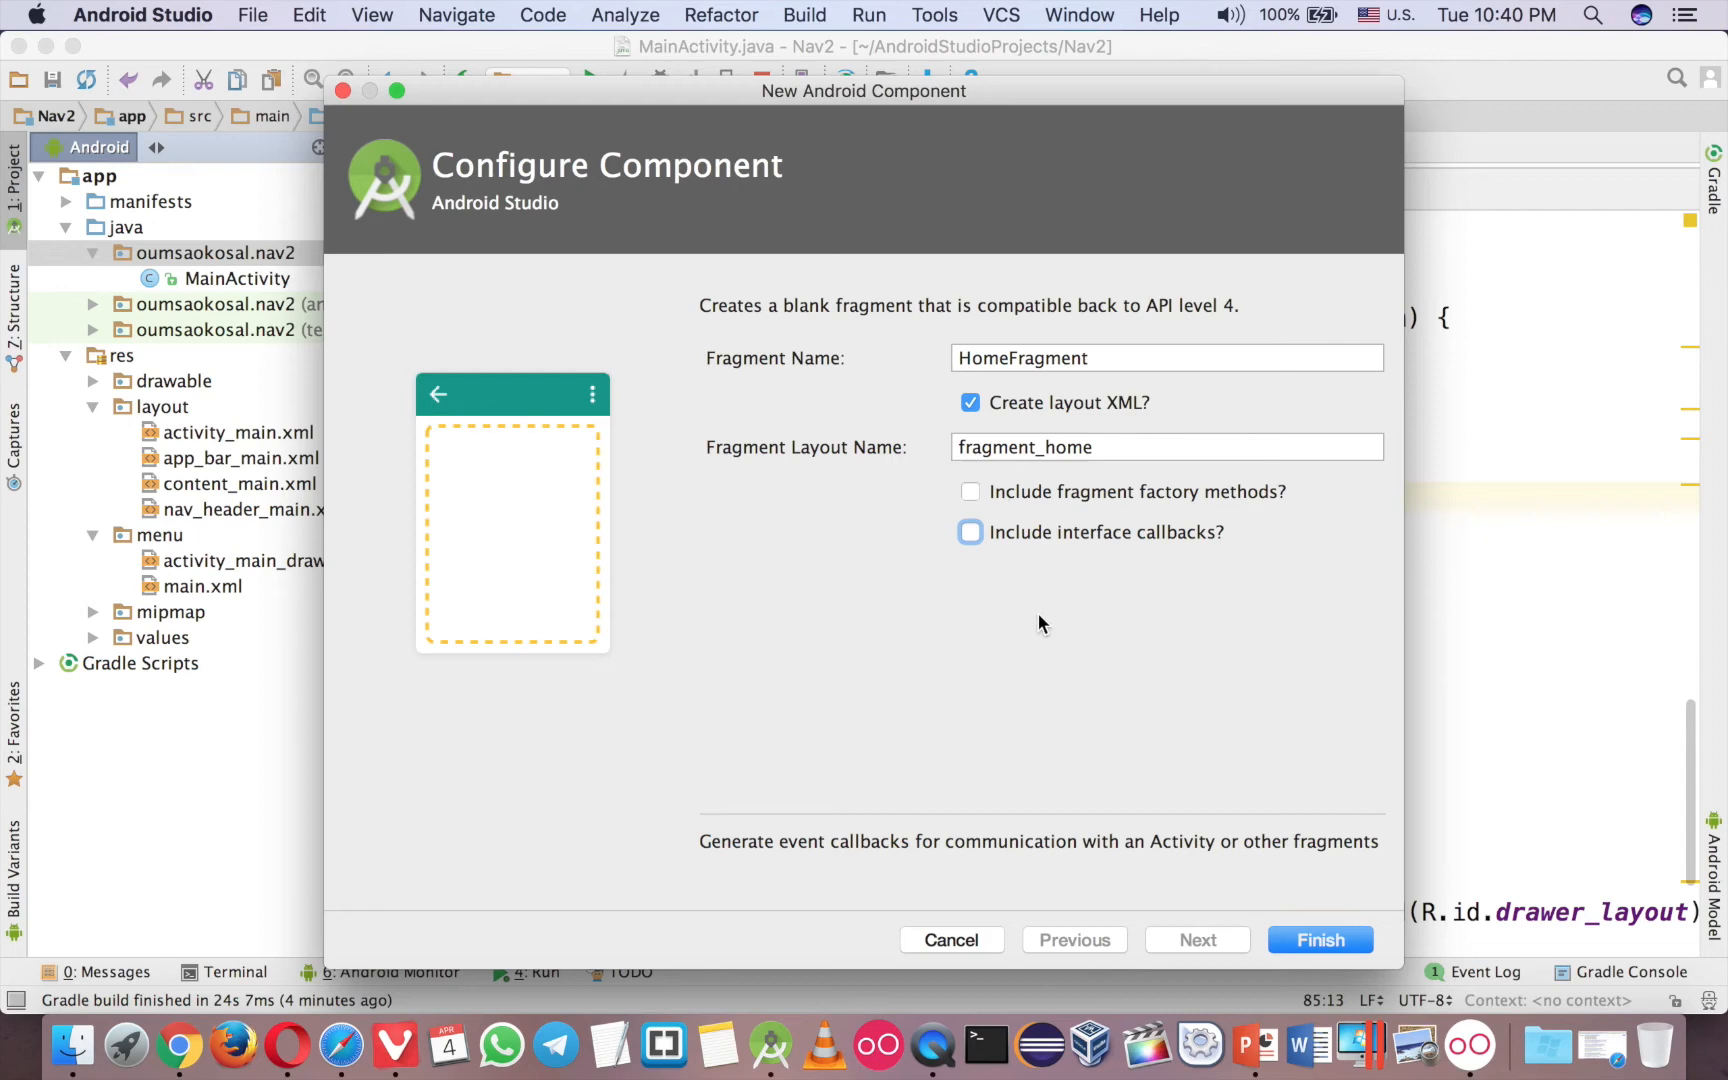
{"action": "mouse_move", "coordinate": [1298, 934]}
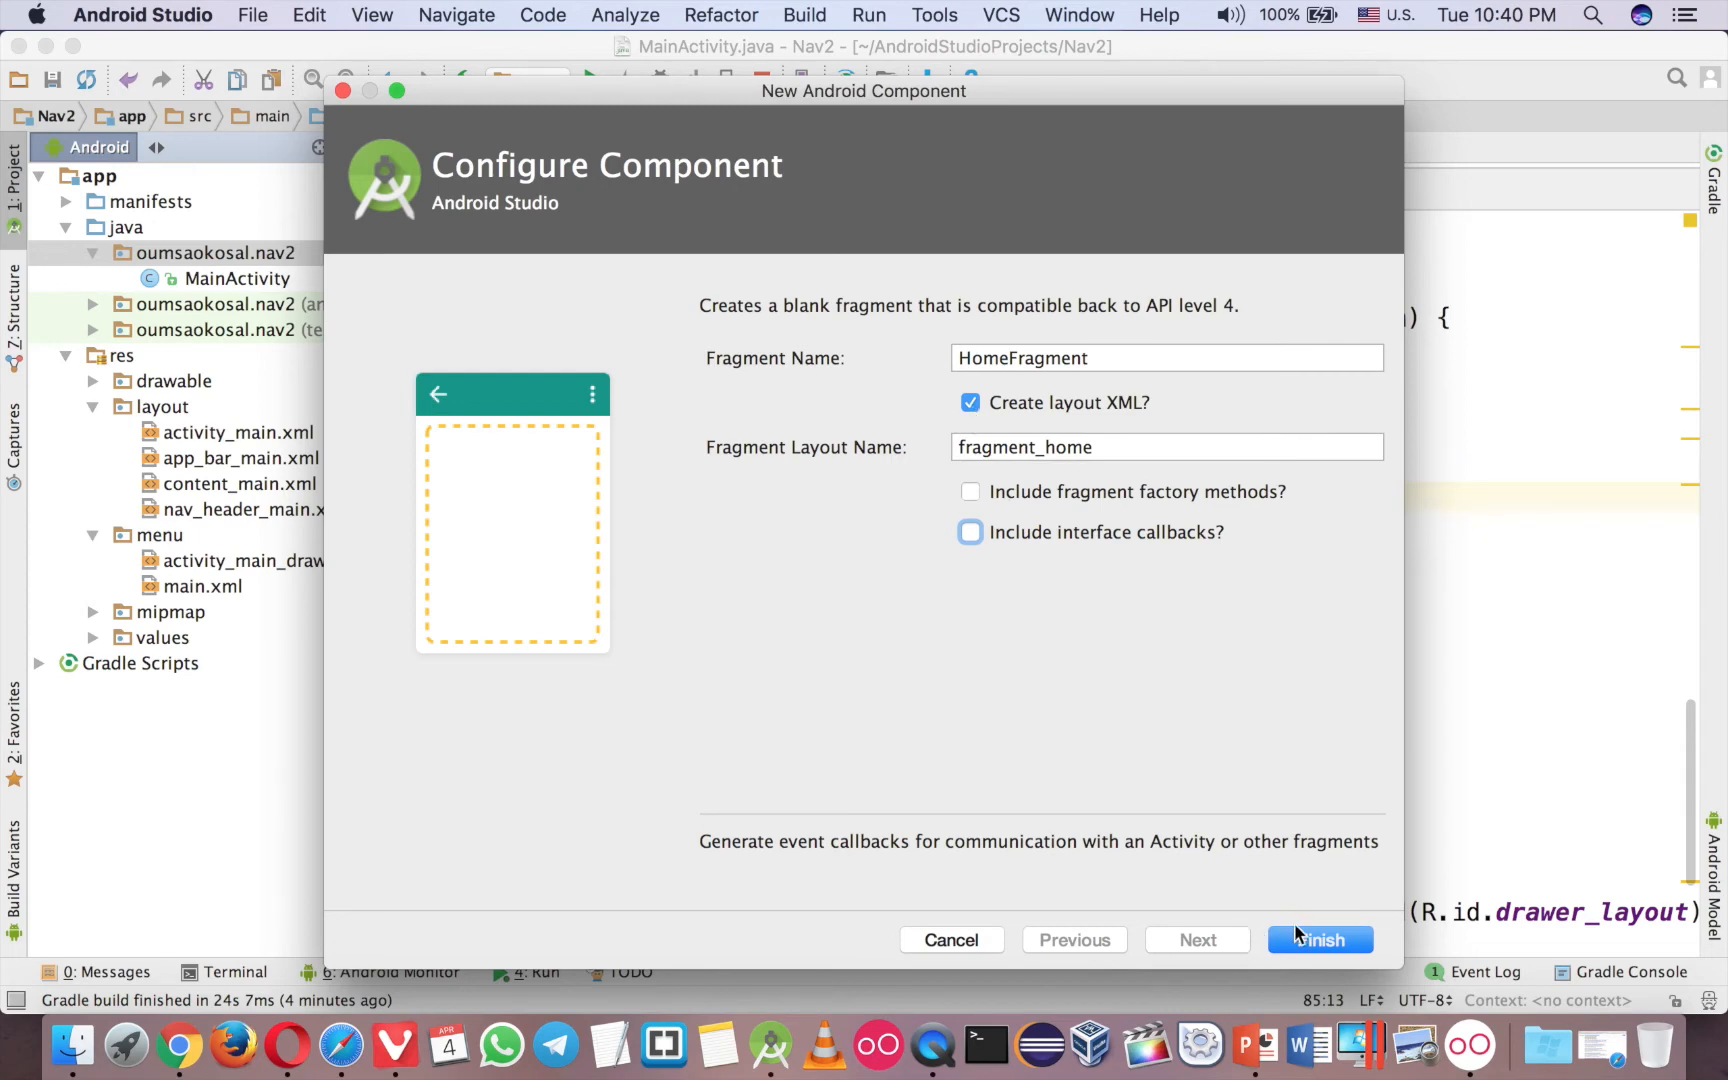
{"action": "left_click", "coordinate": [1320, 940]}
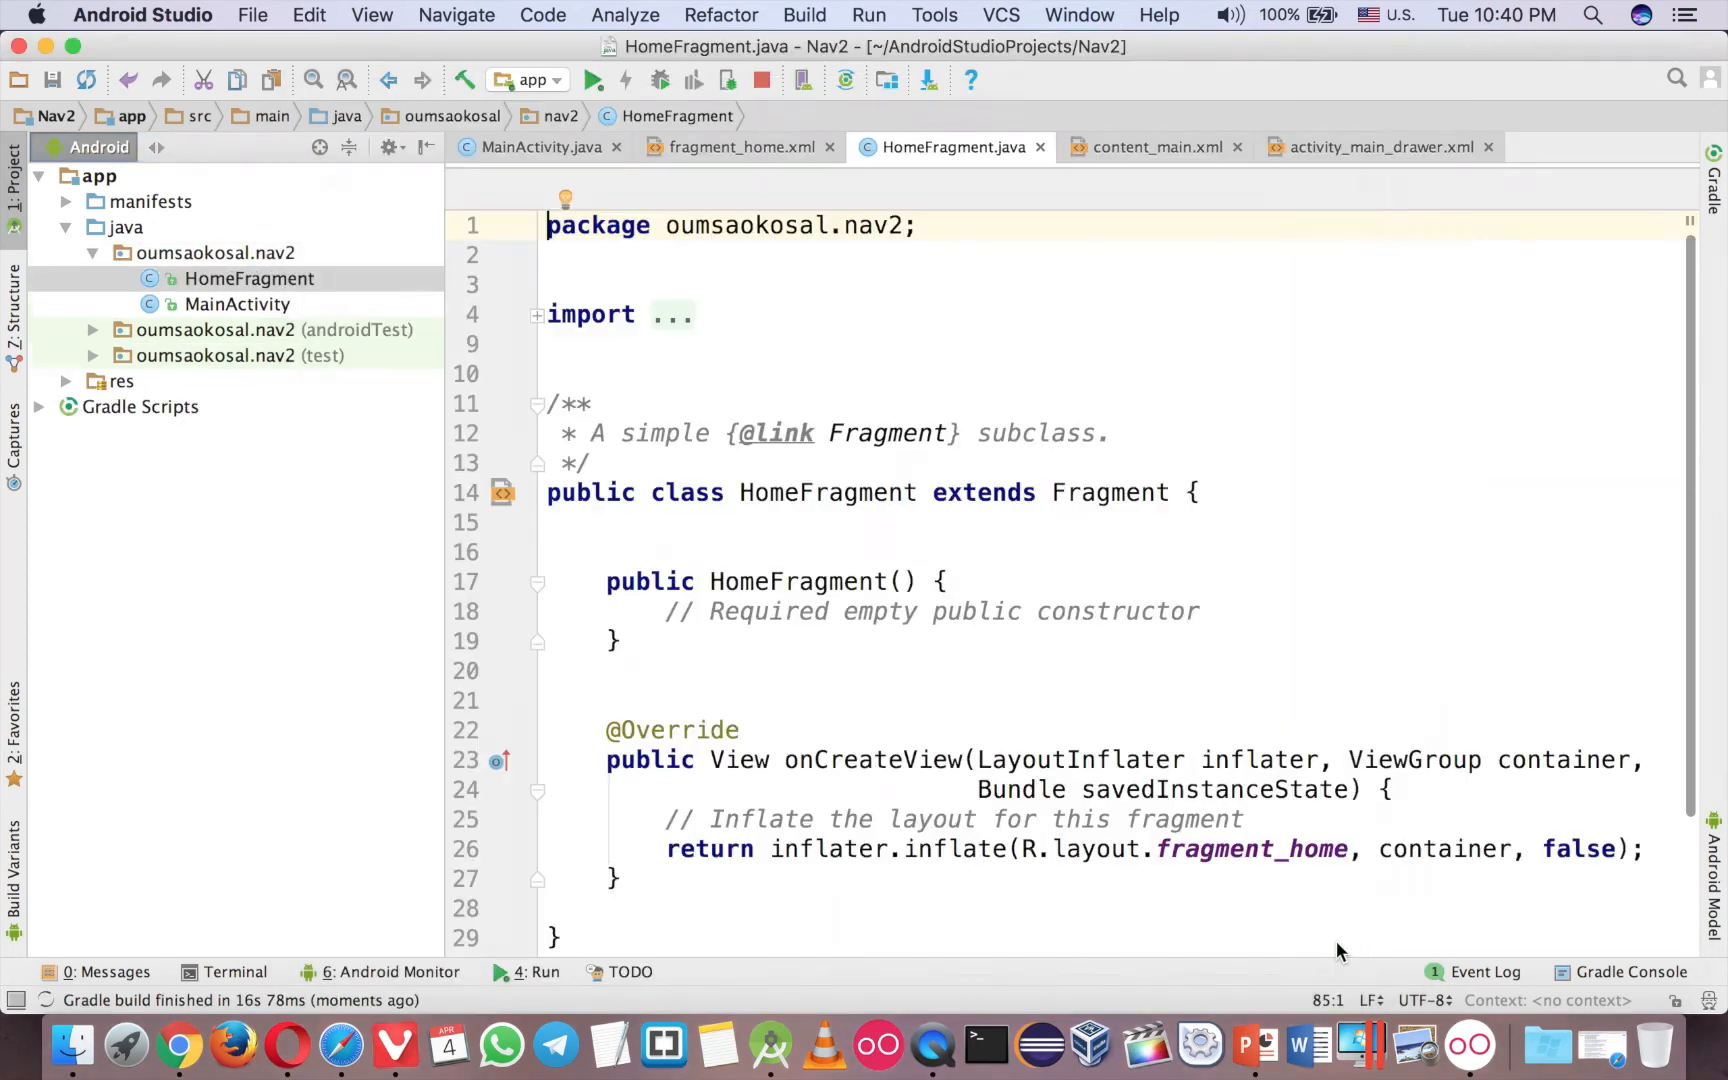
{"action": "mouse_move", "coordinate": [868, 364]}
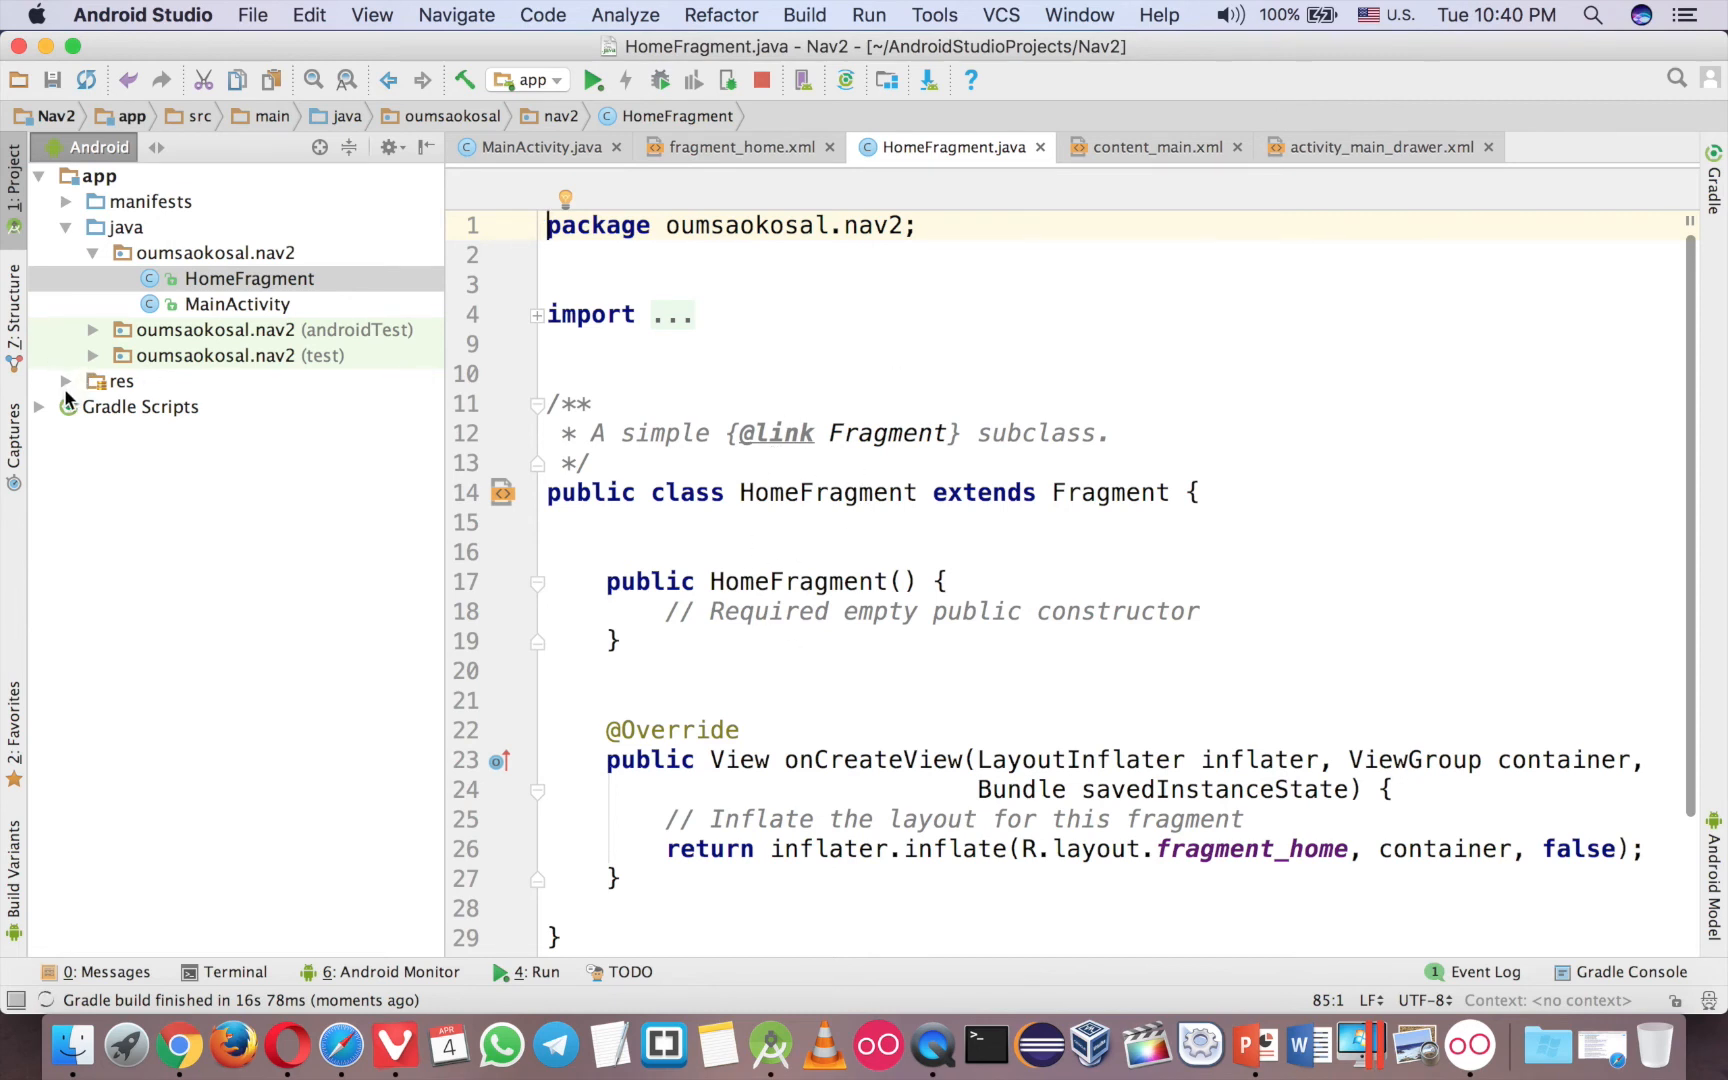
Open fragment_home.xml in Design view and convert its FrameLayout root to a ConstraintLayout.
{"action": "left_click", "coordinate": [66, 380]}
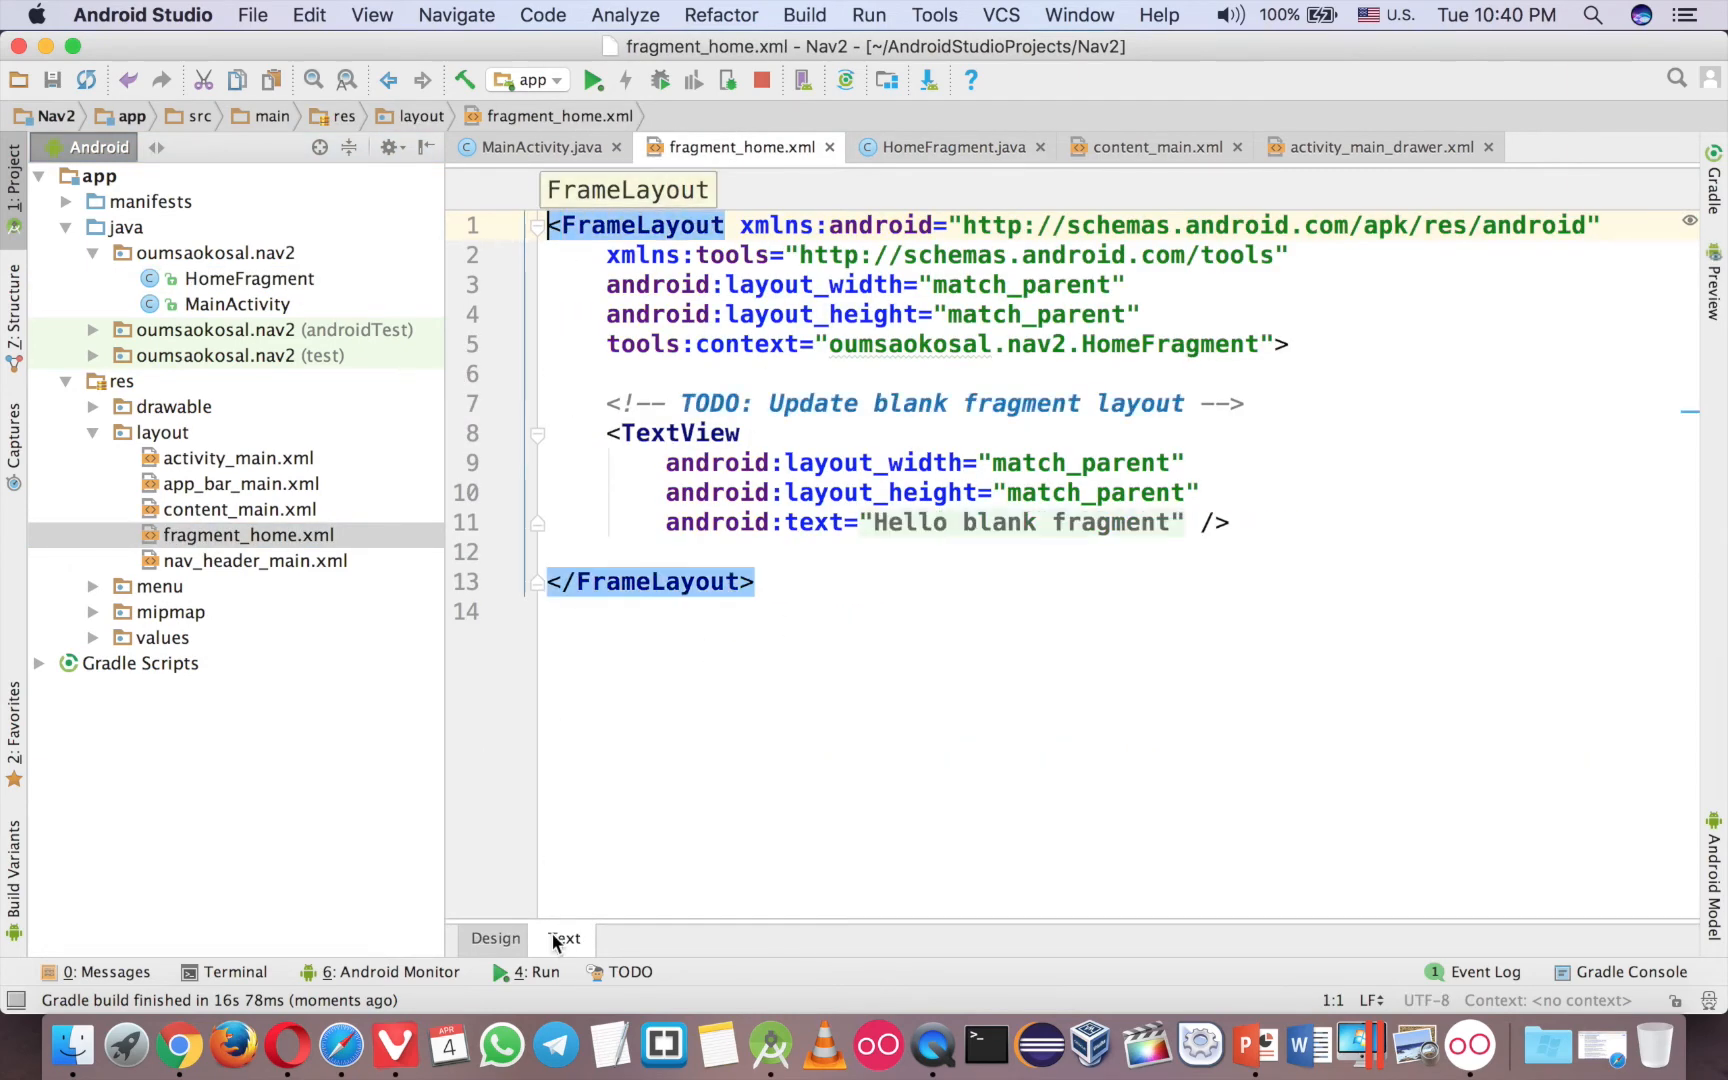
{"action": "left_click", "coordinate": [494, 938]}
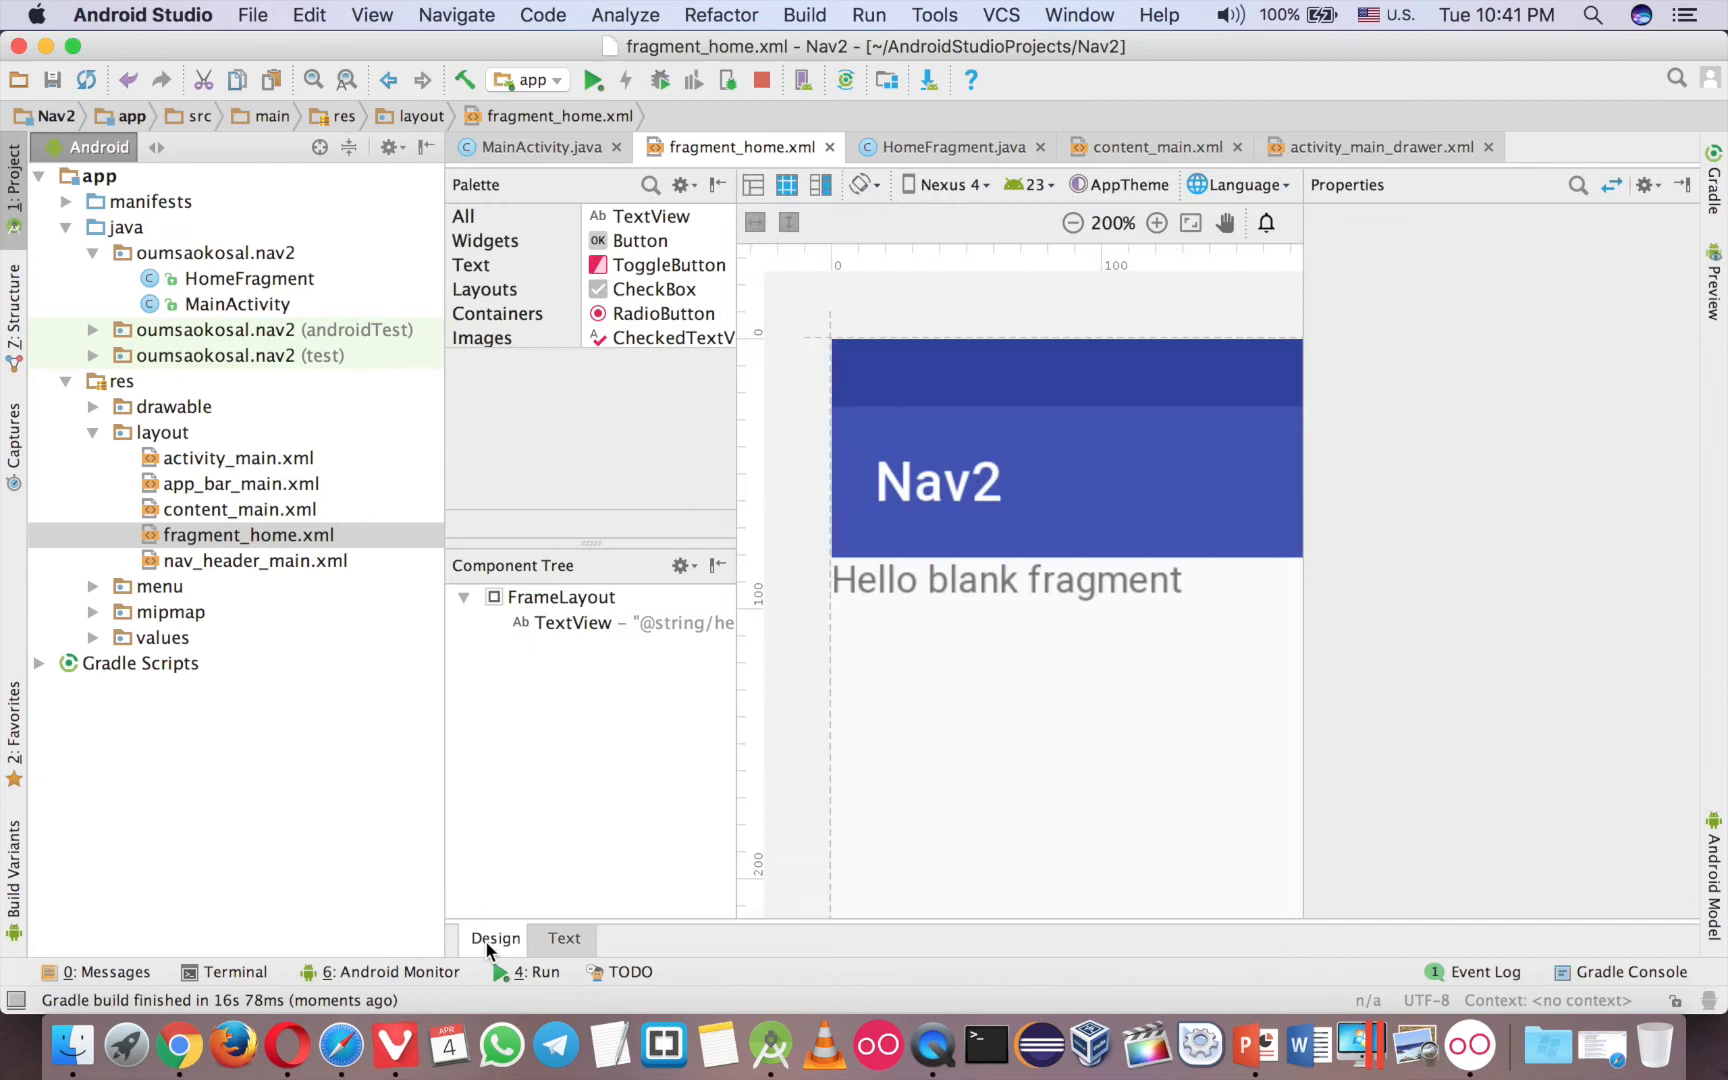
{"action": "left_click", "coordinate": [1074, 222]}
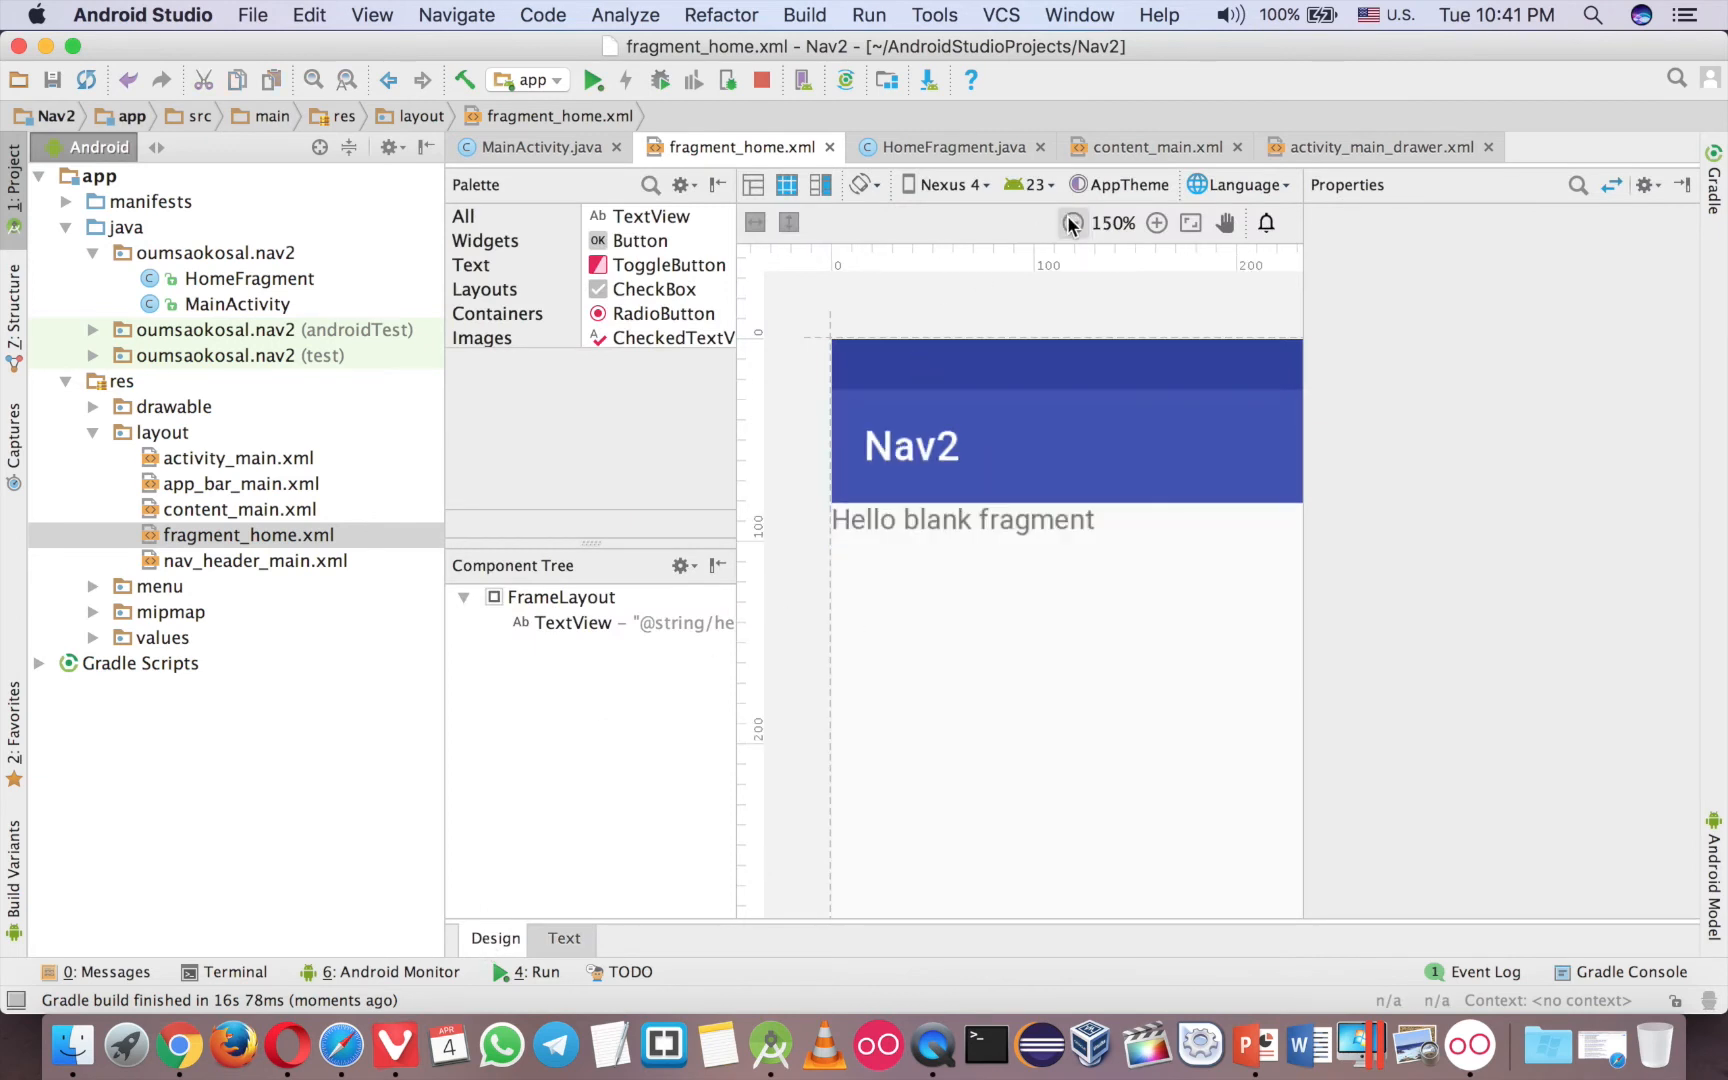
{"action": "left_click", "coordinate": [1074, 222]}
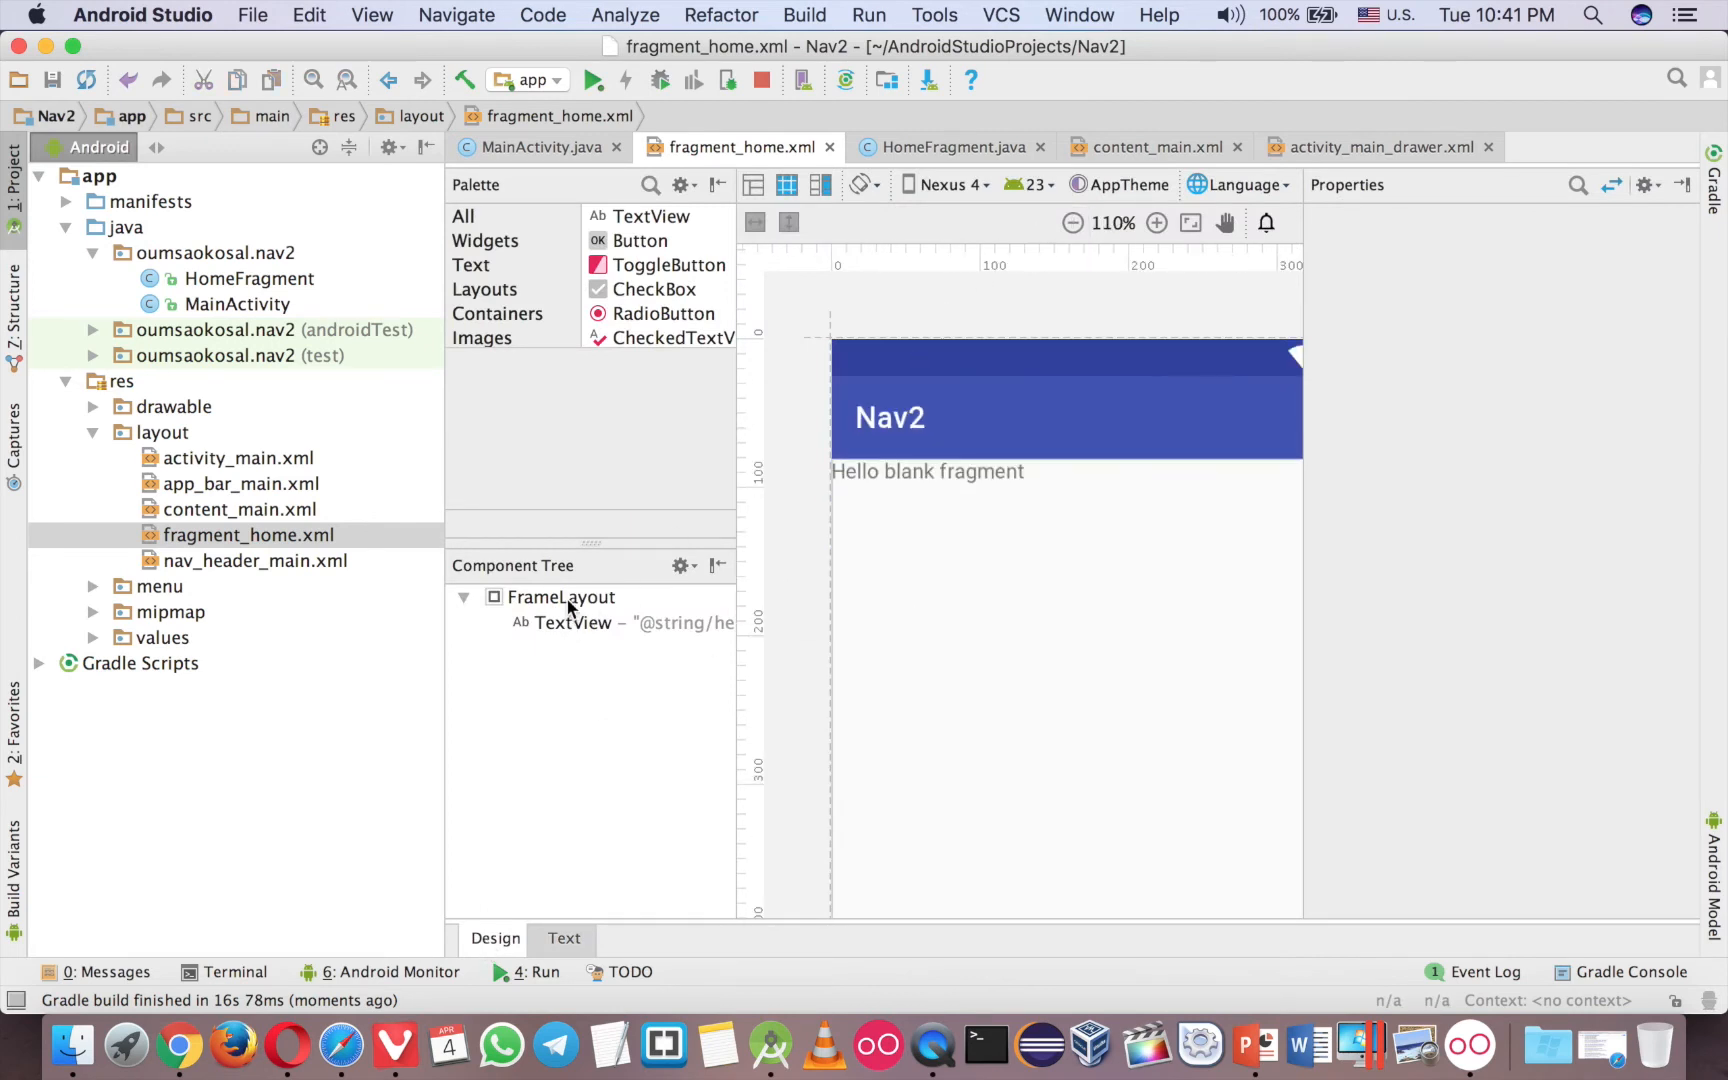
{"action": "right_click", "coordinate": [560, 596]}
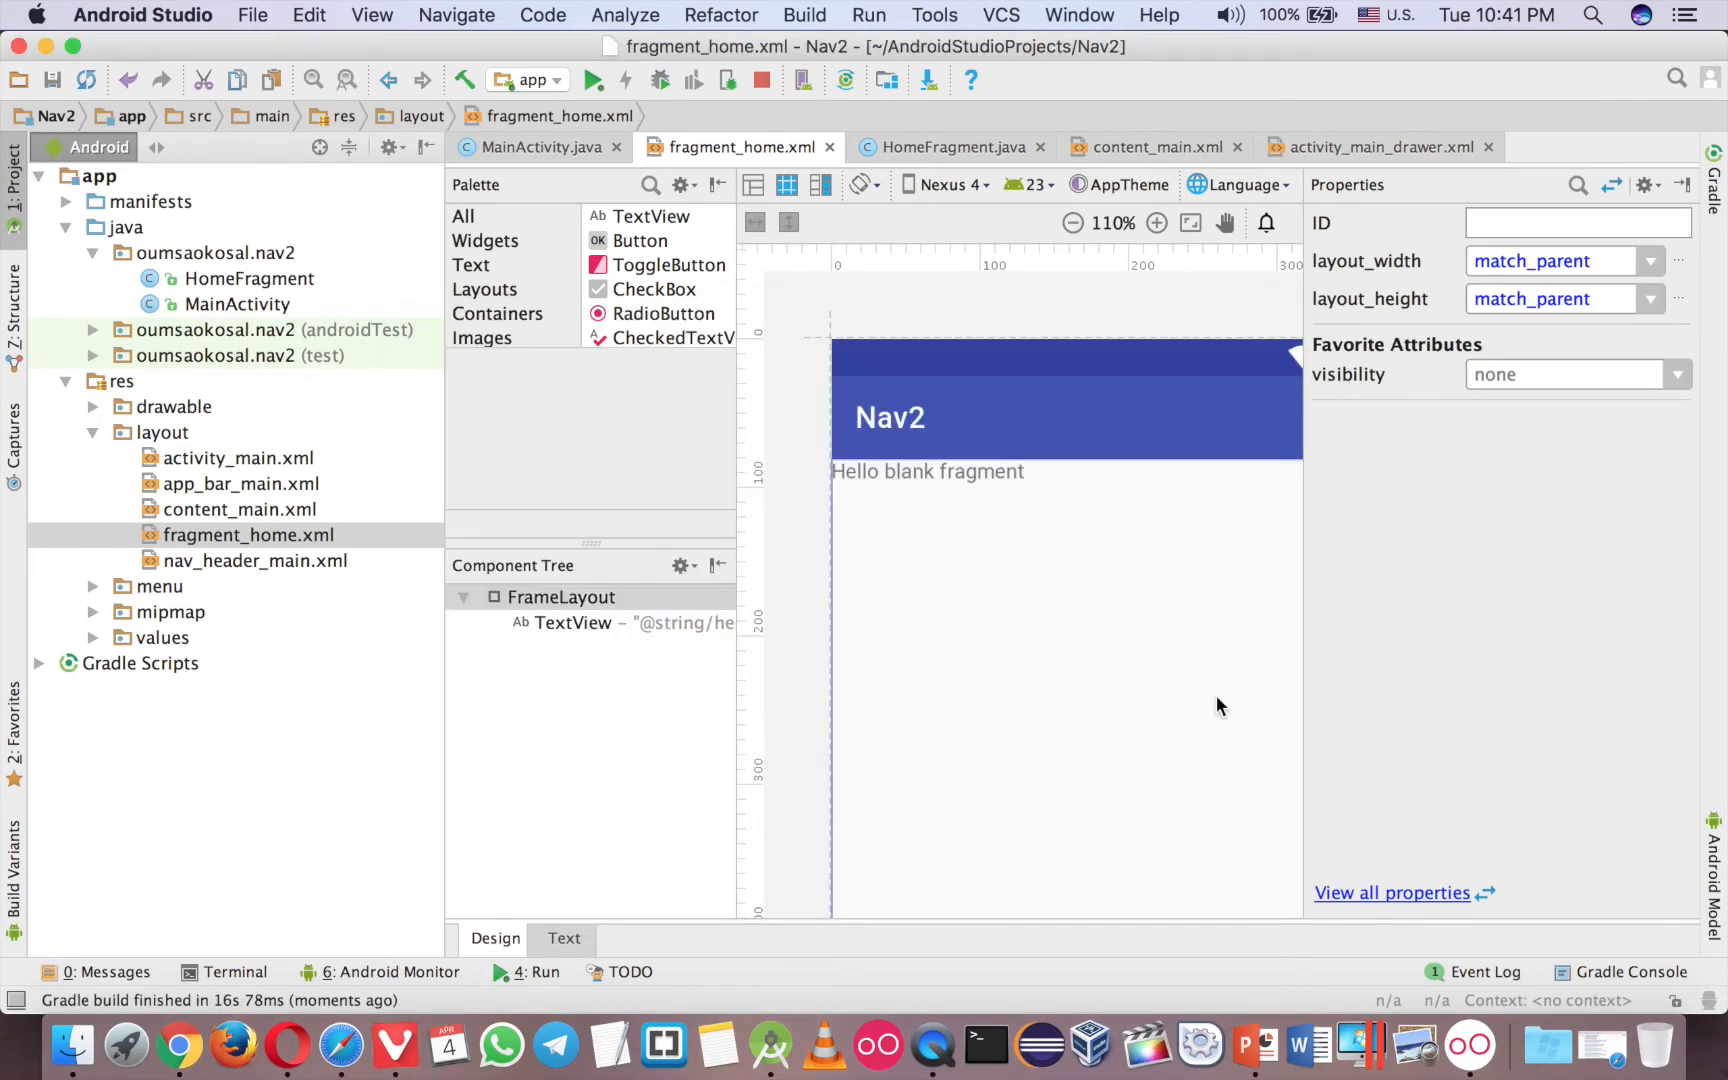
{"action": "left_click", "coordinate": [142, 14]}
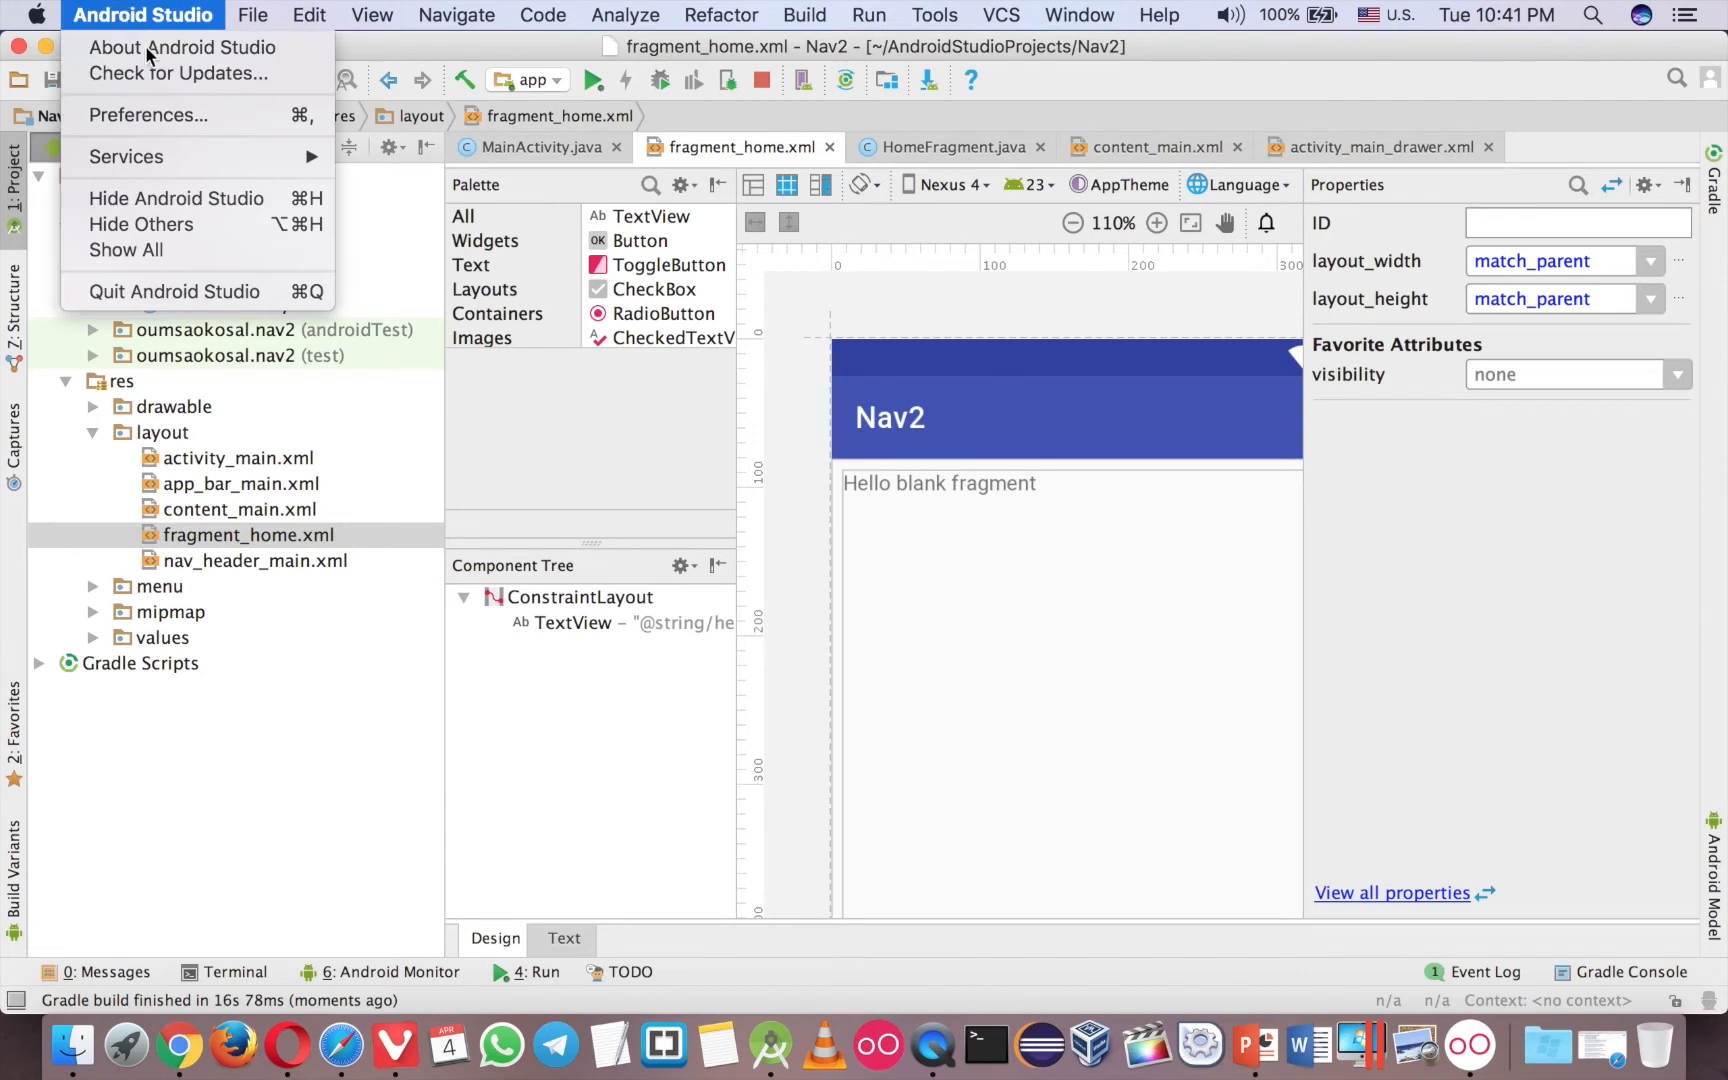
Delete the Hello blank fragment TextView from fragment_home.
{"action": "left_click", "coordinate": [182, 46]}
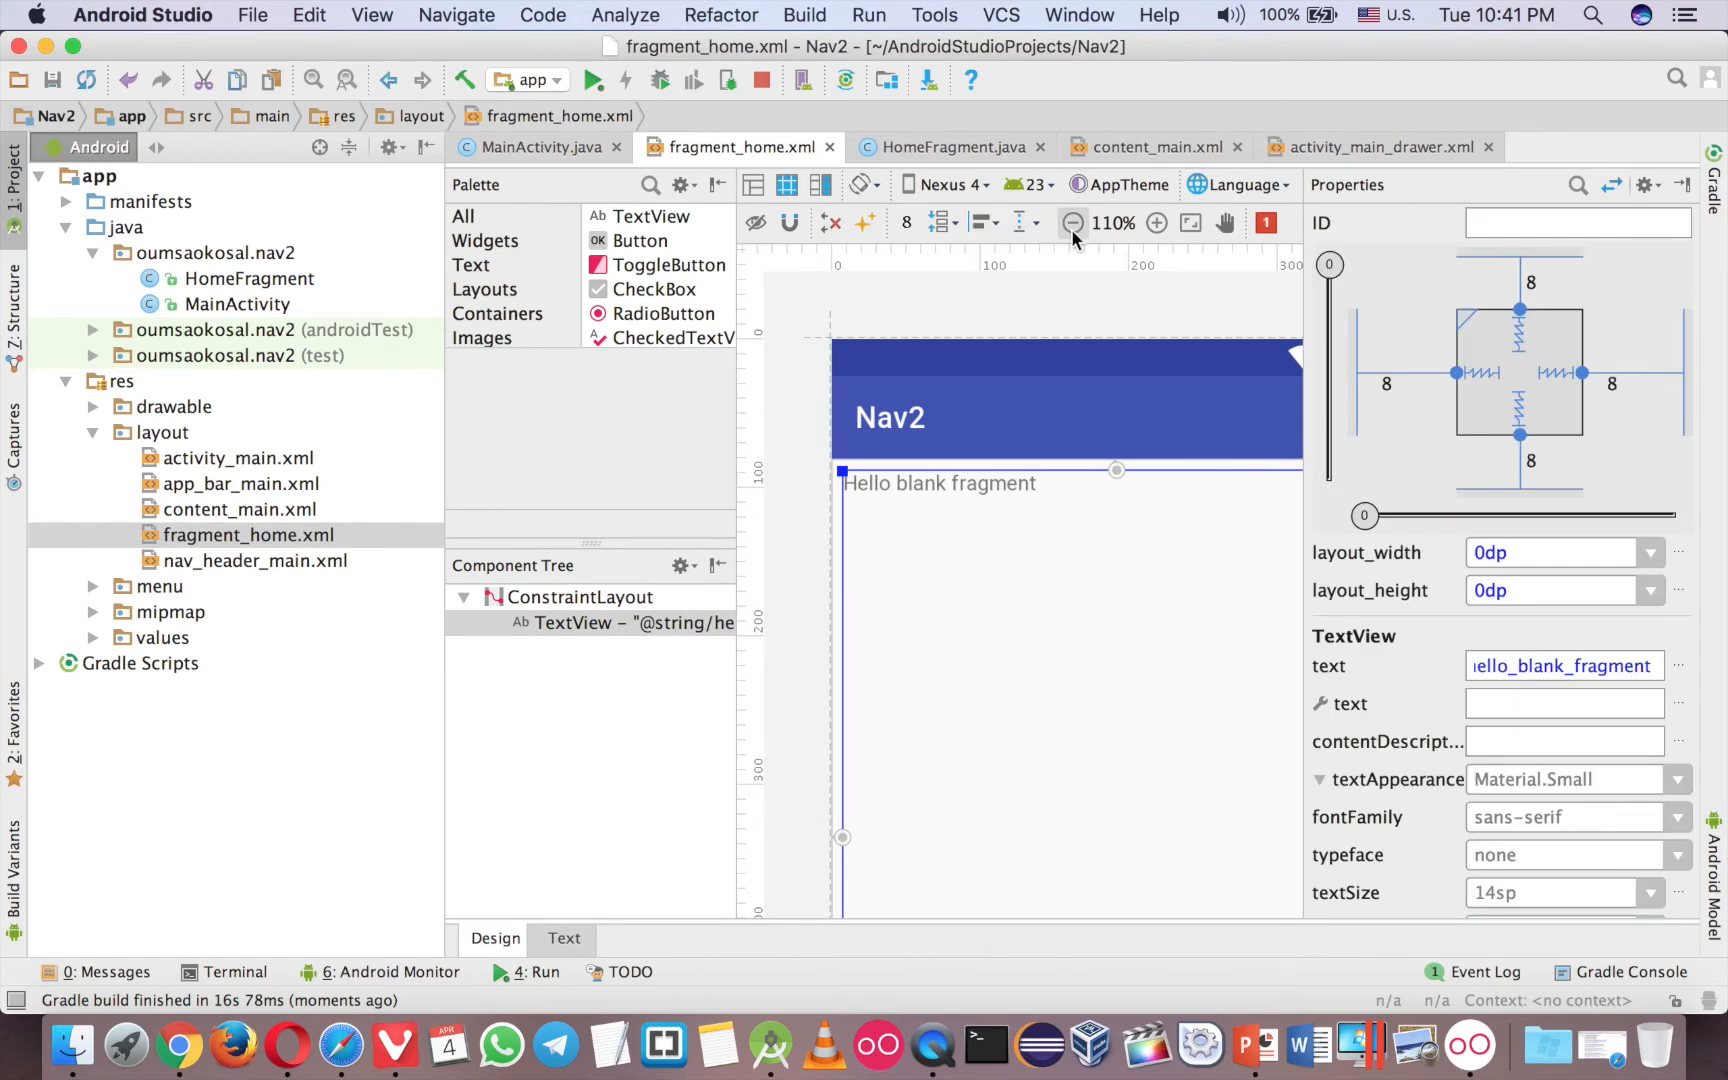
{"action": "left_click", "coordinate": [1072, 222]}
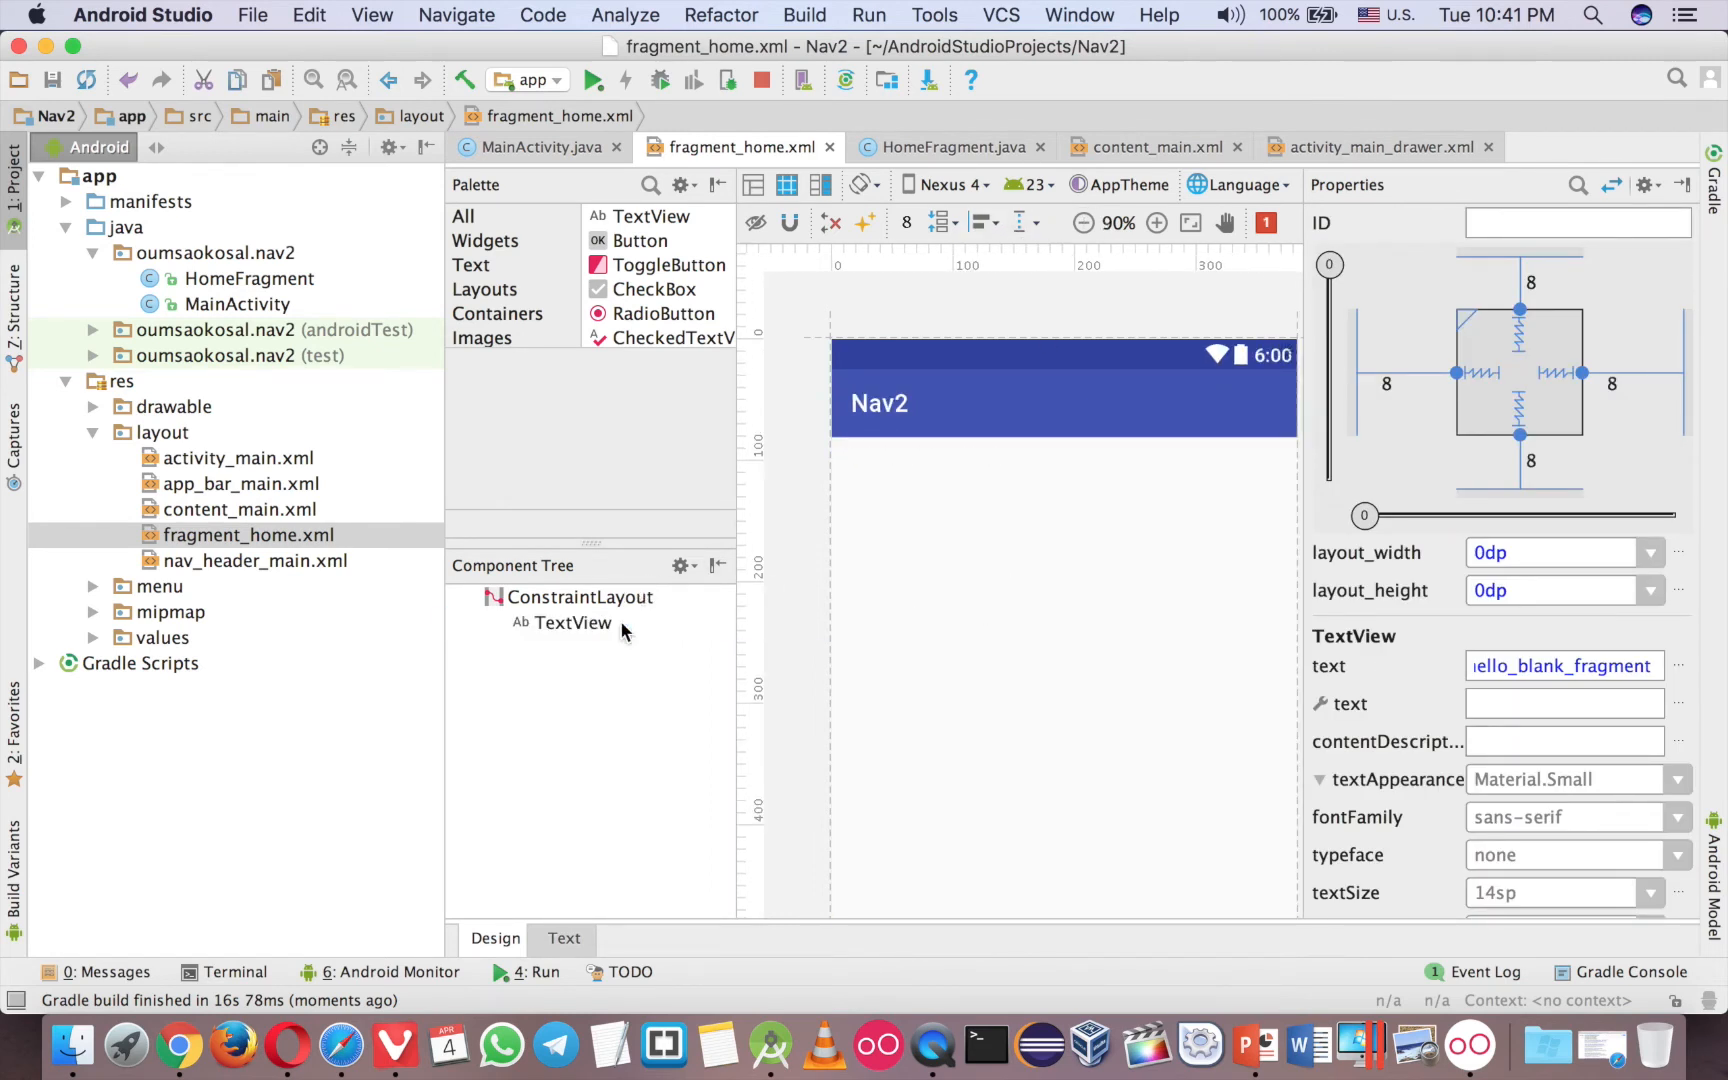
{"action": "key", "text": "Delete"}
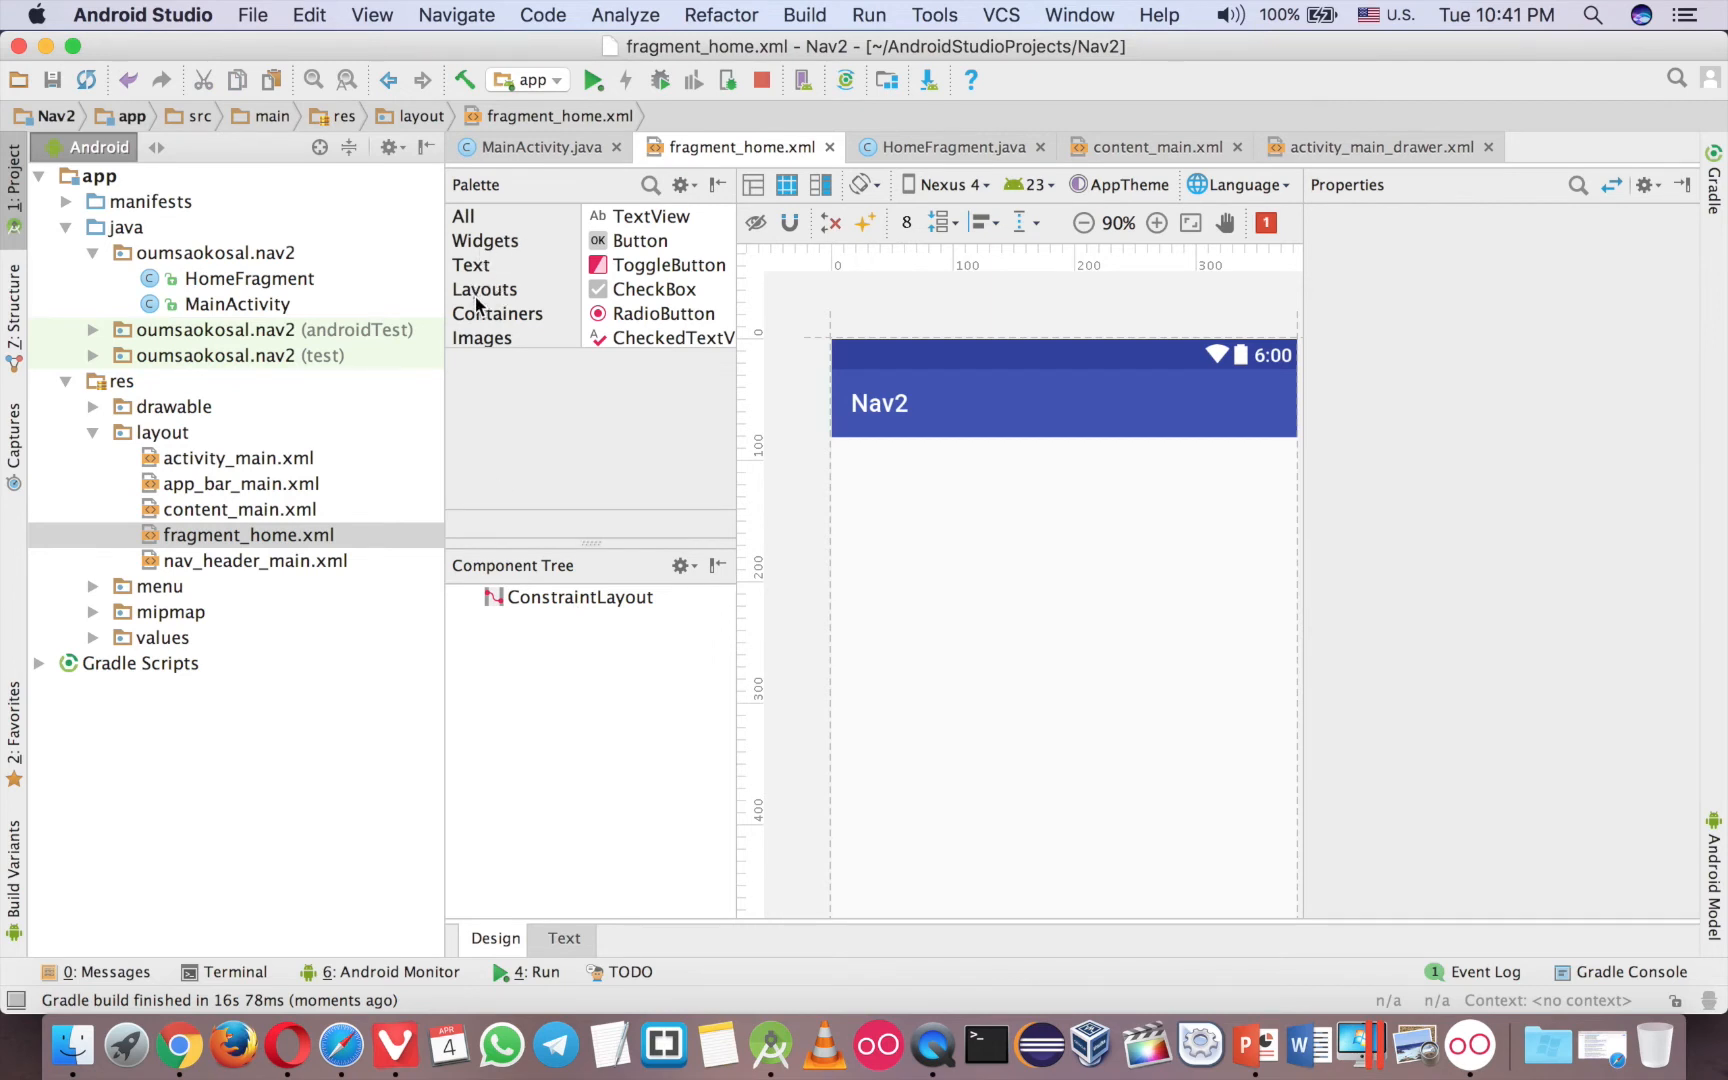
Place a DatePicker in the ConstraintLayout and view the layout's XML source.
{"action": "left_click", "coordinate": [498, 312]}
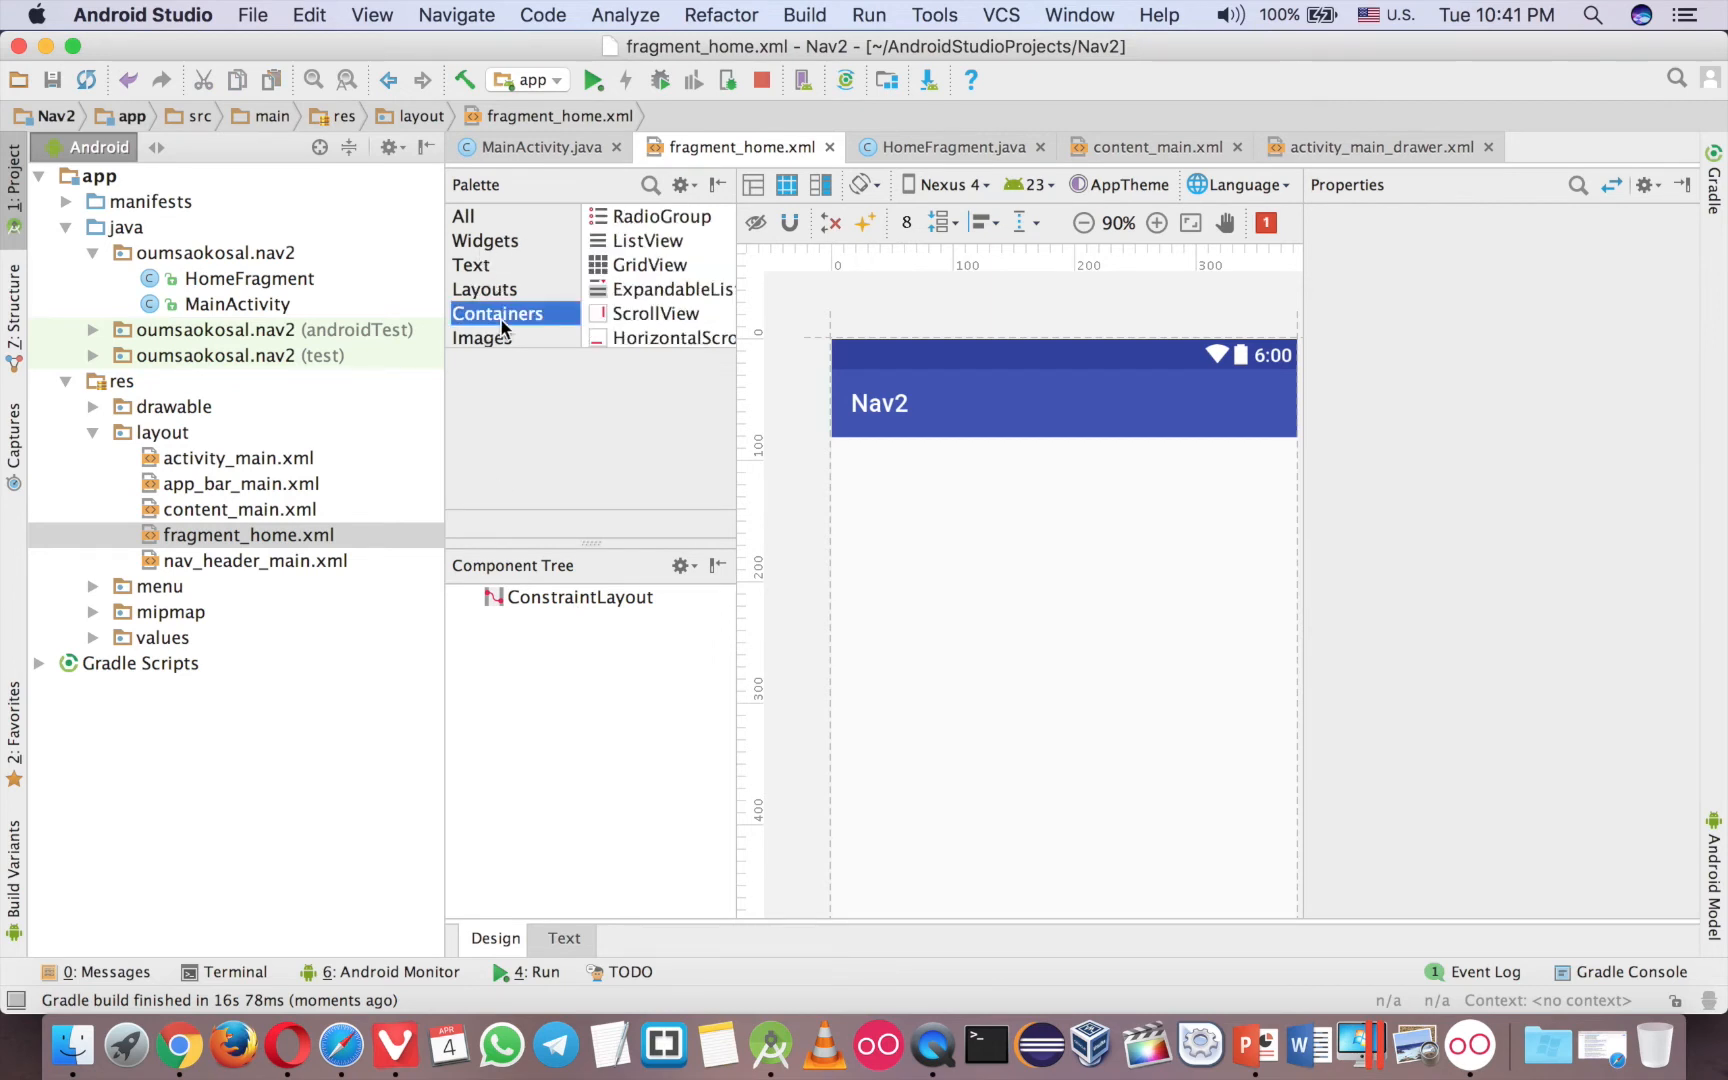
{"action": "left_click", "coordinate": [472, 312]}
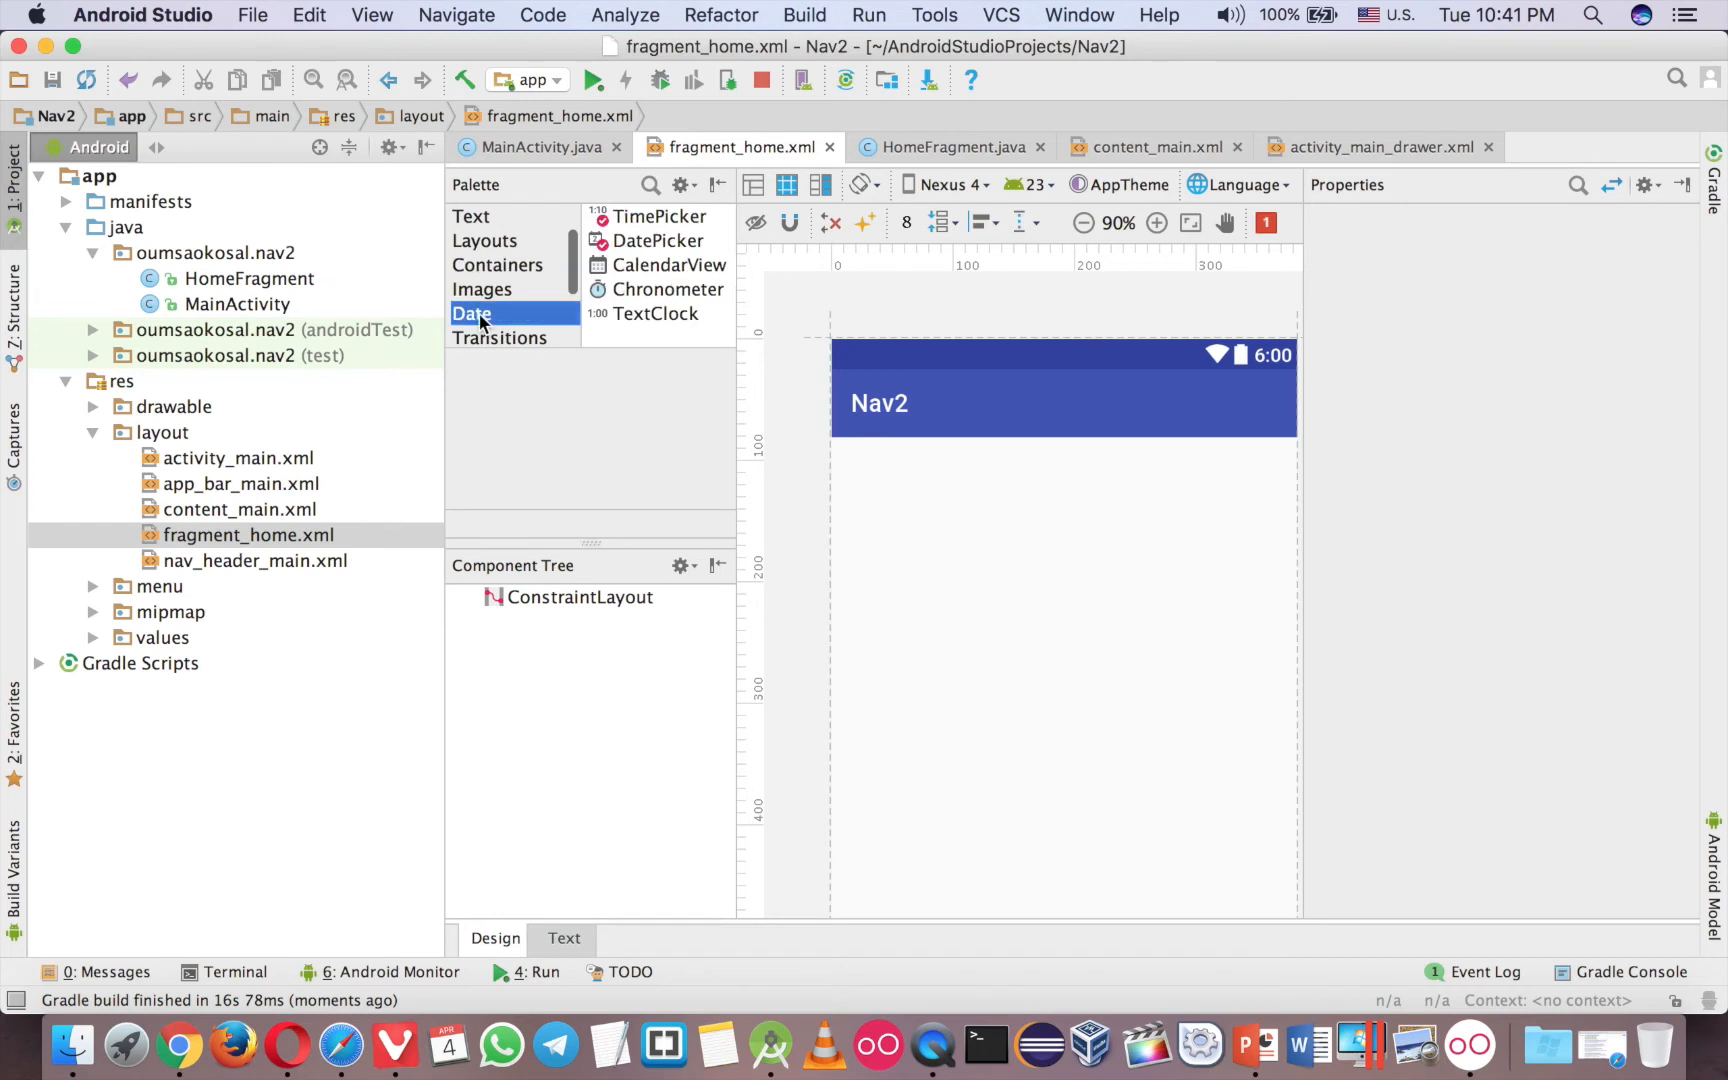
{"action": "left_click", "coordinate": [656, 240]}
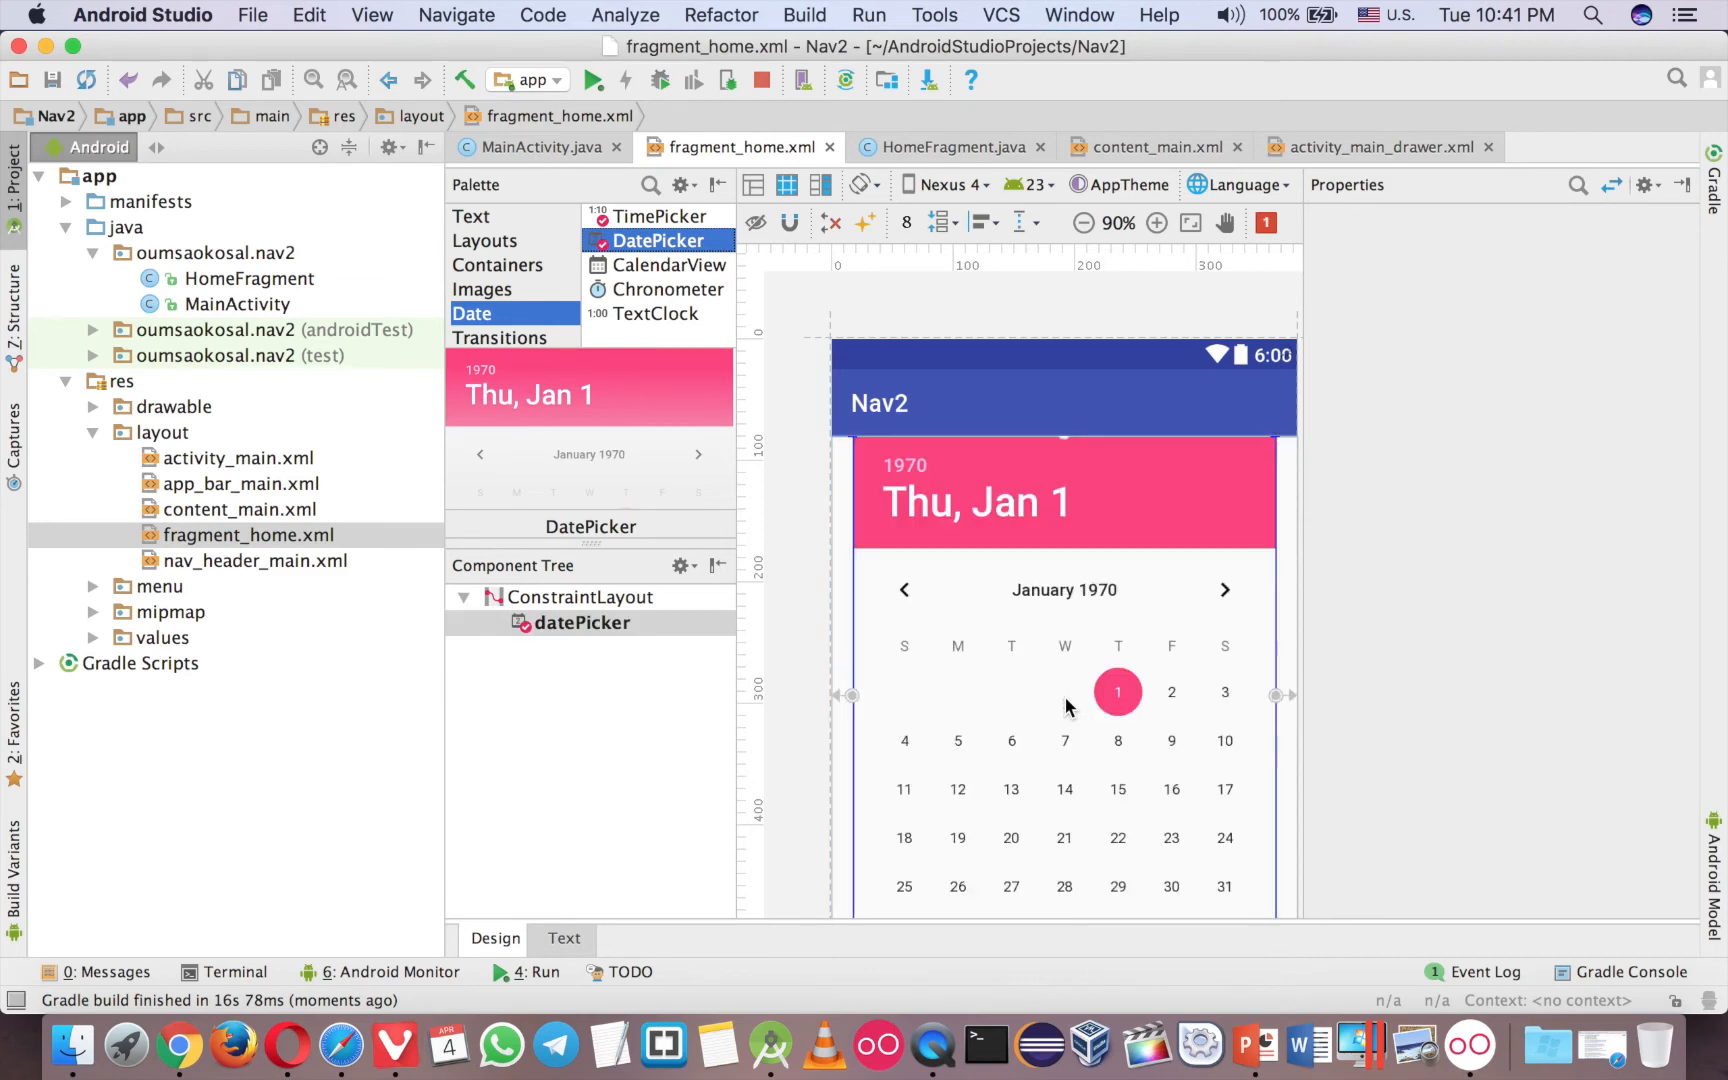
{"action": "left_click", "coordinate": [582, 622]}
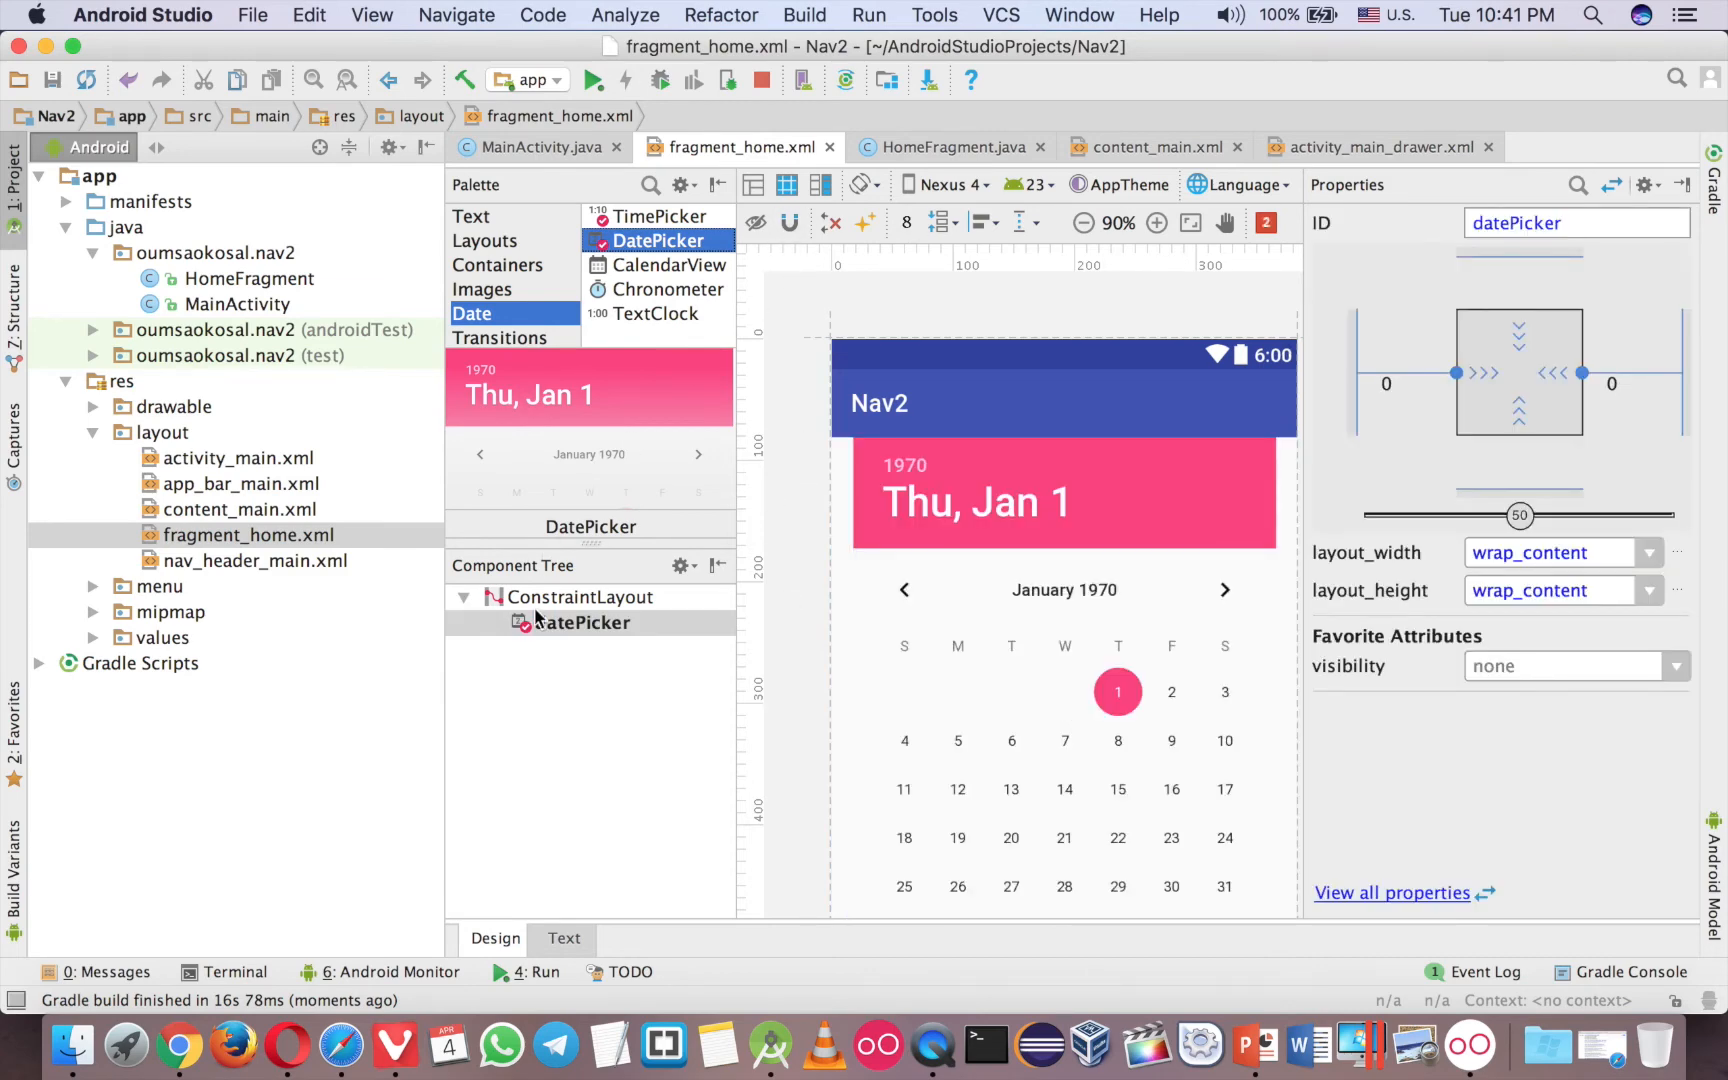
{"action": "left_click", "coordinate": [564, 938]}
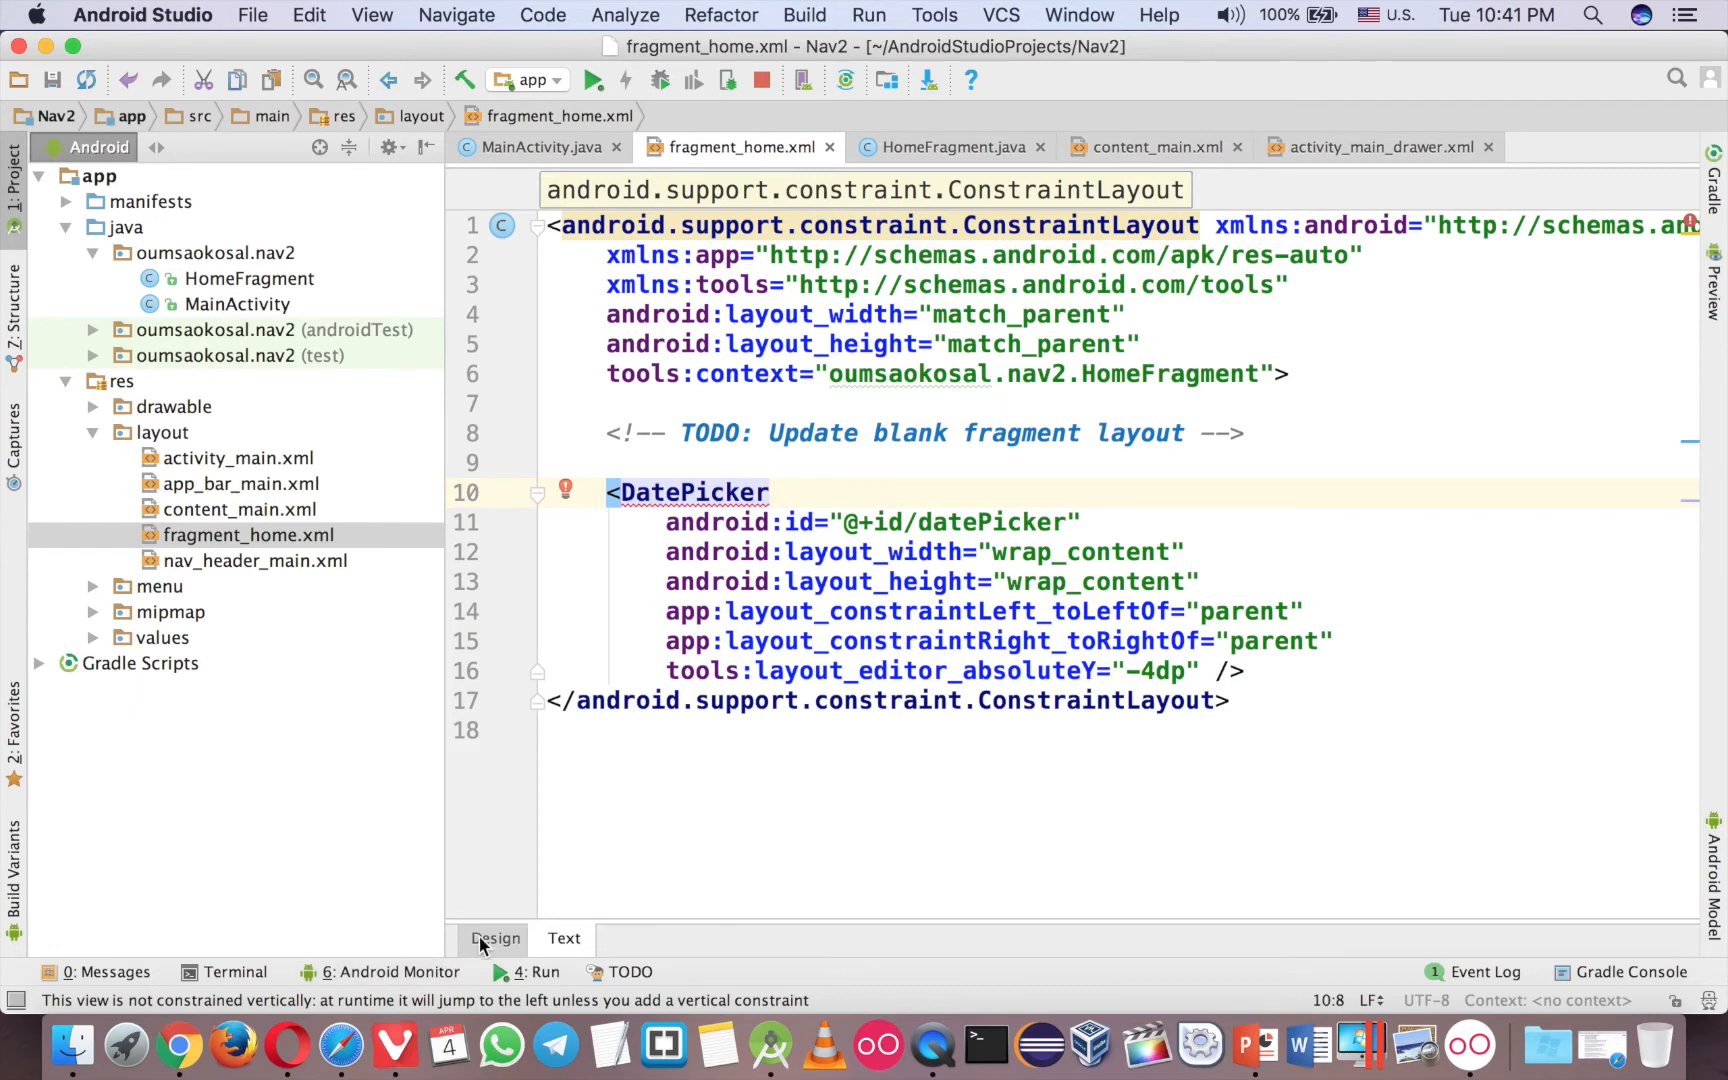
Infer constraints for the DatePicker and verify the generated XML in the Text view.
{"action": "left_click", "coordinate": [494, 938]}
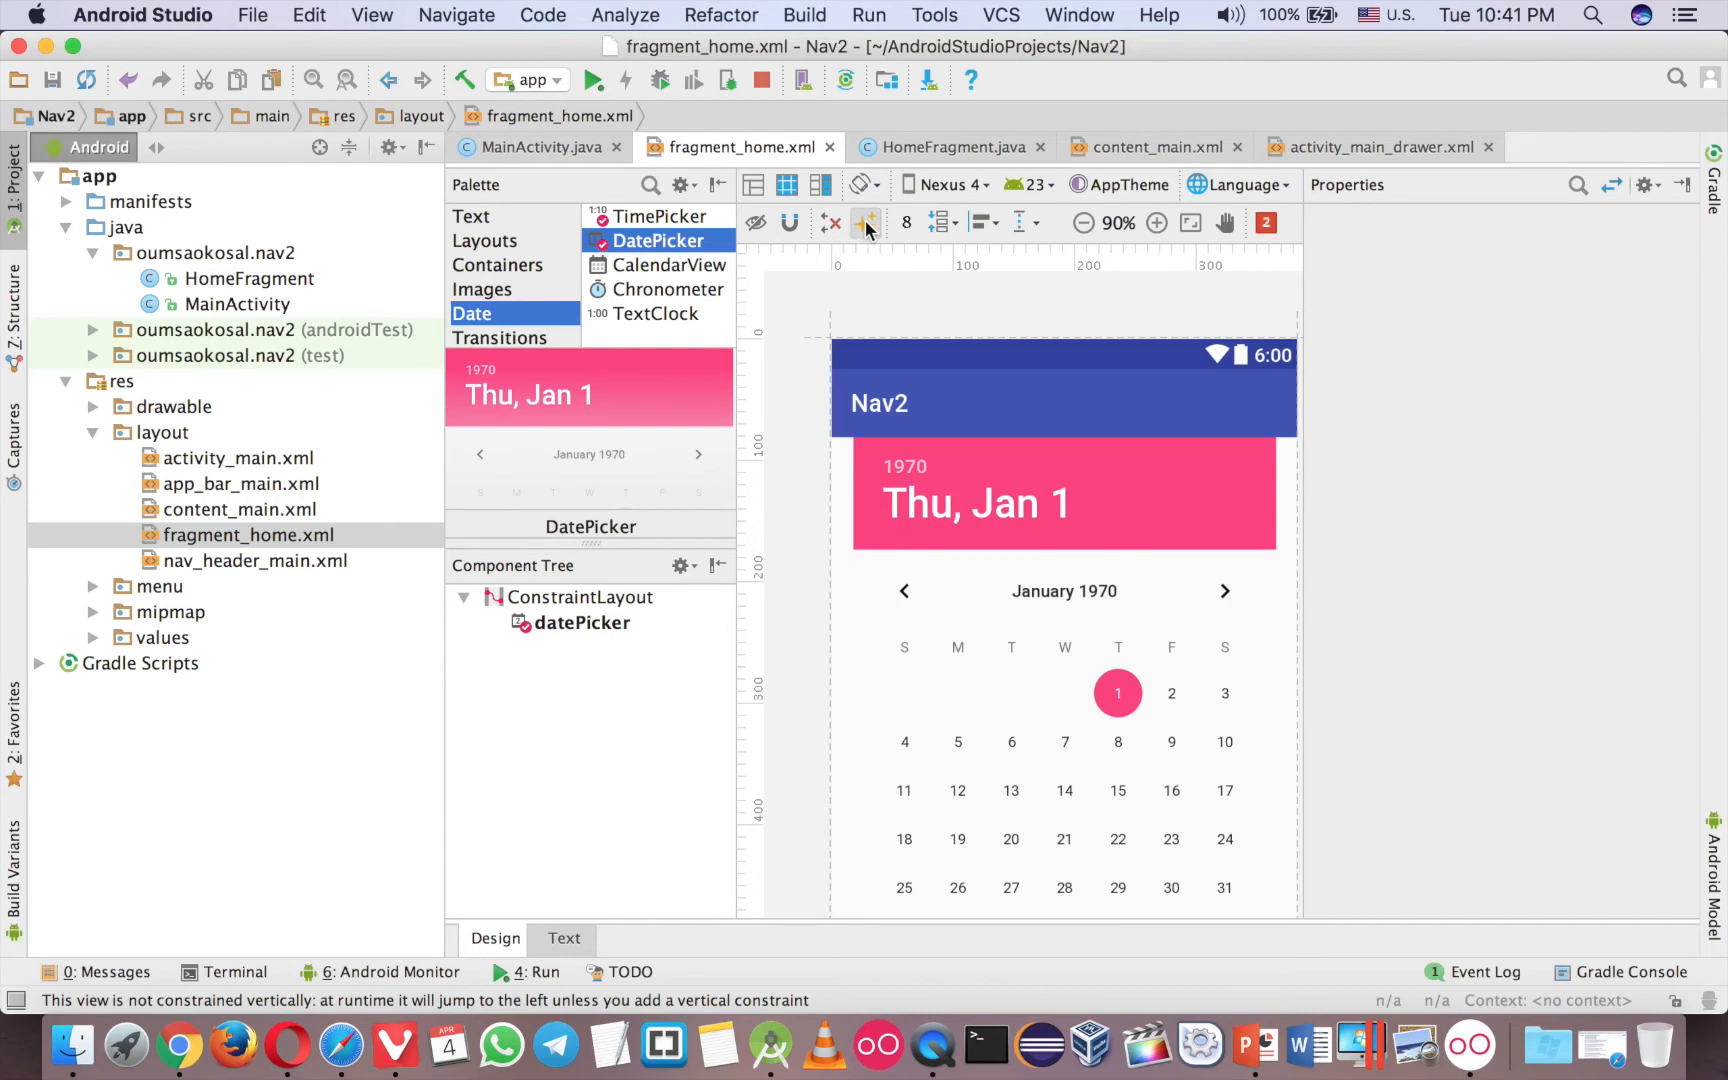
{"action": "left_click", "coordinate": [866, 222]}
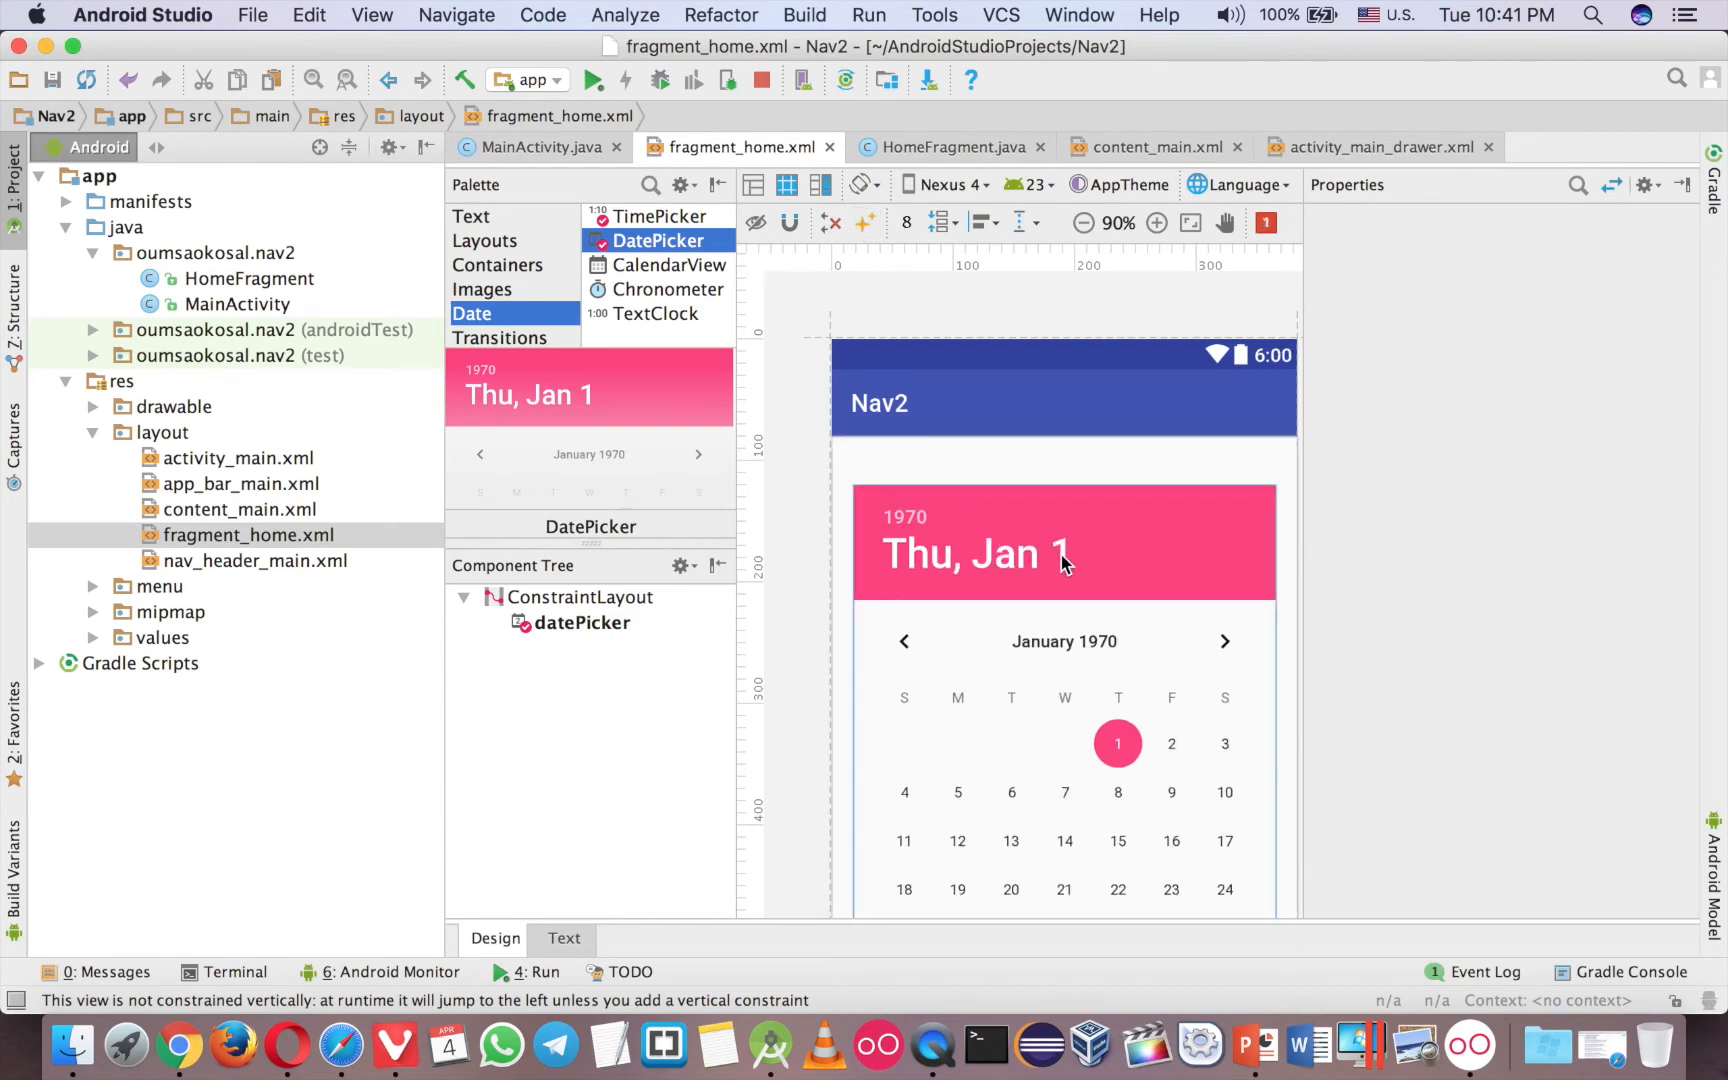
{"action": "left_click", "coordinate": [564, 938]}
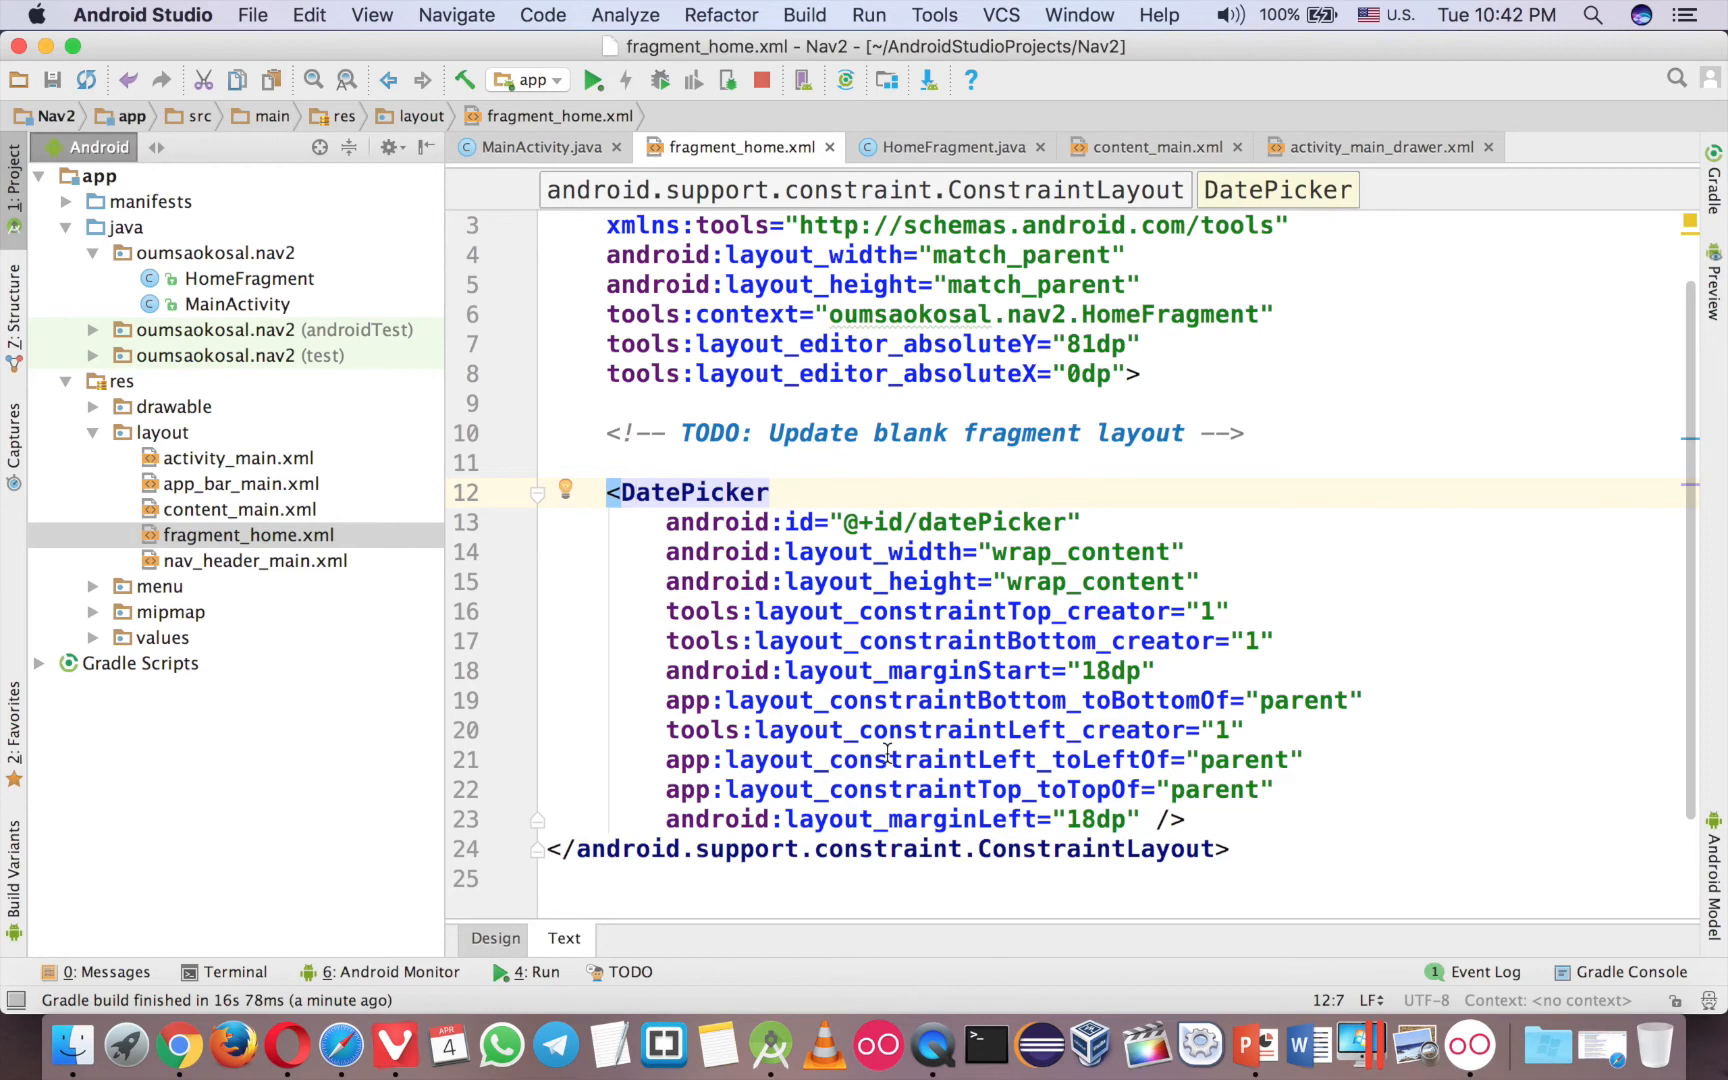
{"action": "left_click", "coordinate": [494, 938]}
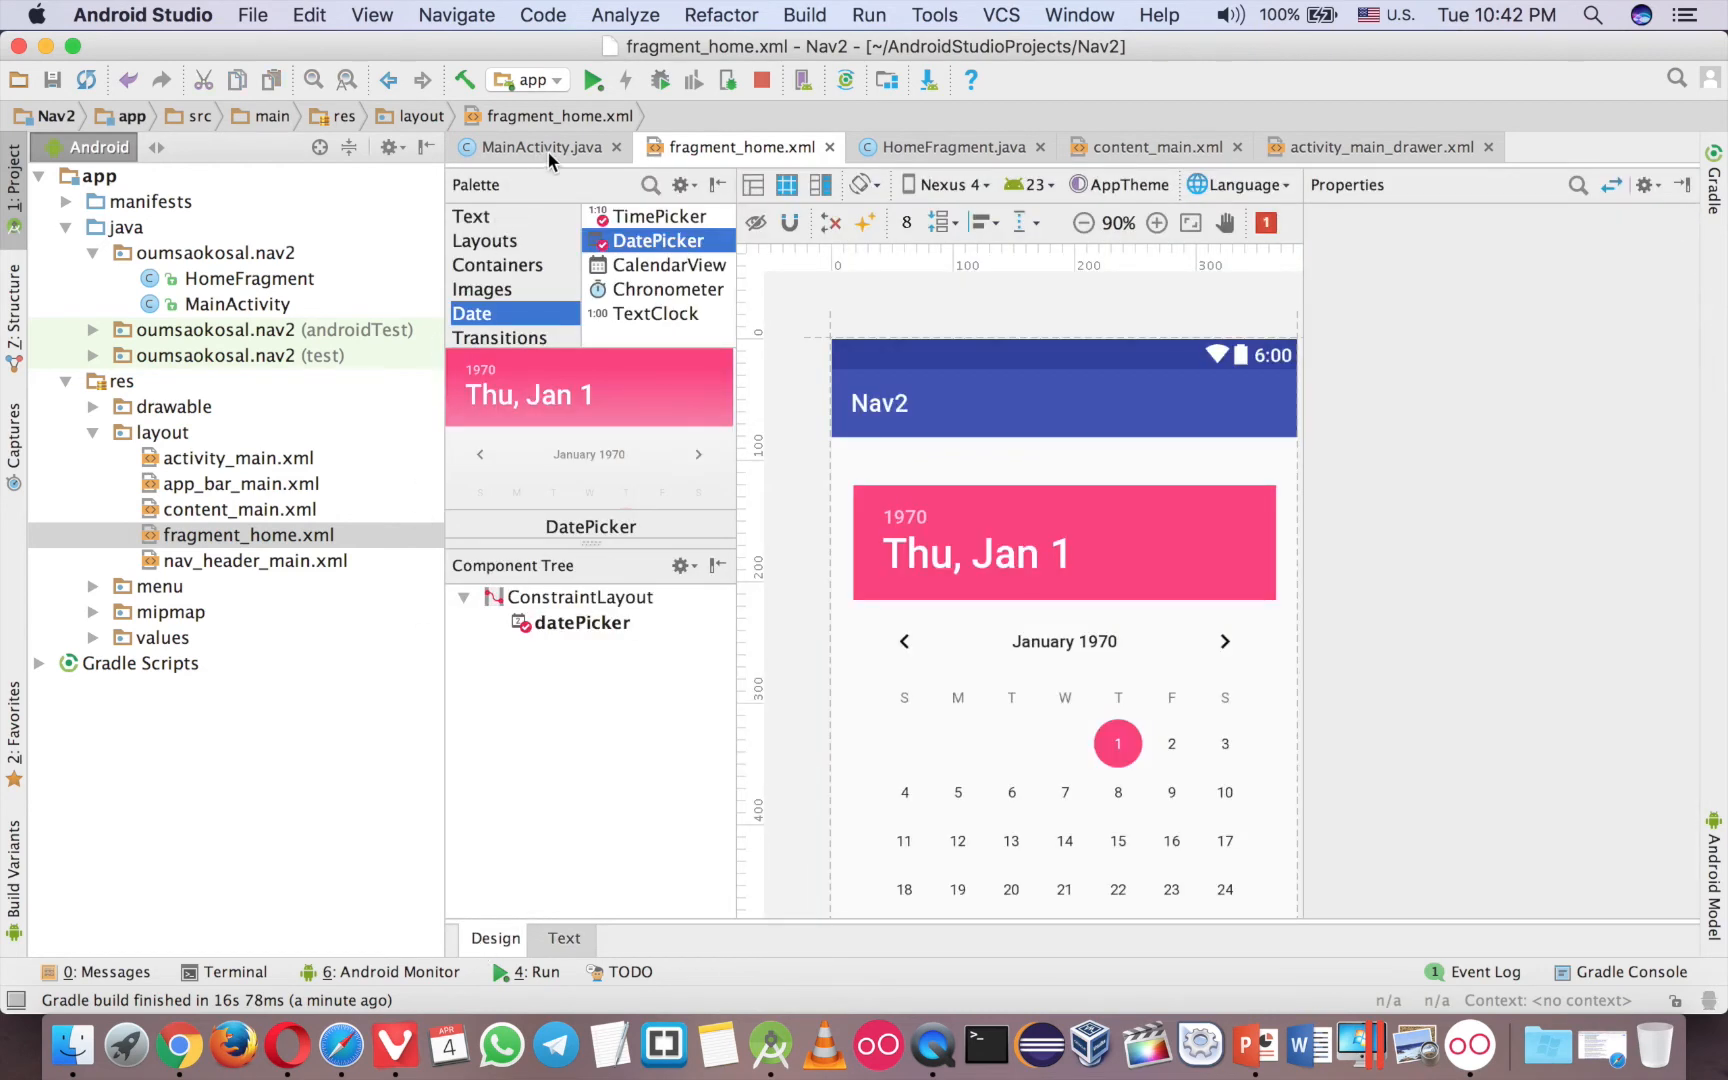
{"action": "mouse_move", "coordinate": [540, 146]}
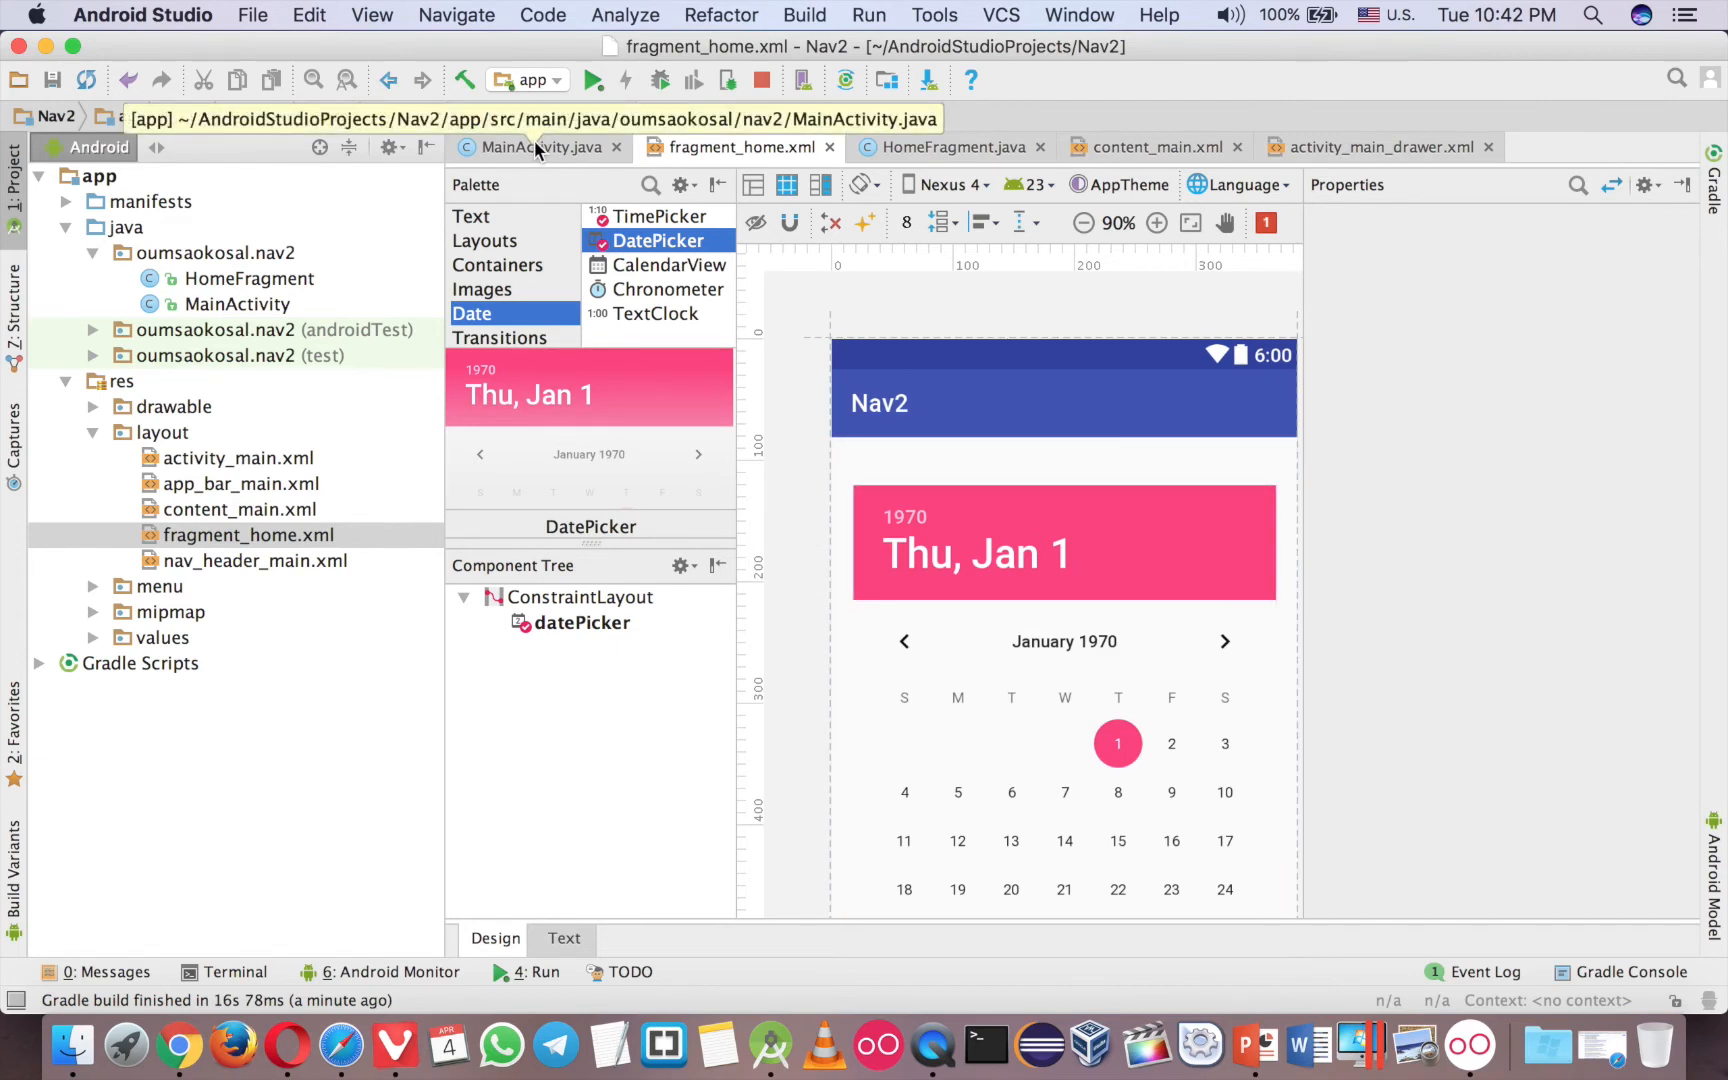
In the nav_home branch, declare a new HomeFragment and a FragmentManager from getSupportFragmentManager().
{"action": "left_click", "coordinate": [532, 146]}
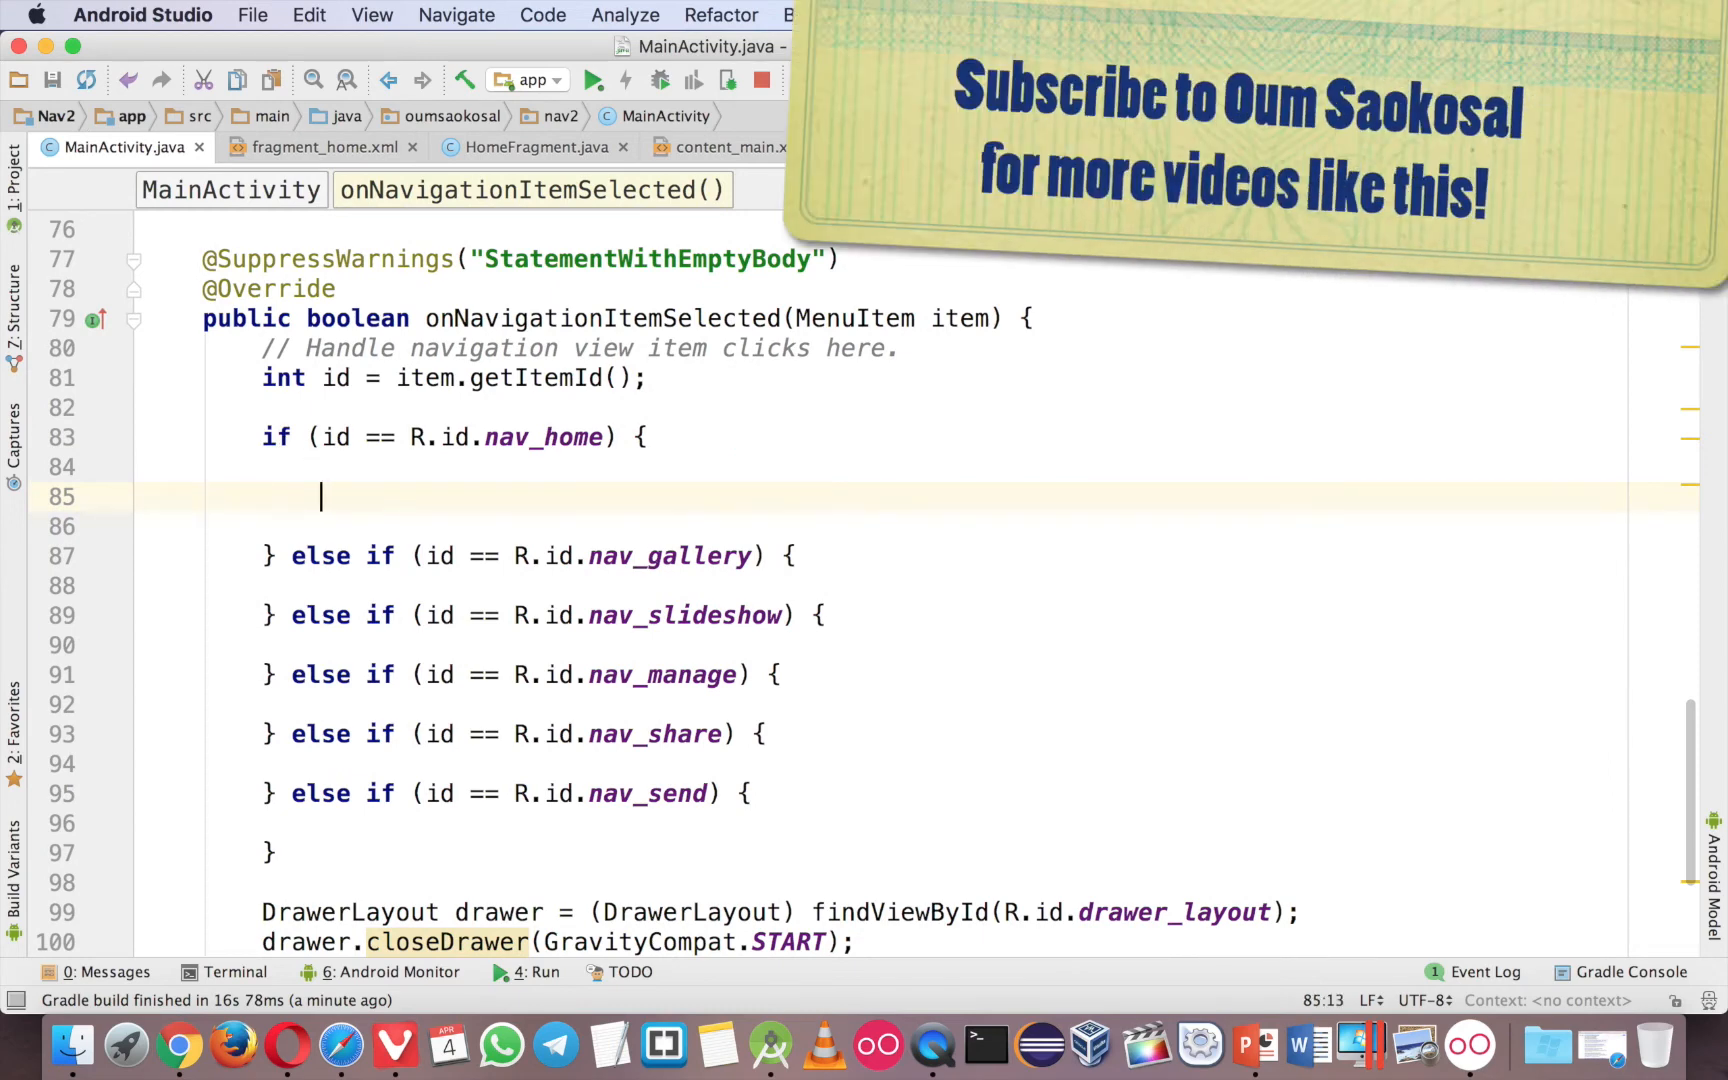
{"action": "type", "text": "H"}
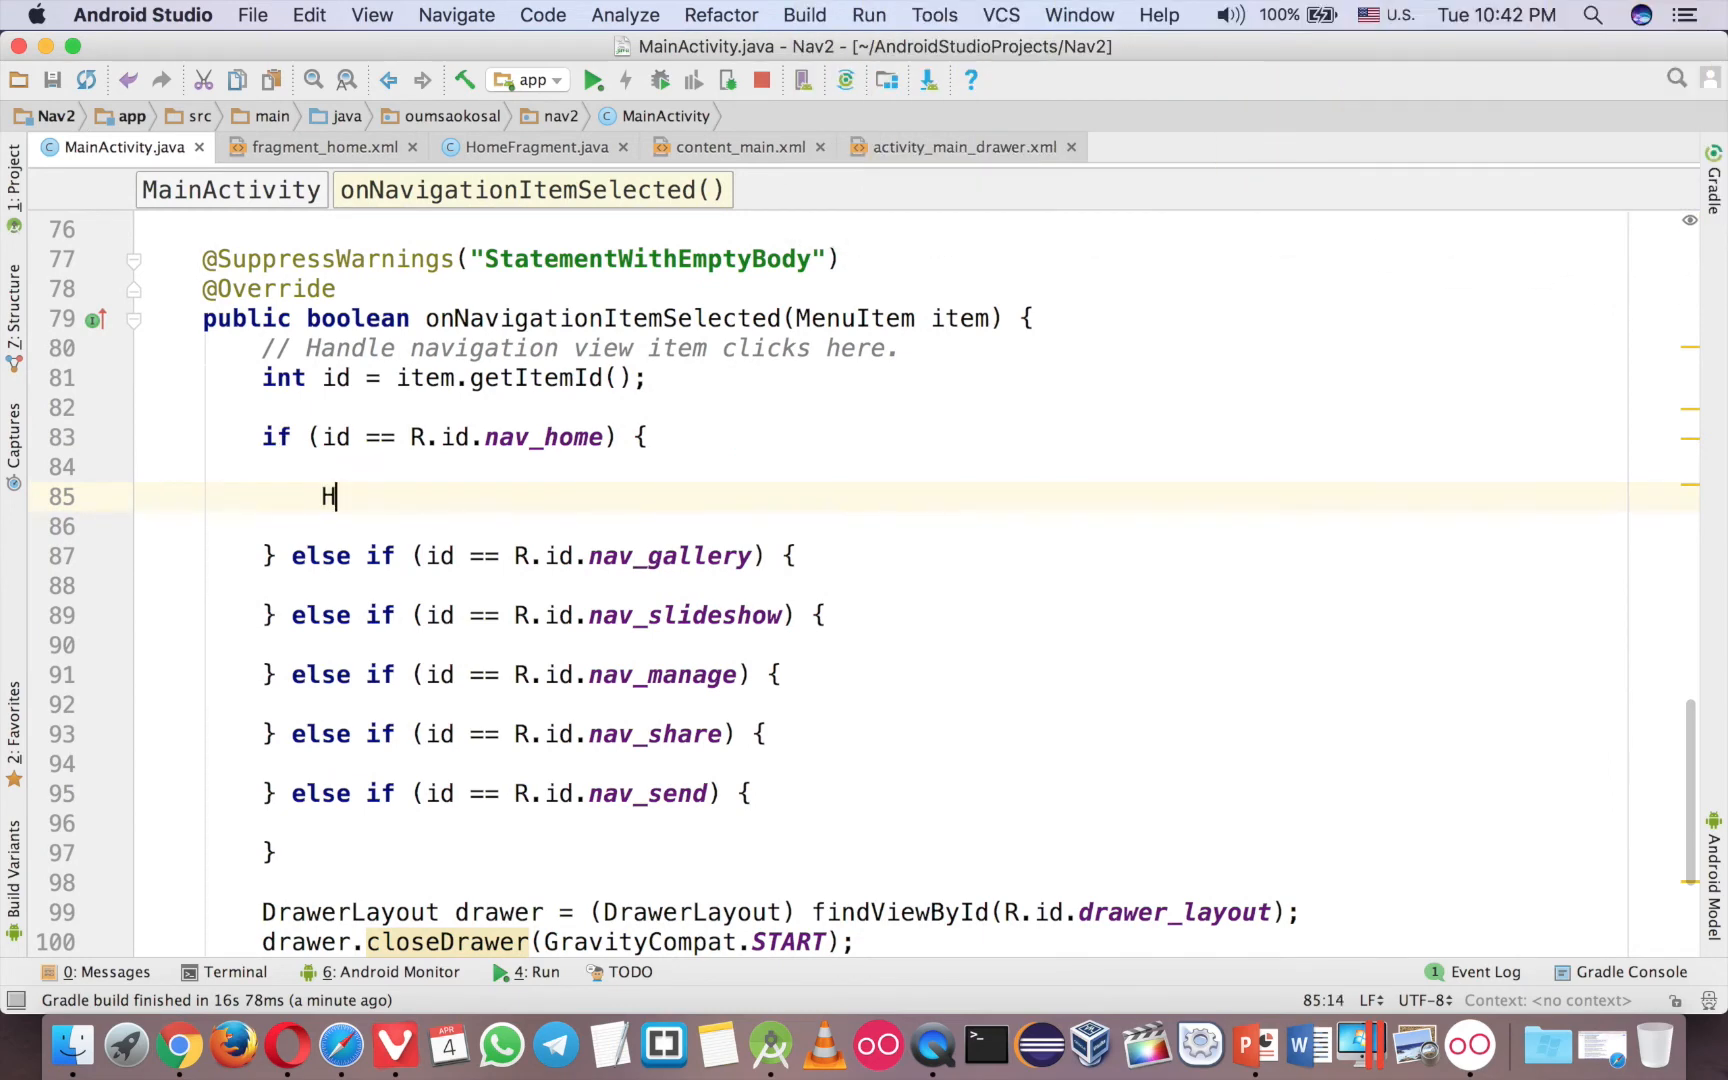
{"action": "type", "text": "omeFragment homeFragment ="}
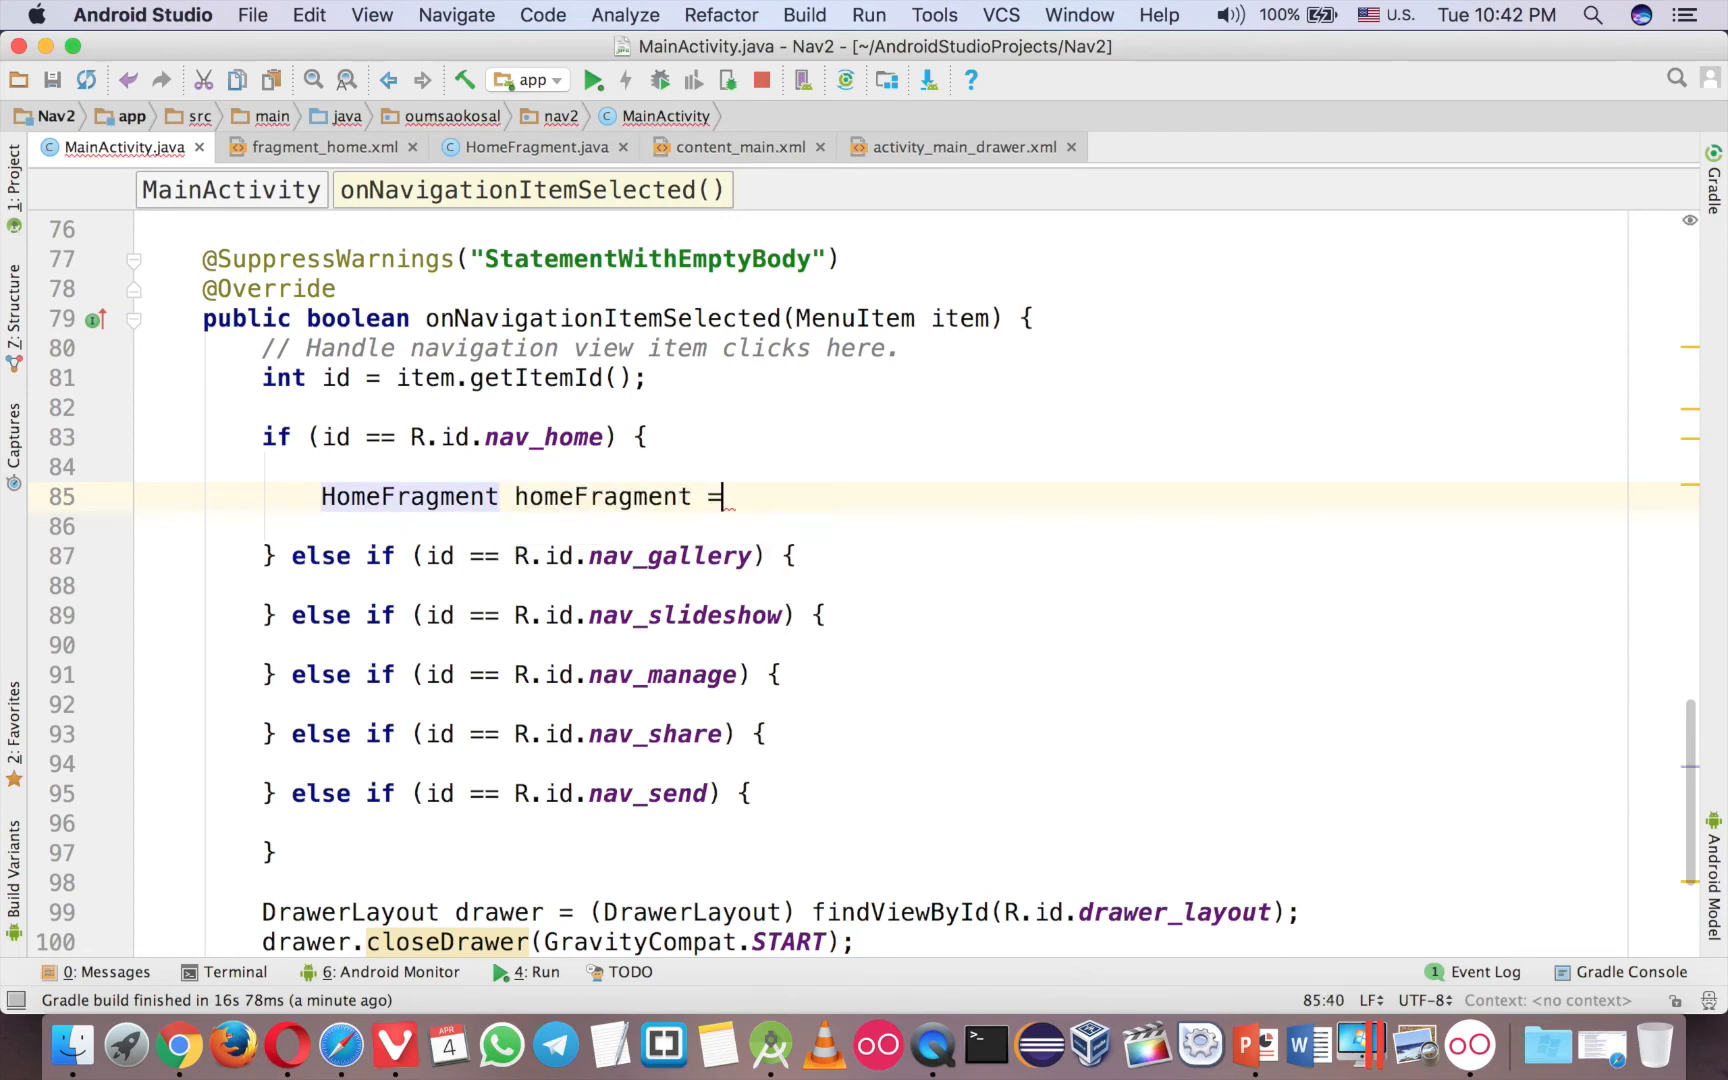
{"action": "type", "text": "new HomeFragment()"}
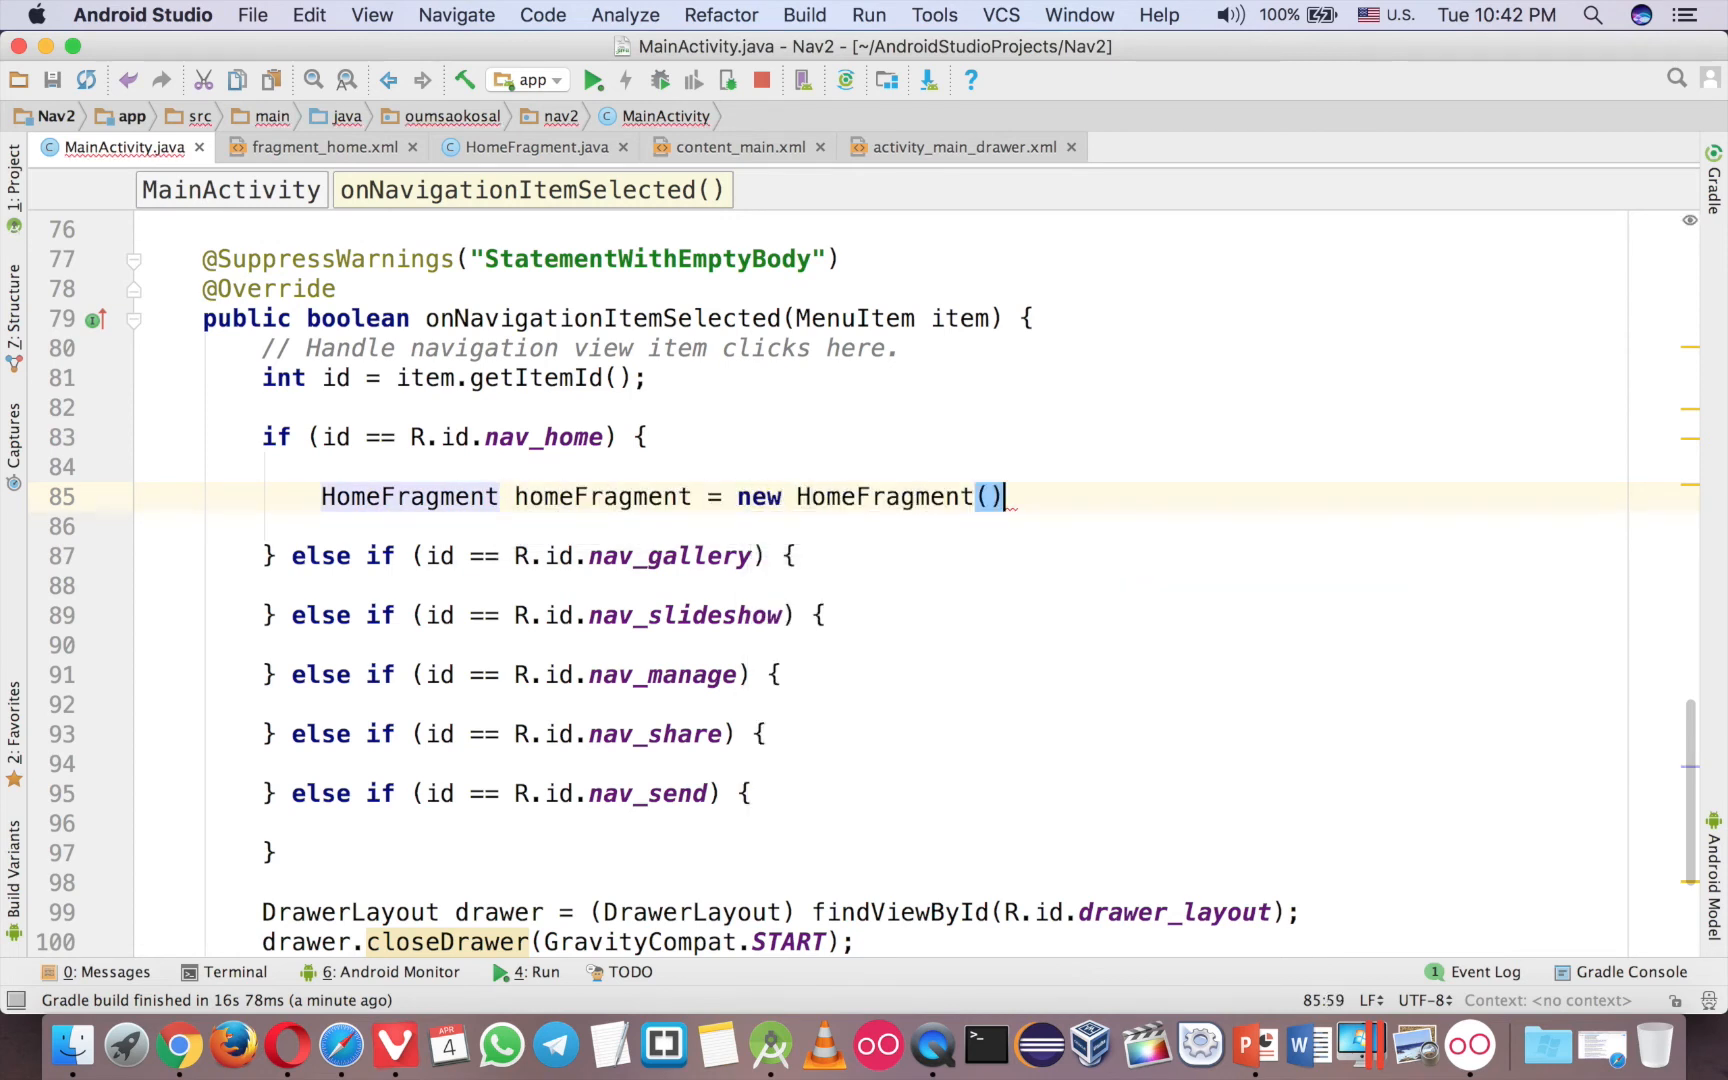
{"action": "type", "text": "FragmentManager manager"}
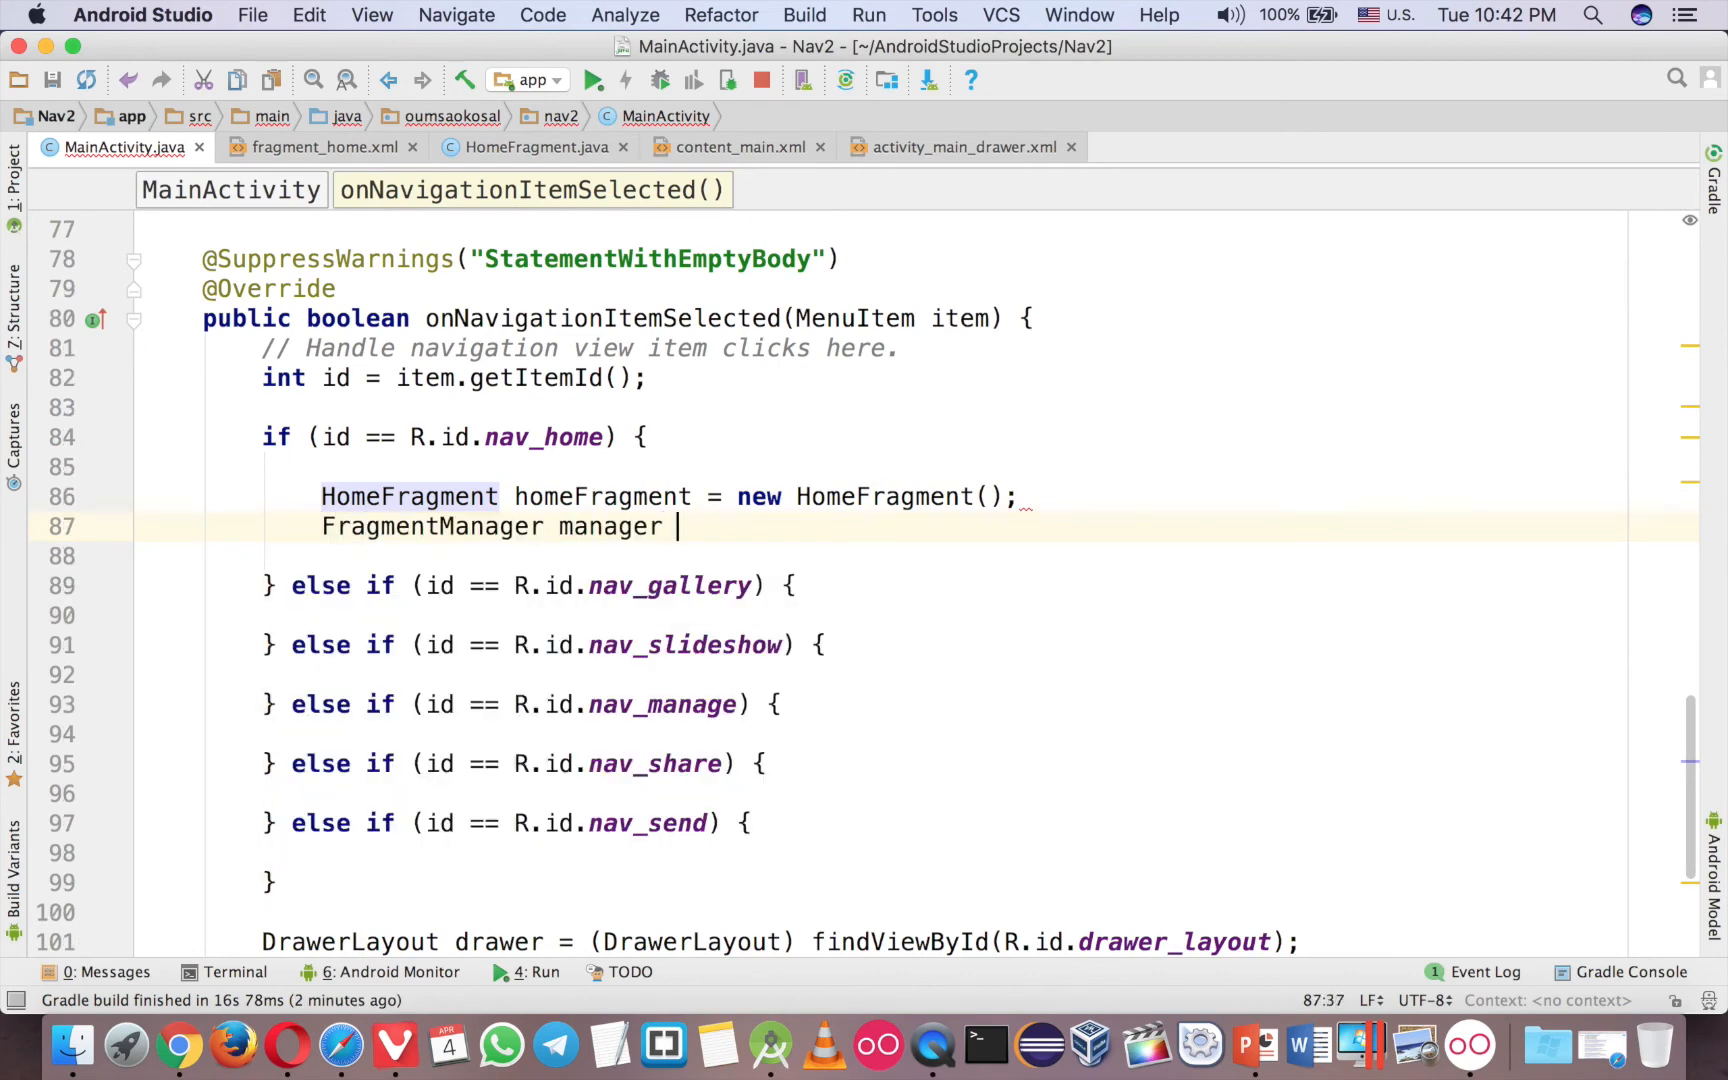
{"action": "type", "text": "= getSupportFragmentManager();"}
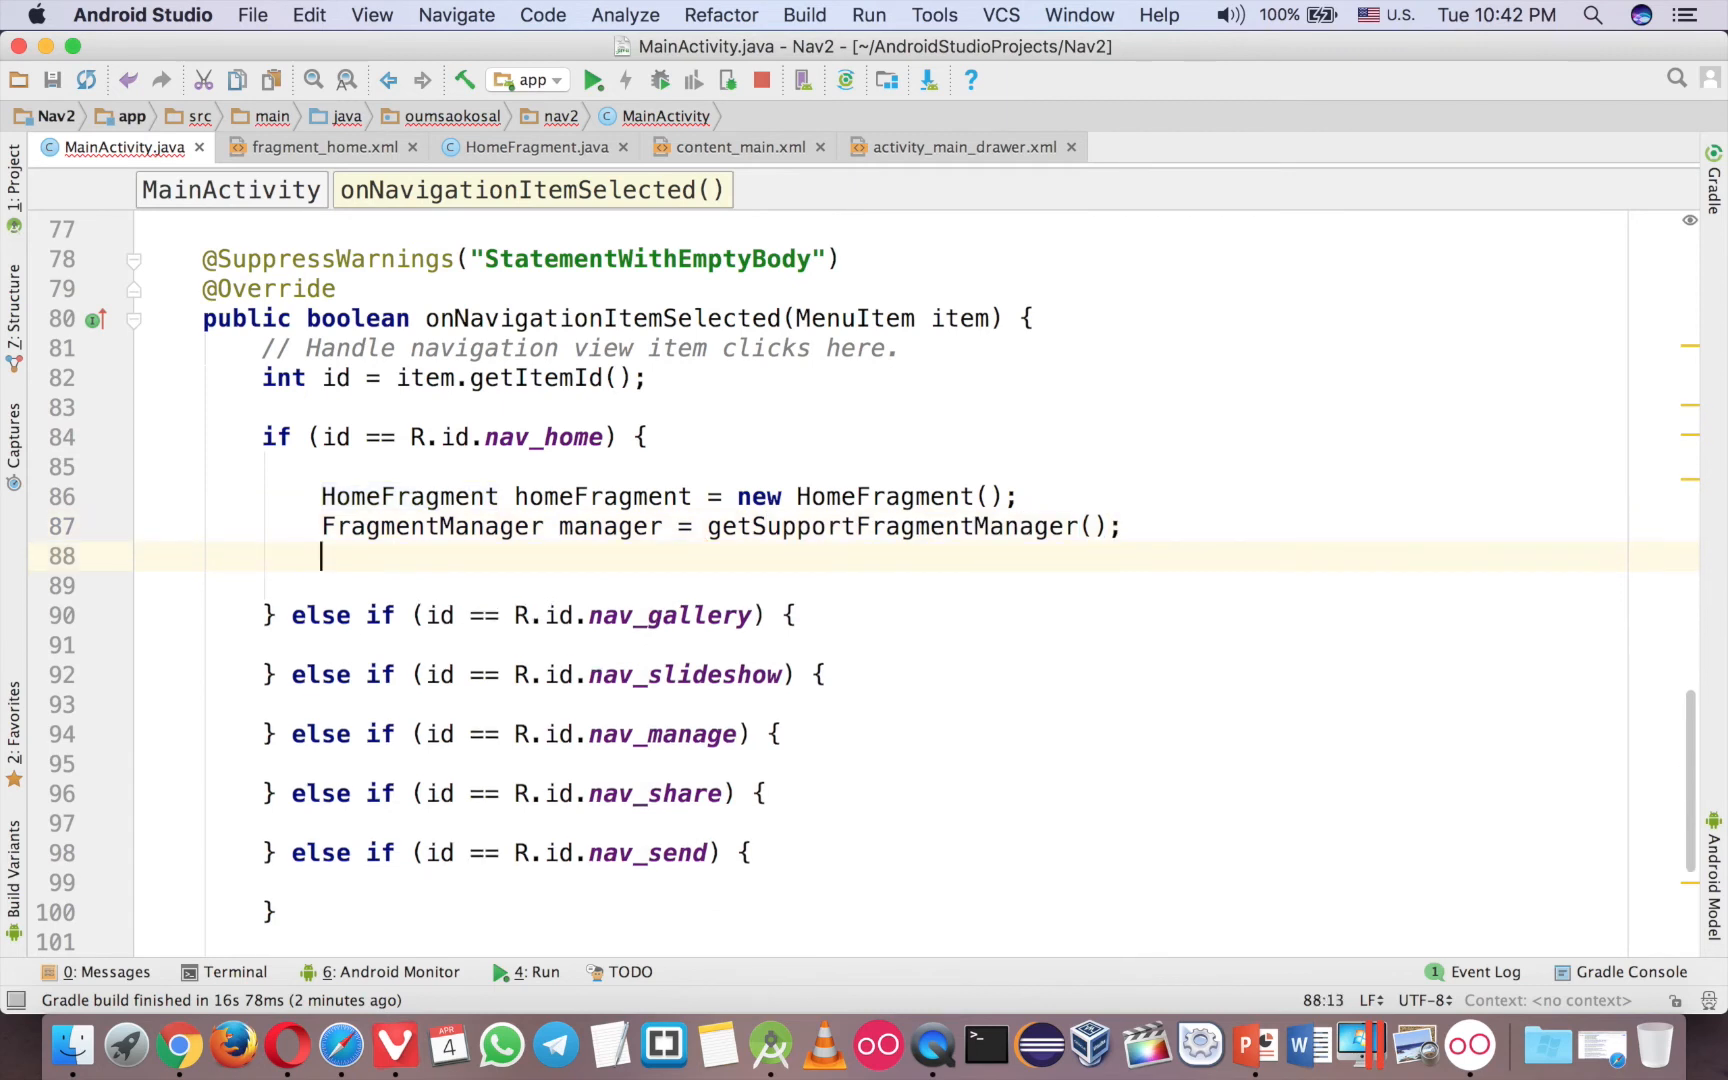
Inspect the getSupportFragmentManager call, then switch to the HomeFragment class.
{"action": "left_click", "coordinate": [752, 526]}
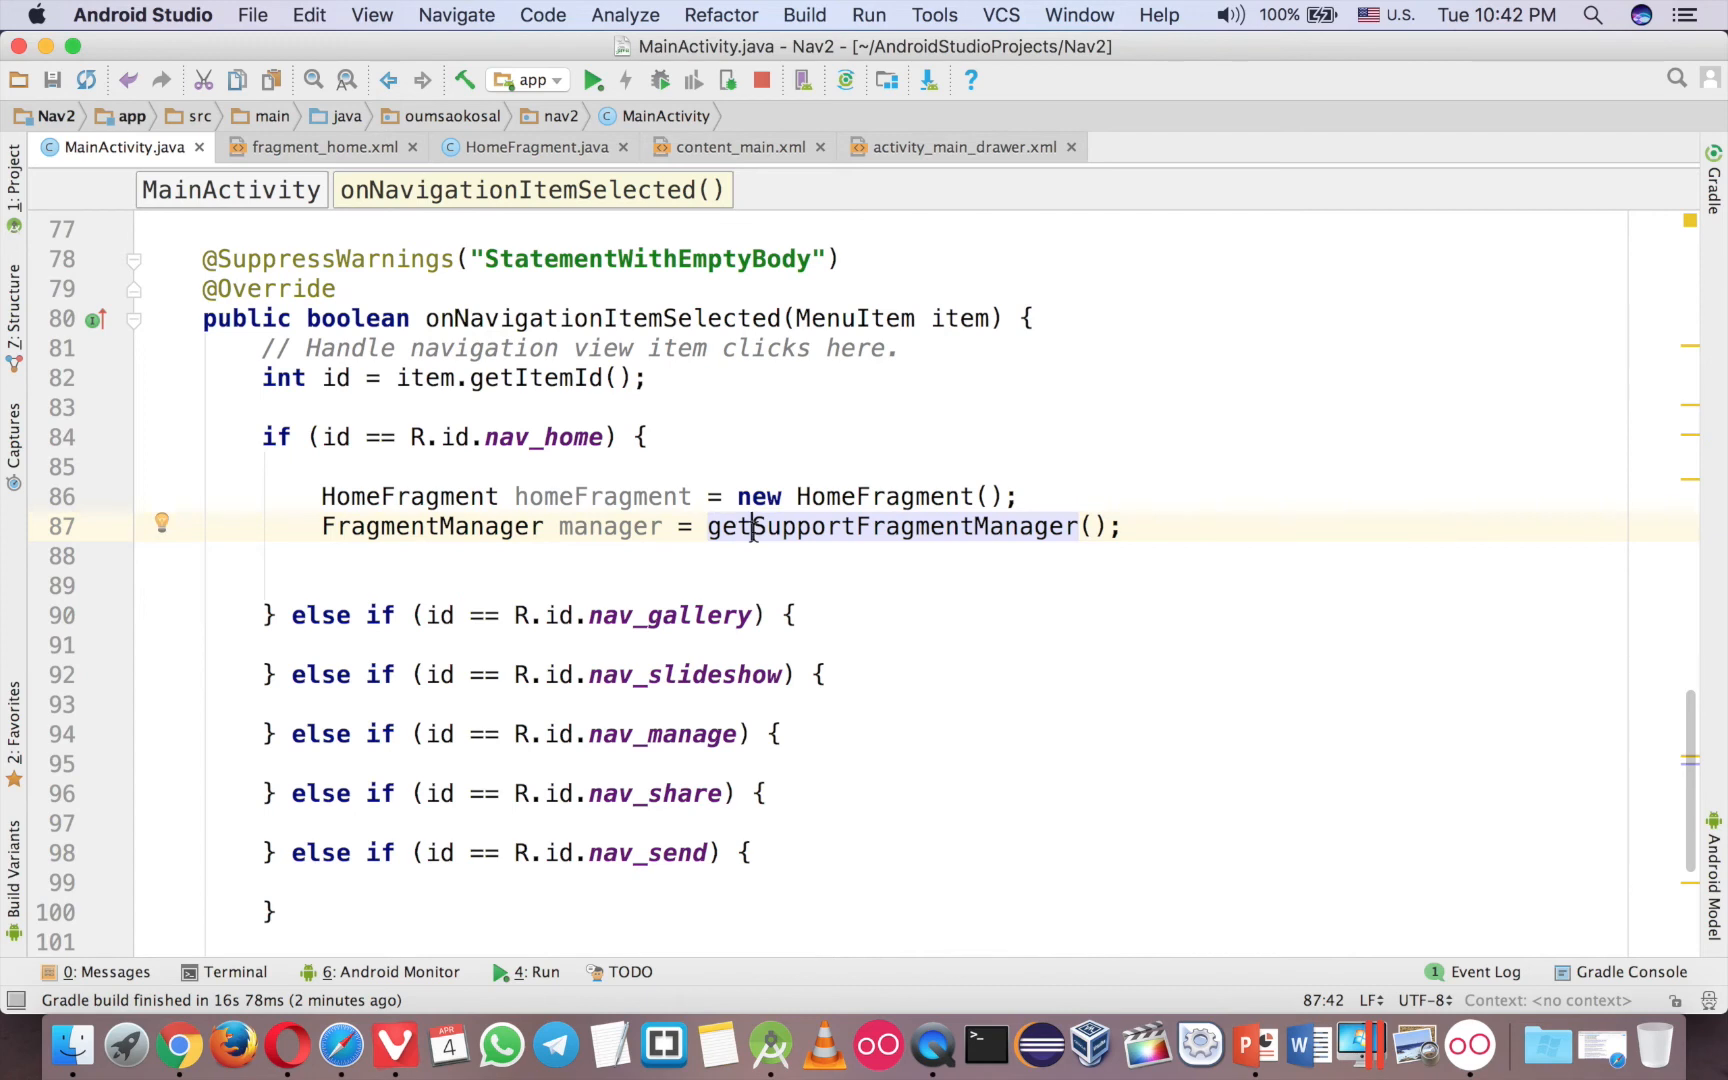
{"action": "mouse_move", "coordinate": [832, 526]}
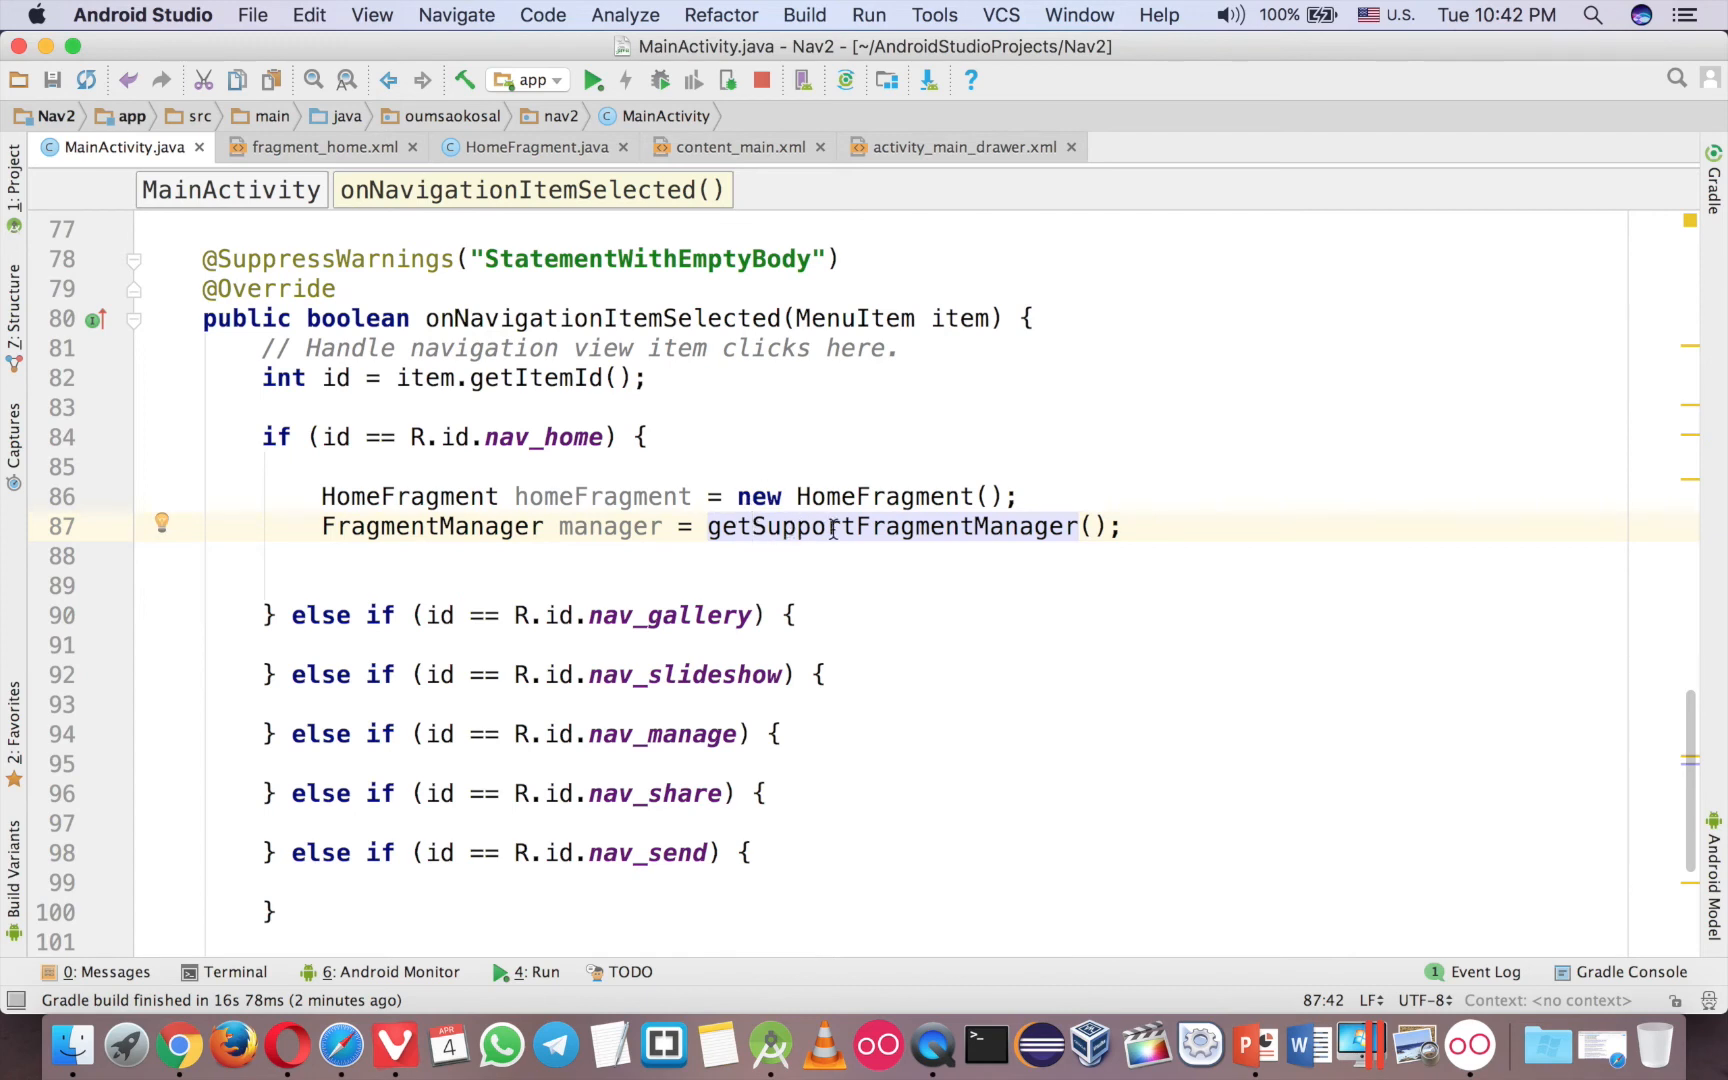
{"action": "double_click", "coordinate": [798, 526]}
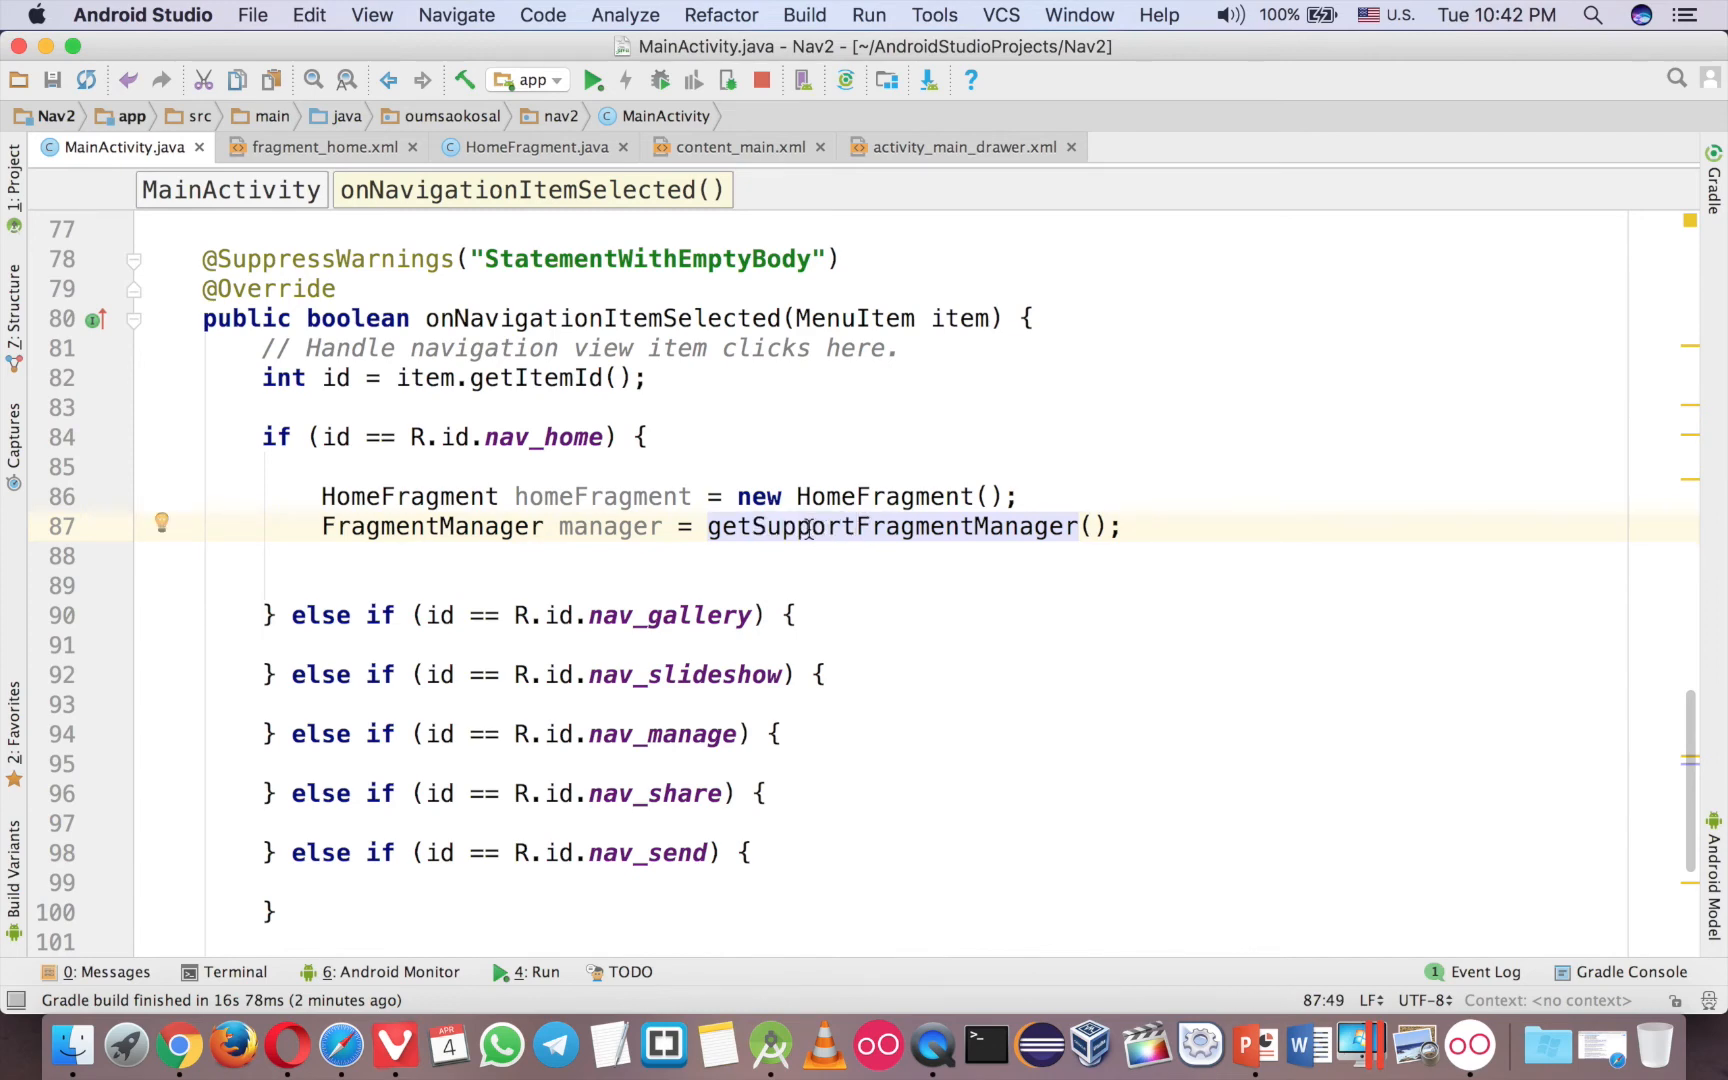
{"action": "left_click", "coordinate": [534, 146]}
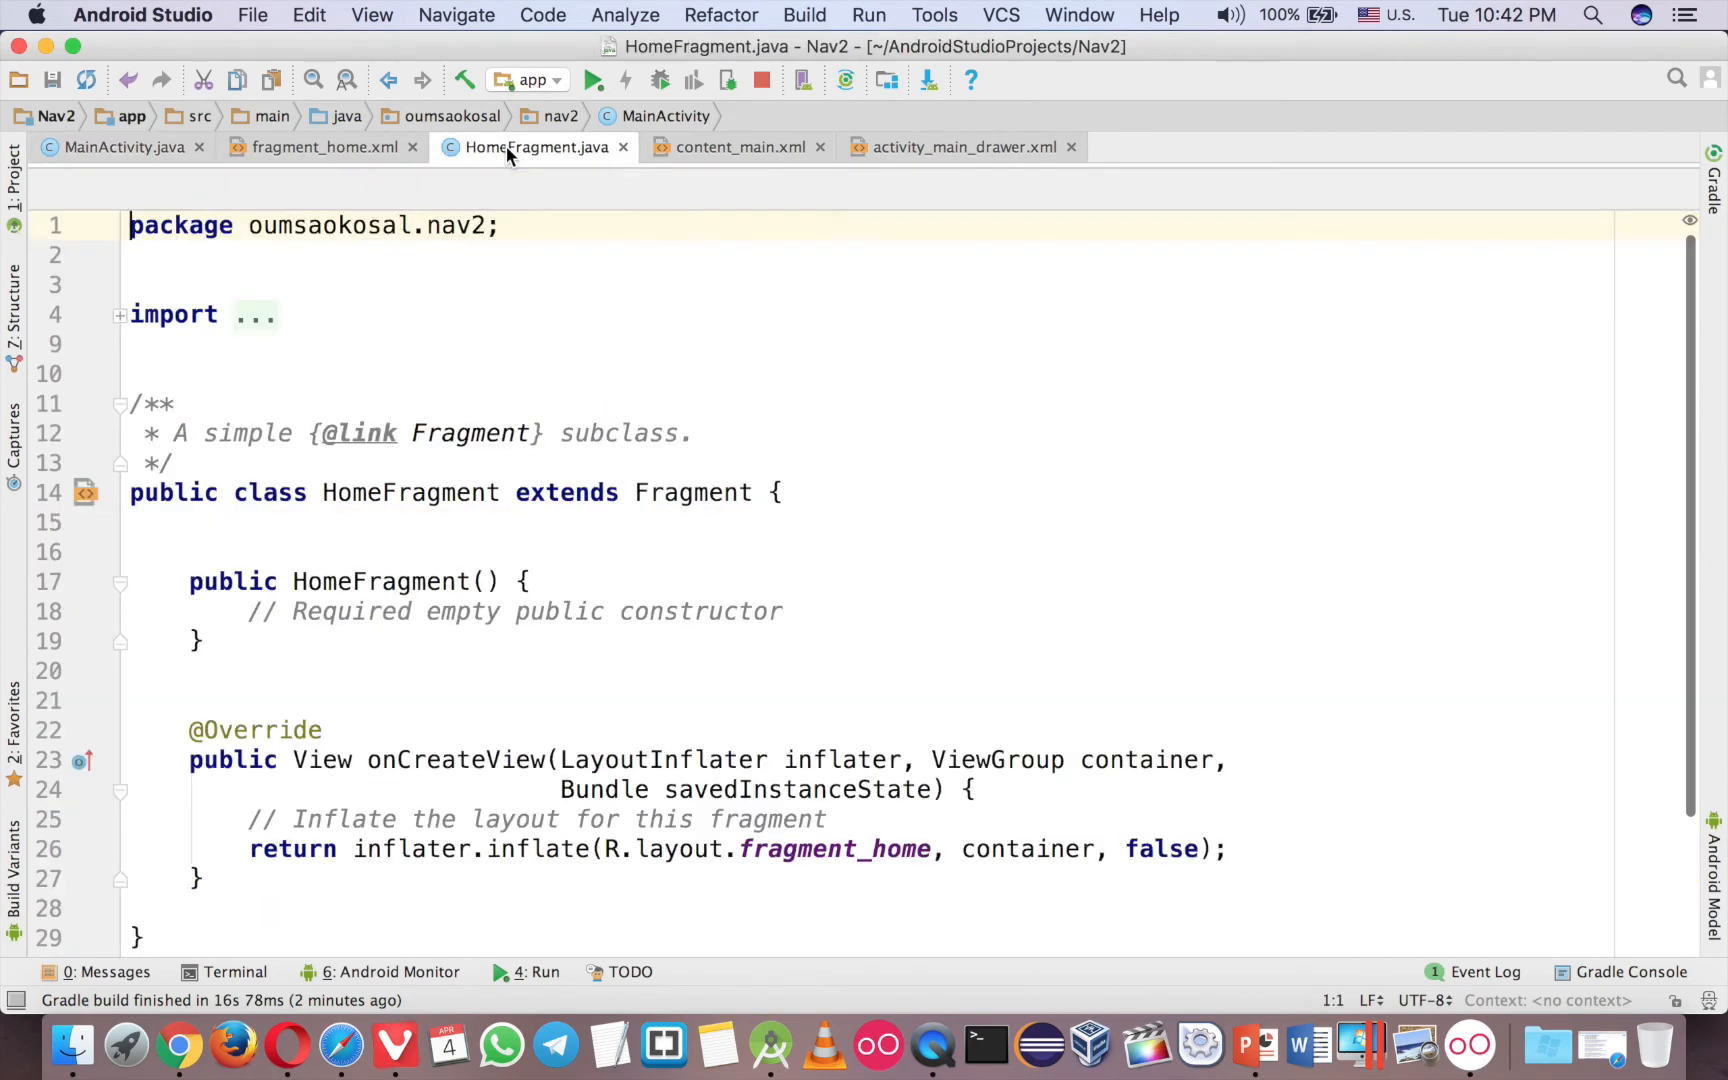
Expand HomeFragment's imports to confirm android.support.v4.app.Fragment, then return to MainActivity.
{"action": "left_click", "coordinate": [120, 314]}
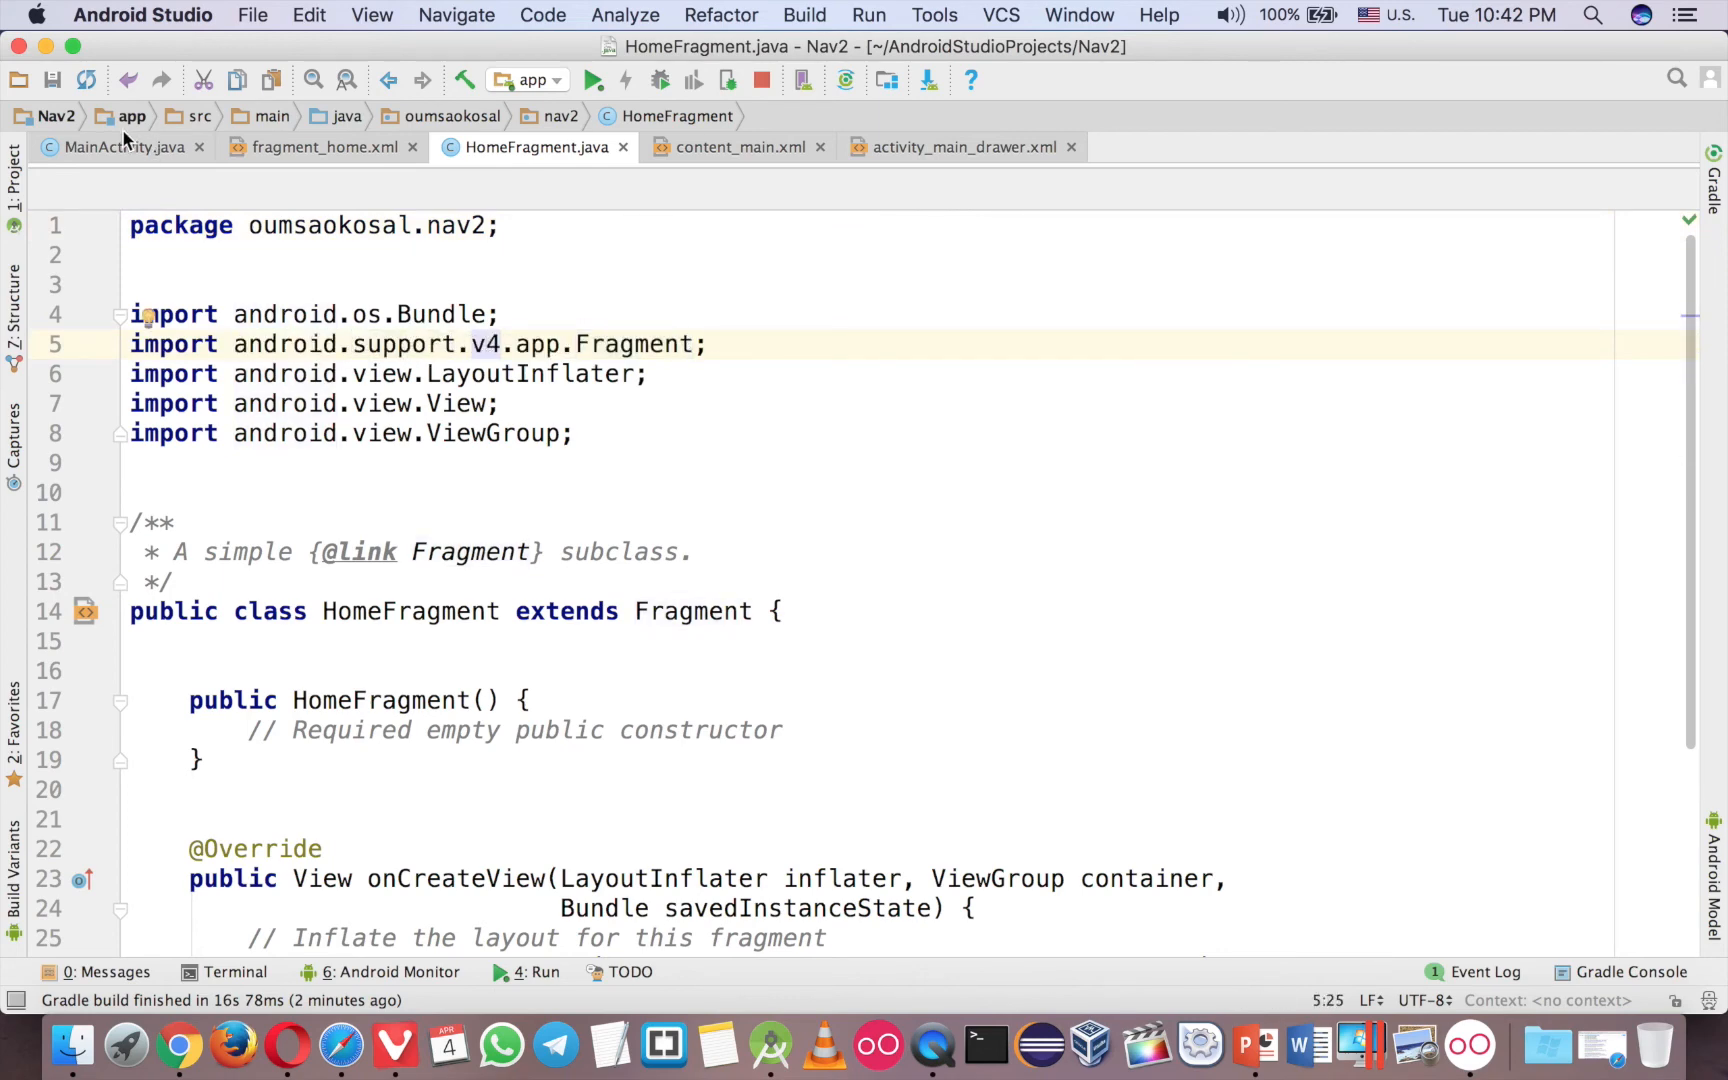
{"action": "left_click", "coordinate": [122, 146]}
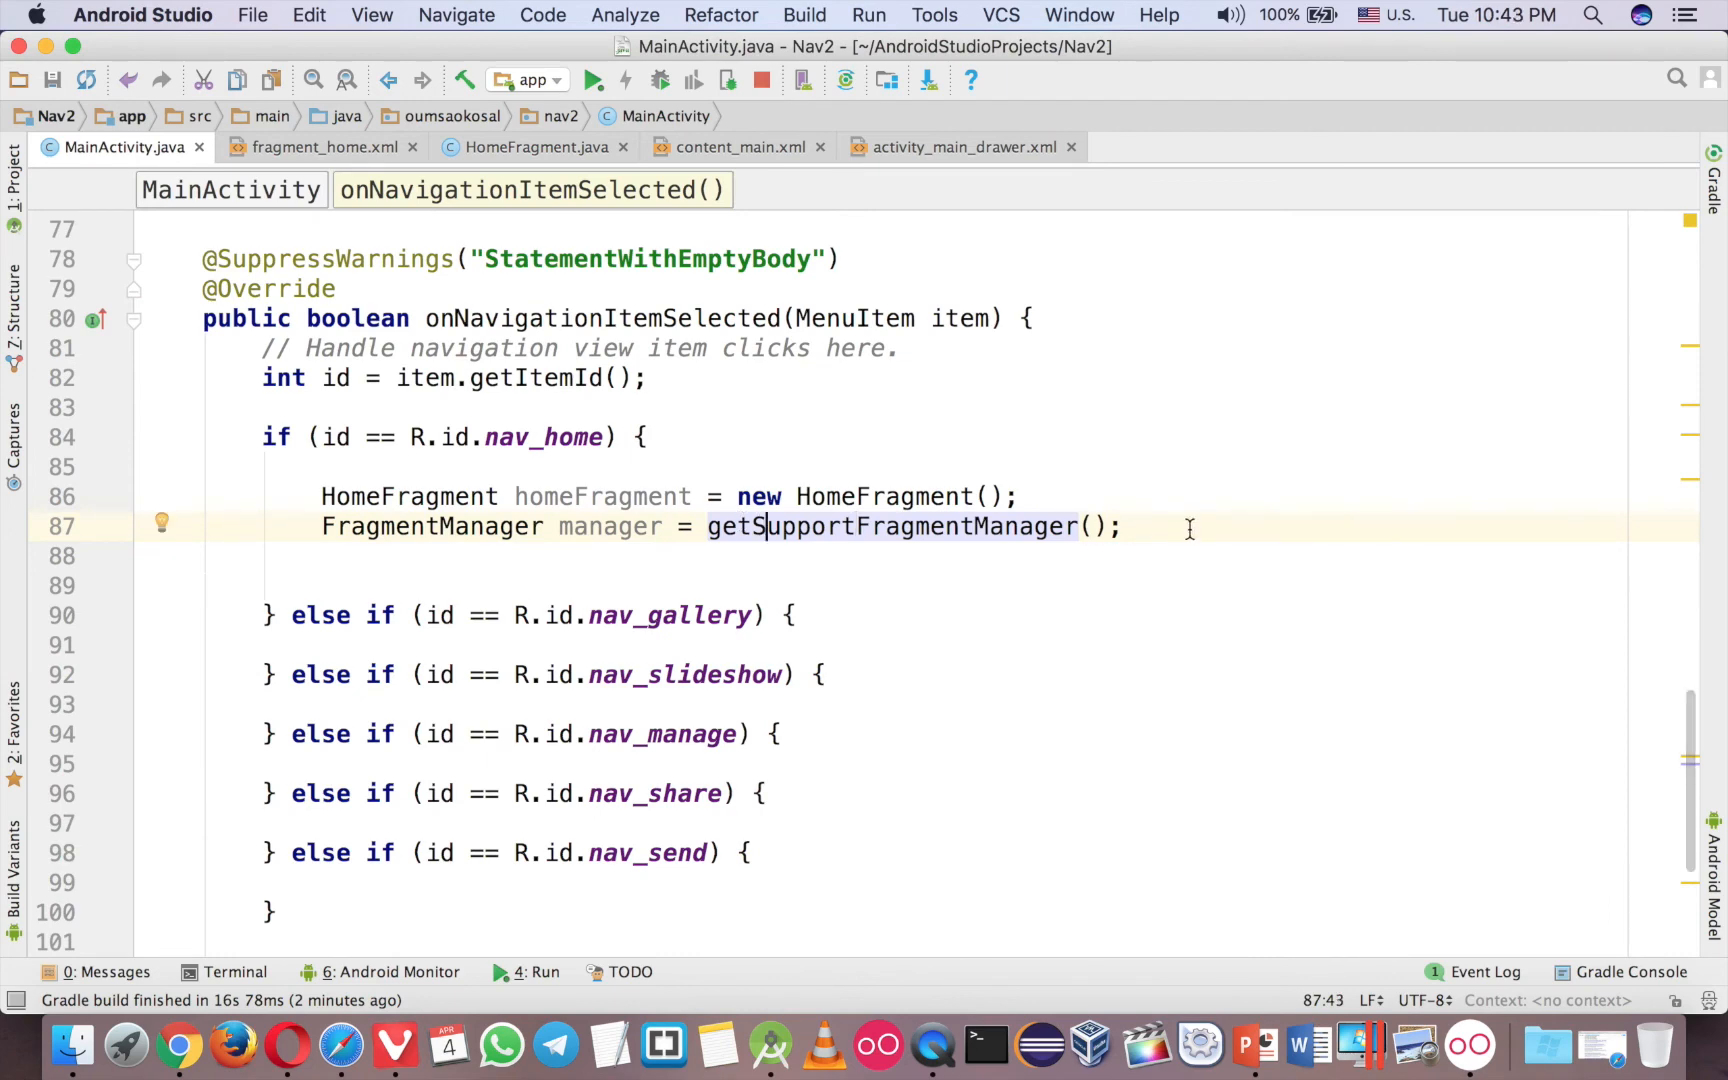
Start manager.beginTransaction() in the nav_home branch, briefly checking another tab.
{"action": "type", "text": "manager.ge"}
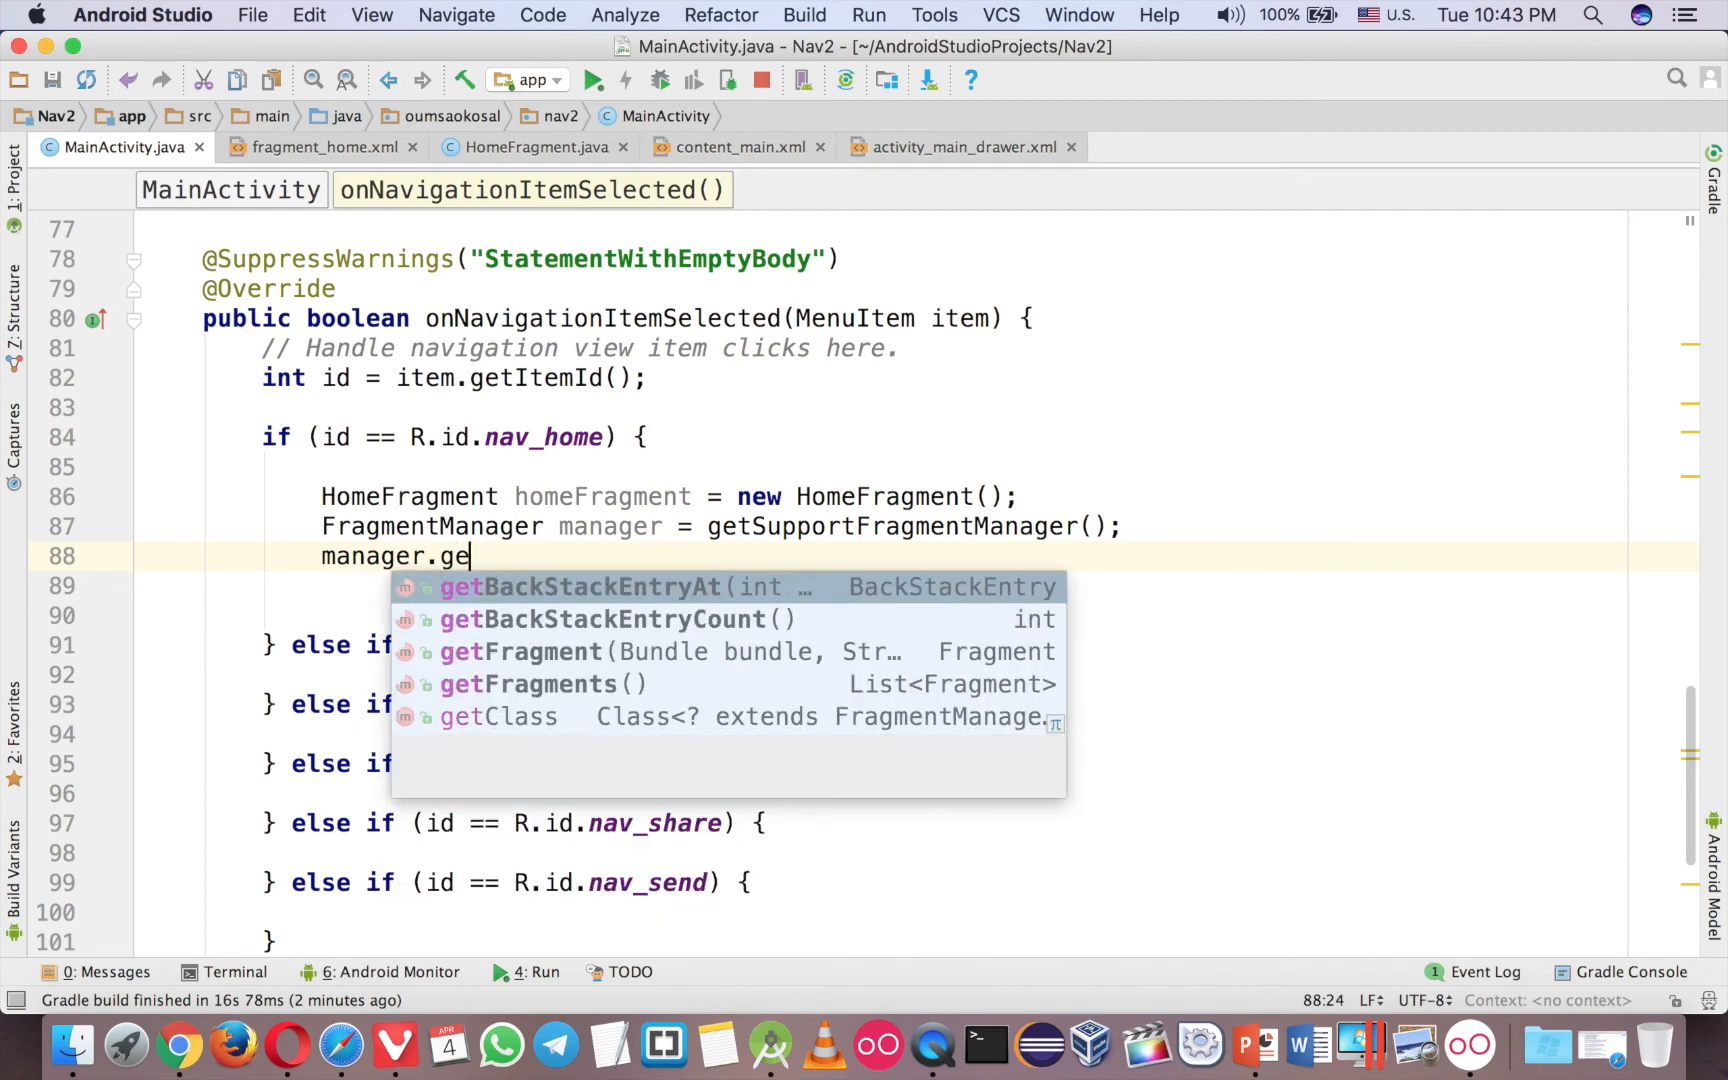
{"action": "type", "text": "beginTransaction()."}
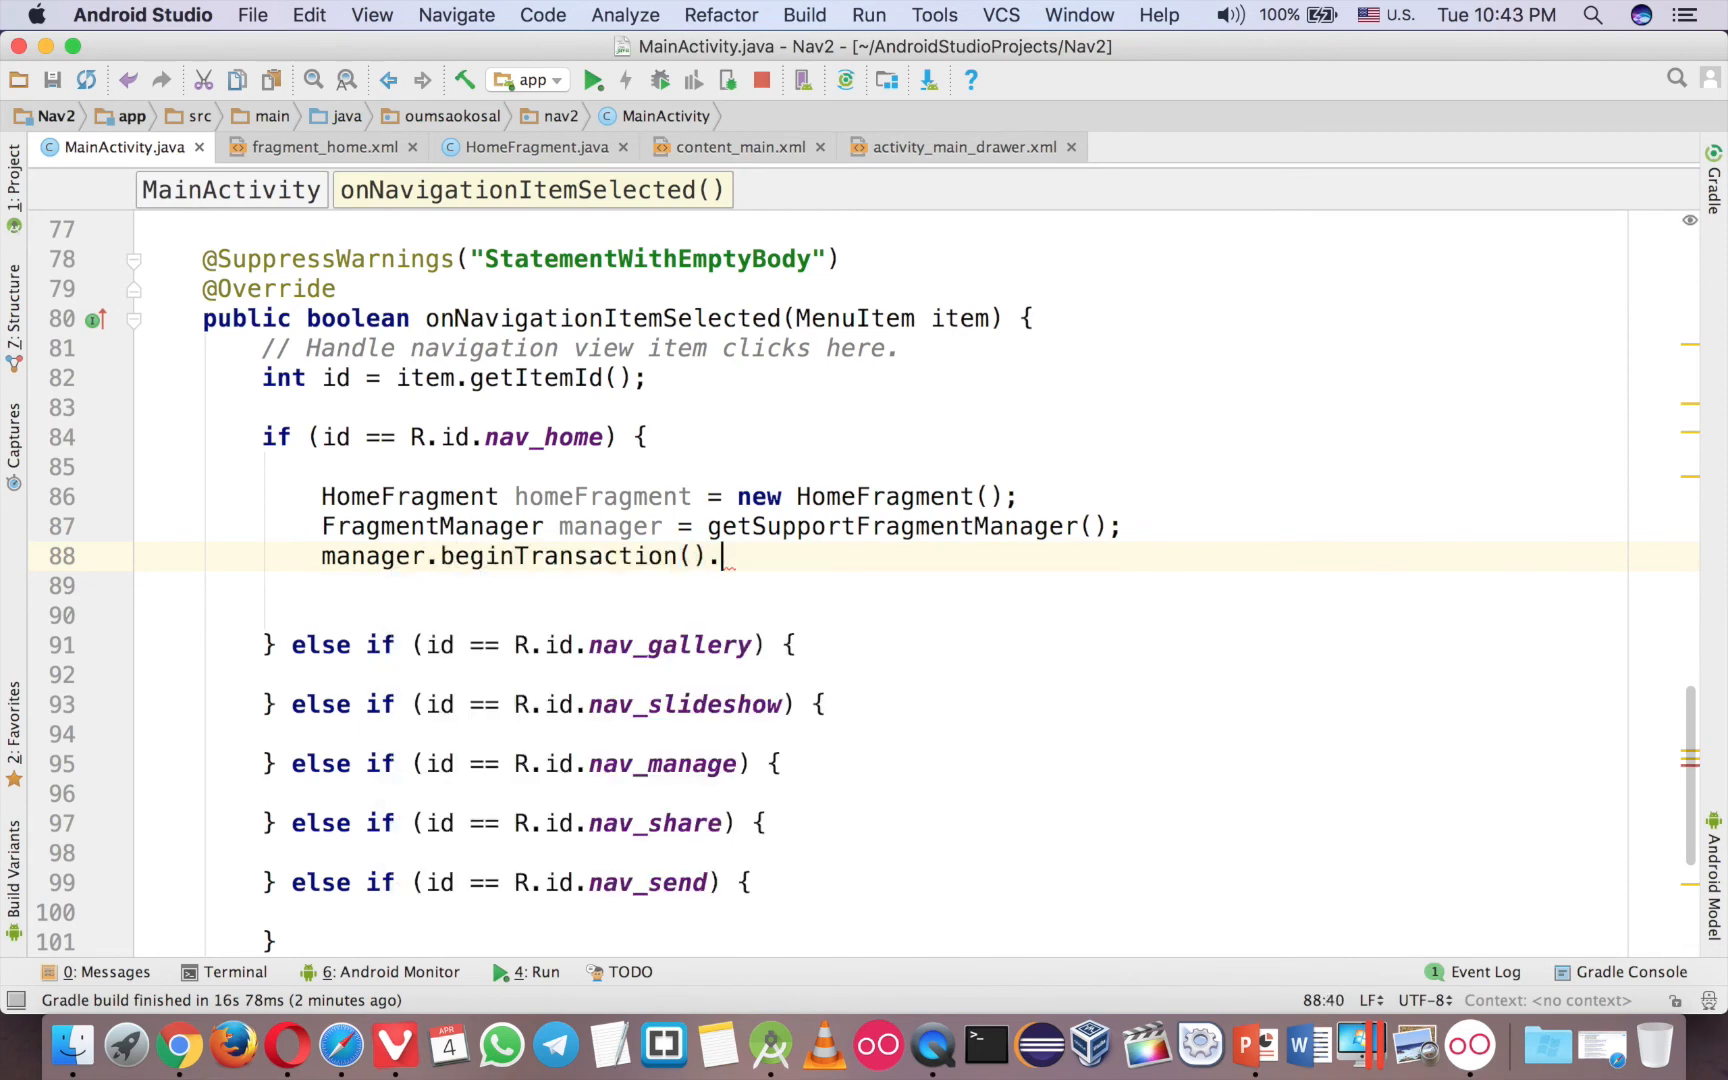
{"action": "type", "text": "."}
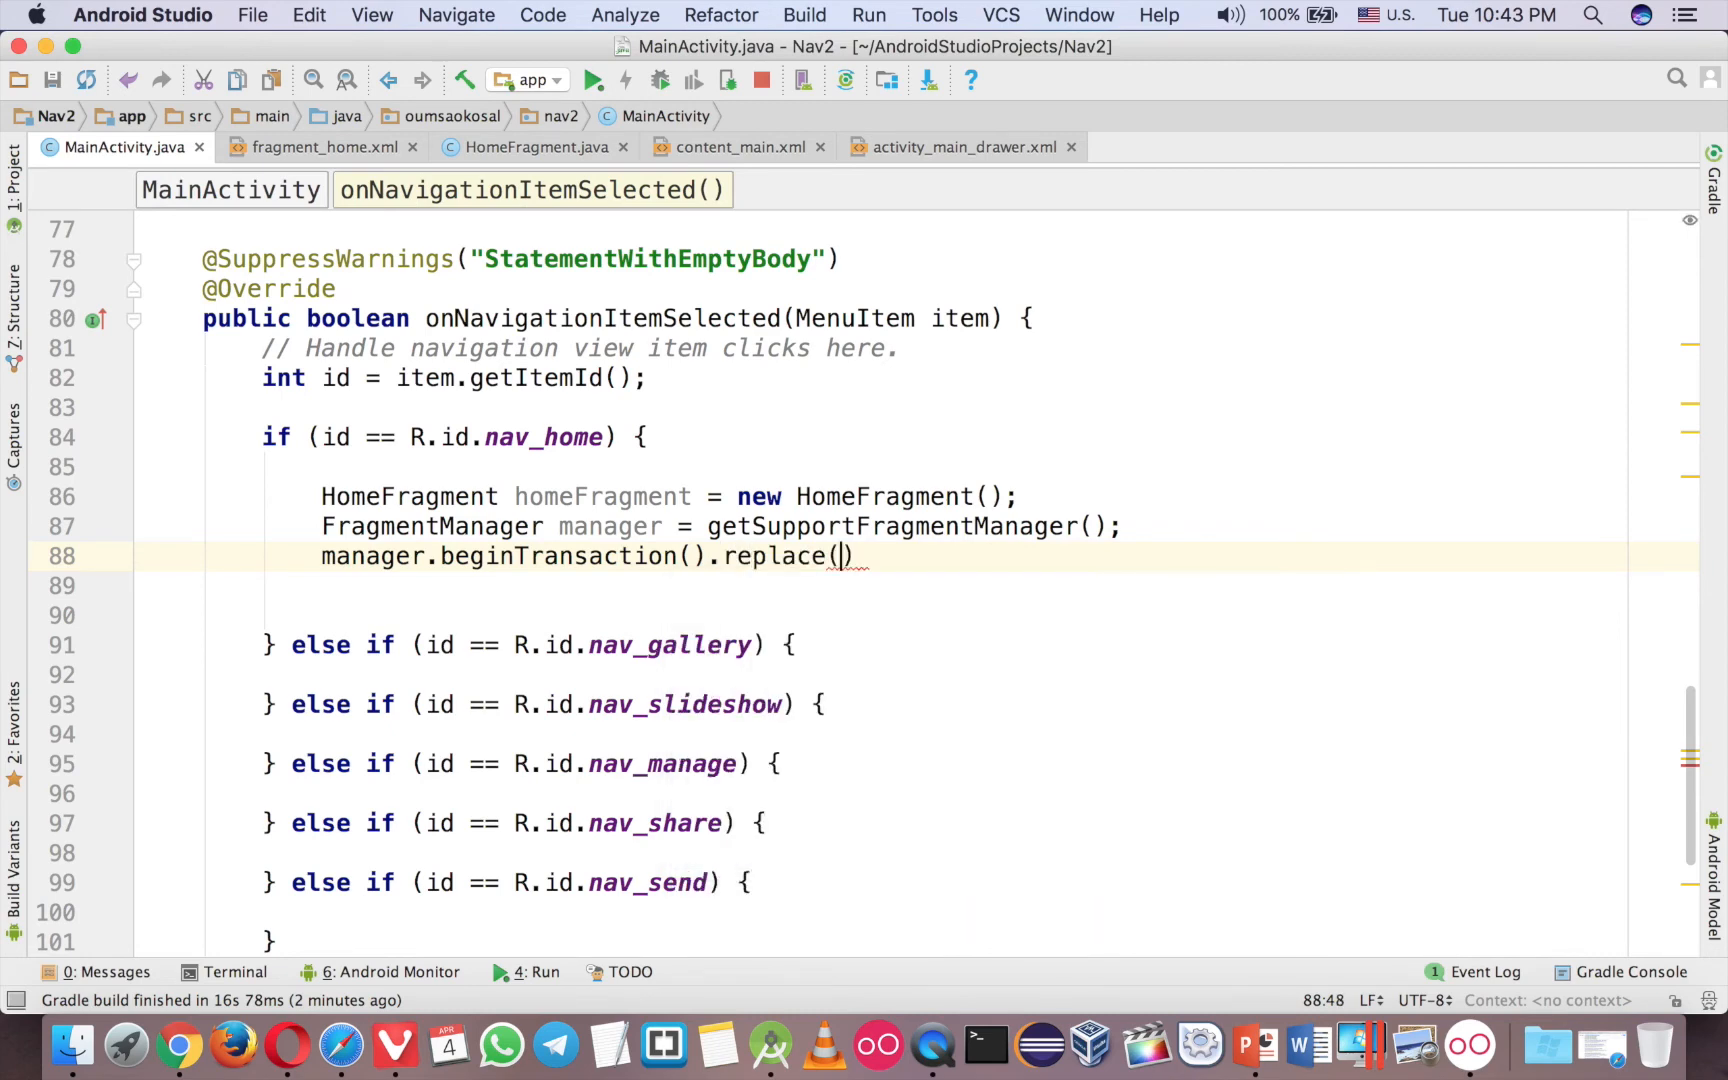
{"action": "left_click", "coordinate": [734, 146]}
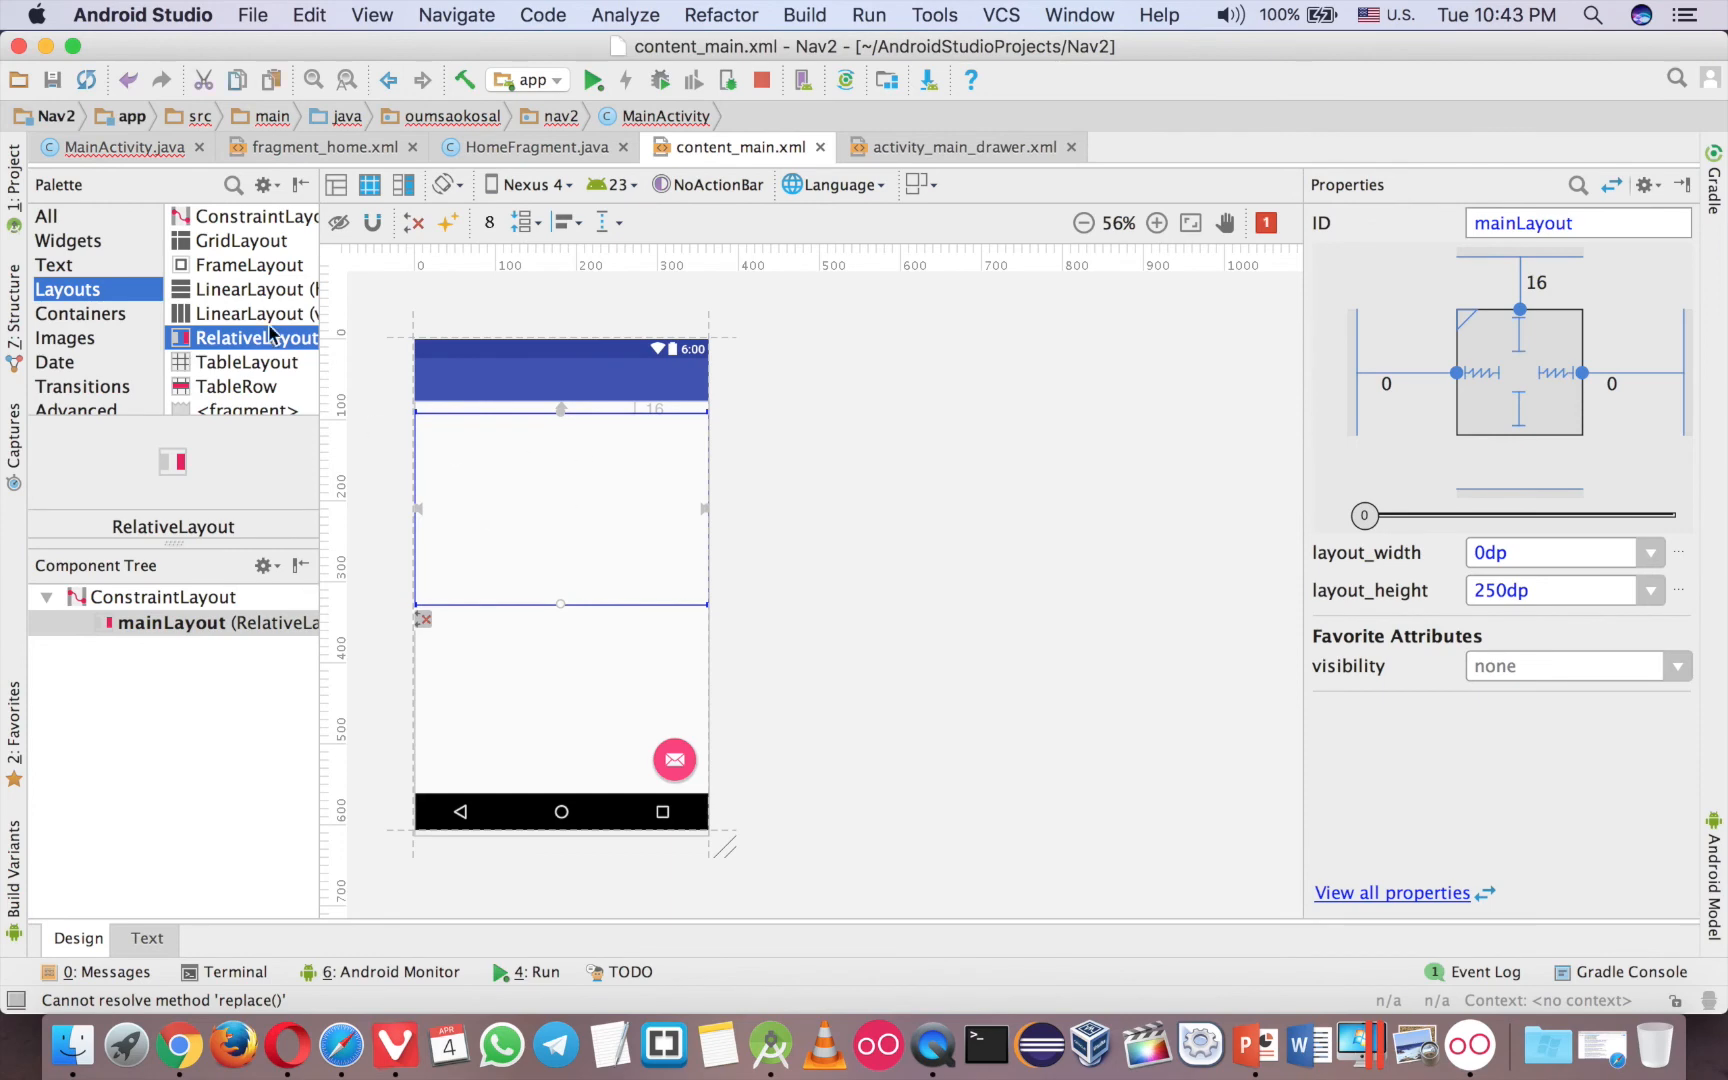
{"action": "left_click", "coordinate": [124, 146]}
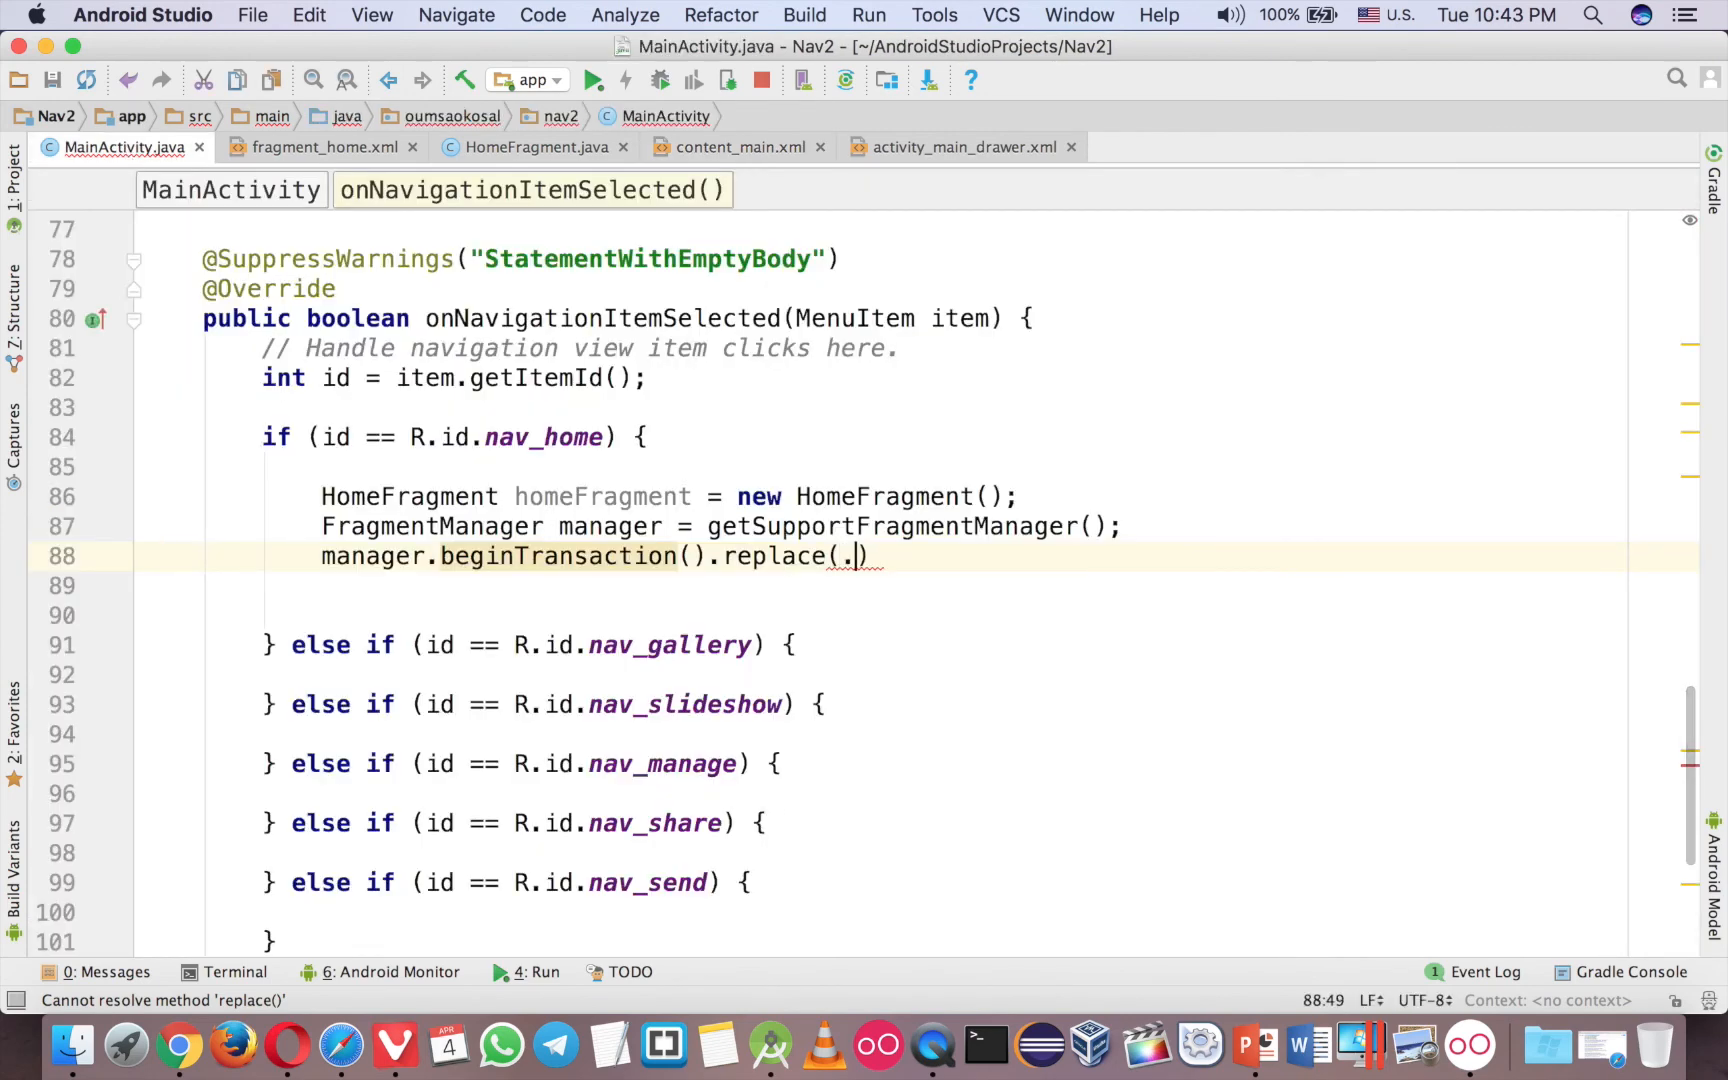
Add replace(R.id.mainLayout, homeFragment).commit() and split the chained call across lines.
{"action": "type", "text": "R"}
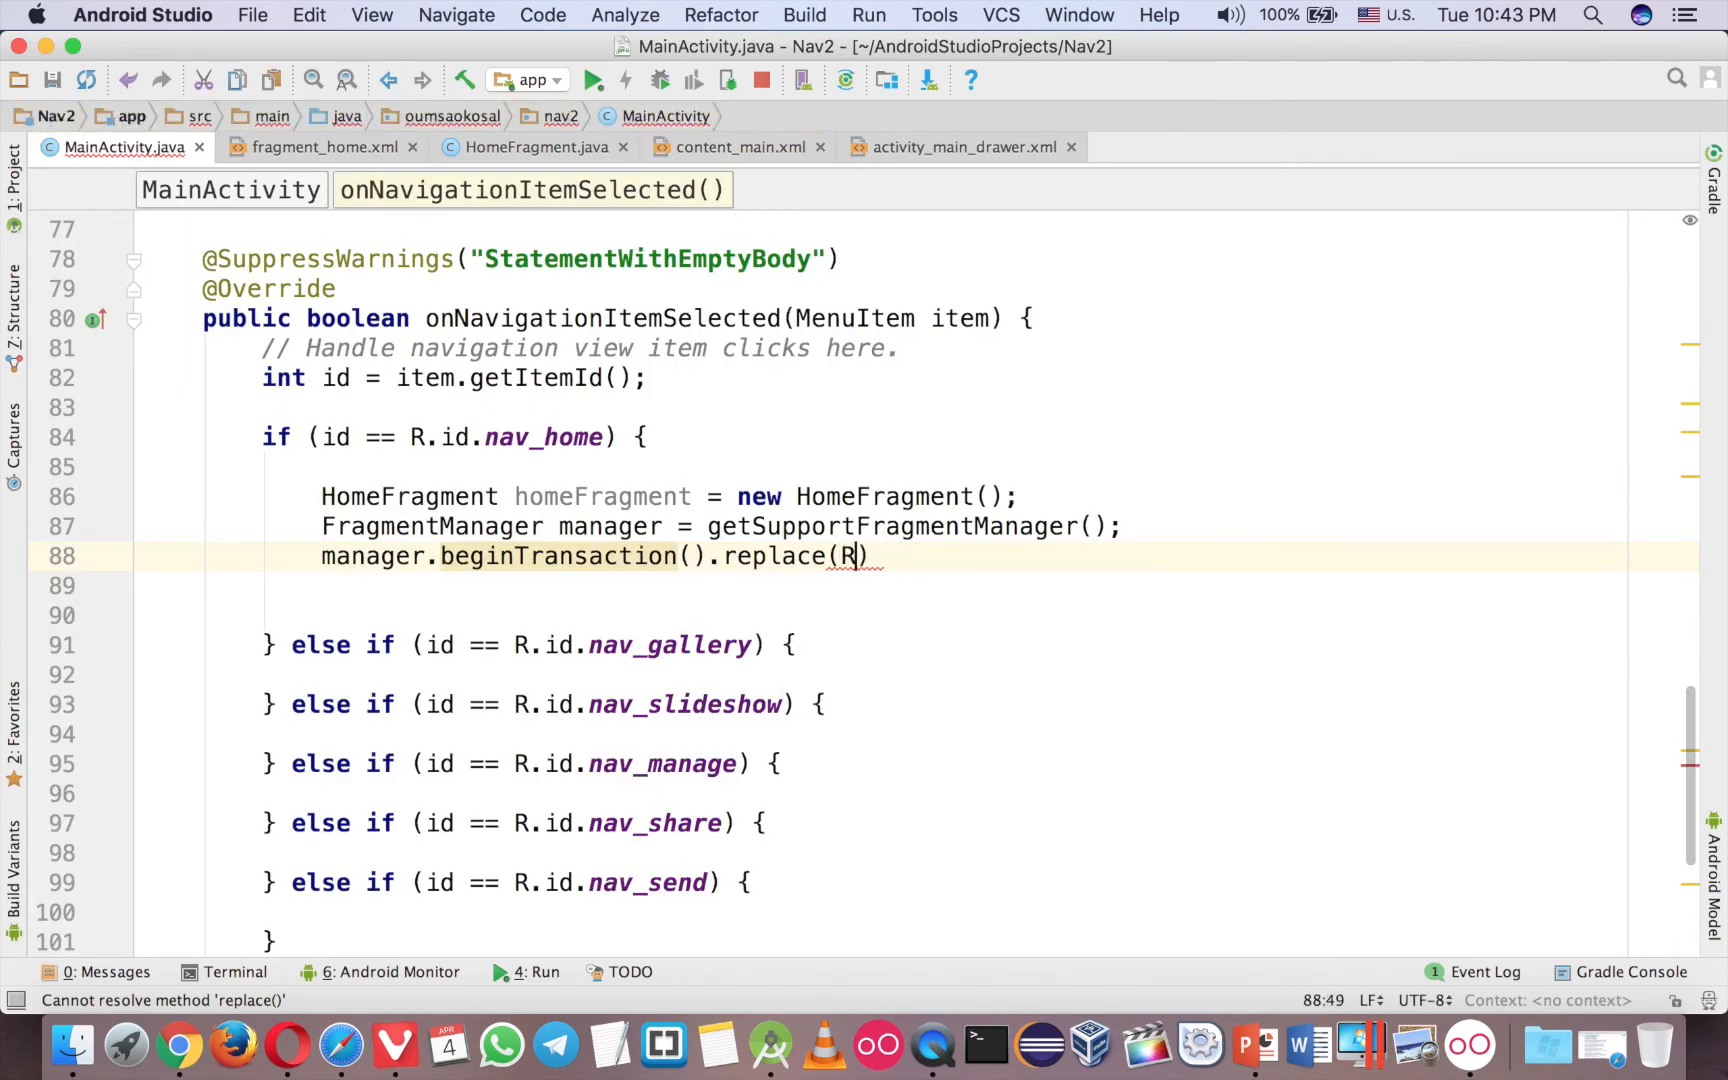
{"action": "type", "text": ".id.mainLayout,"}
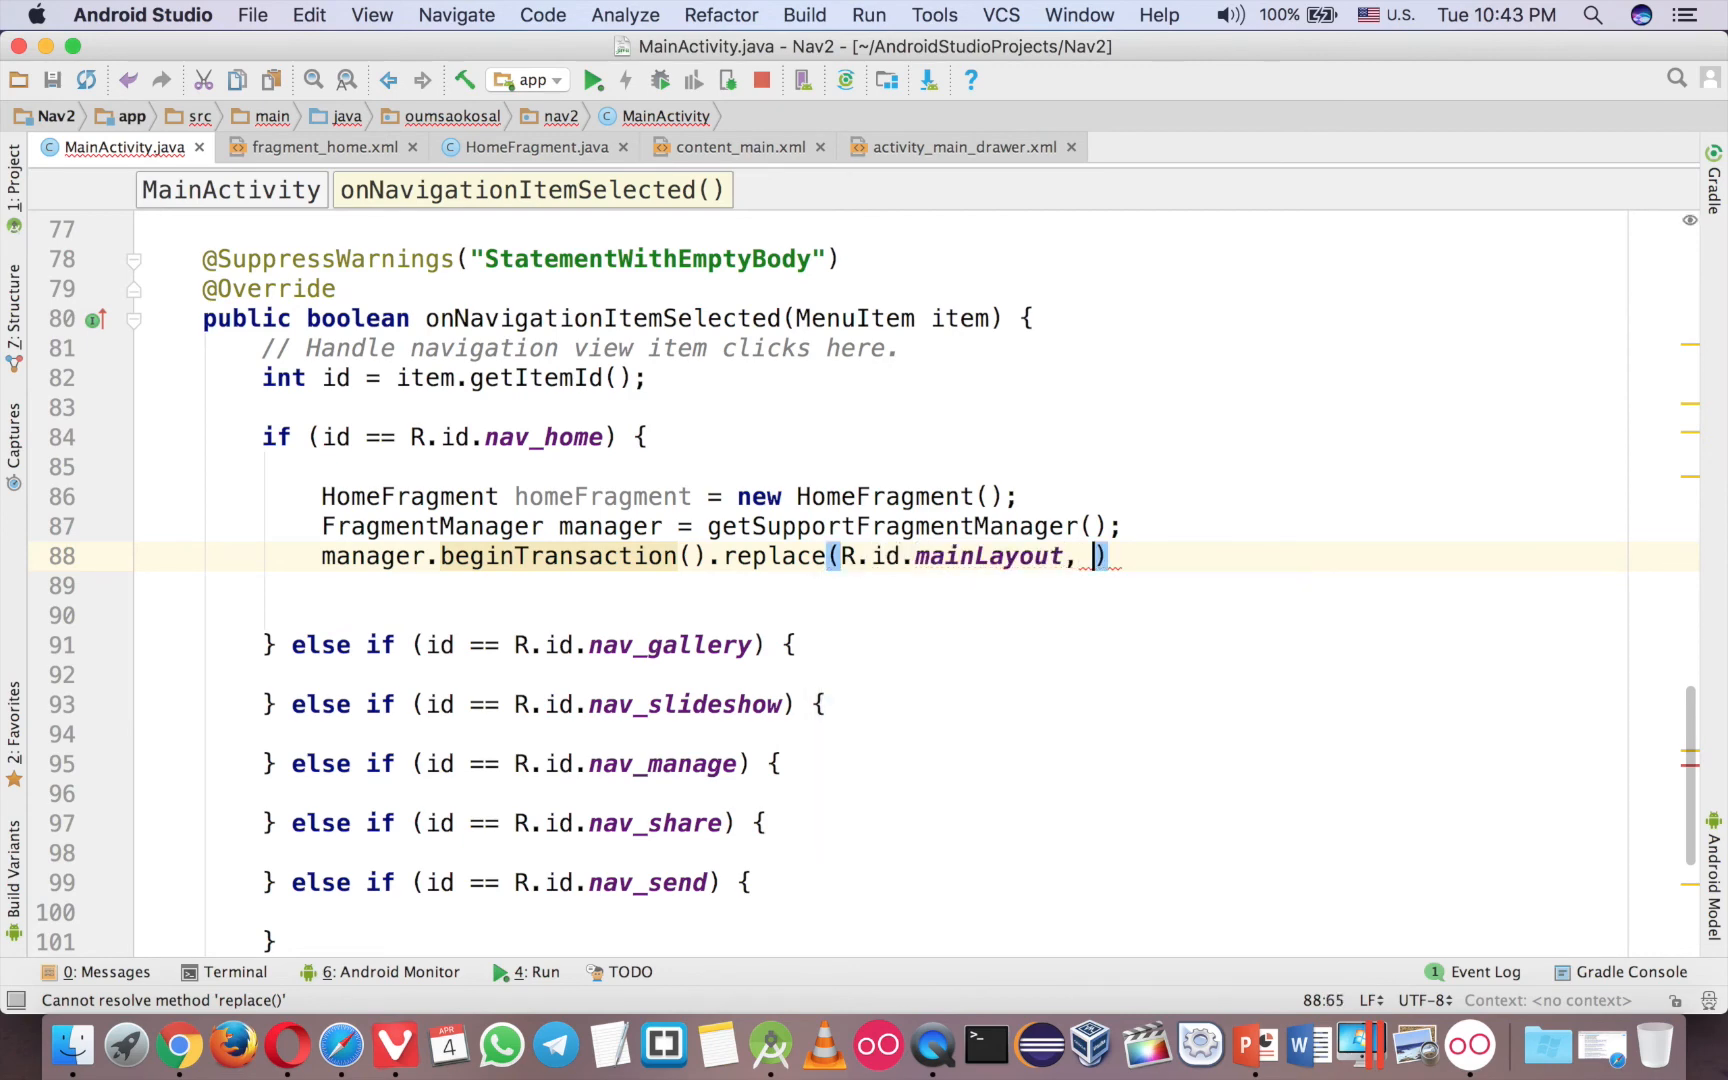
{"action": "type", "text": "homeFragment,"}
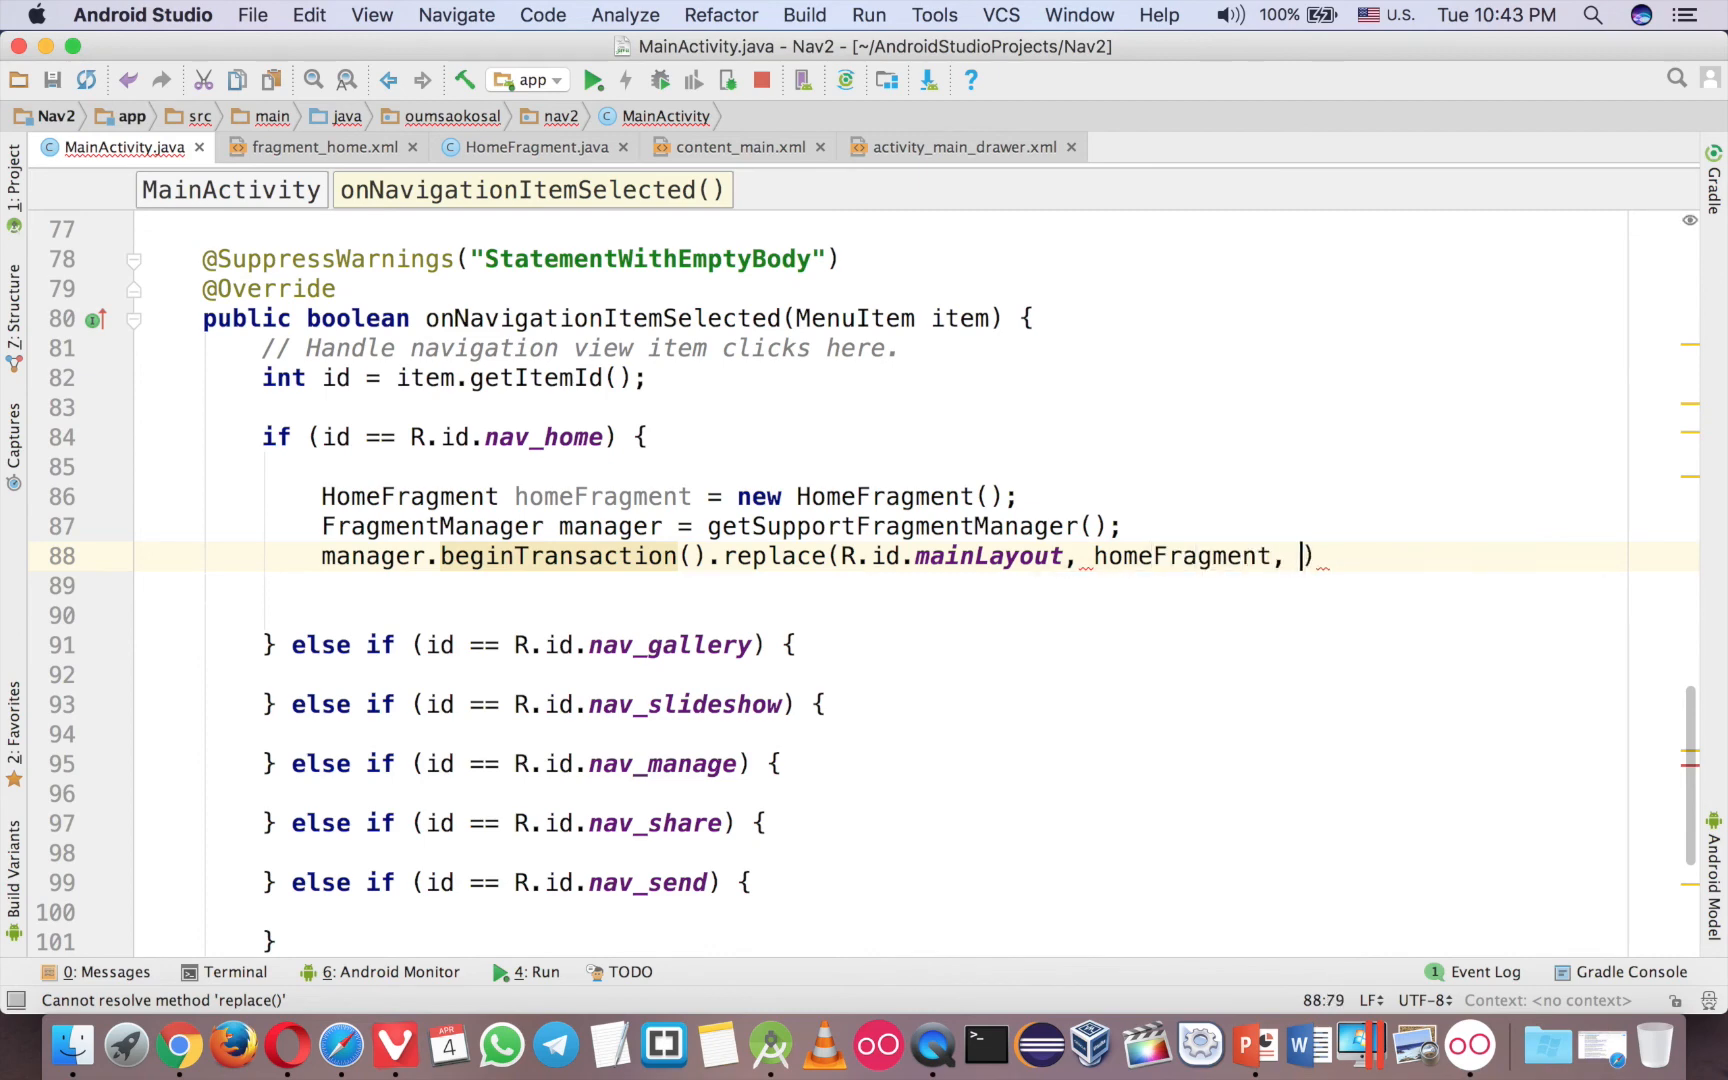
{"action": "type", "text": "homeFragment.getTag("}
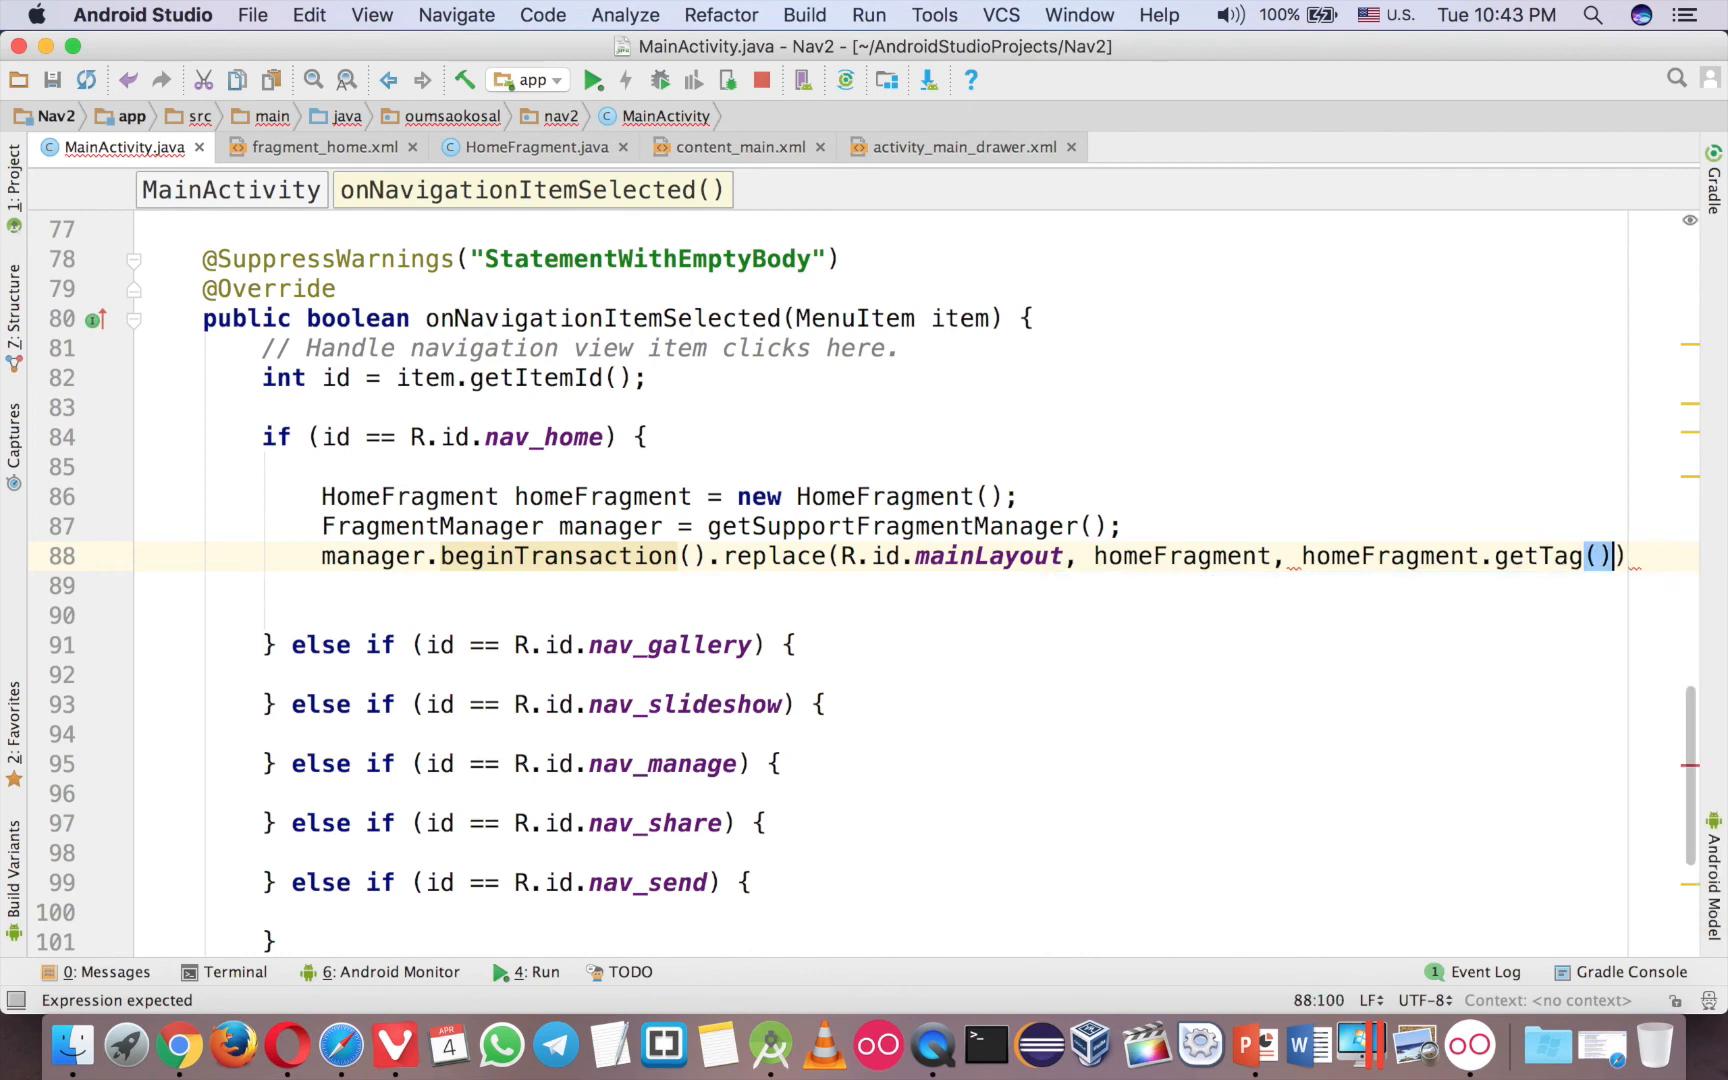
{"action": "type", "text": "."}
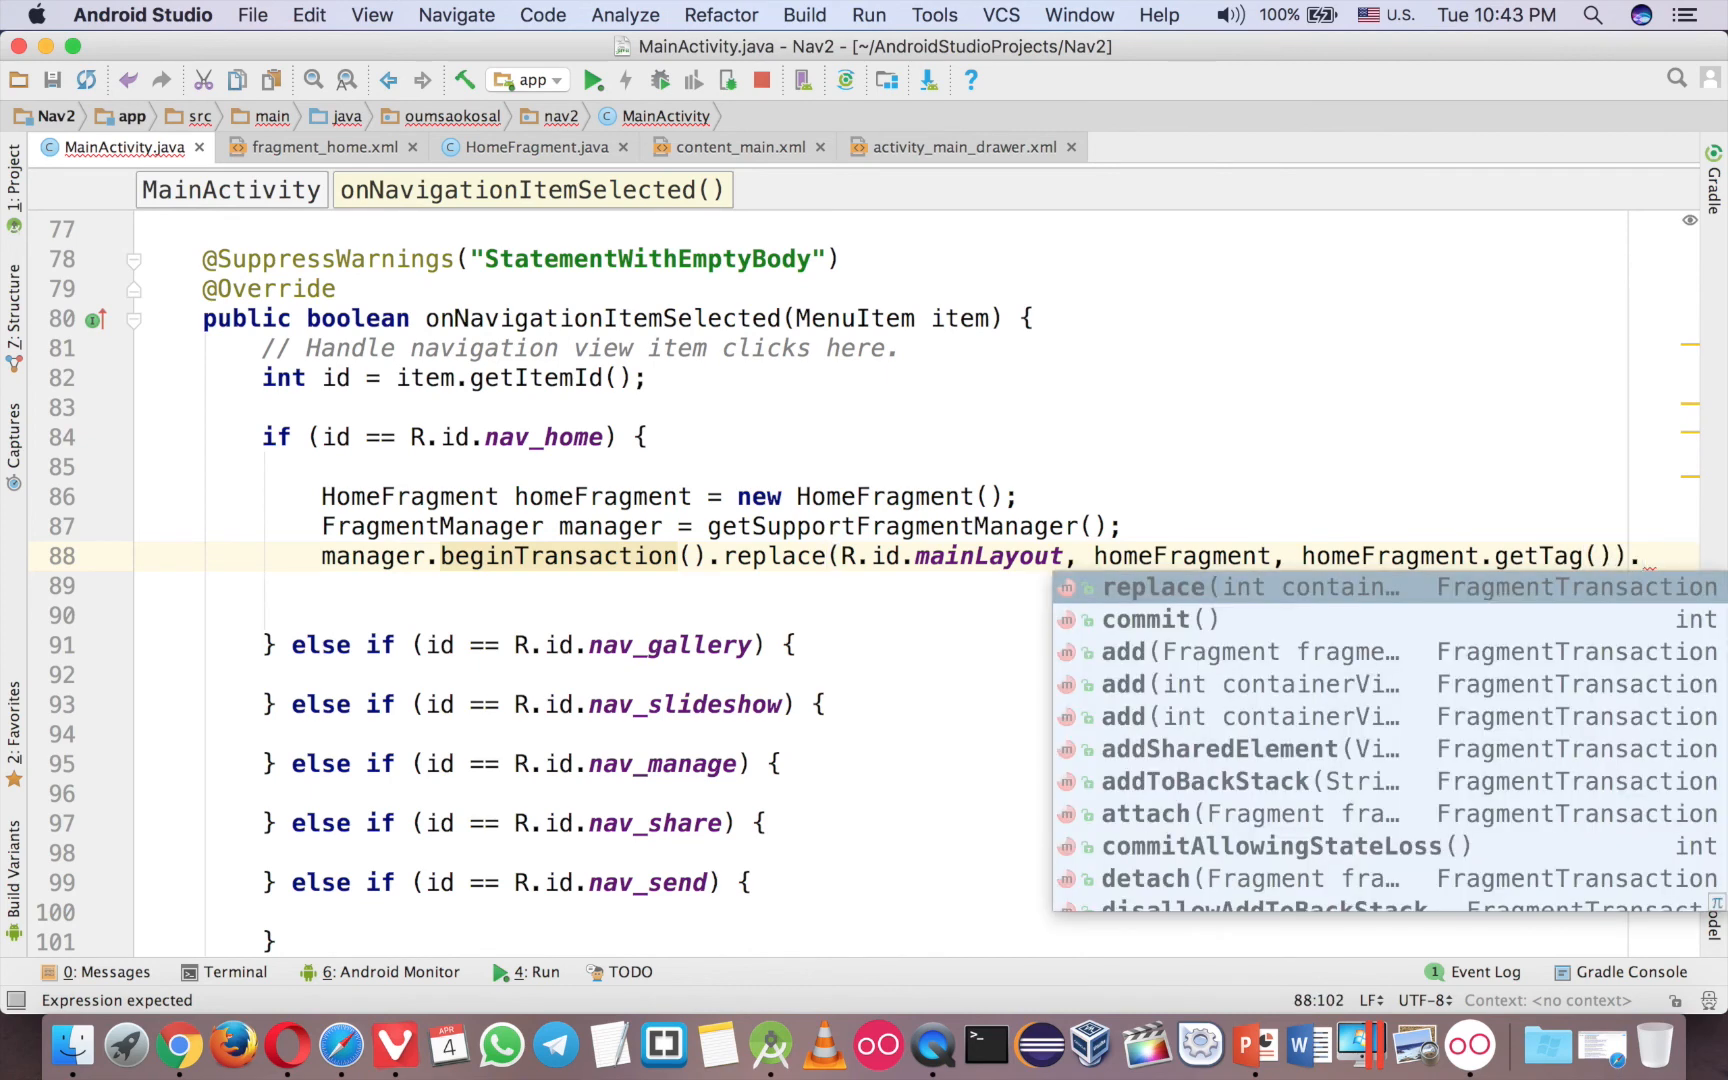
{"action": "left_click", "coordinate": [1146, 618]}
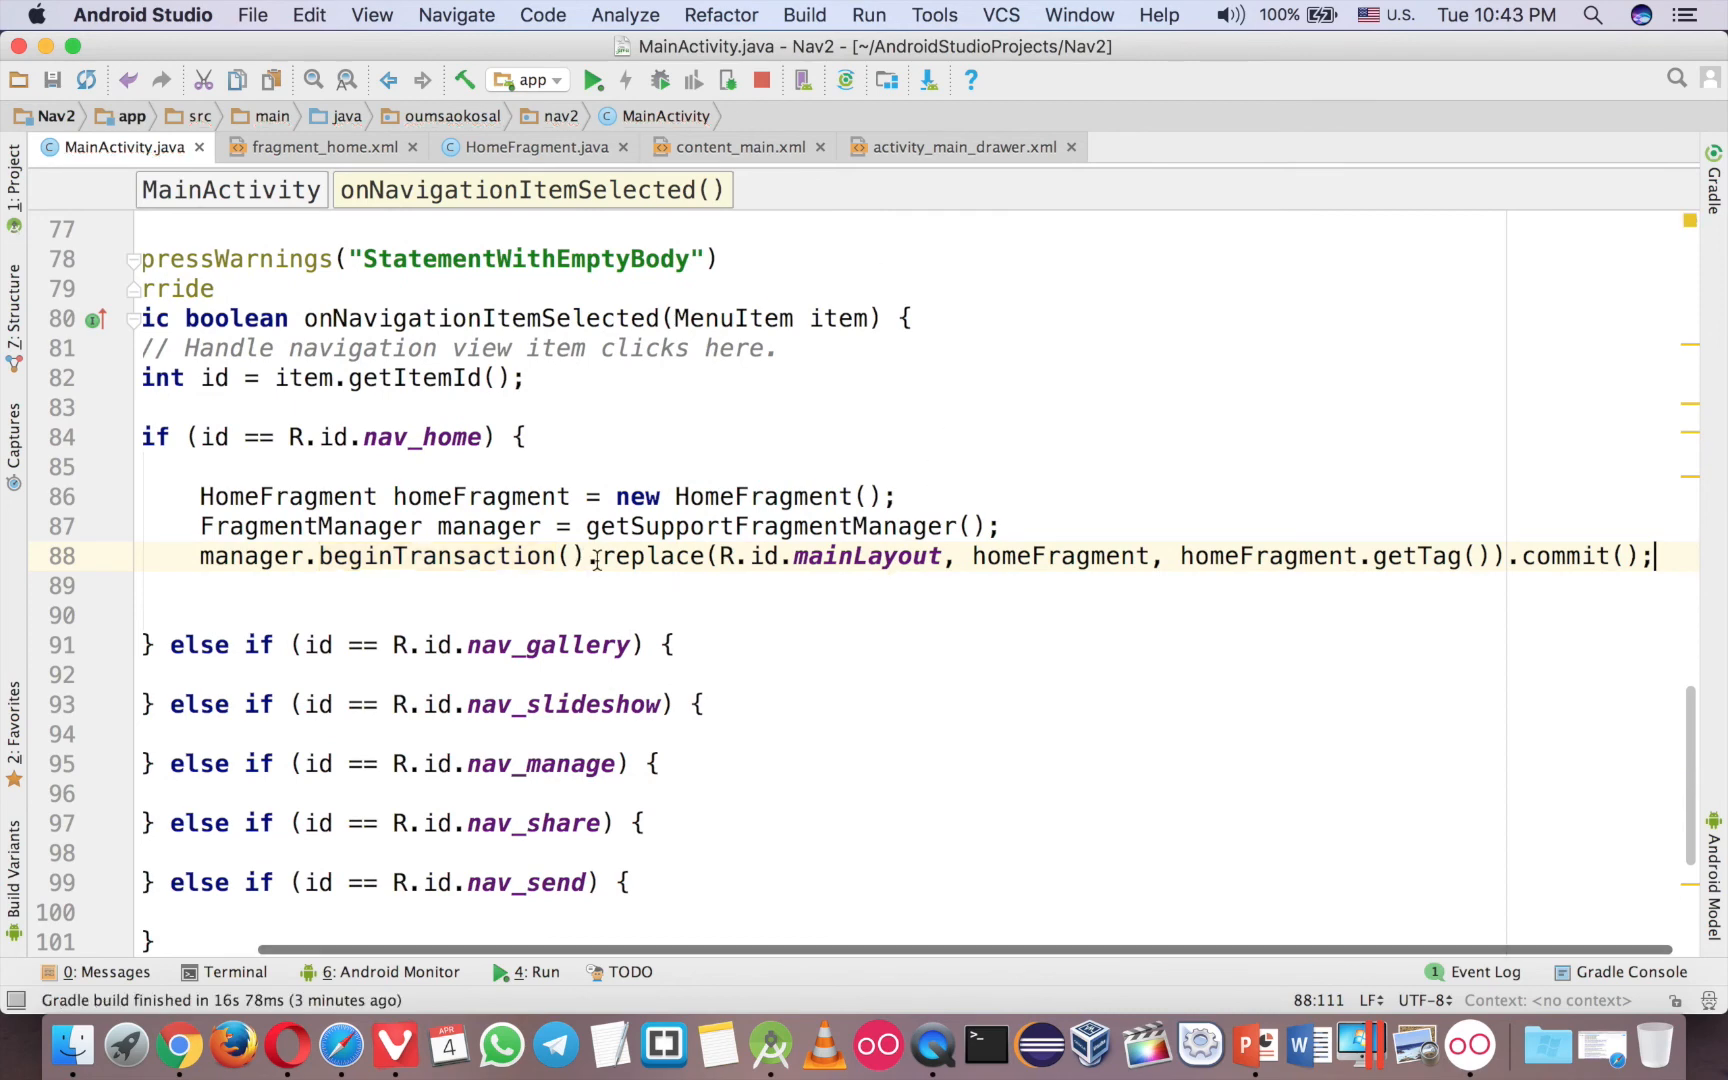
{"action": "key", "text": "enter"}
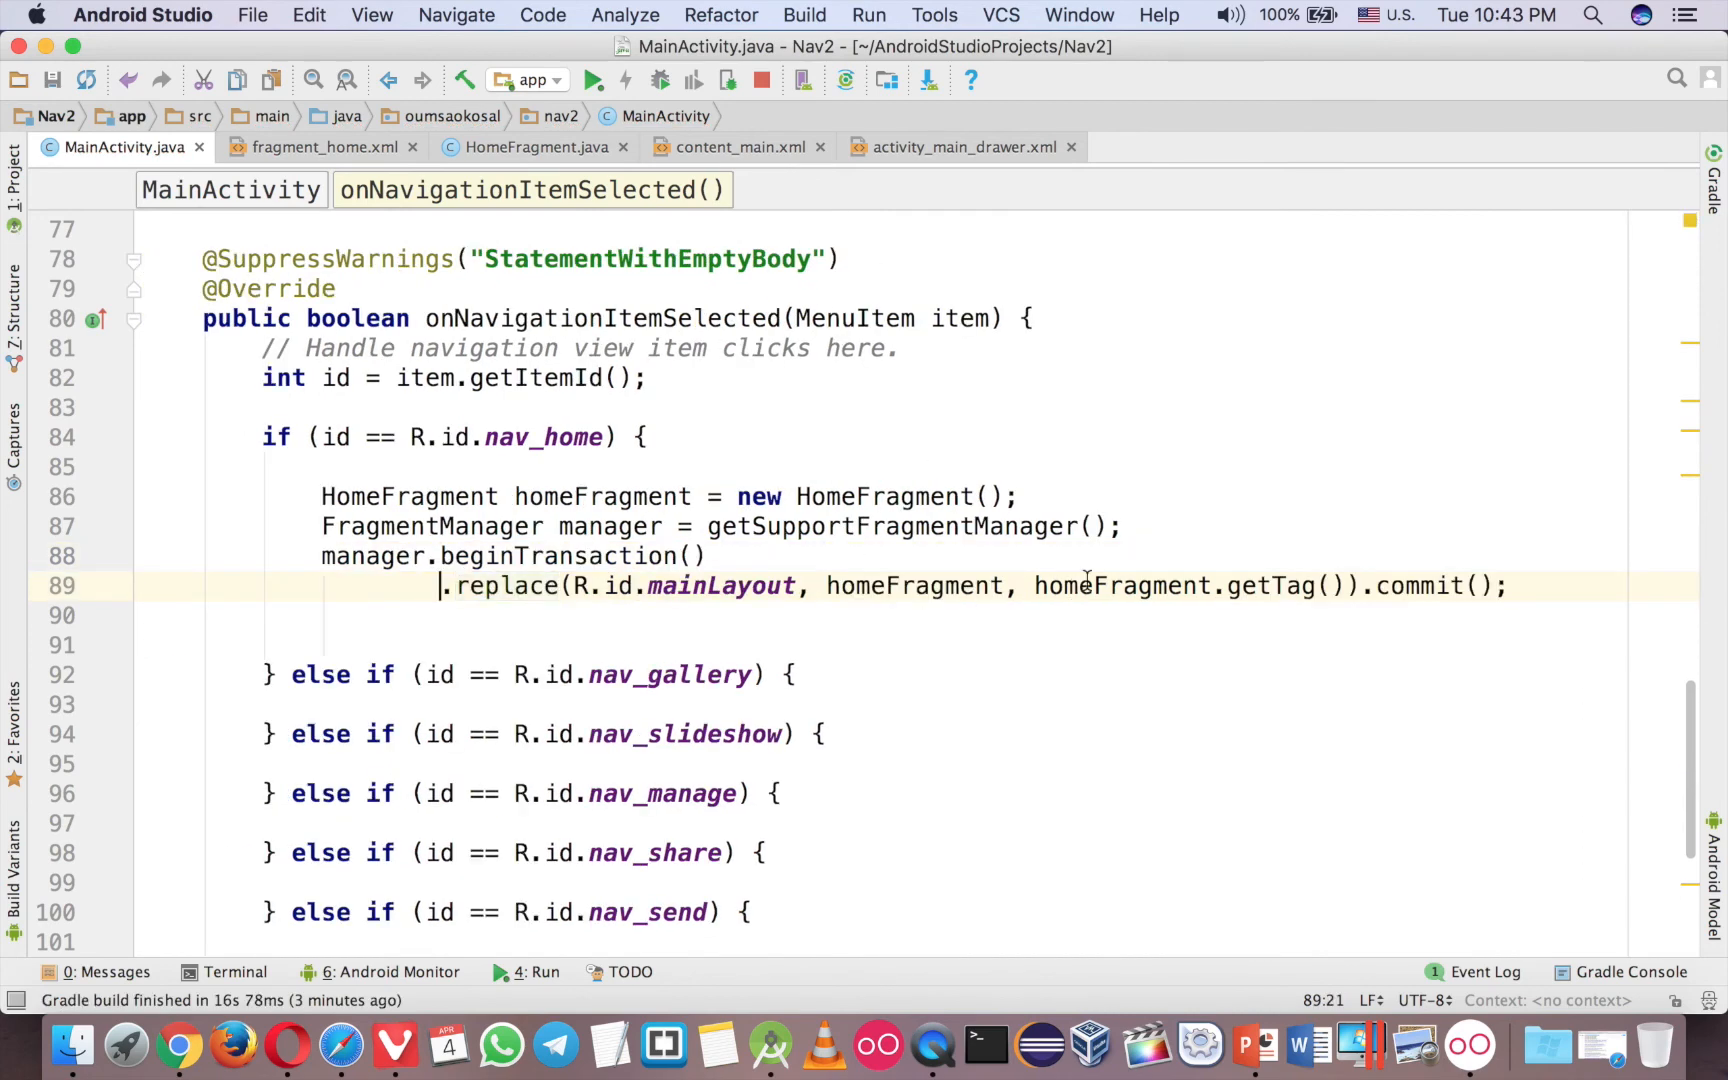
{"action": "double_click", "coordinate": [1184, 586]}
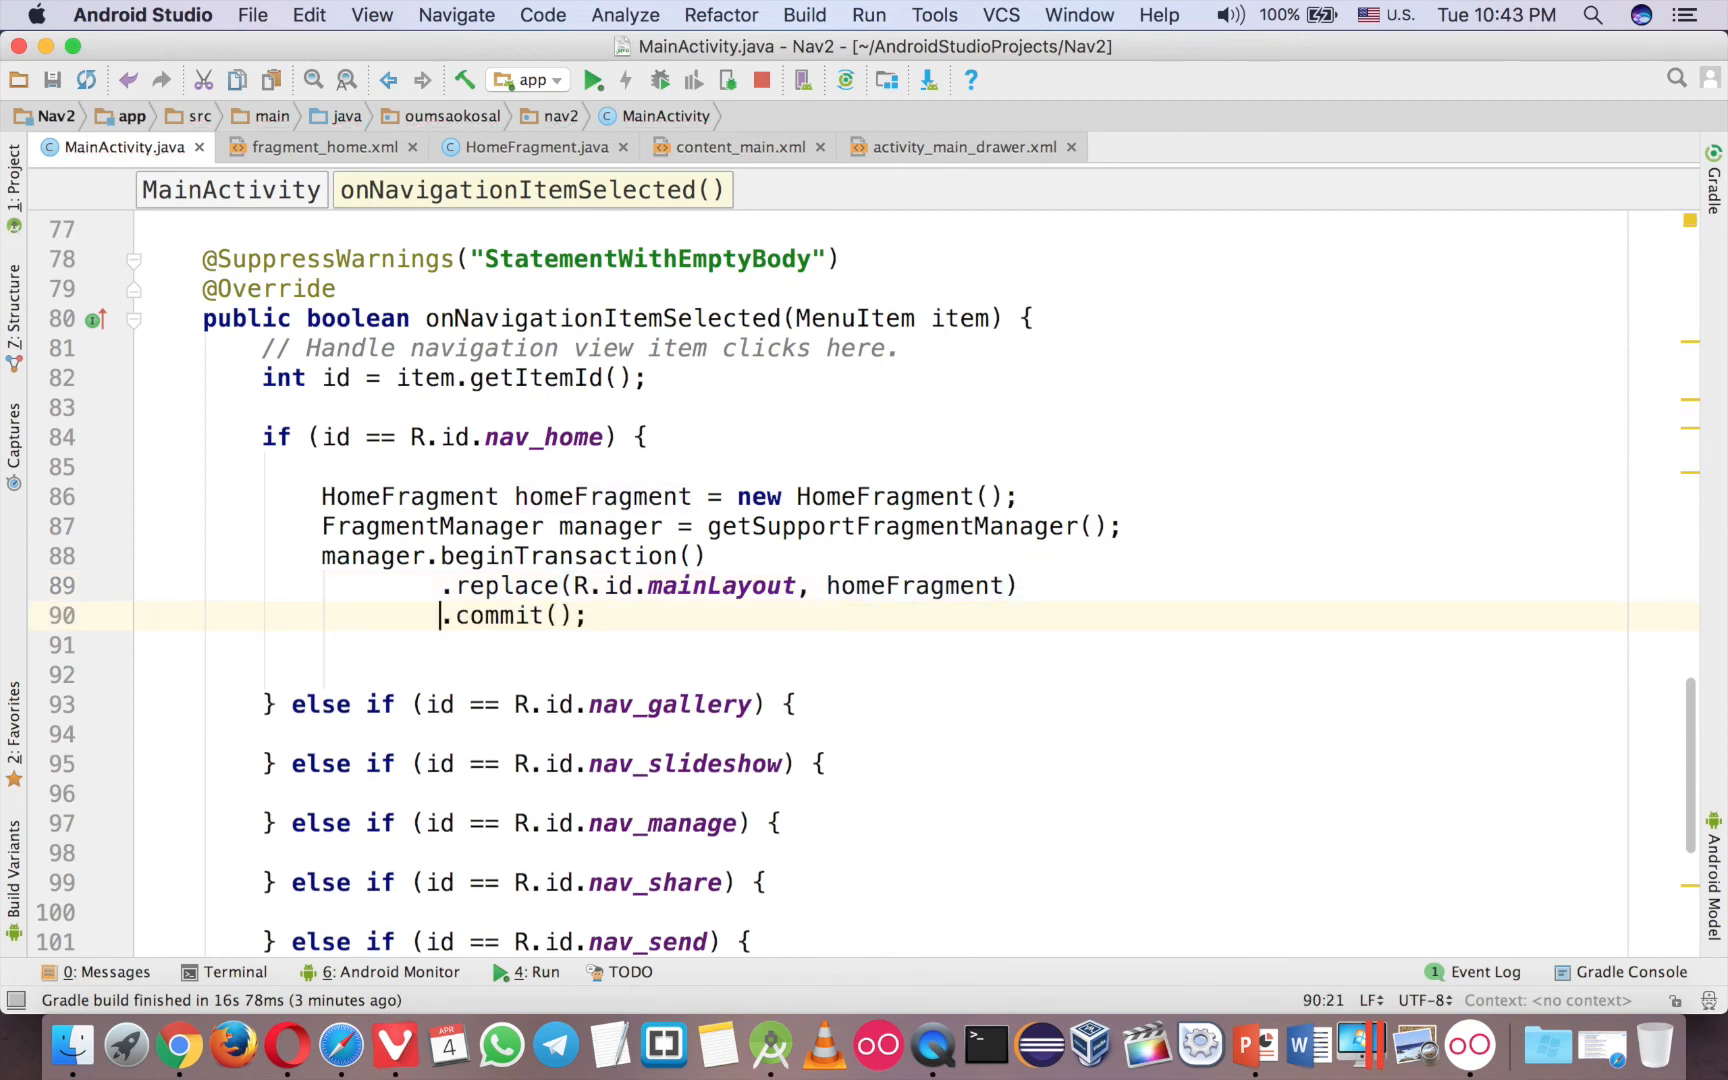
{"action": "mouse_move", "coordinate": [592, 80]}
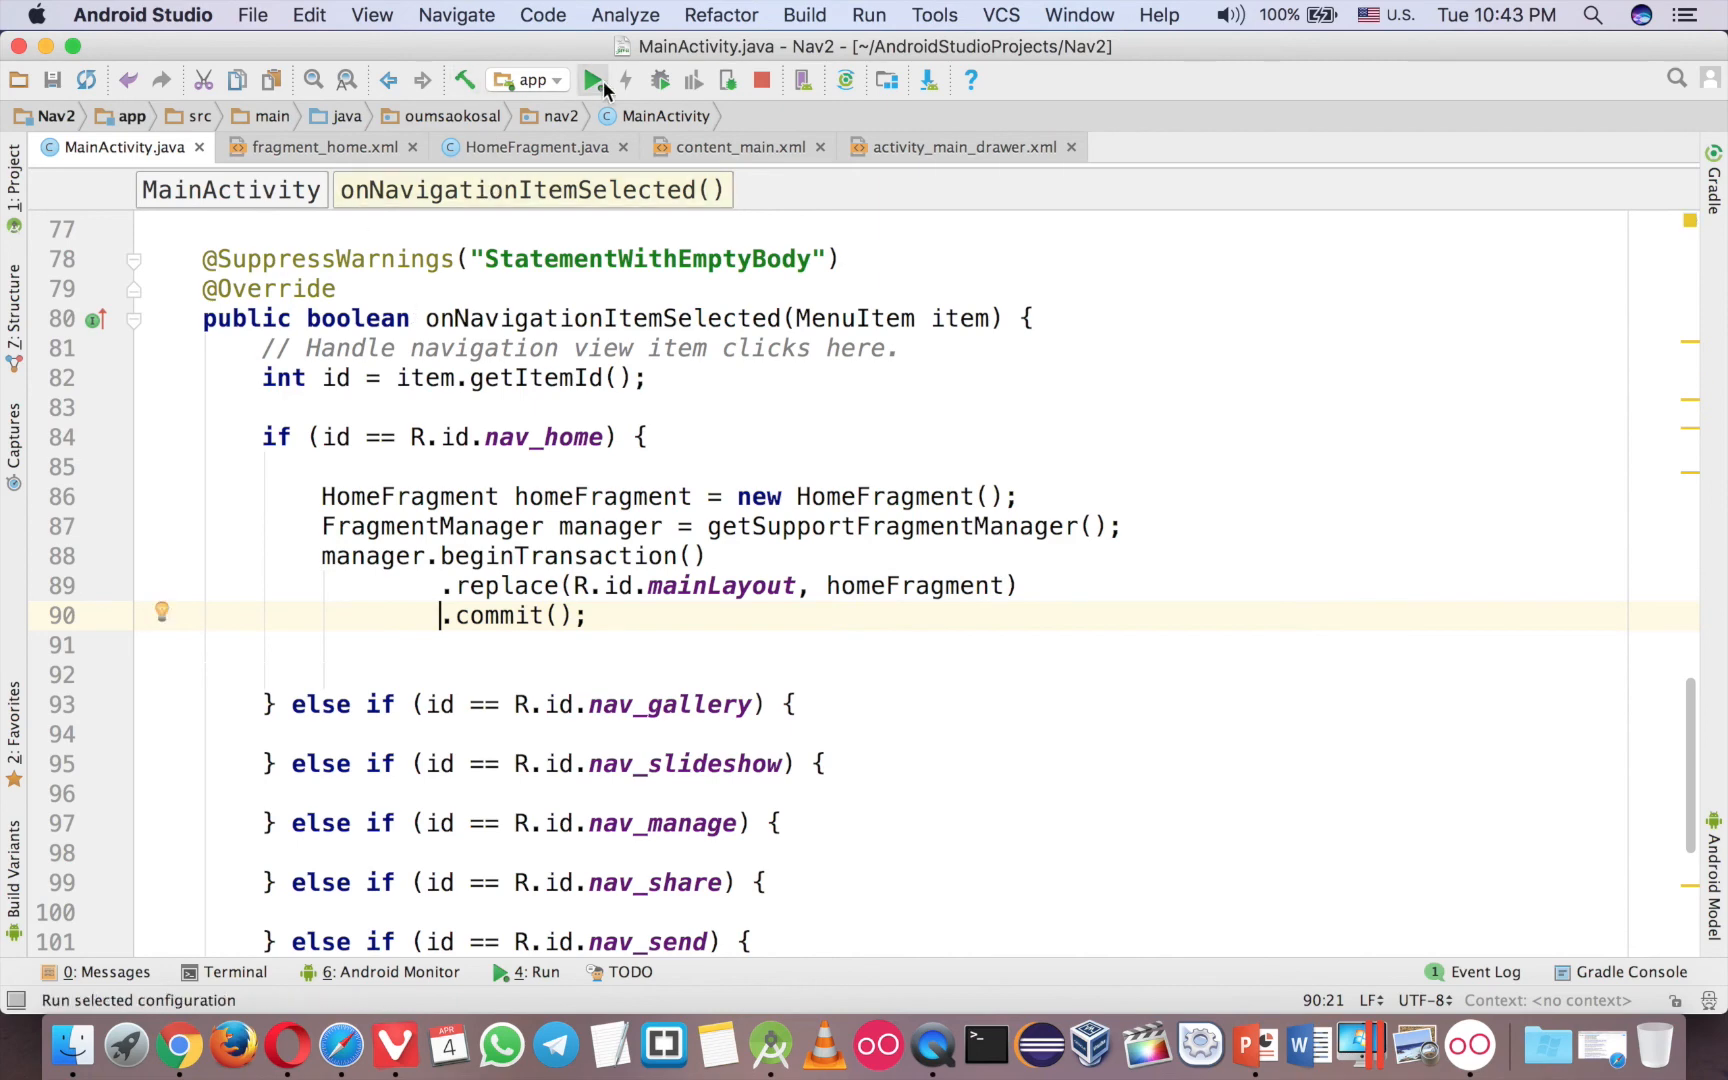
Run the app on Genymotion and choose Home from the drawer to show the DatePicker.
{"action": "left_click", "coordinate": [592, 80]}
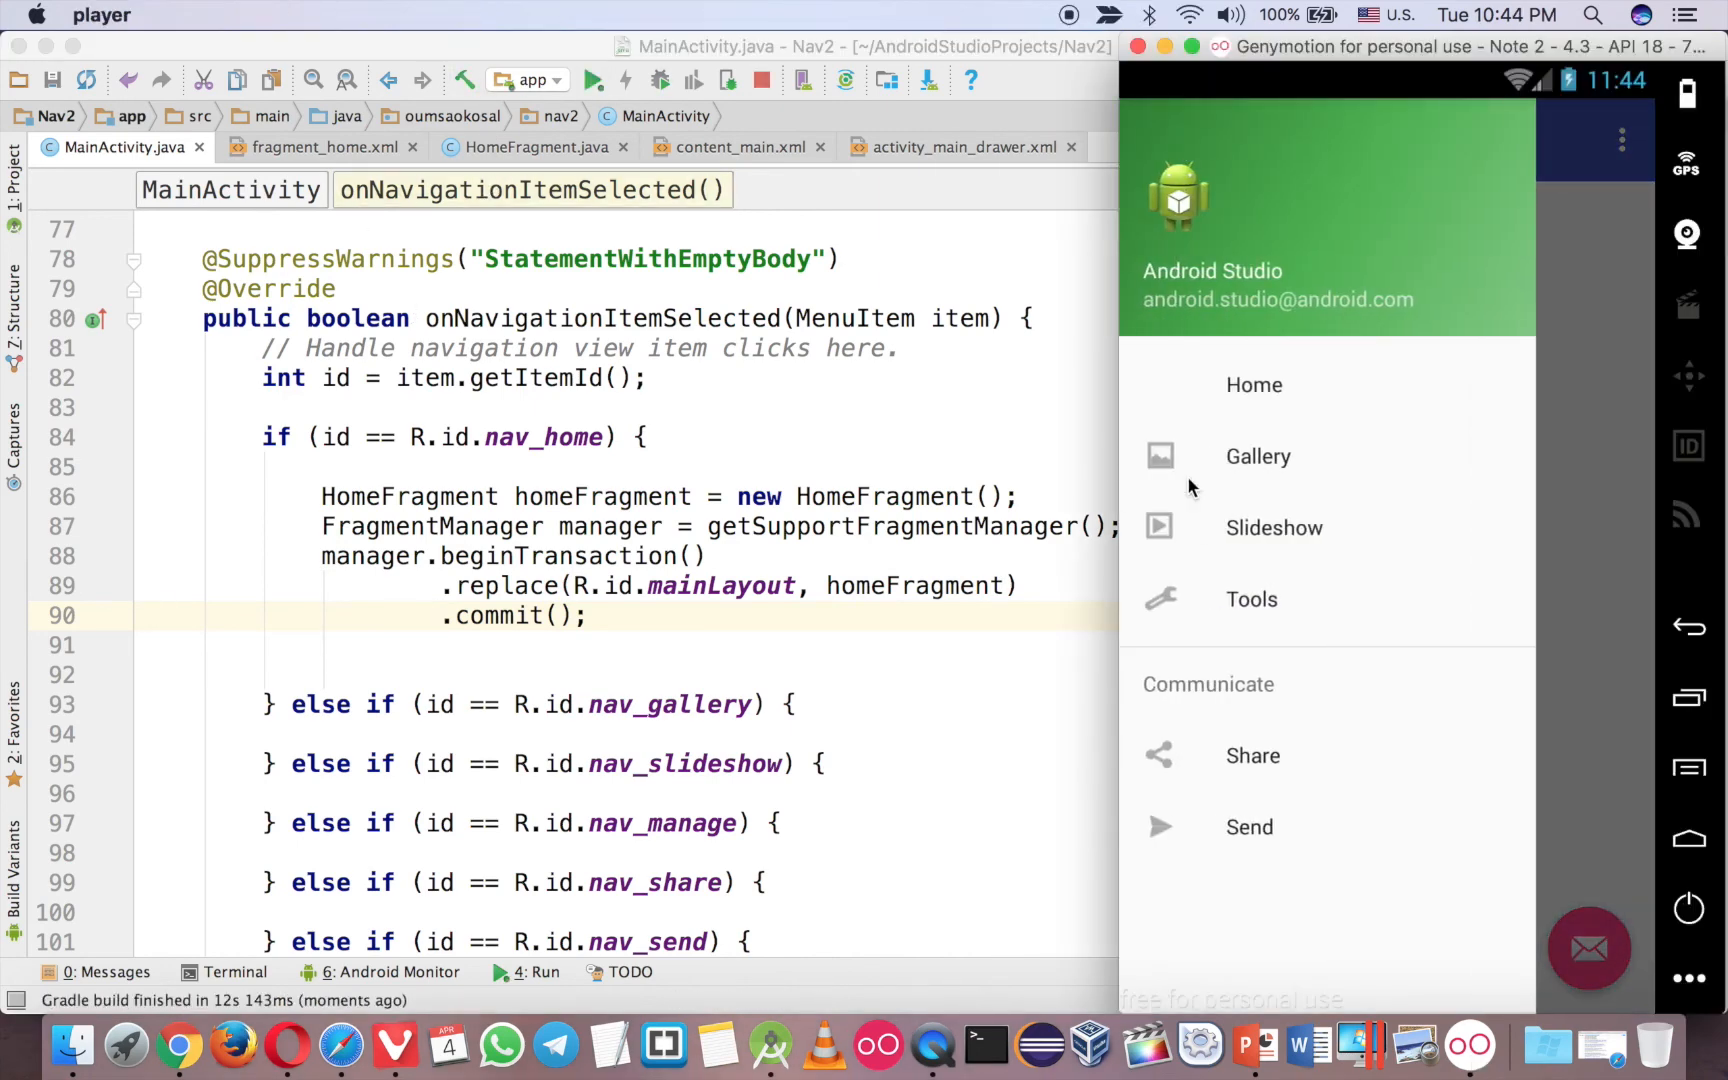
{"action": "left_click", "coordinate": [1254, 384]}
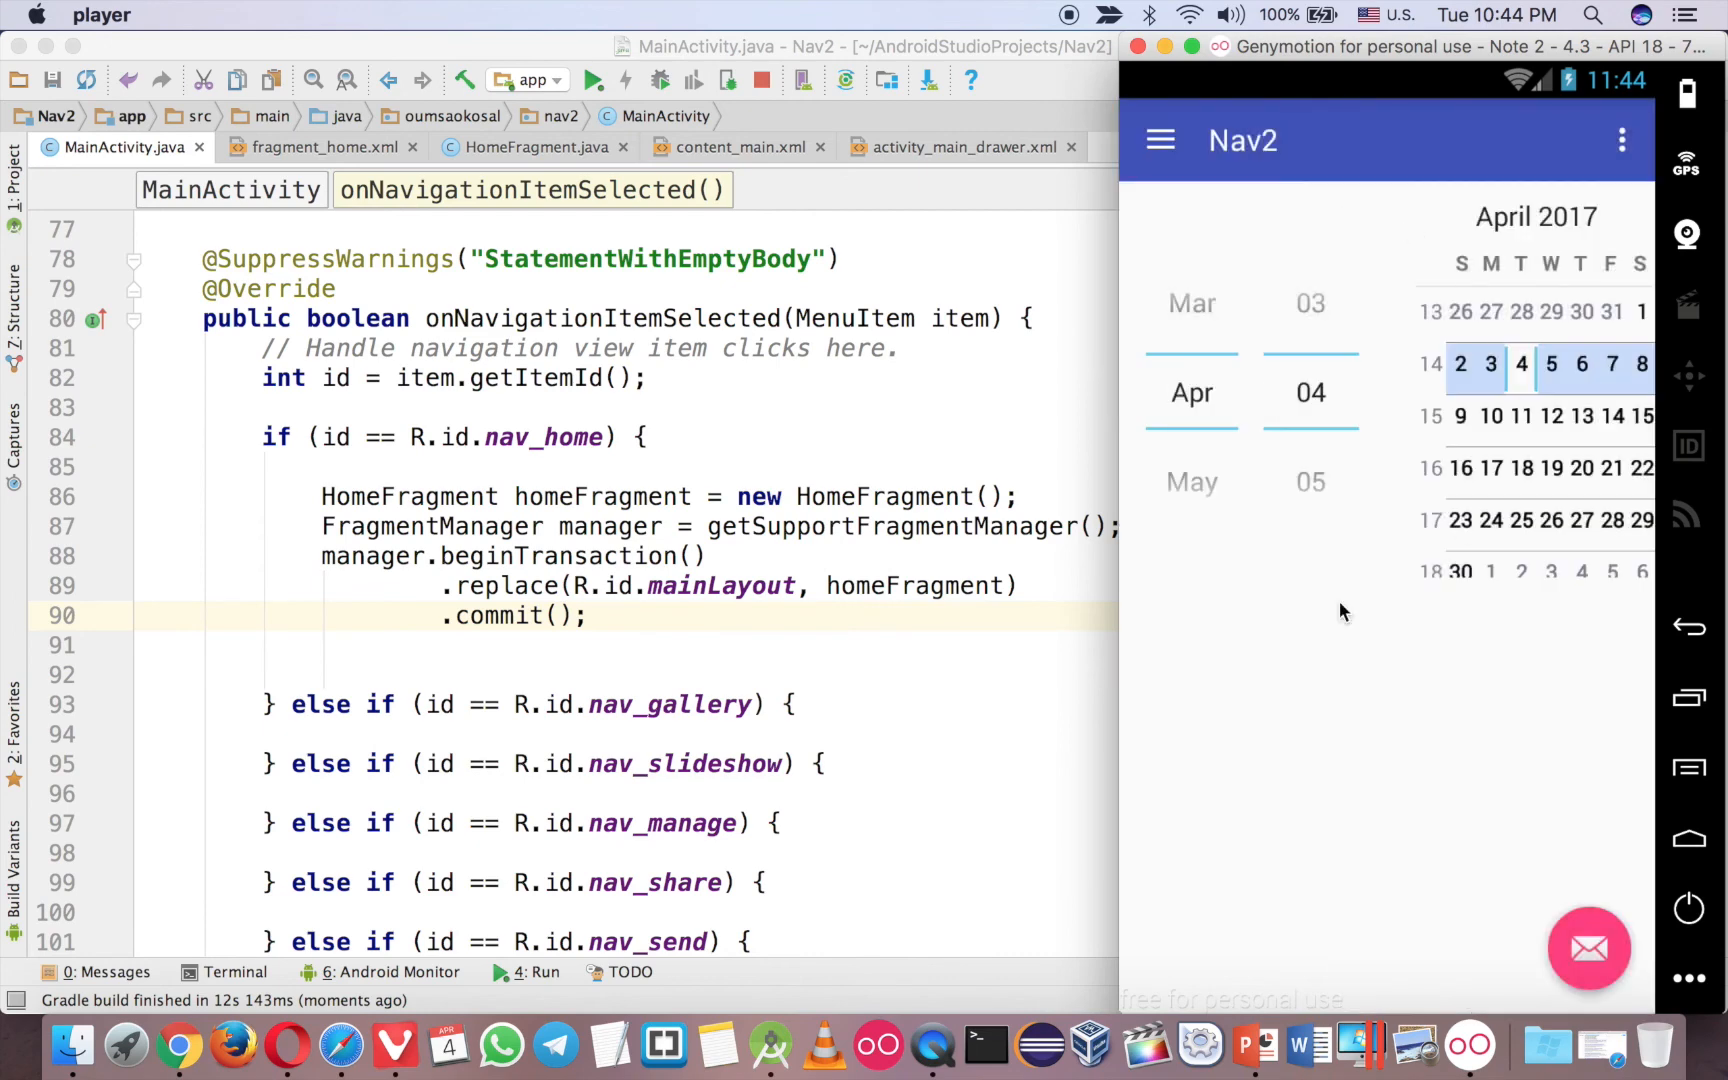
{"action": "mouse_move", "coordinate": [1202, 550]}
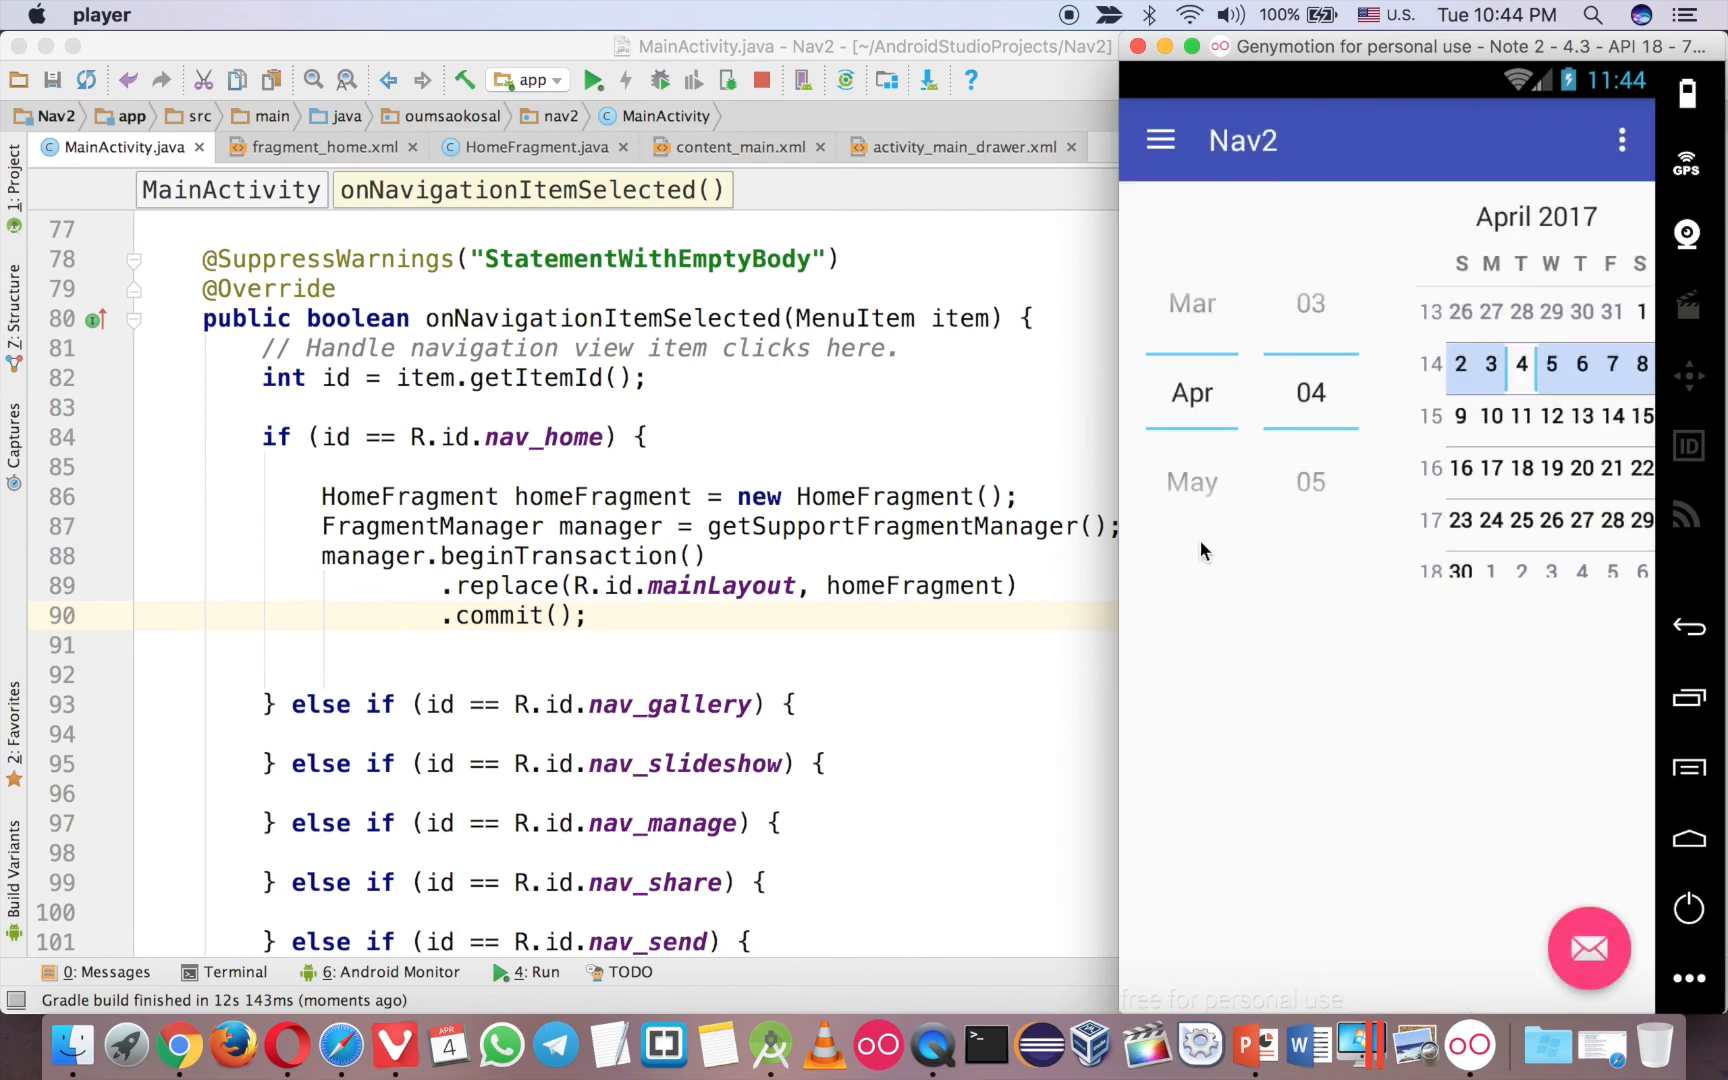
{"action": "mouse_move", "coordinate": [1354, 518]}
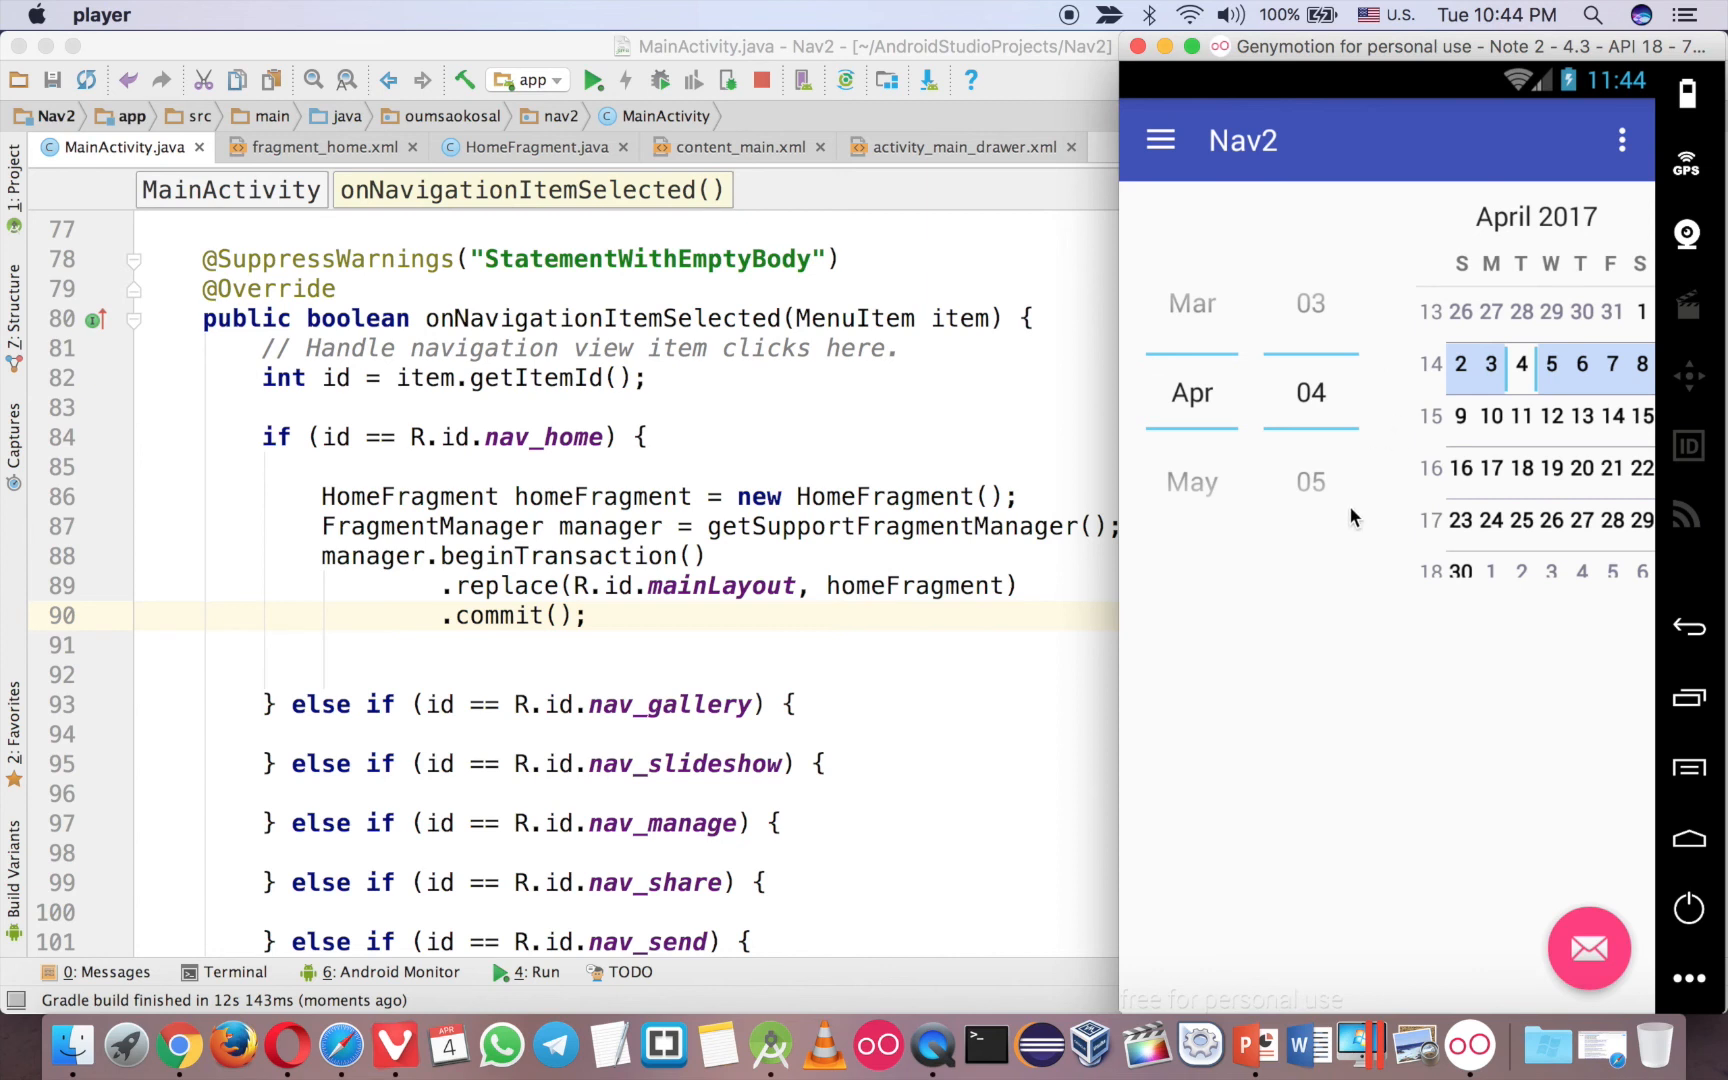
{"action": "mouse_move", "coordinate": [1484, 590]}
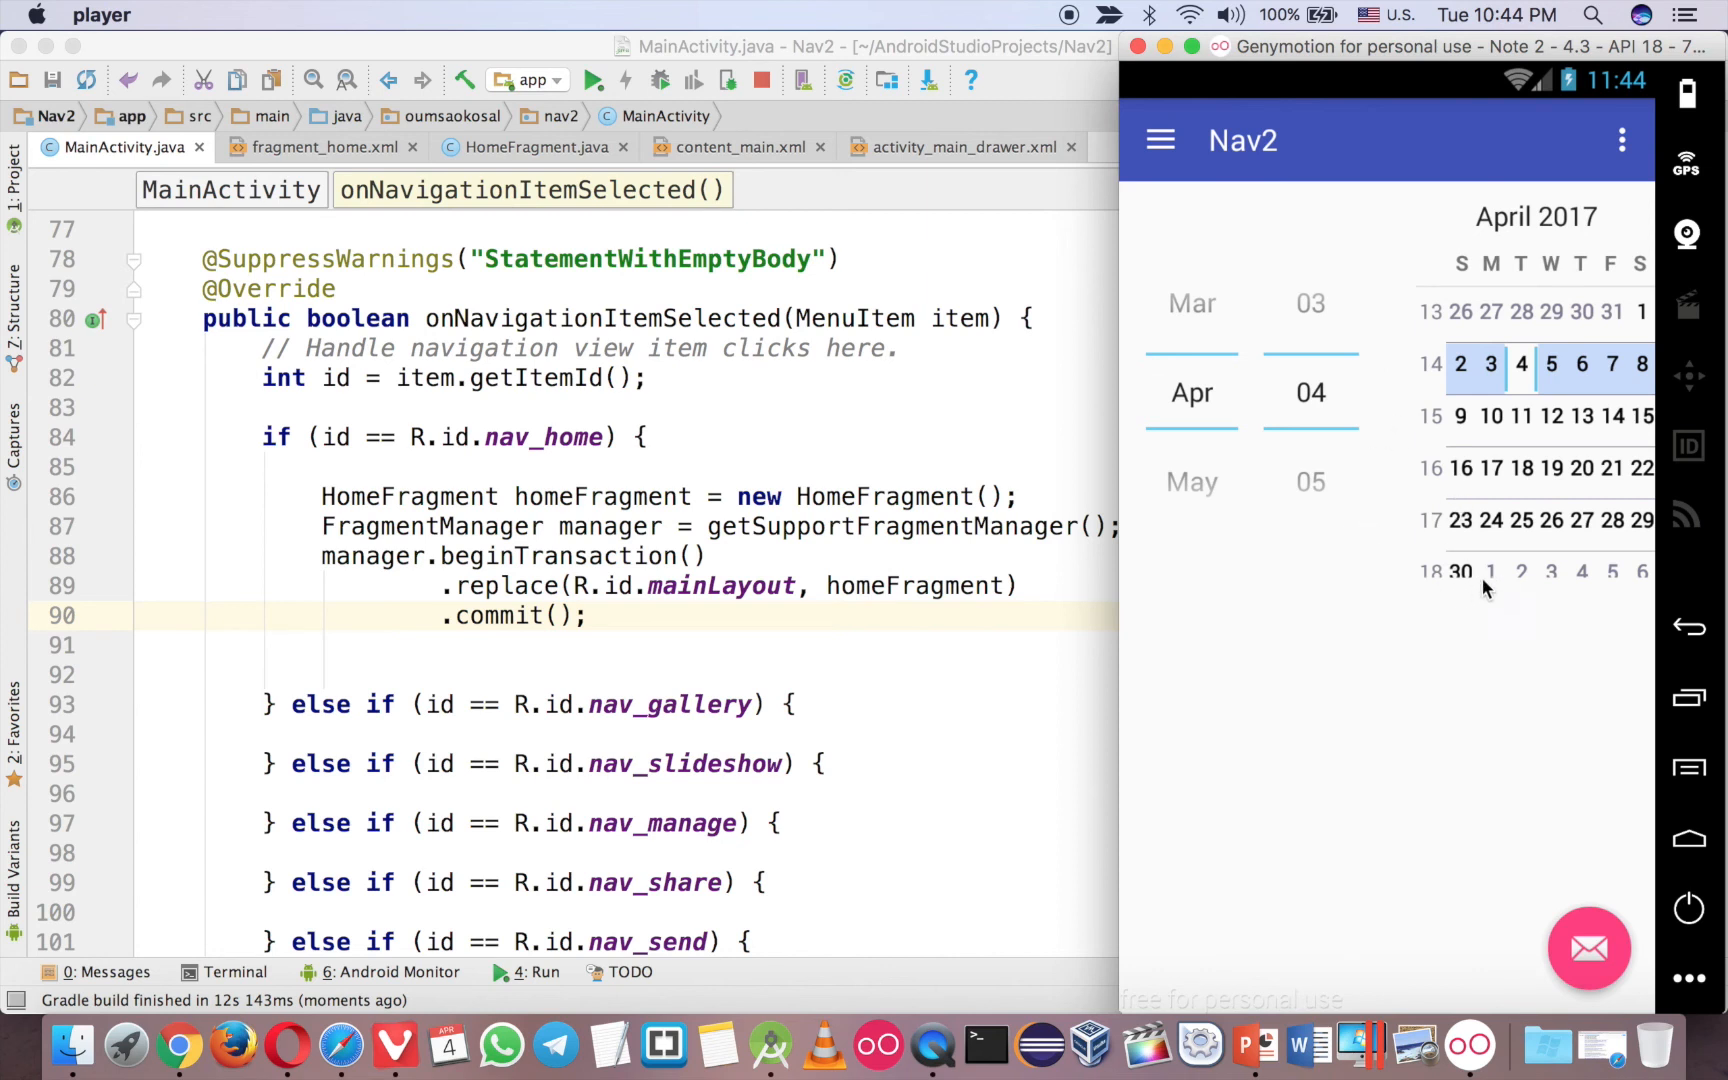
{"action": "mouse_move", "coordinate": [1158, 362]}
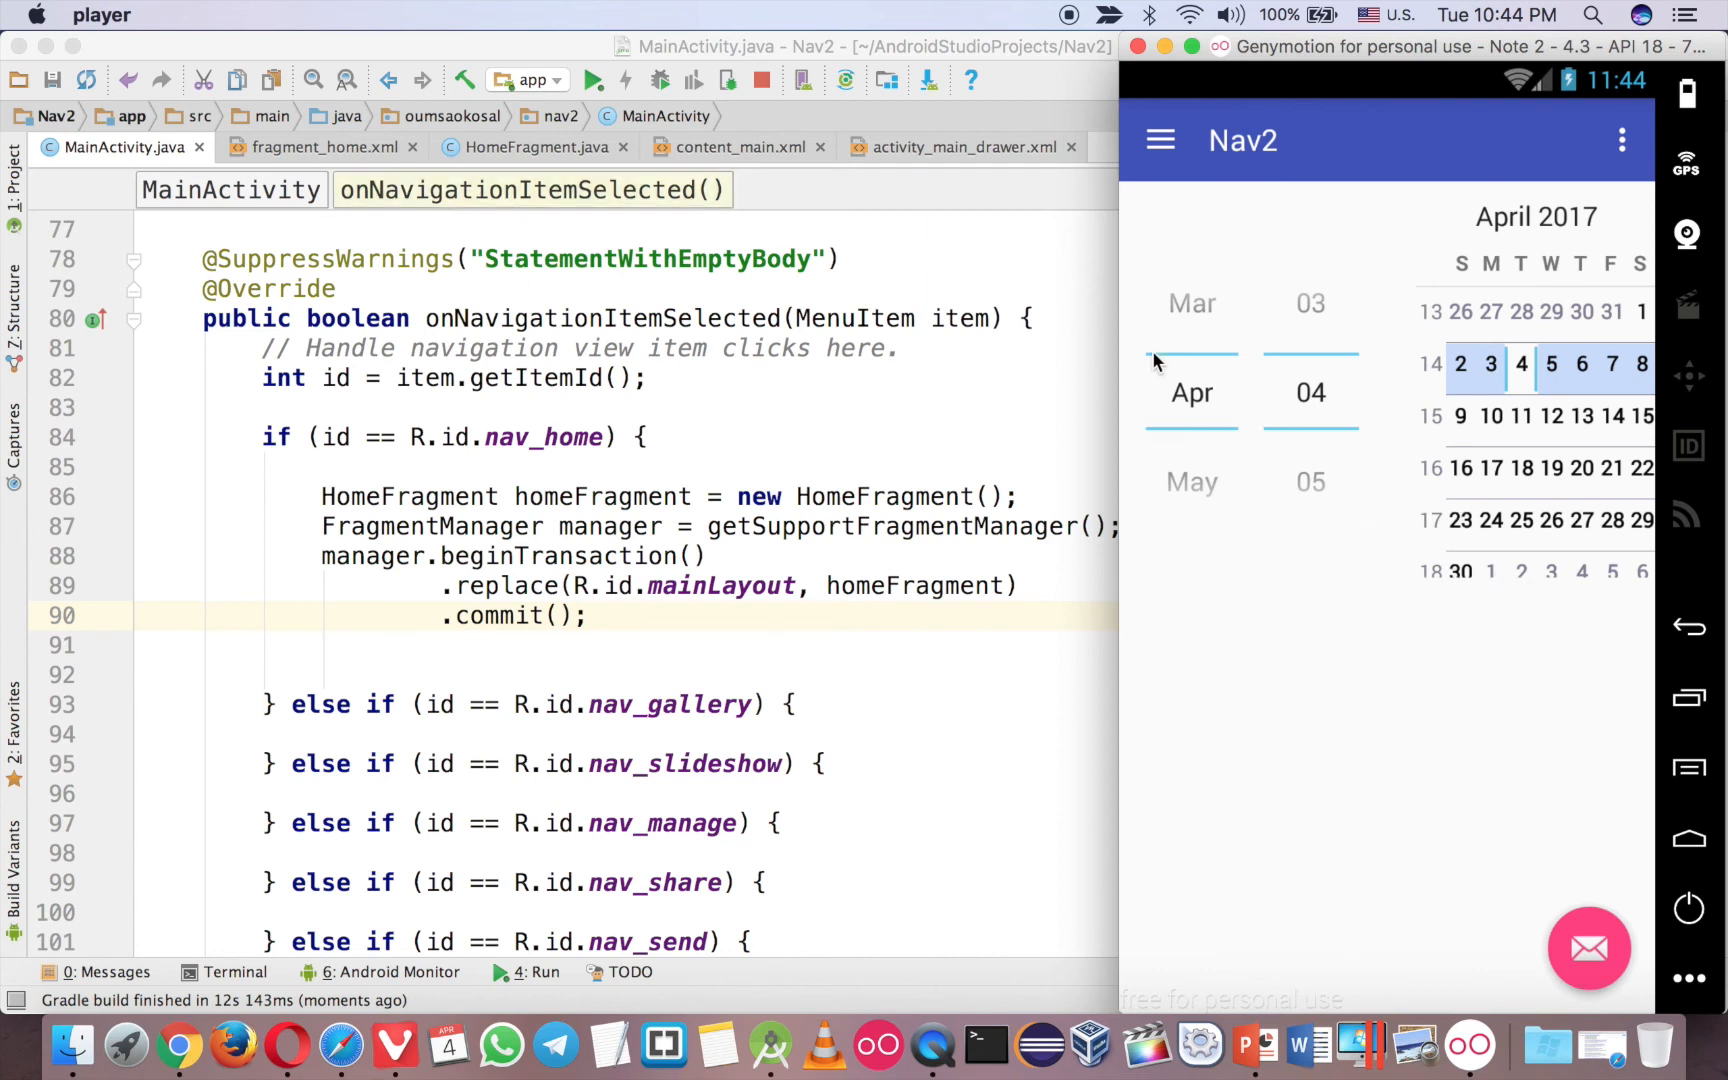
{"action": "mouse_move", "coordinate": [1466, 262]}
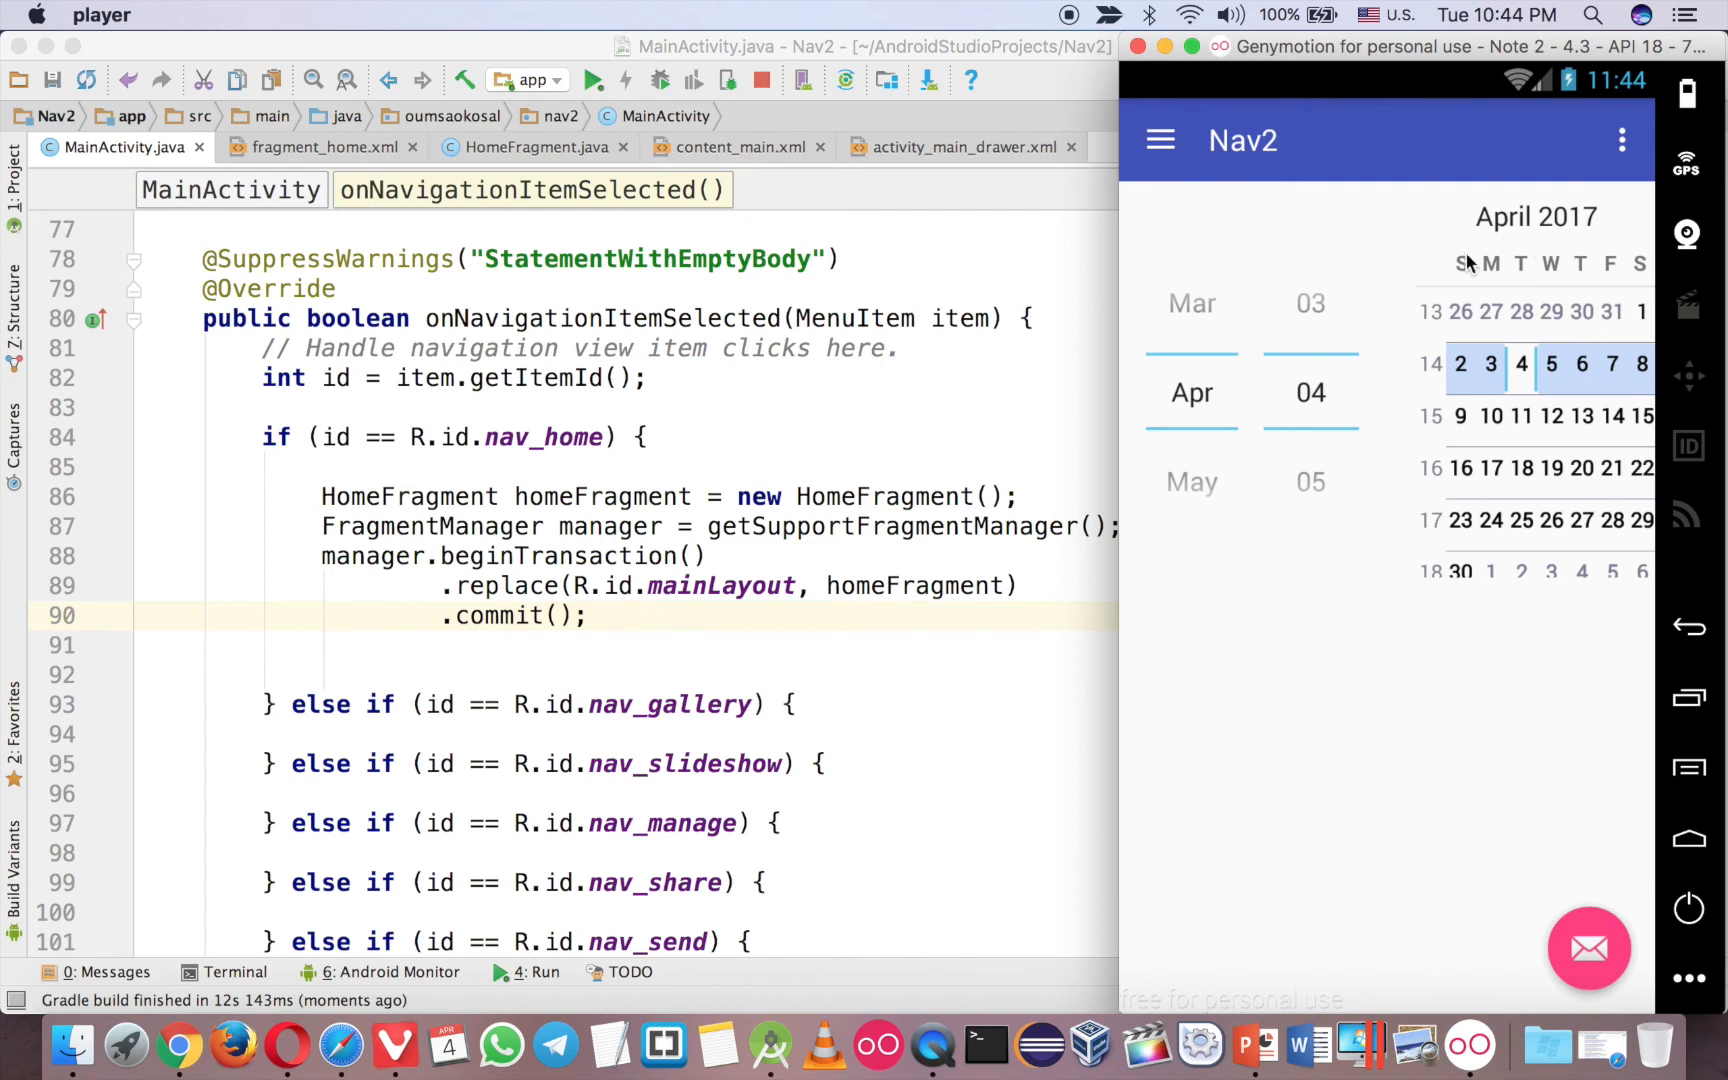
{"action": "mouse_move", "coordinate": [1250, 344]}
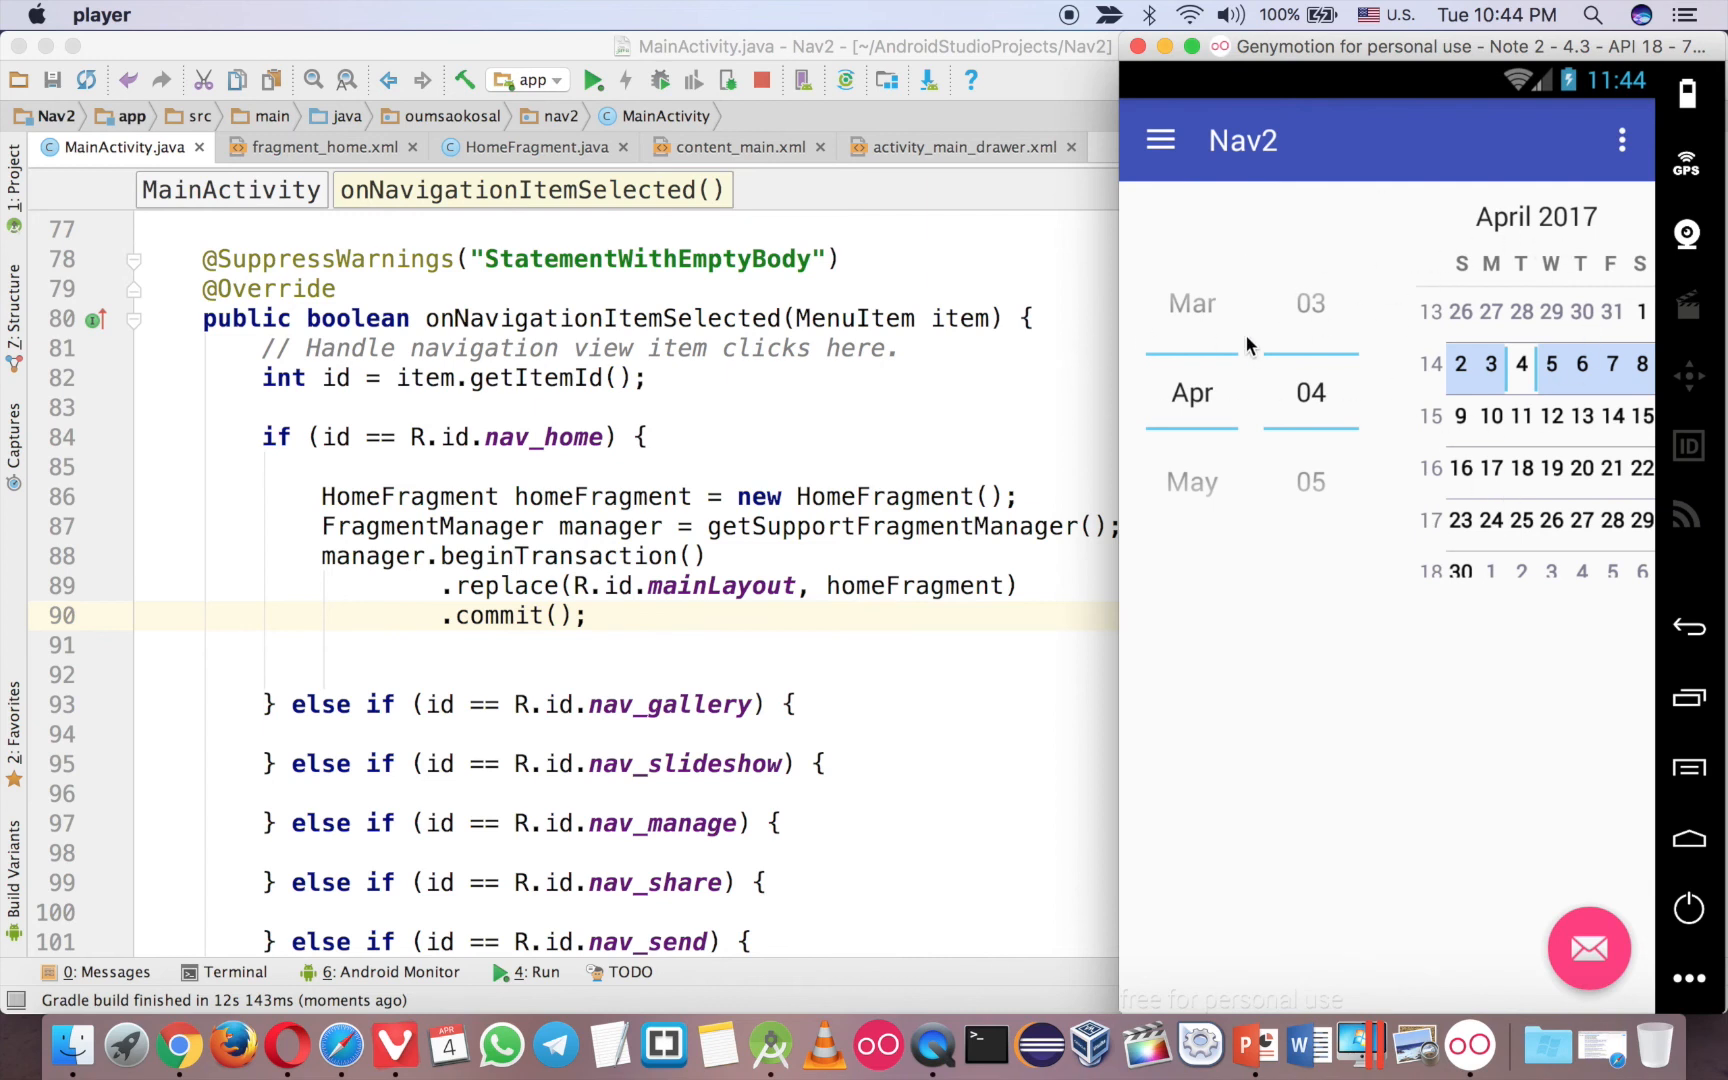
{"action": "mouse_move", "coordinate": [38, 482]}
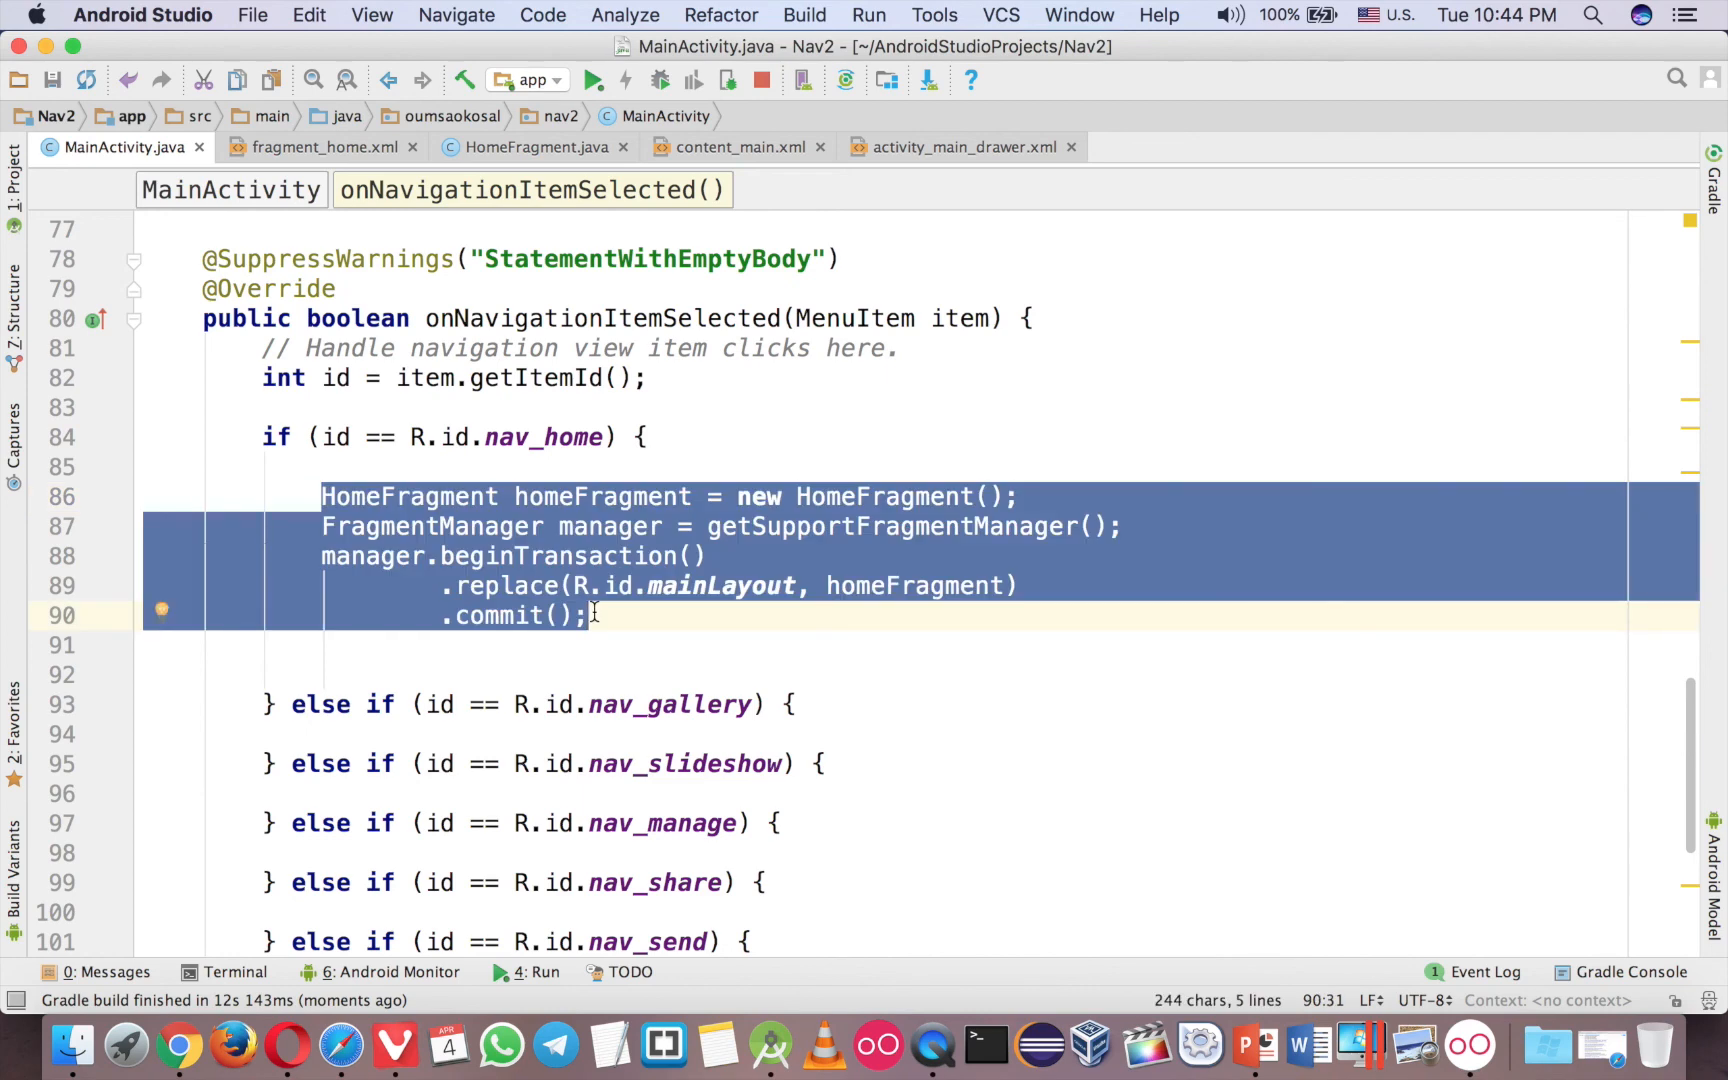
Scroll up from the Home handler toward onCreate to paste the fragment code there.
{"action": "scroll", "scroll_direction": "up", "scroll_amount": 3}
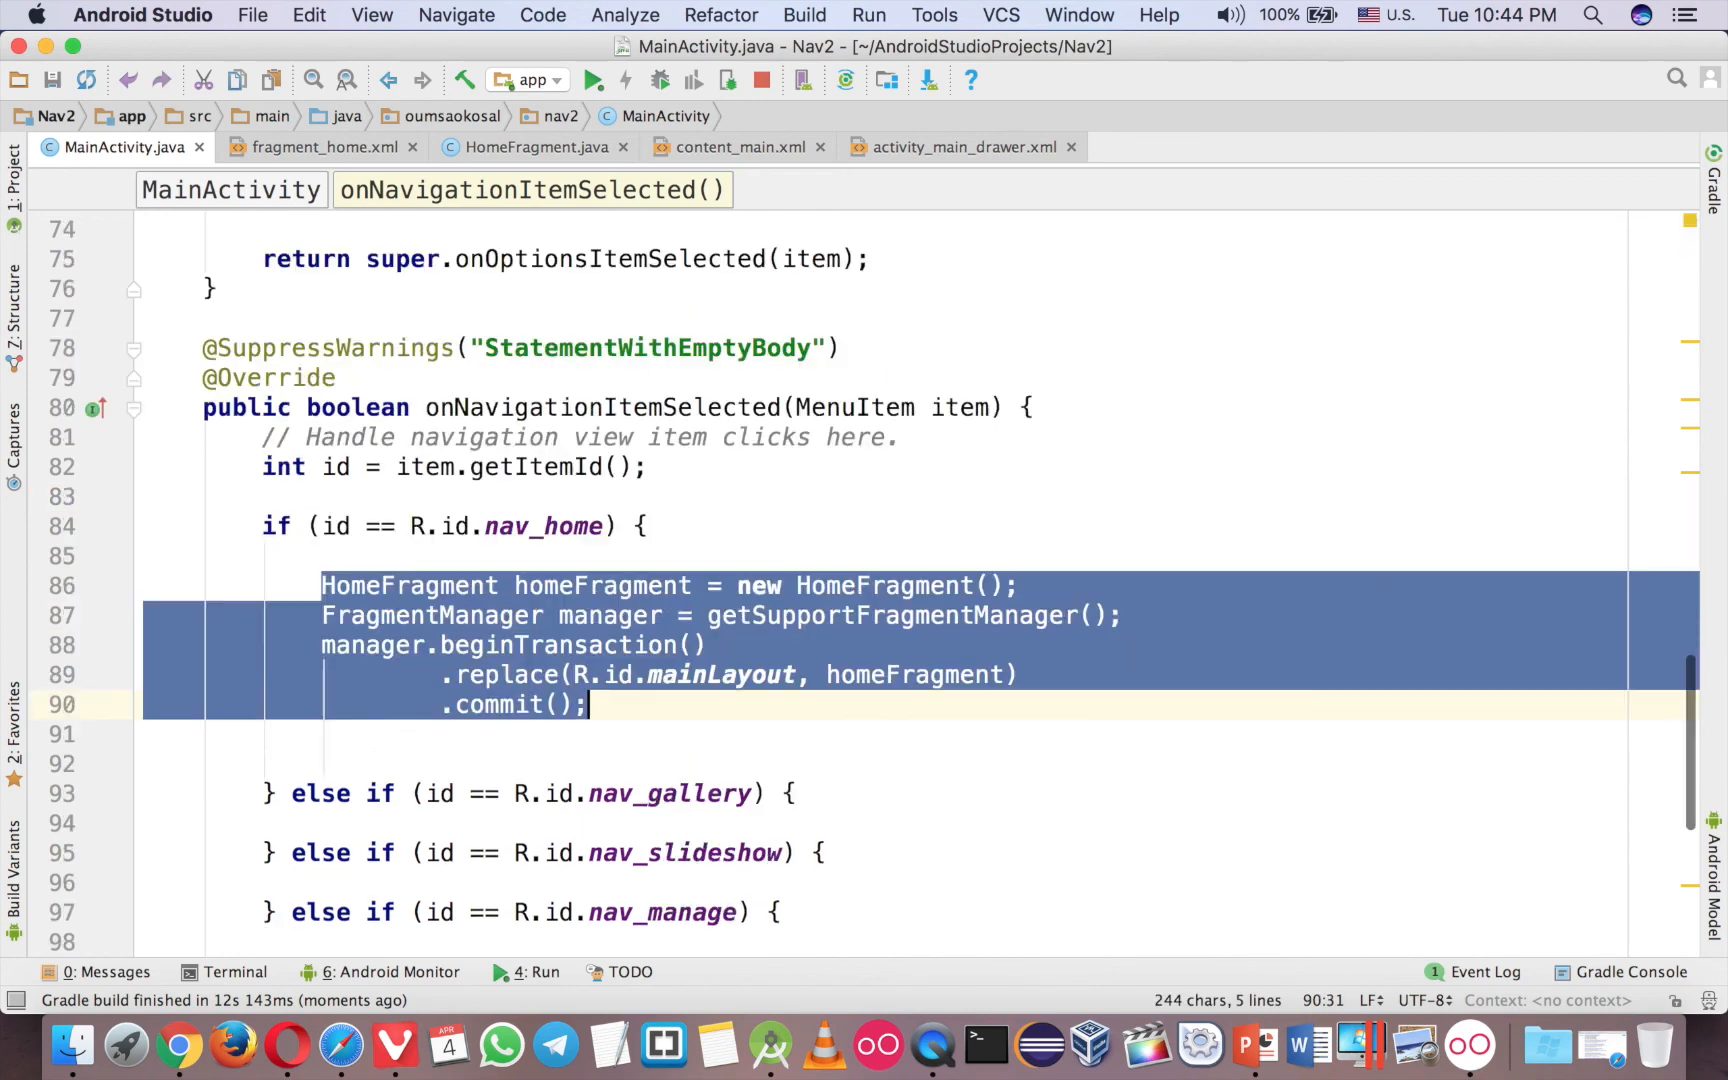
{"action": "scroll", "scroll_direction": "up", "scroll_amount": 3}
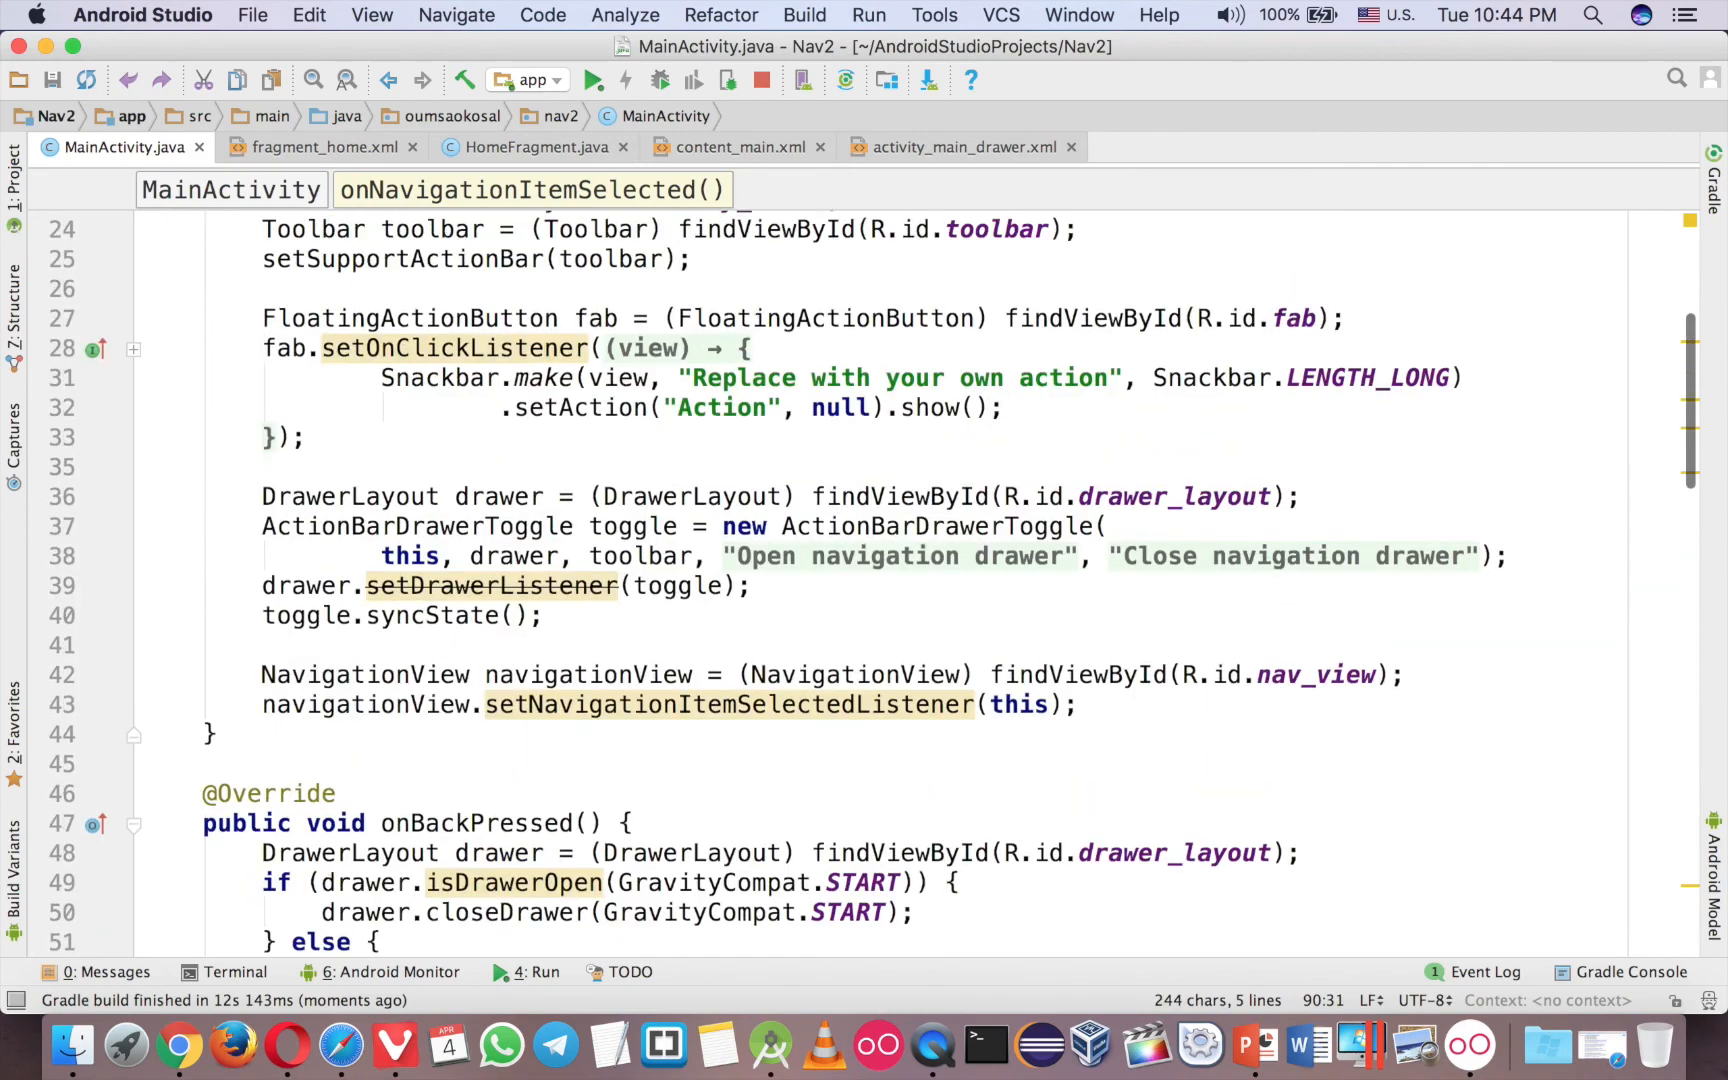
{"action": "scroll", "scroll_direction": "up", "scroll_amount": 3}
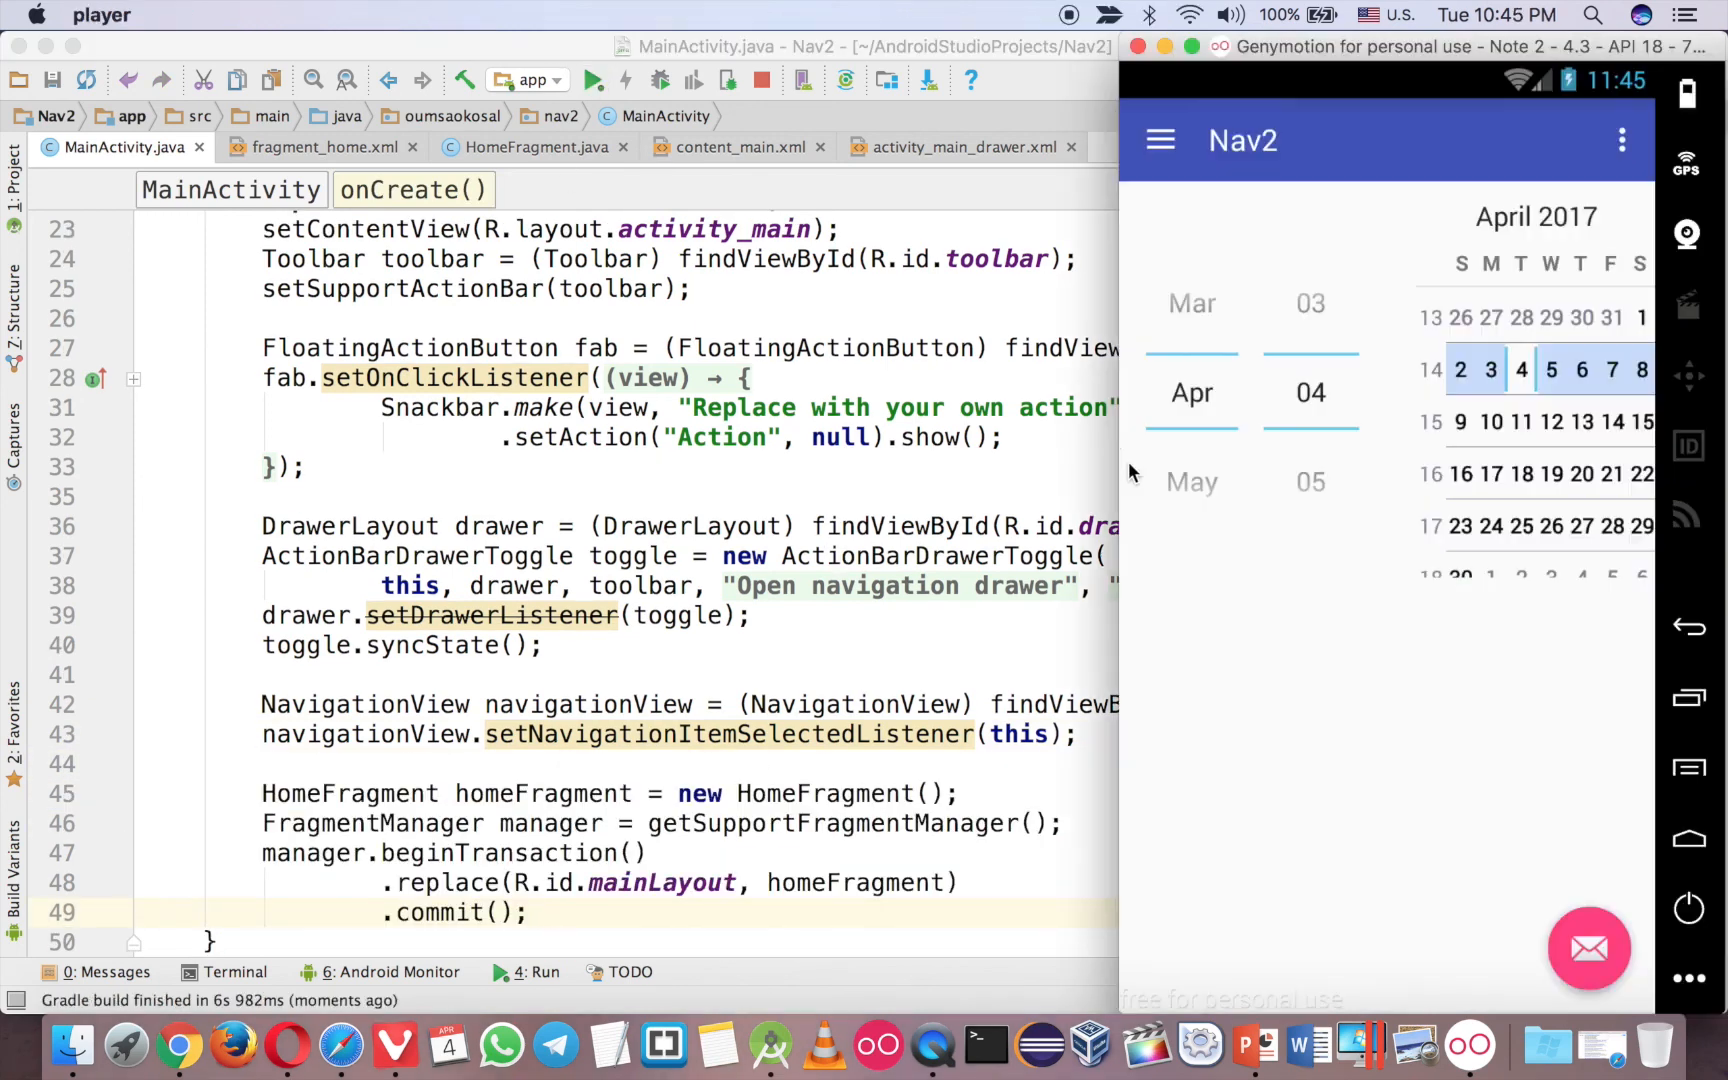
{"action": "mouse_move", "coordinate": [780, 650]}
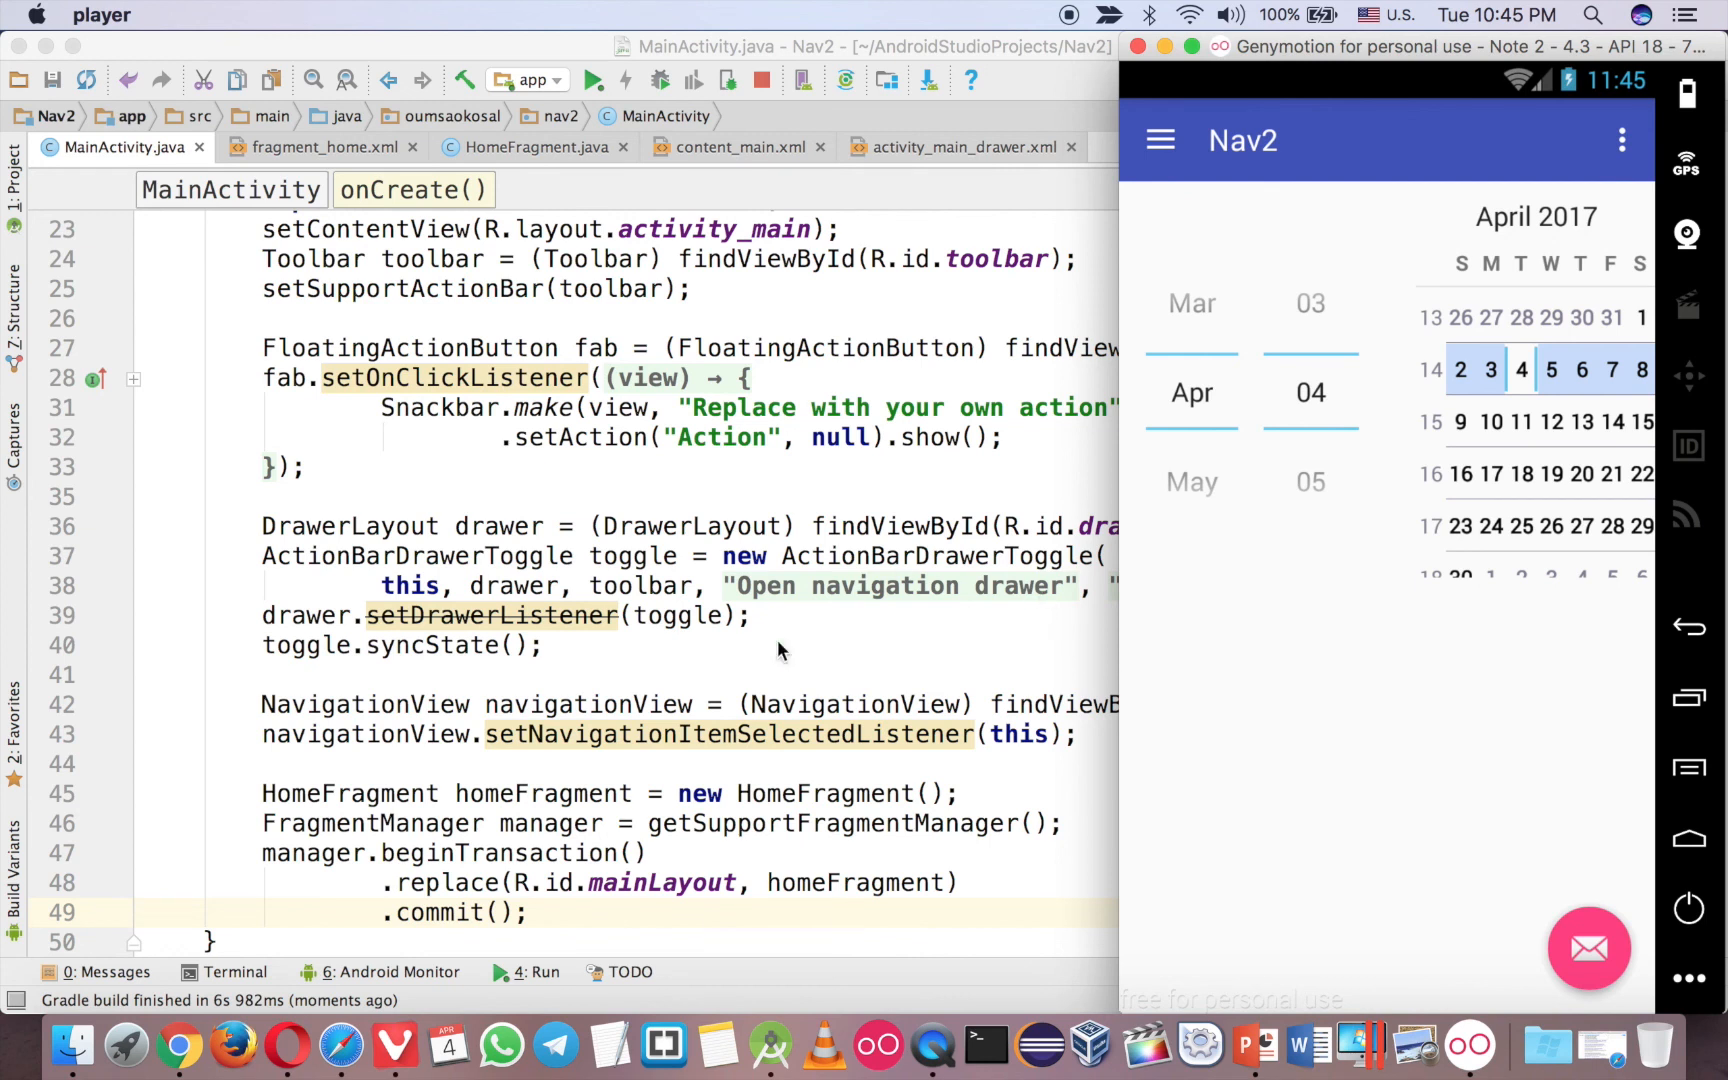
{"action": "mouse_move", "coordinate": [1162, 170]}
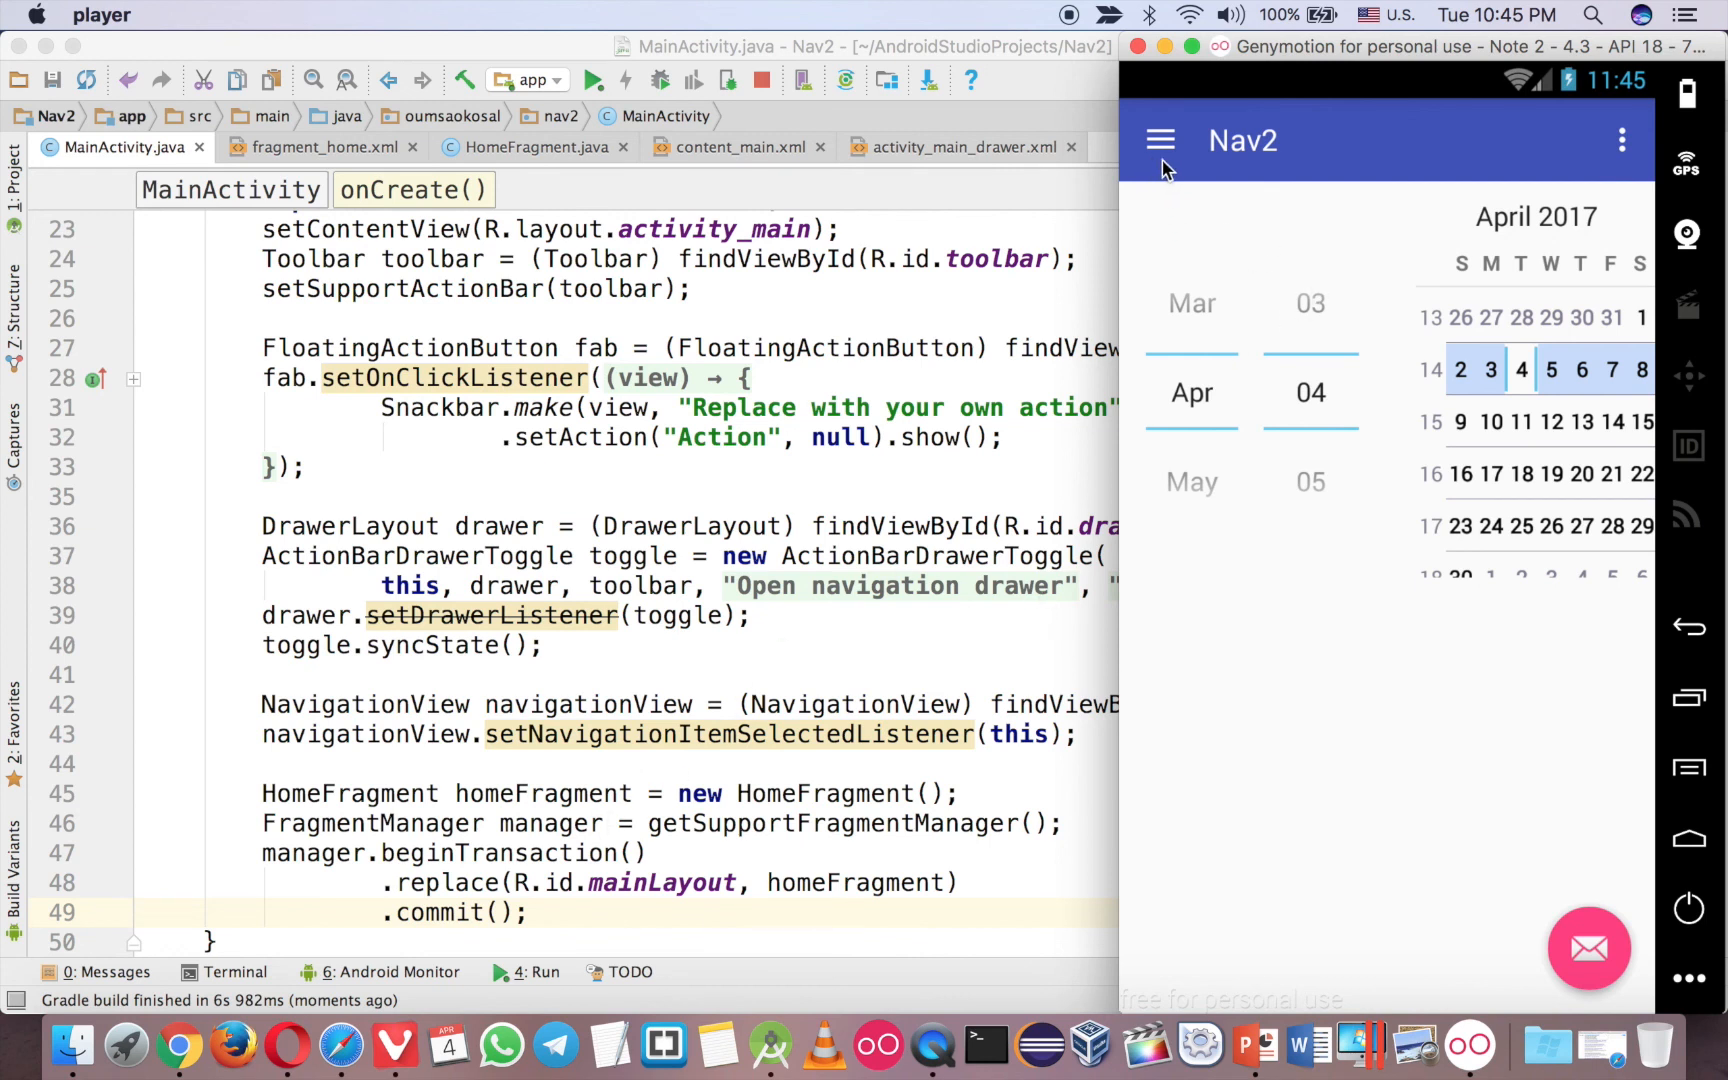